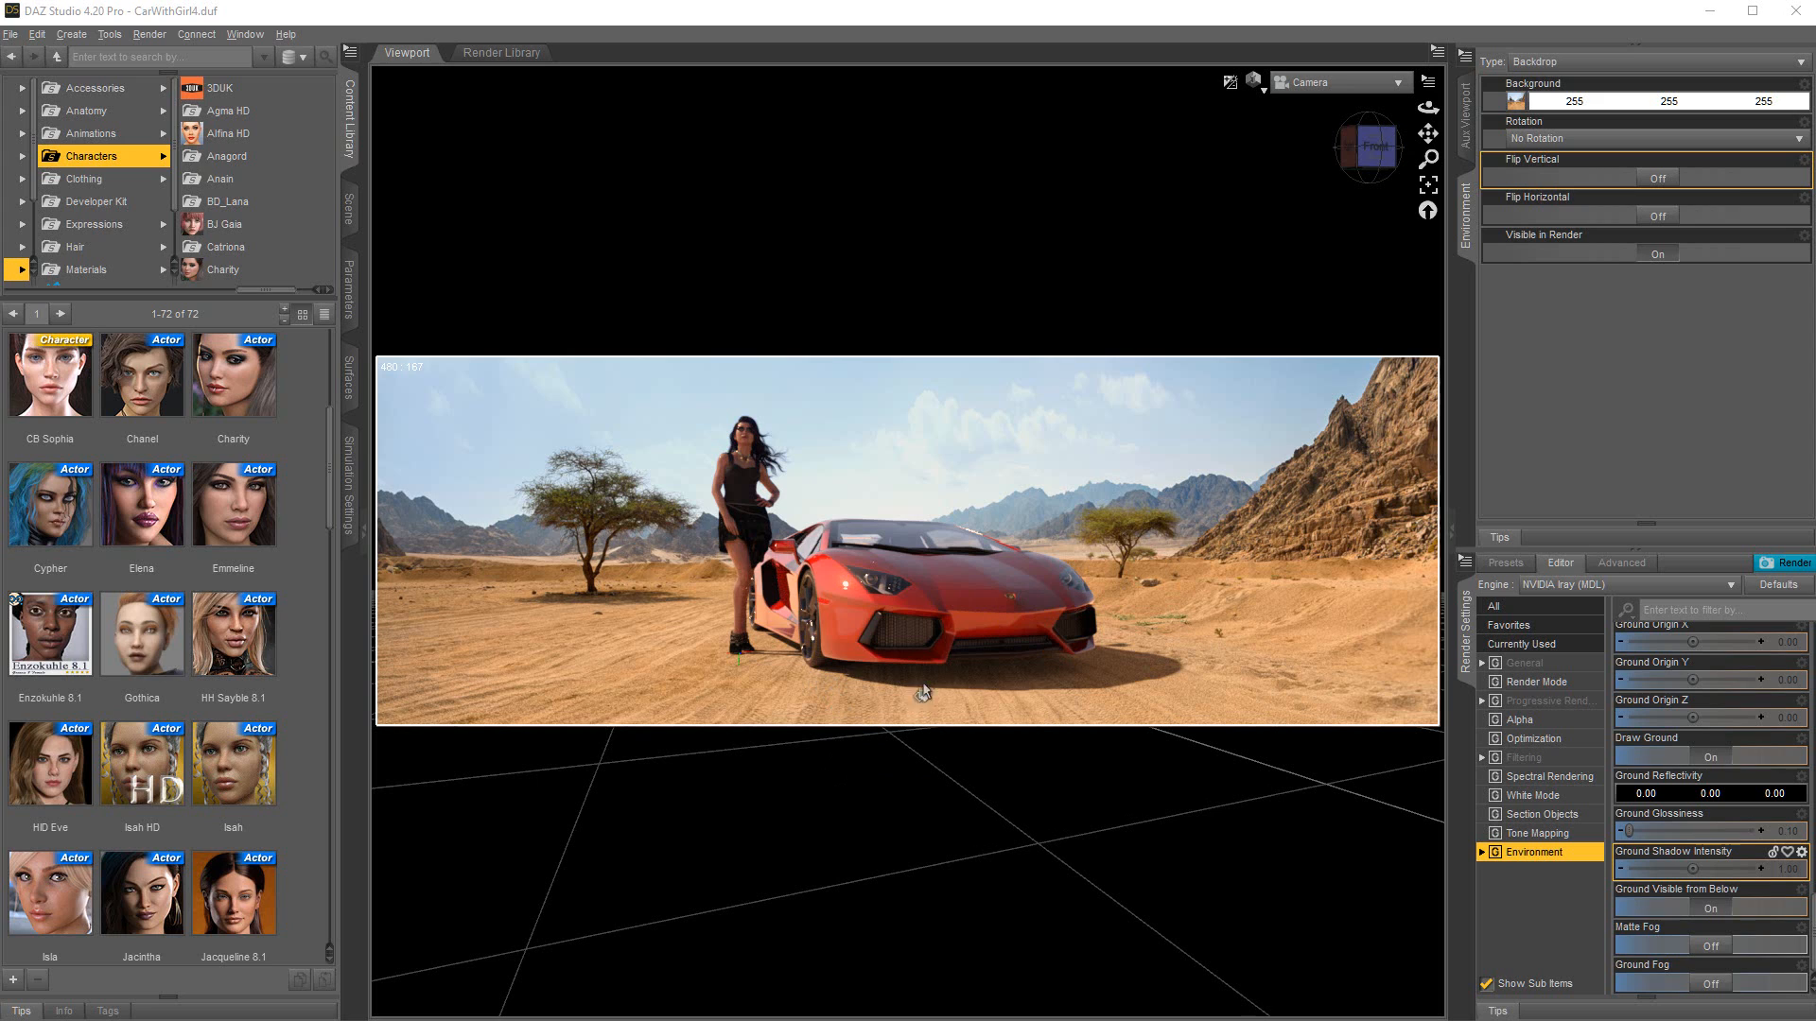
mouse_move(969, 676)
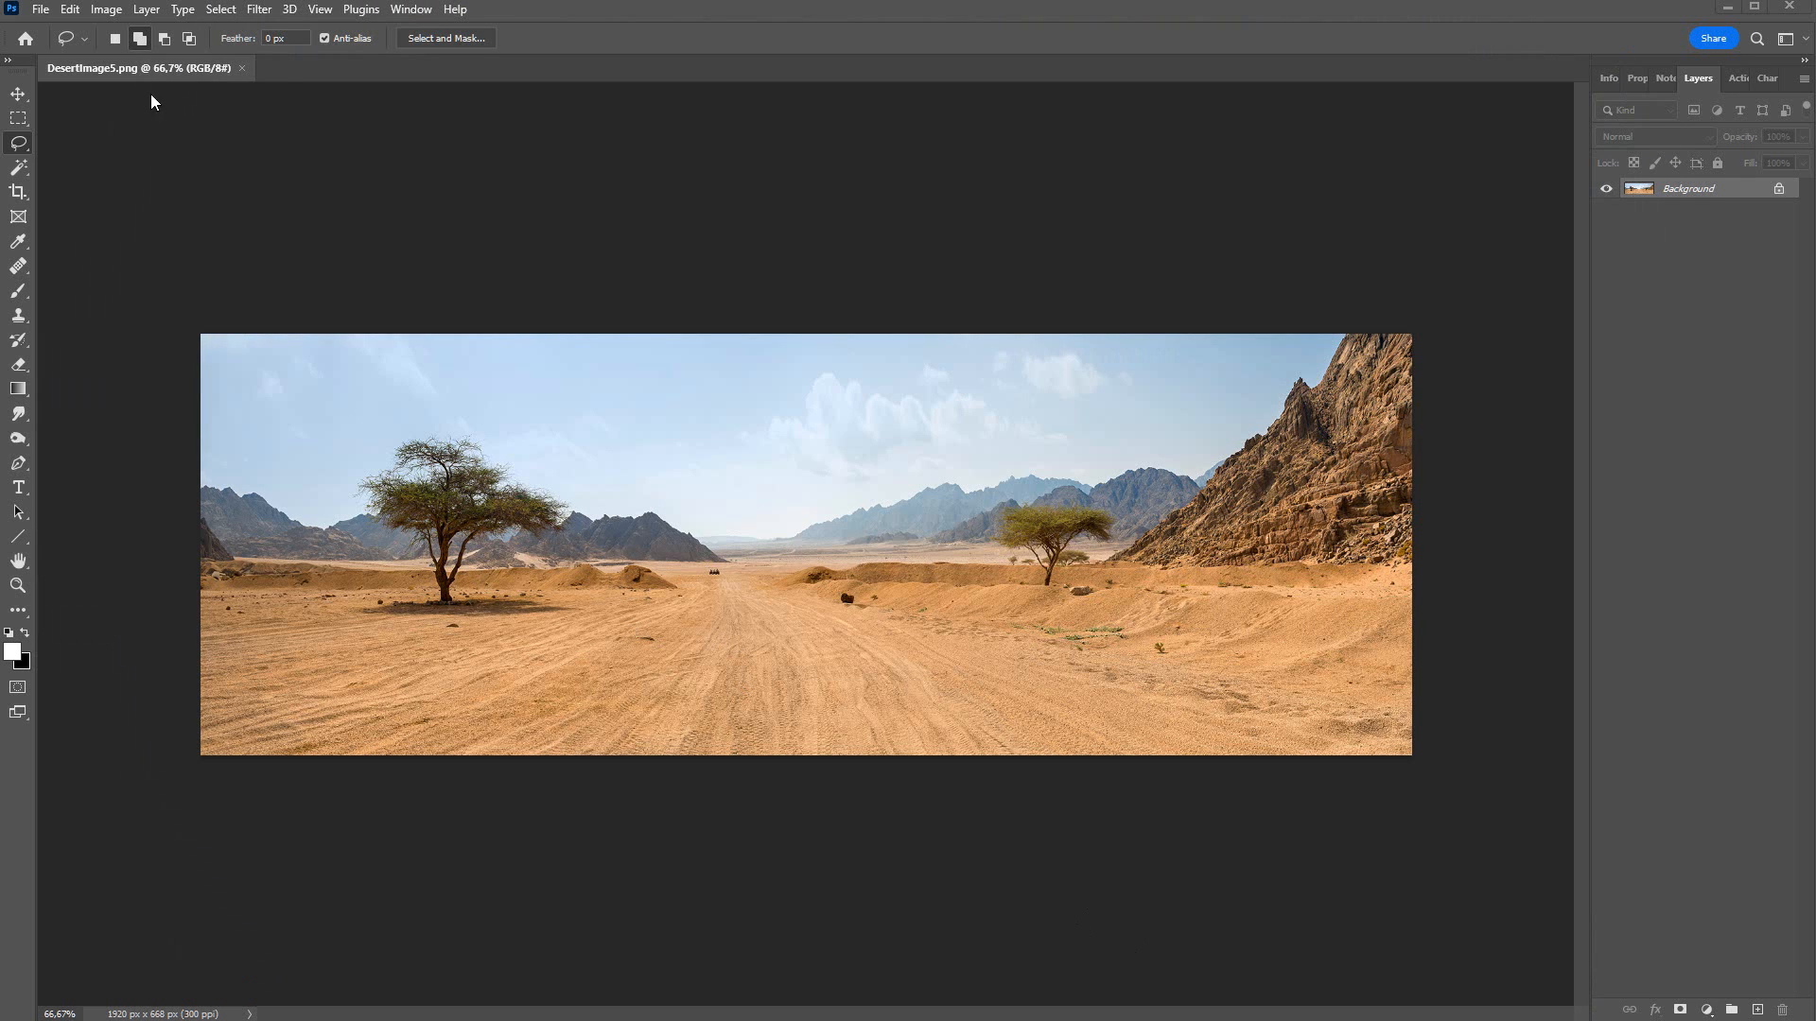
Step: Show the Image Size details for DesertImage5.png: 1920 × 668 px at 300 ppi
click(106, 9)
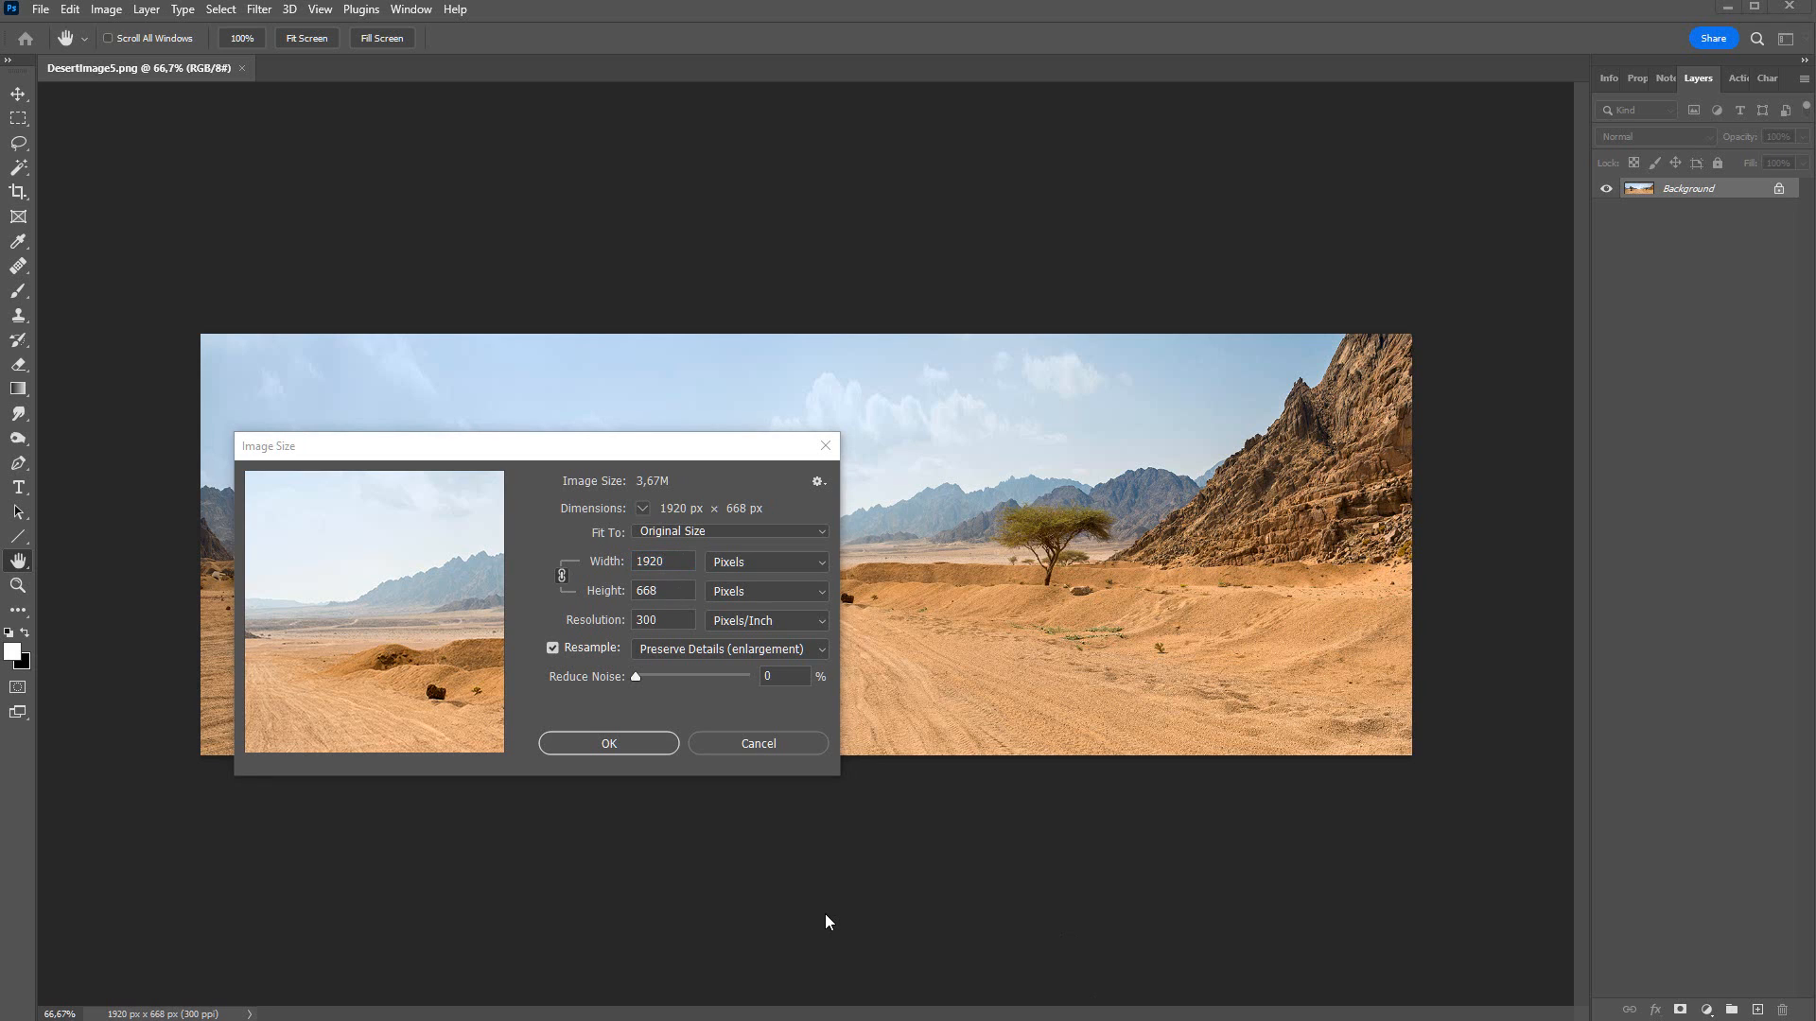
mouse_move(704, 572)
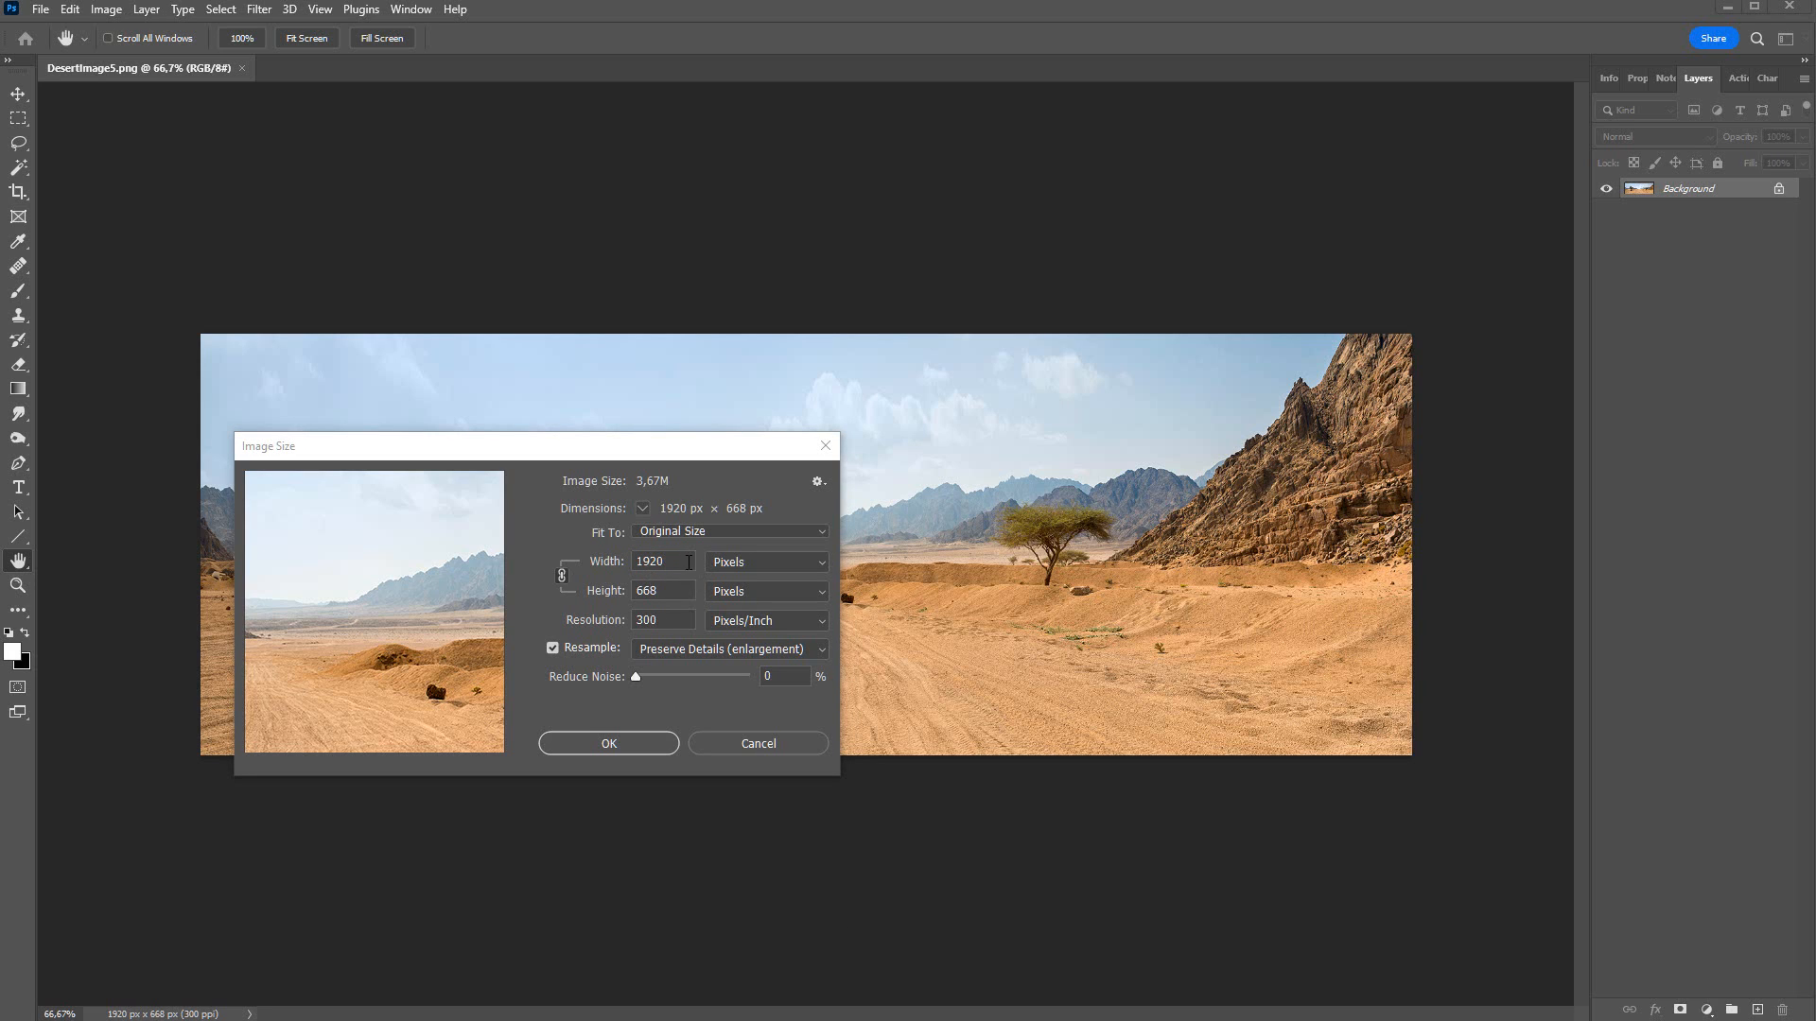
mouse_move(1071, 893)
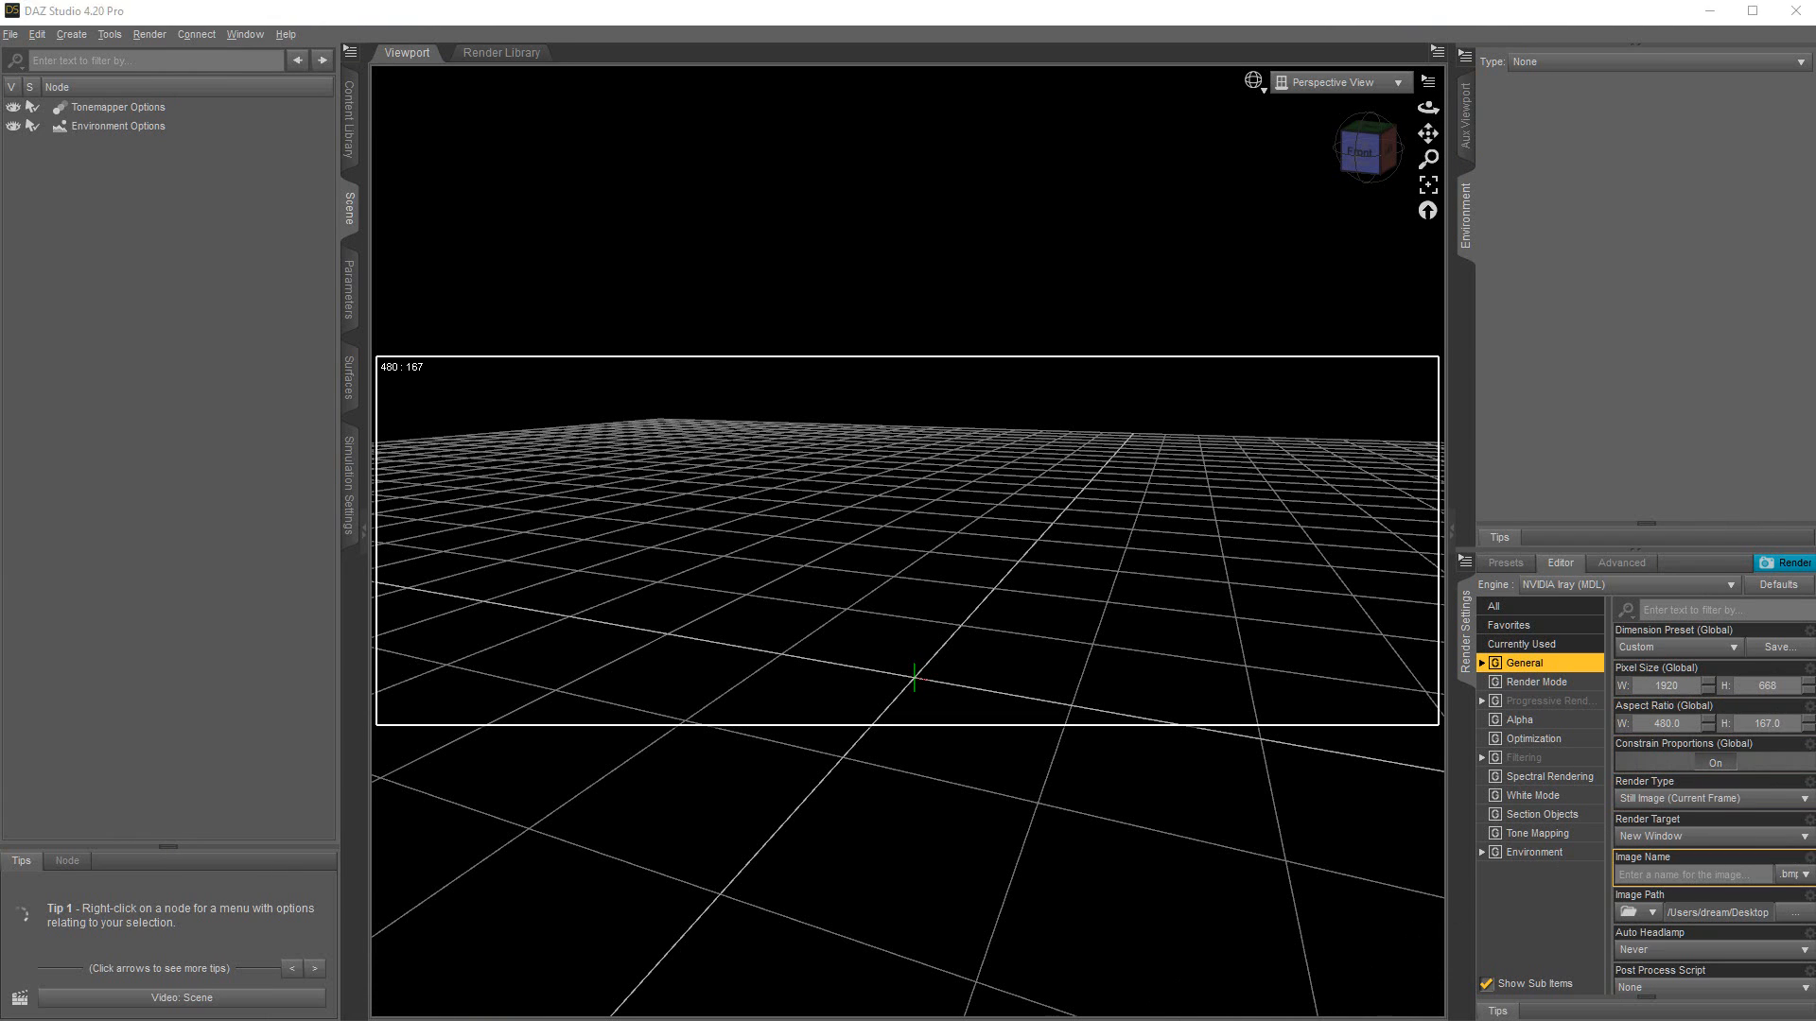
mouse_move(1710, 768)
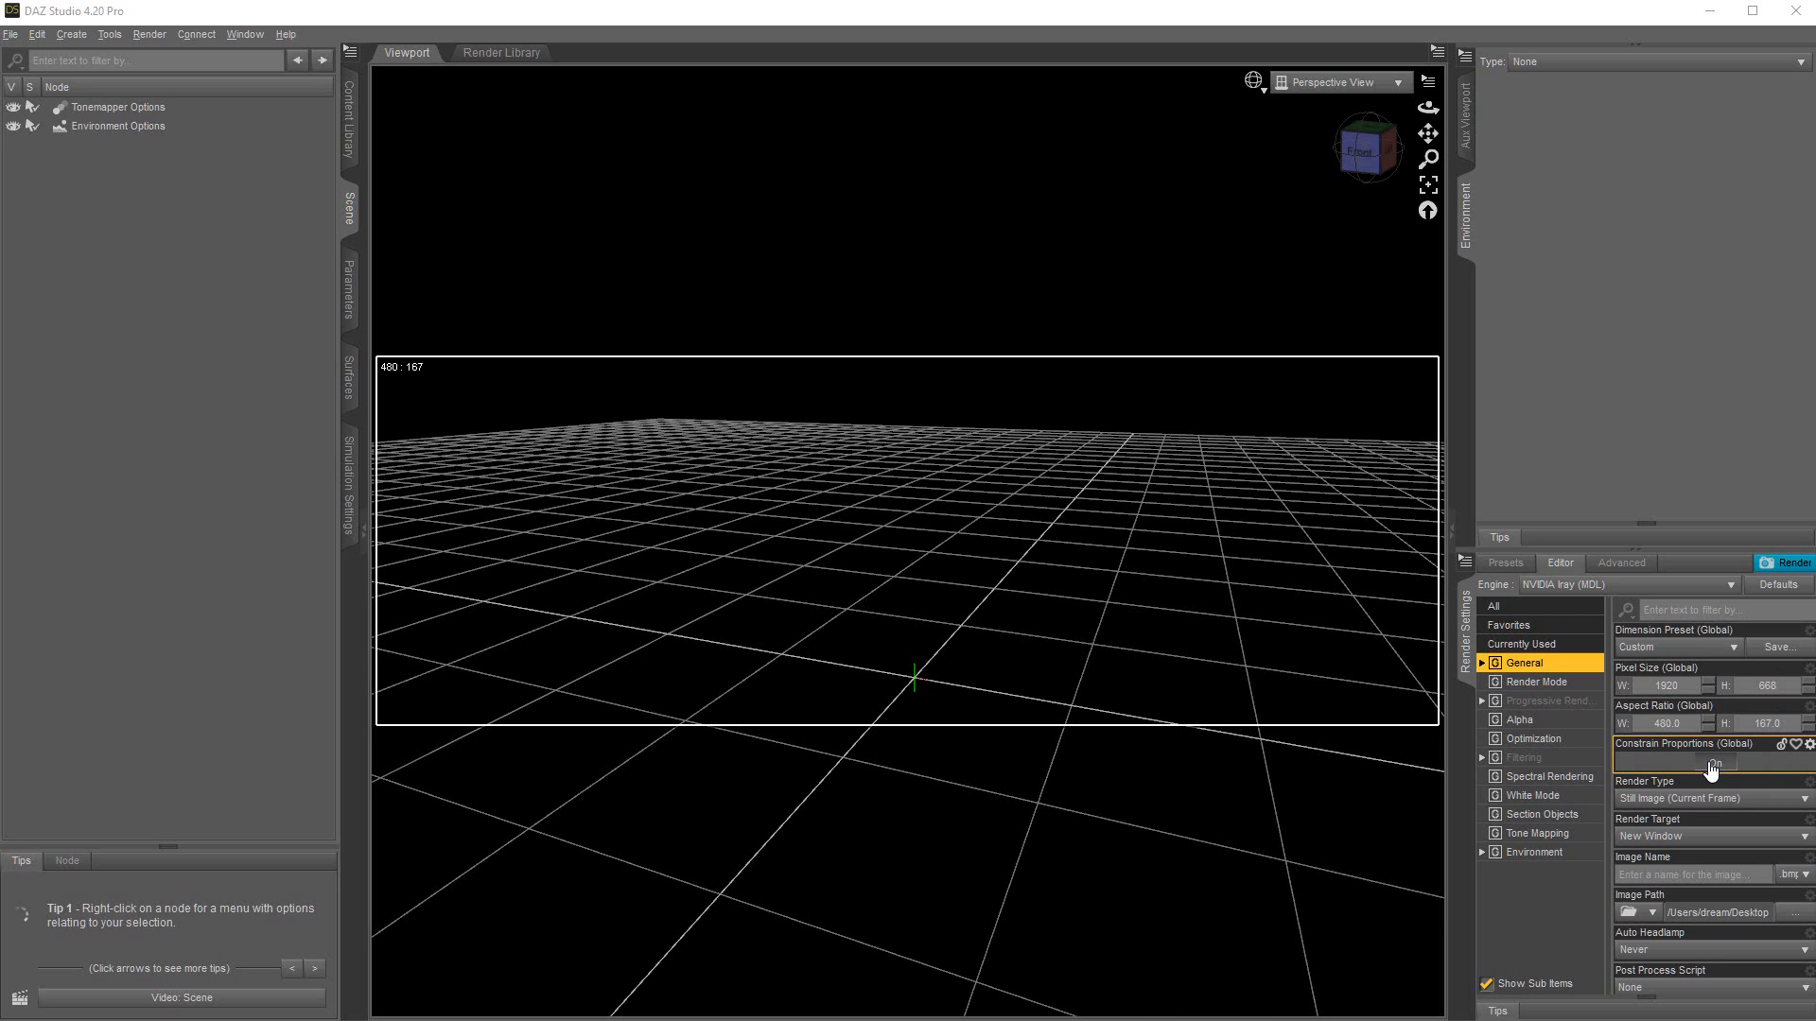
Step: Set the render Pixel Size to 1920 × 668 with Constrain Proportions left On
click(1714, 762)
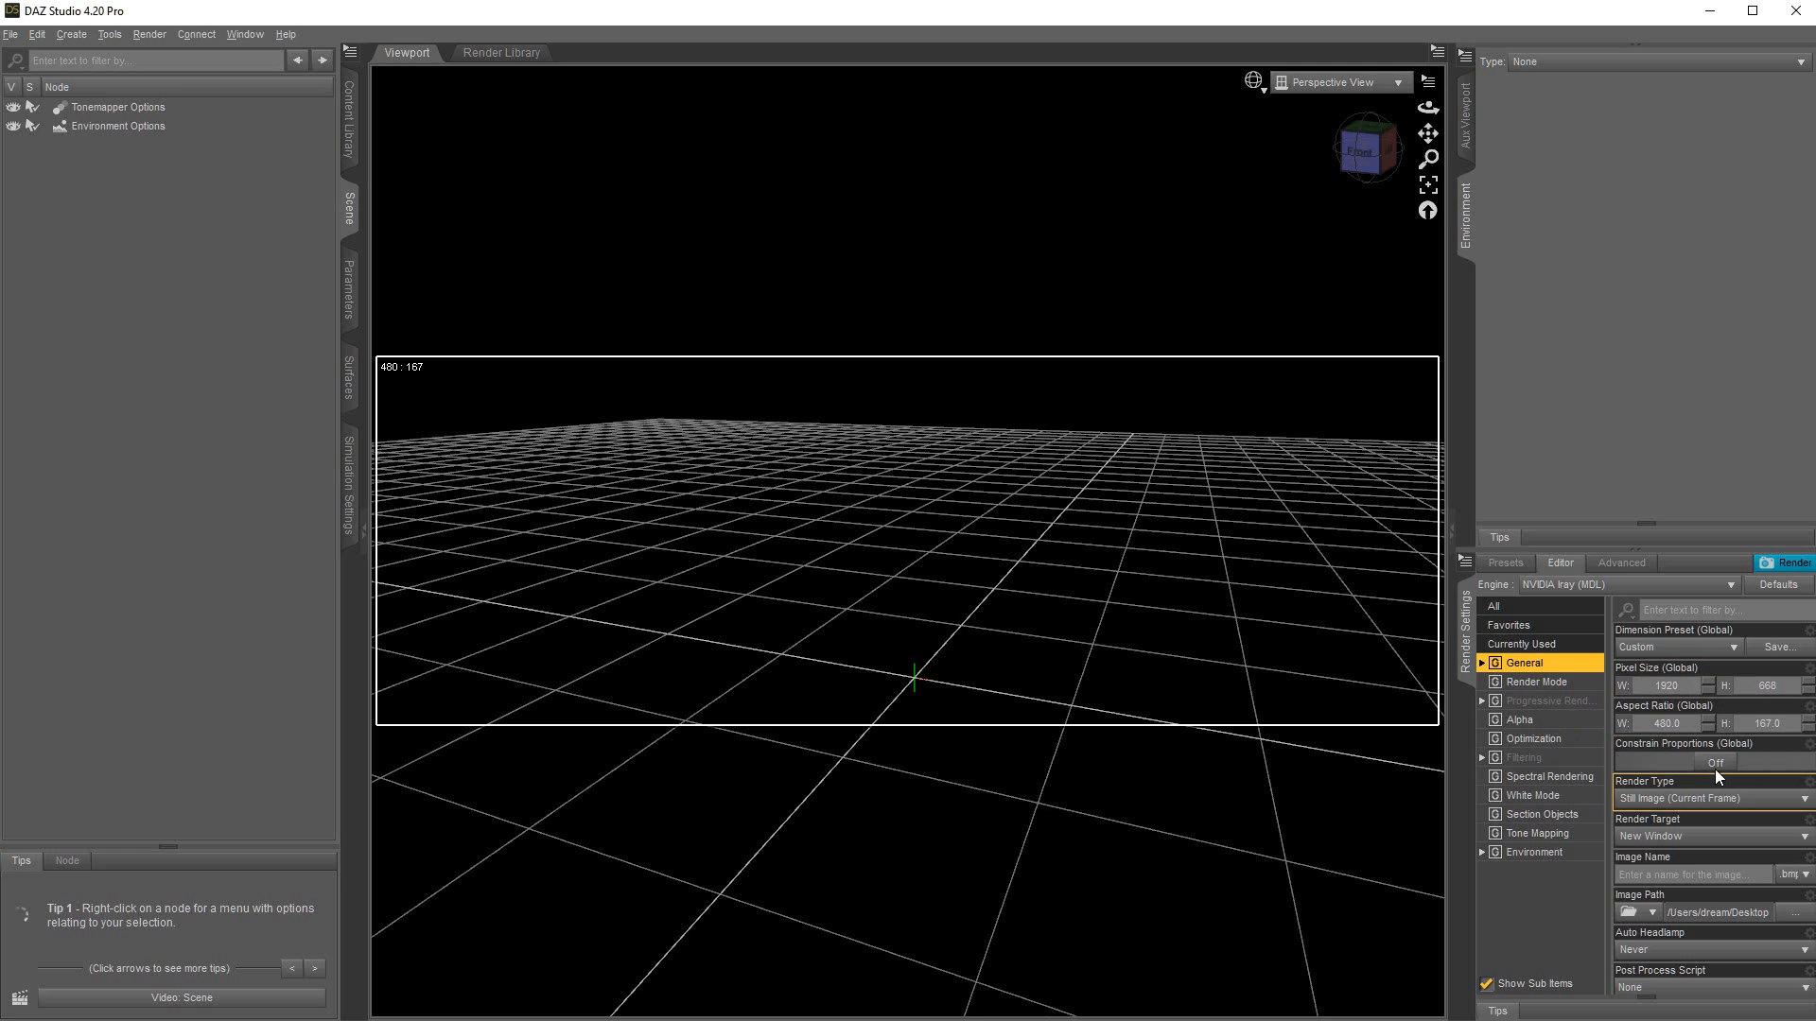
click(1716, 762)
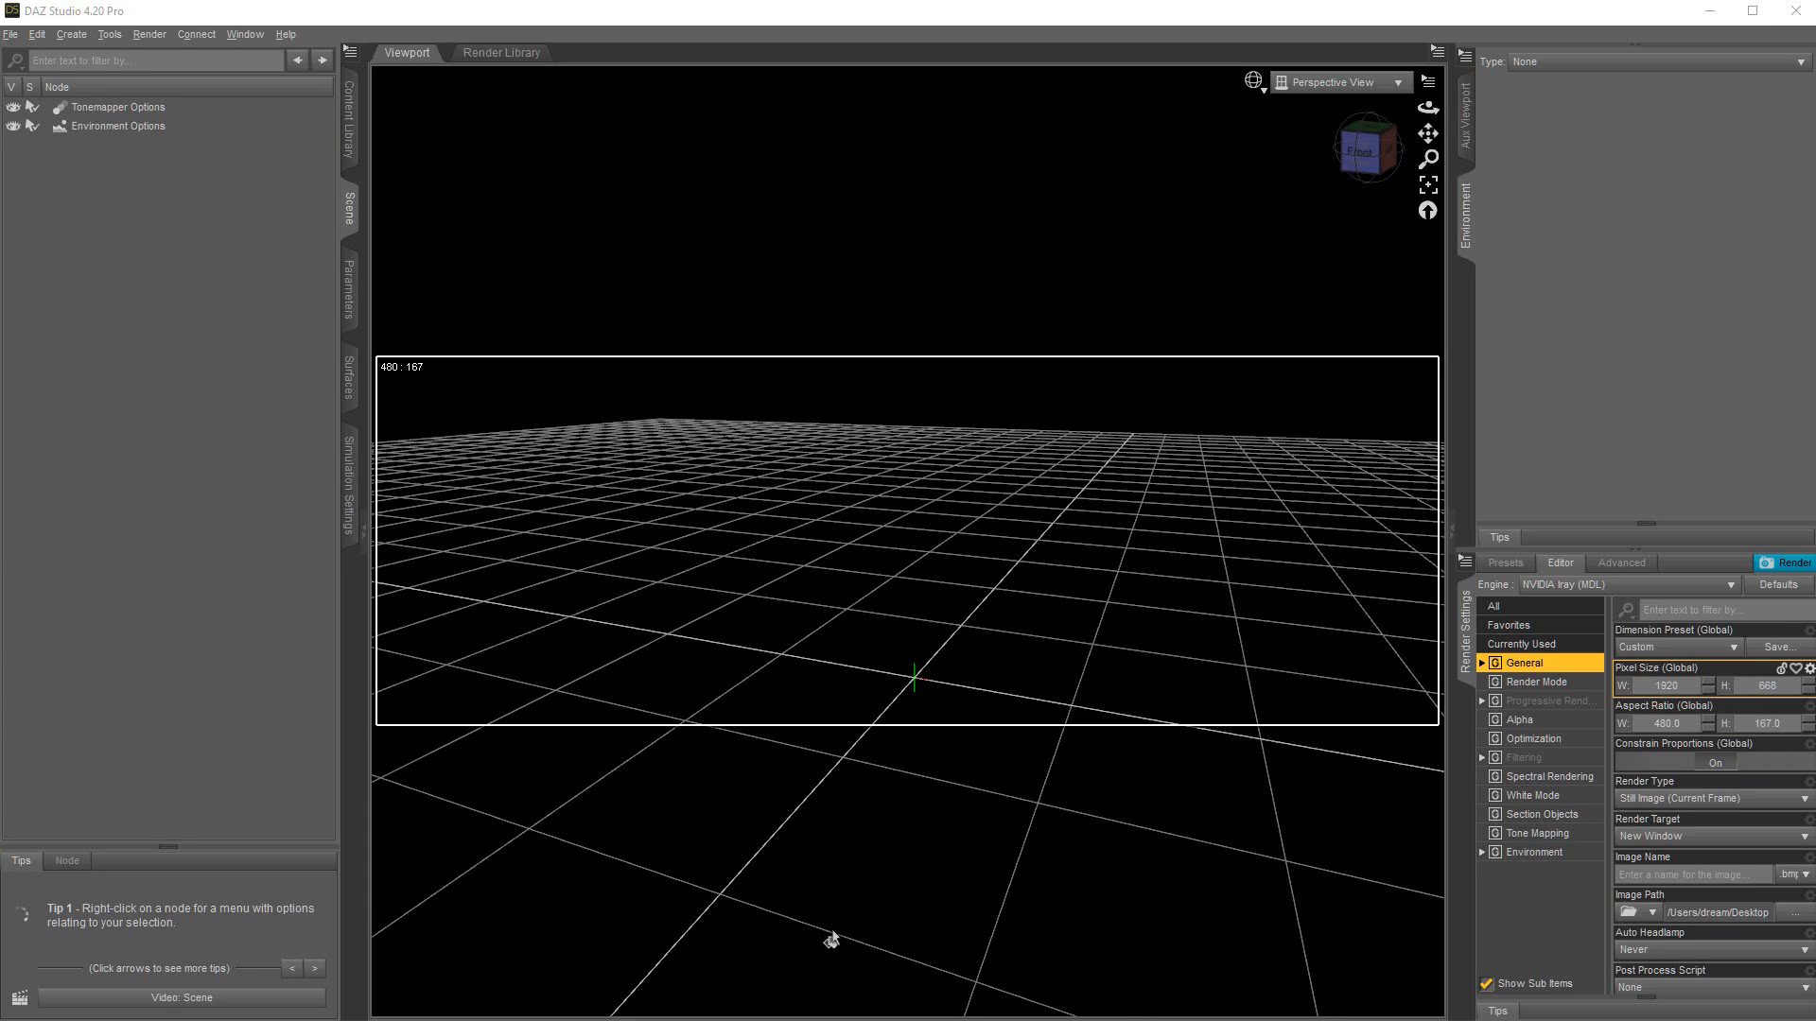
mouse_move(1506, 182)
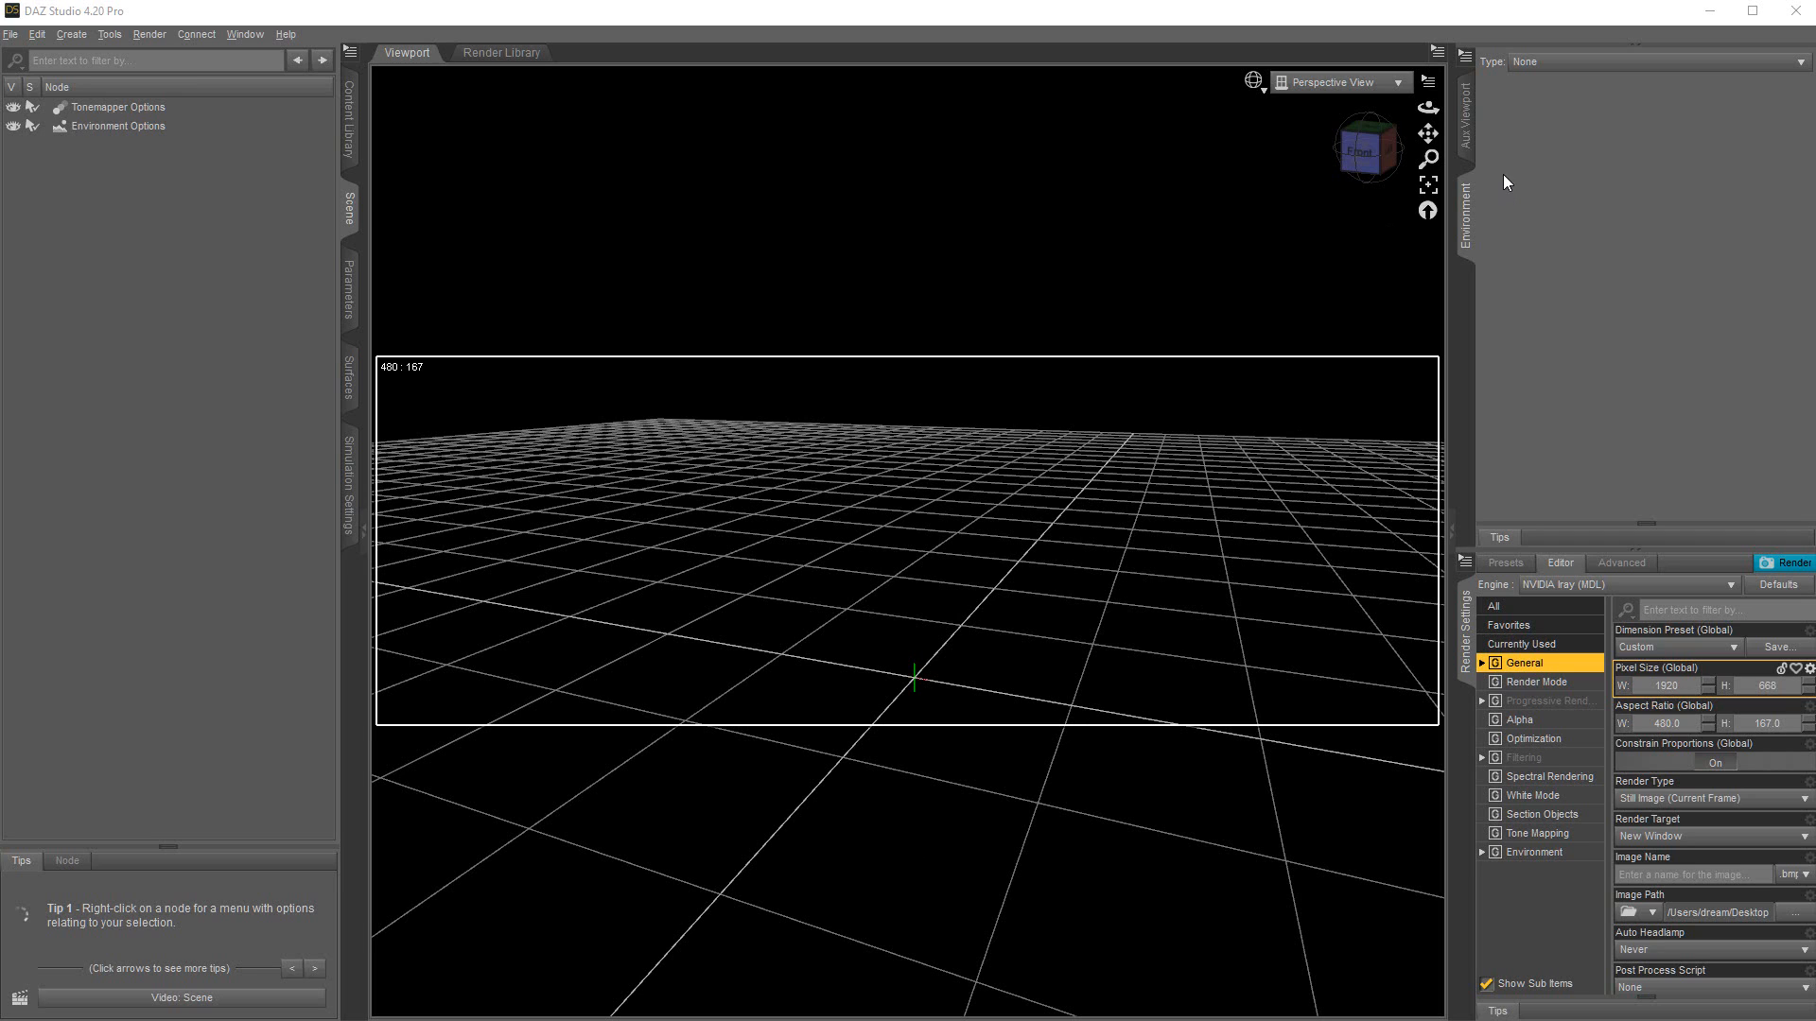
mouse_move(1237, 548)
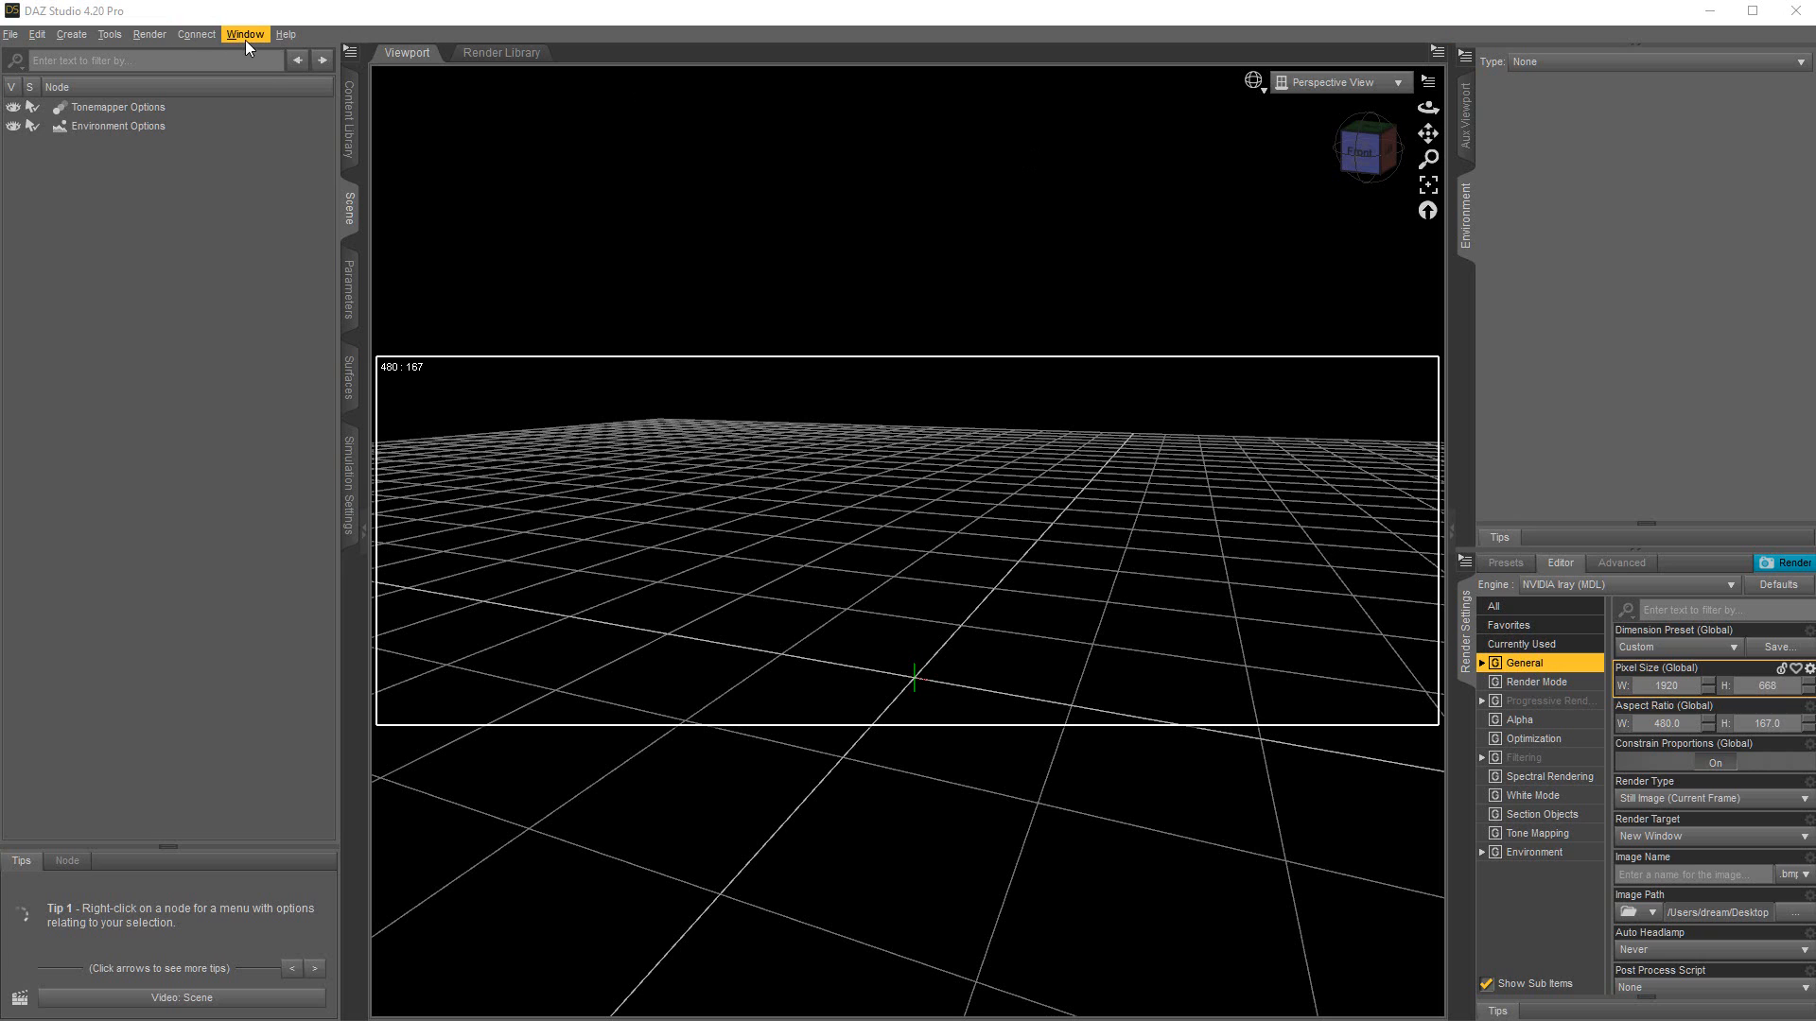
Step: Show the Environment pane and set its Type to Backdrop
click(244, 34)
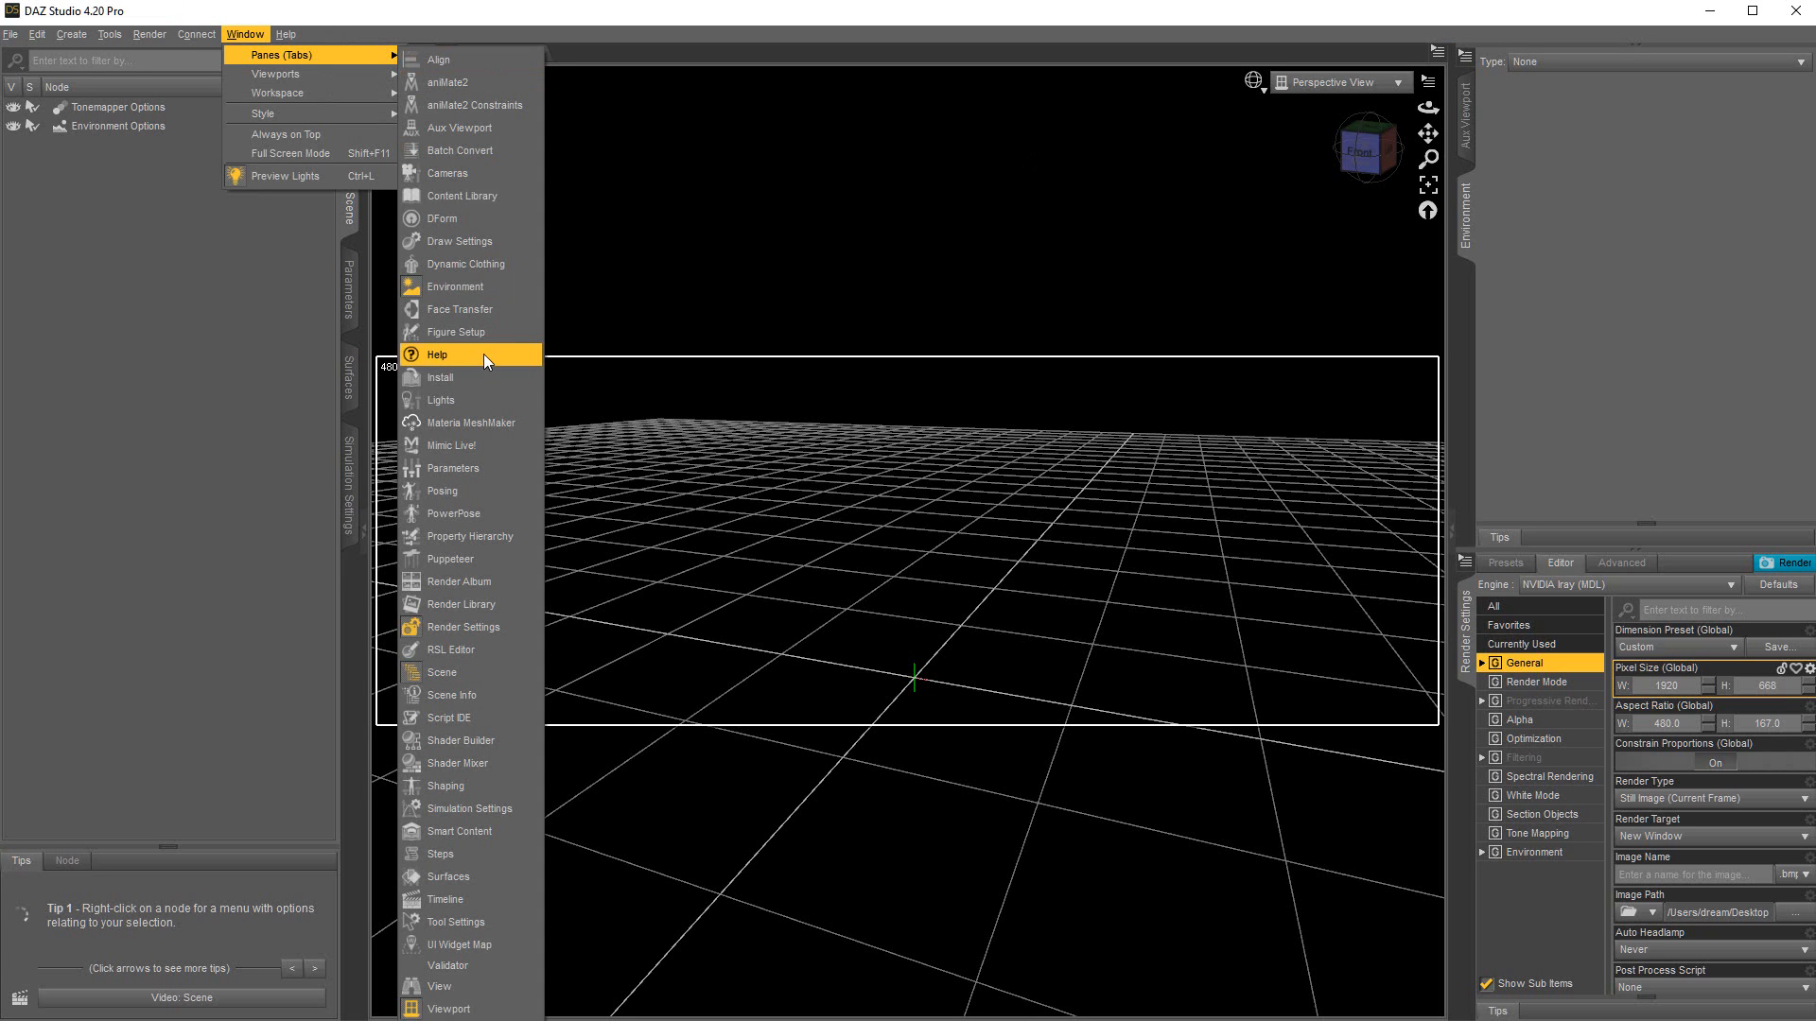
mouse_move(454, 261)
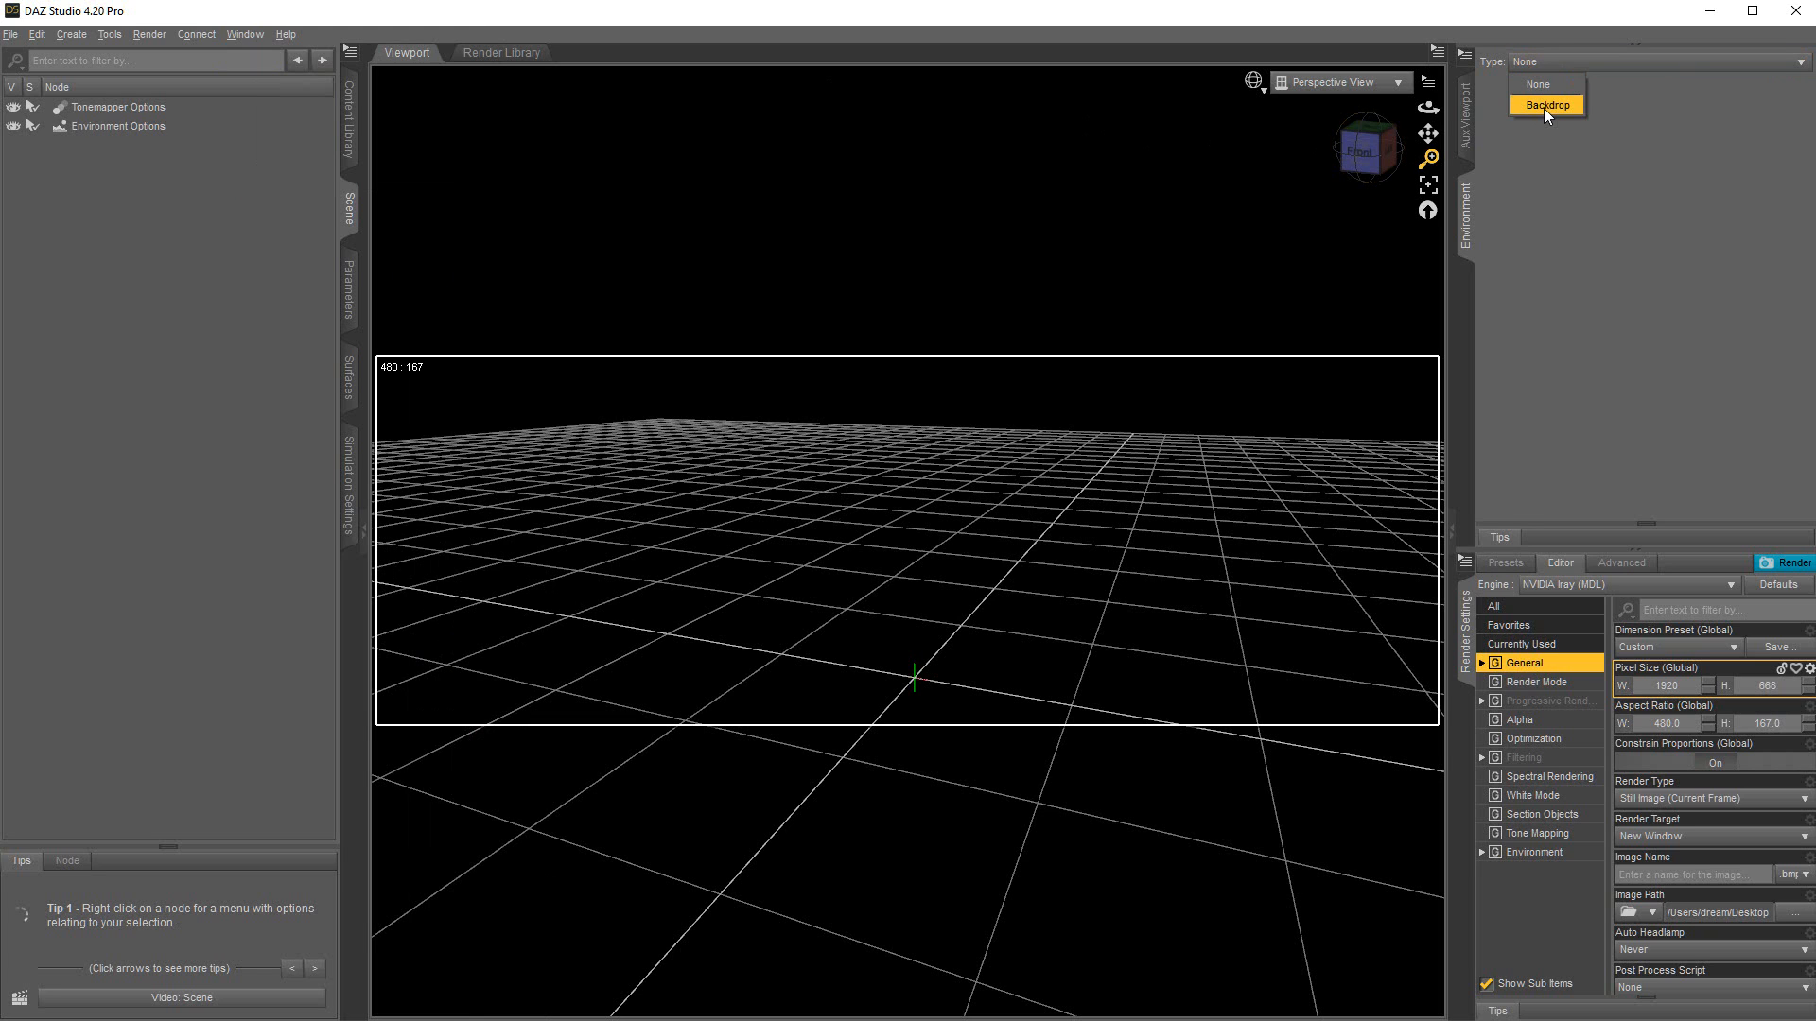
click(1545, 104)
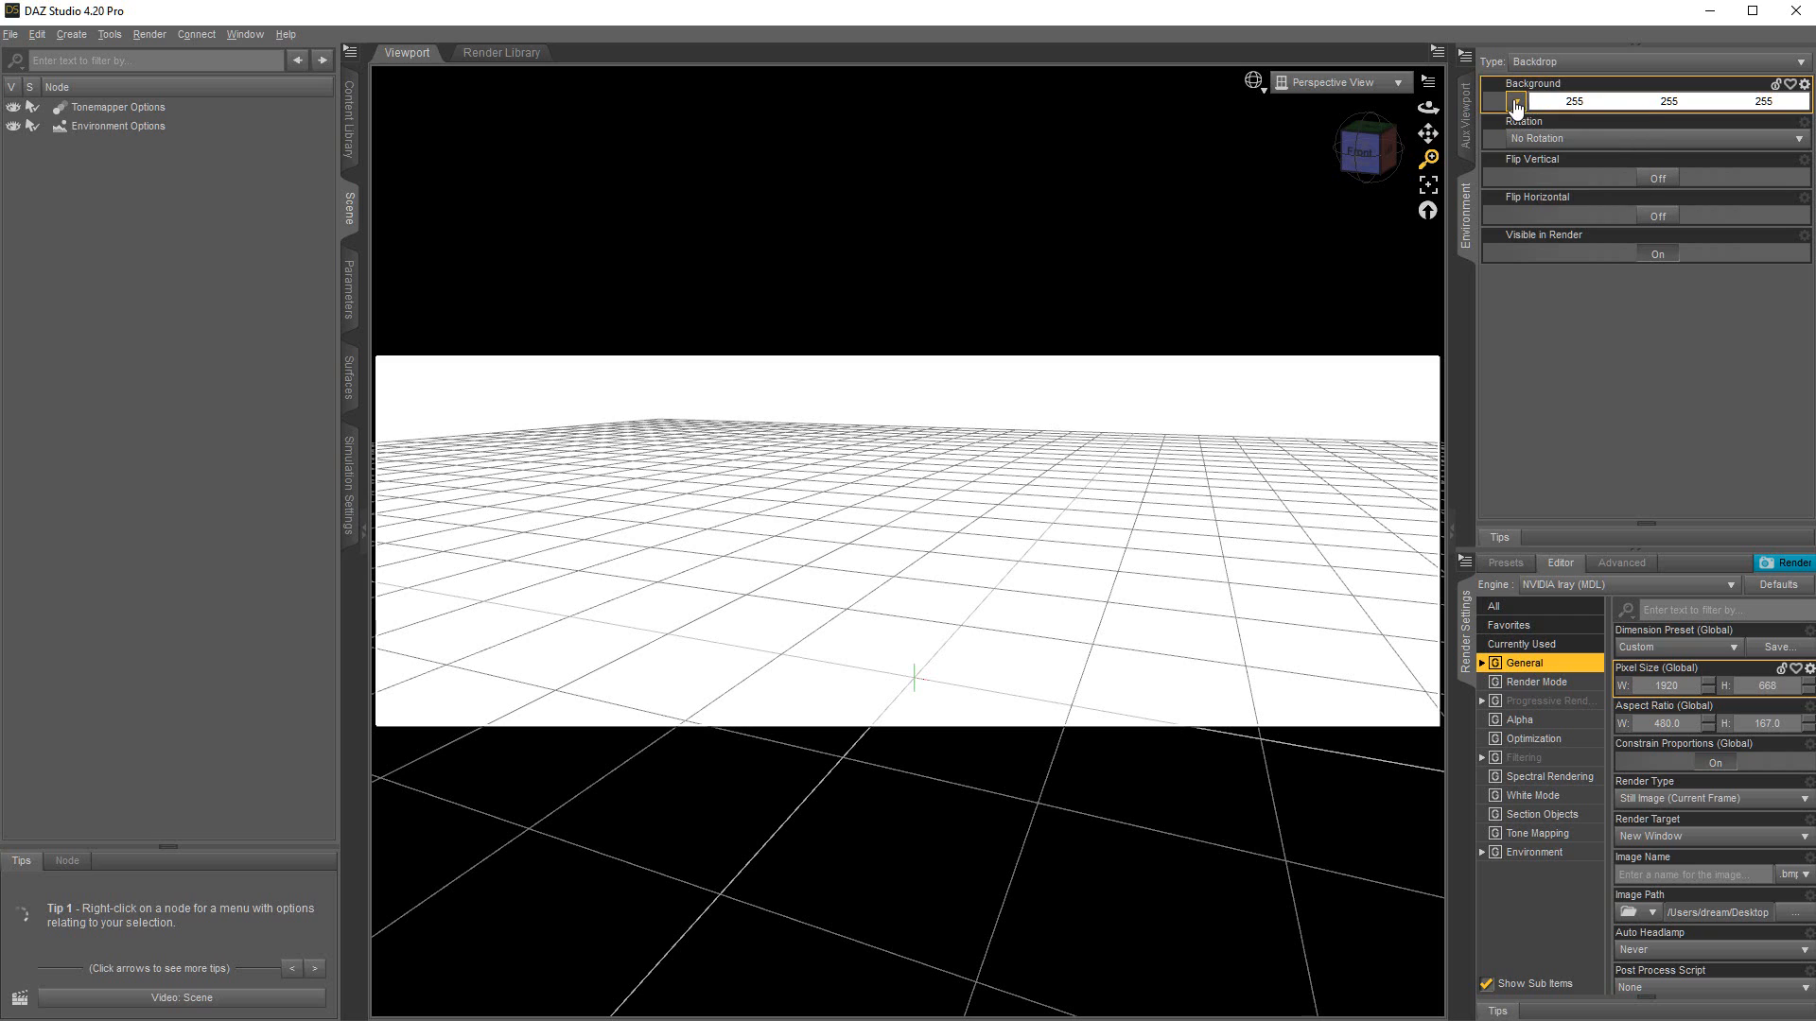
Step: Load DesertImage5 from the Desert Roads folder as the backdrop image
click(1515, 101)
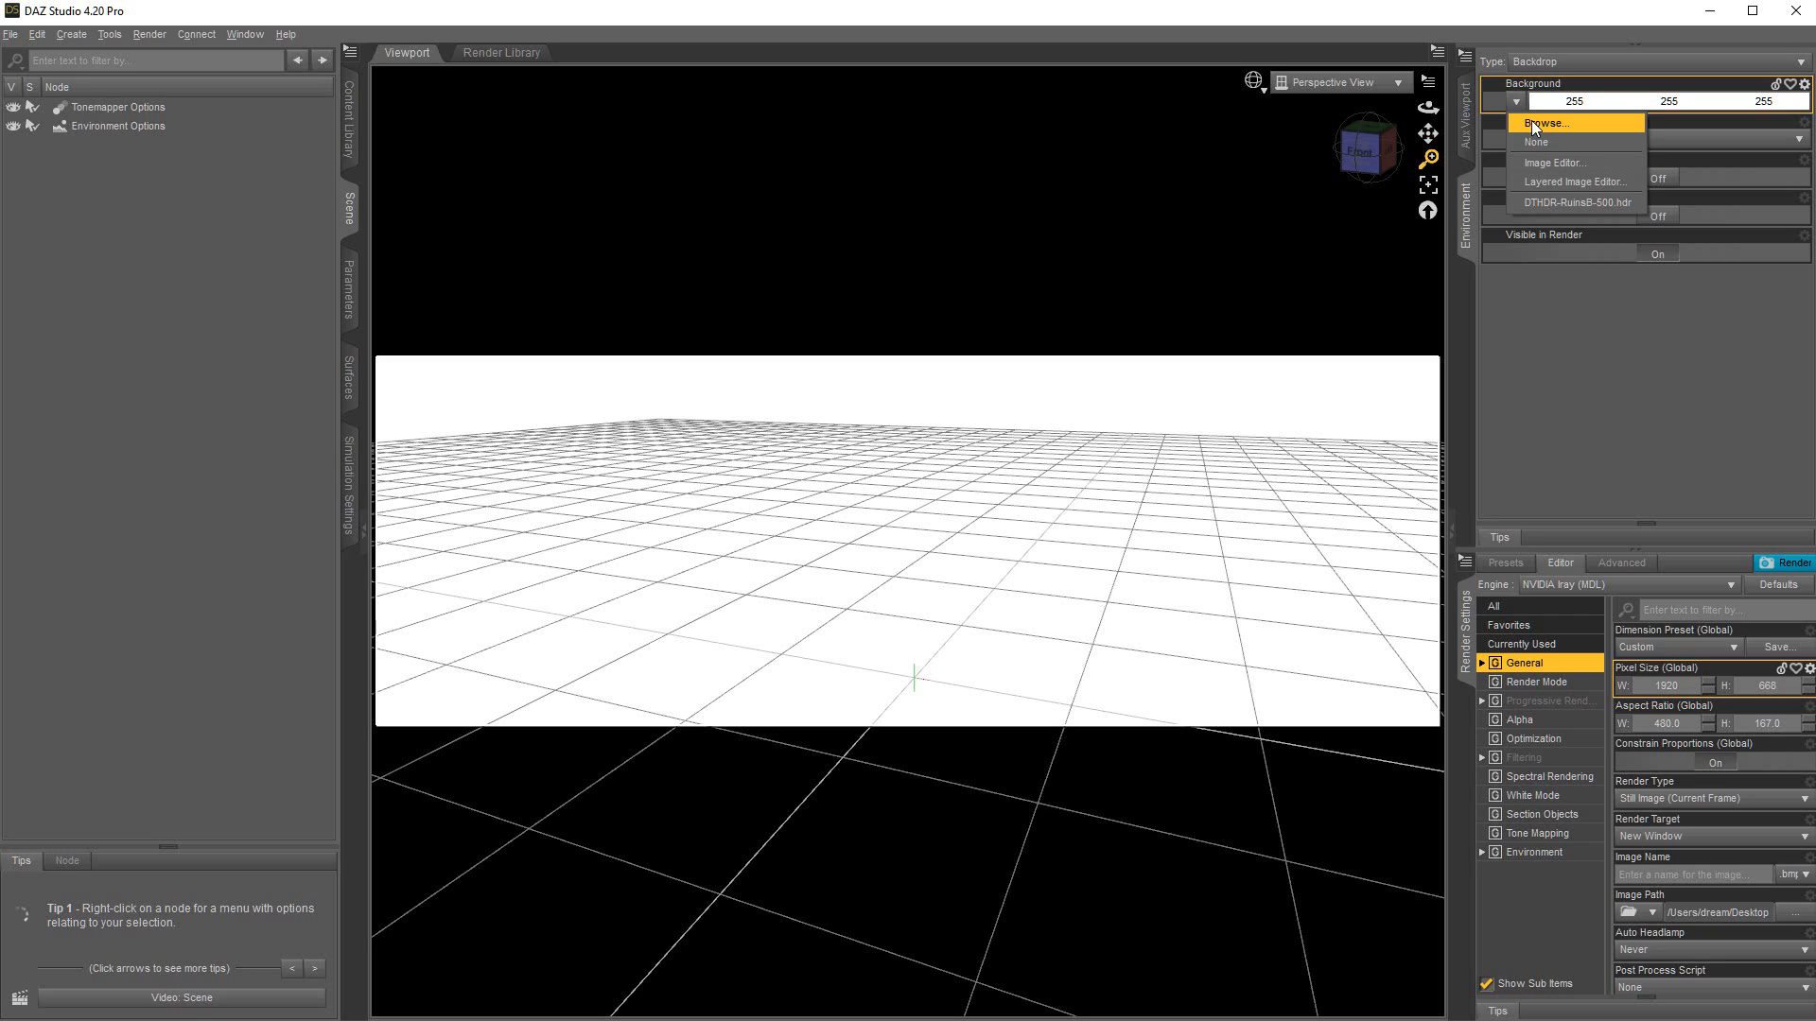
click(1549, 123)
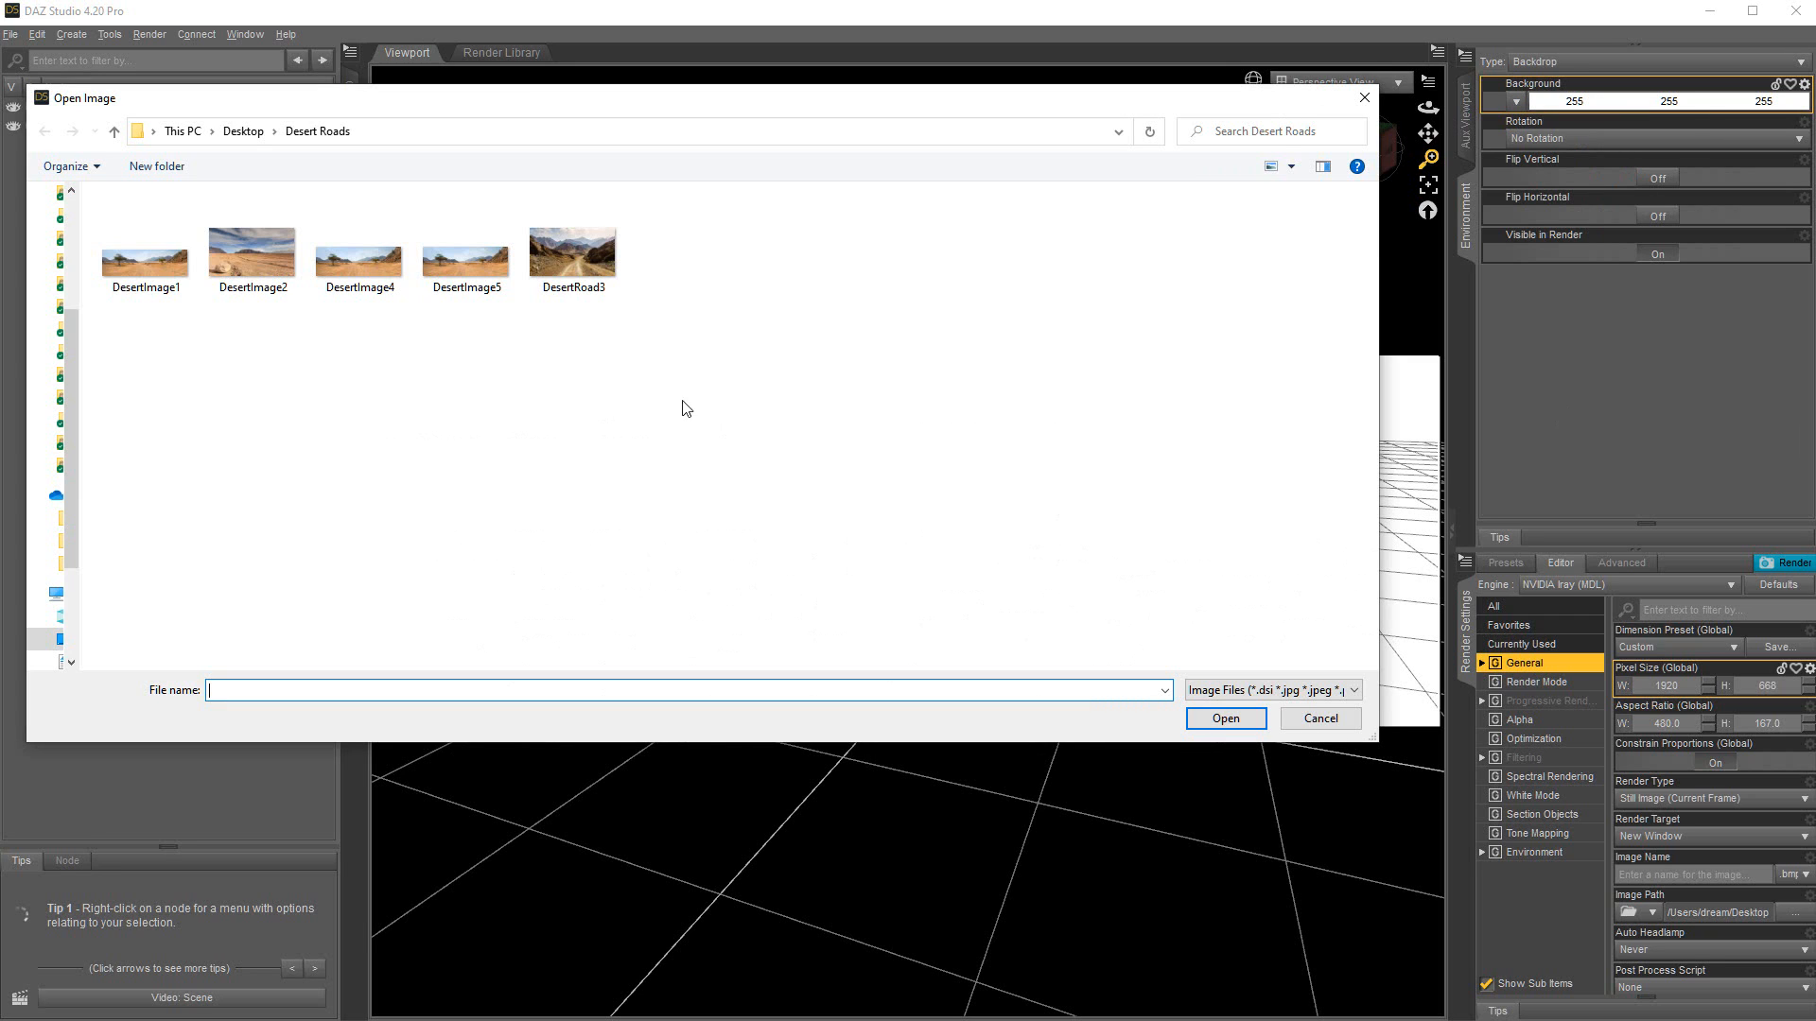
click(466, 238)
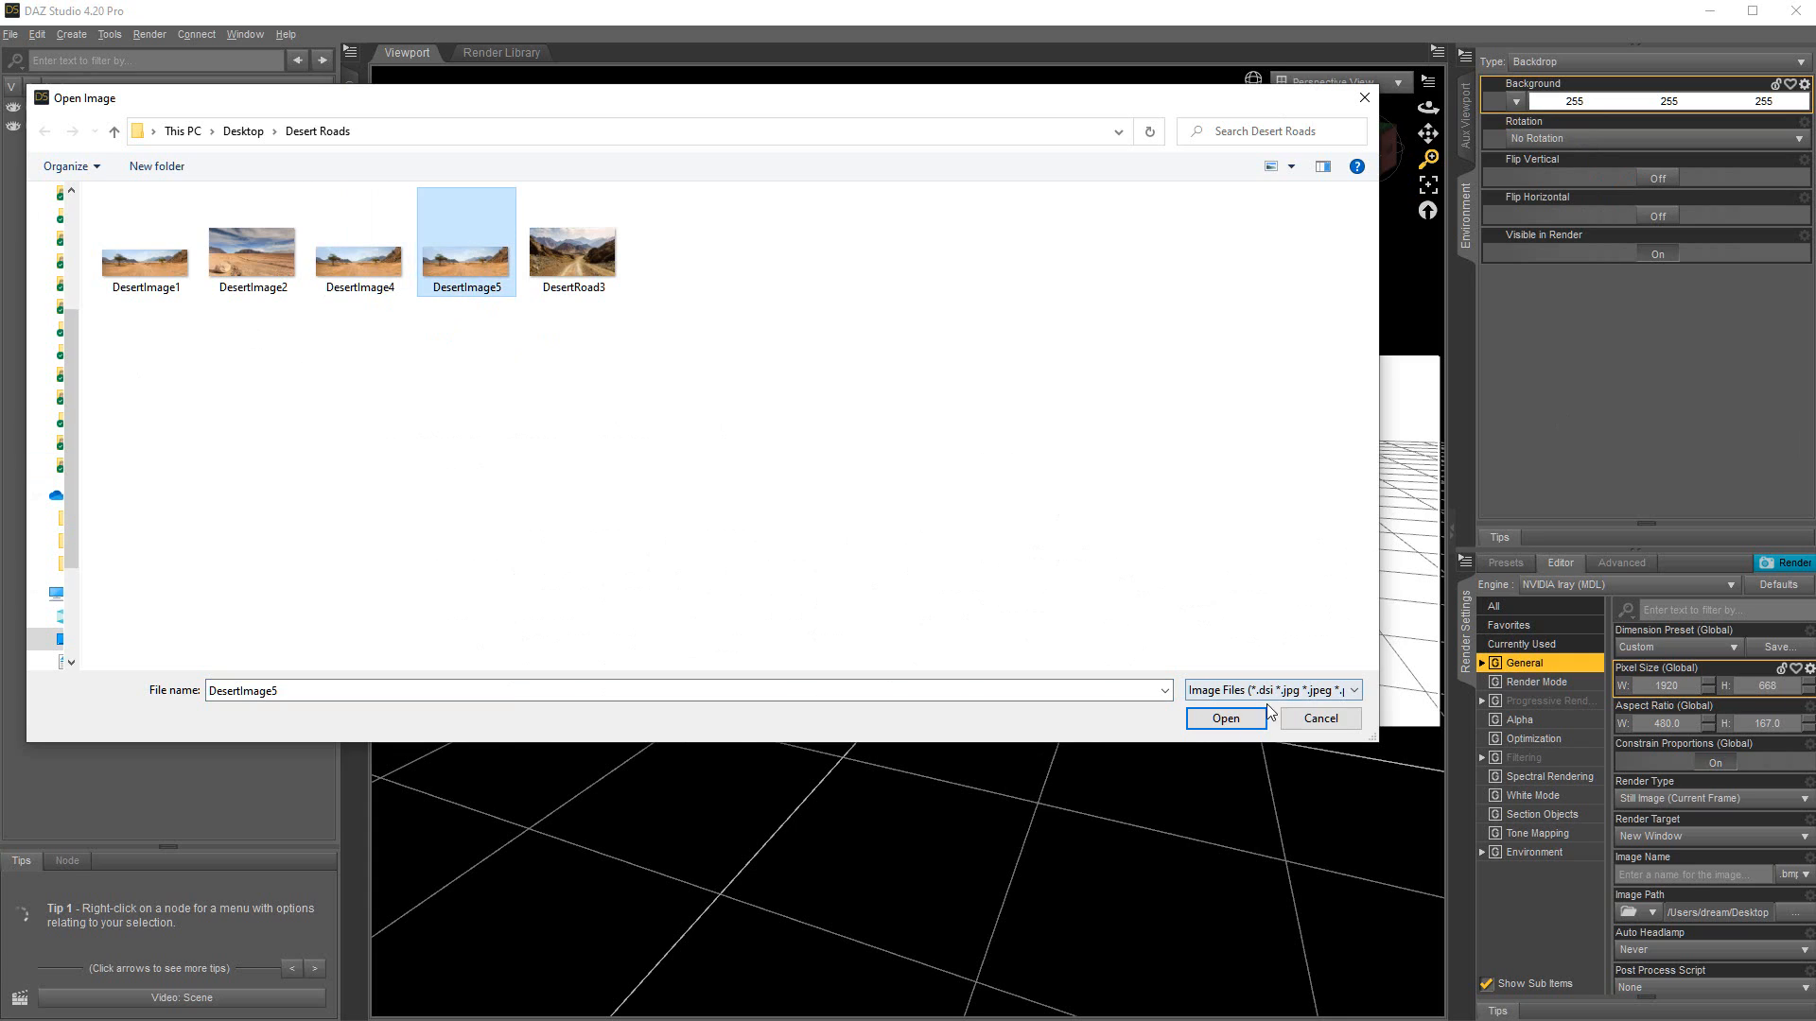
click(1223, 719)
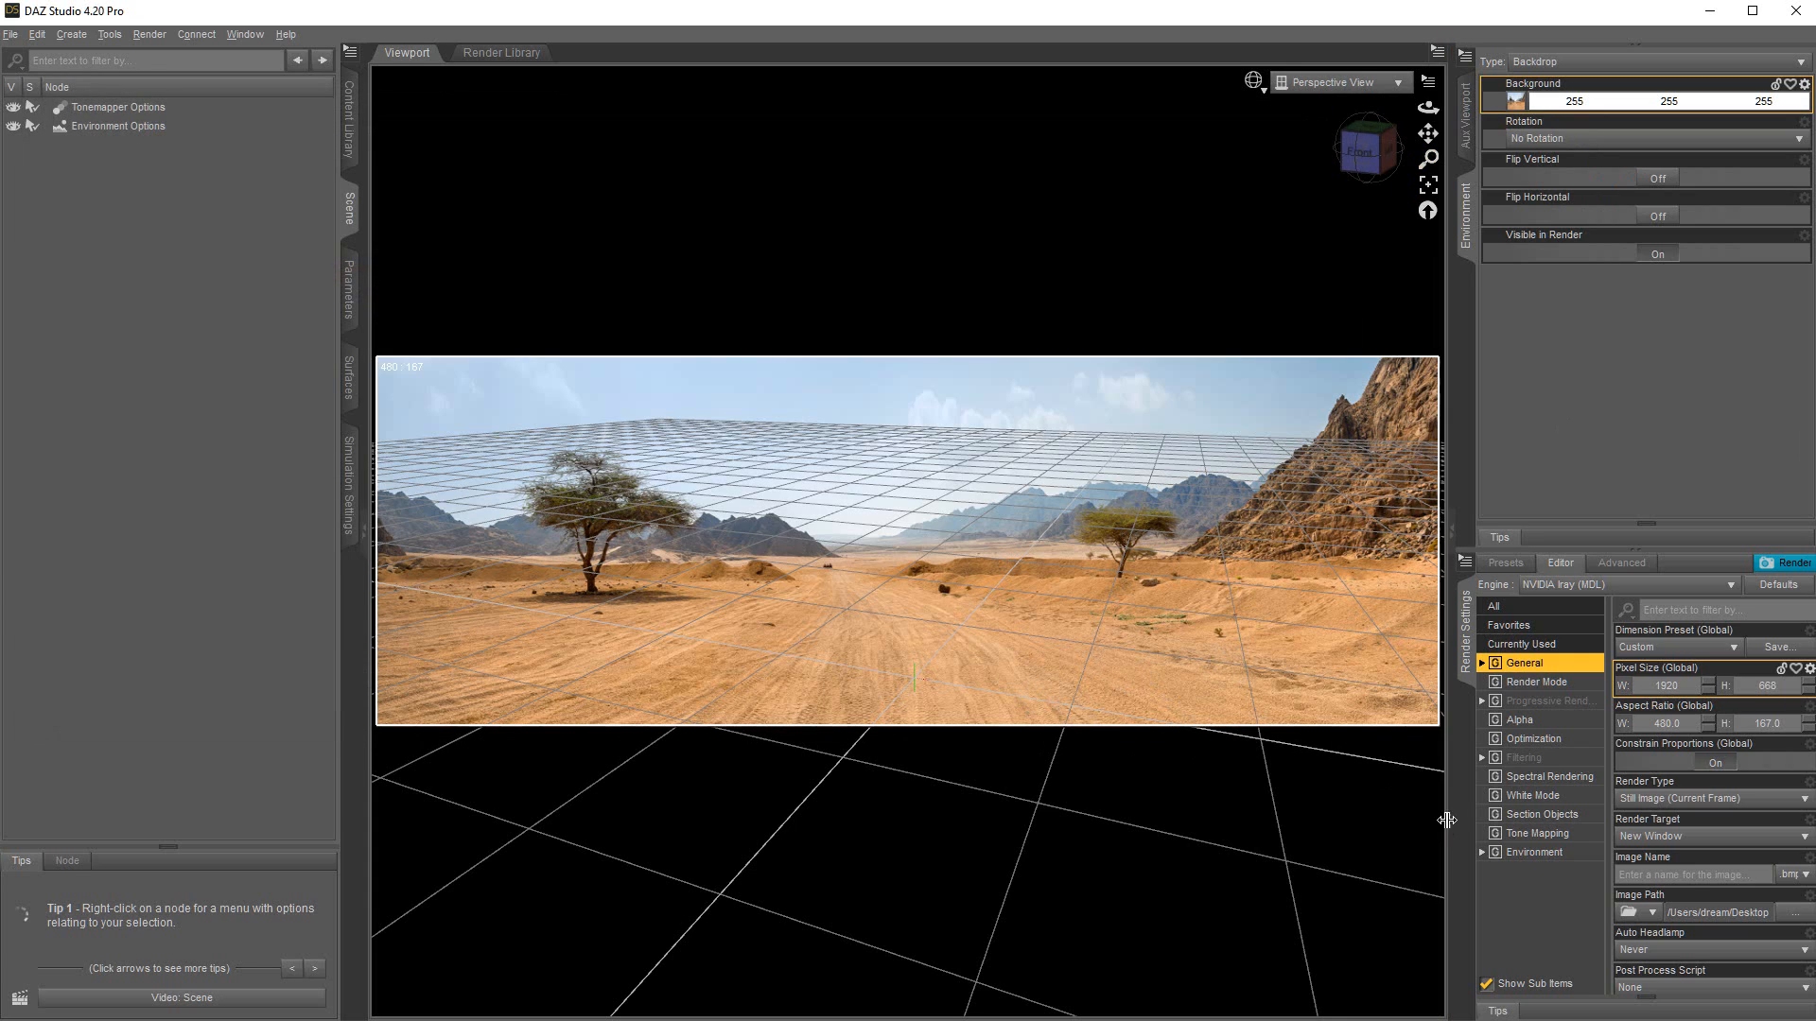
click(70, 34)
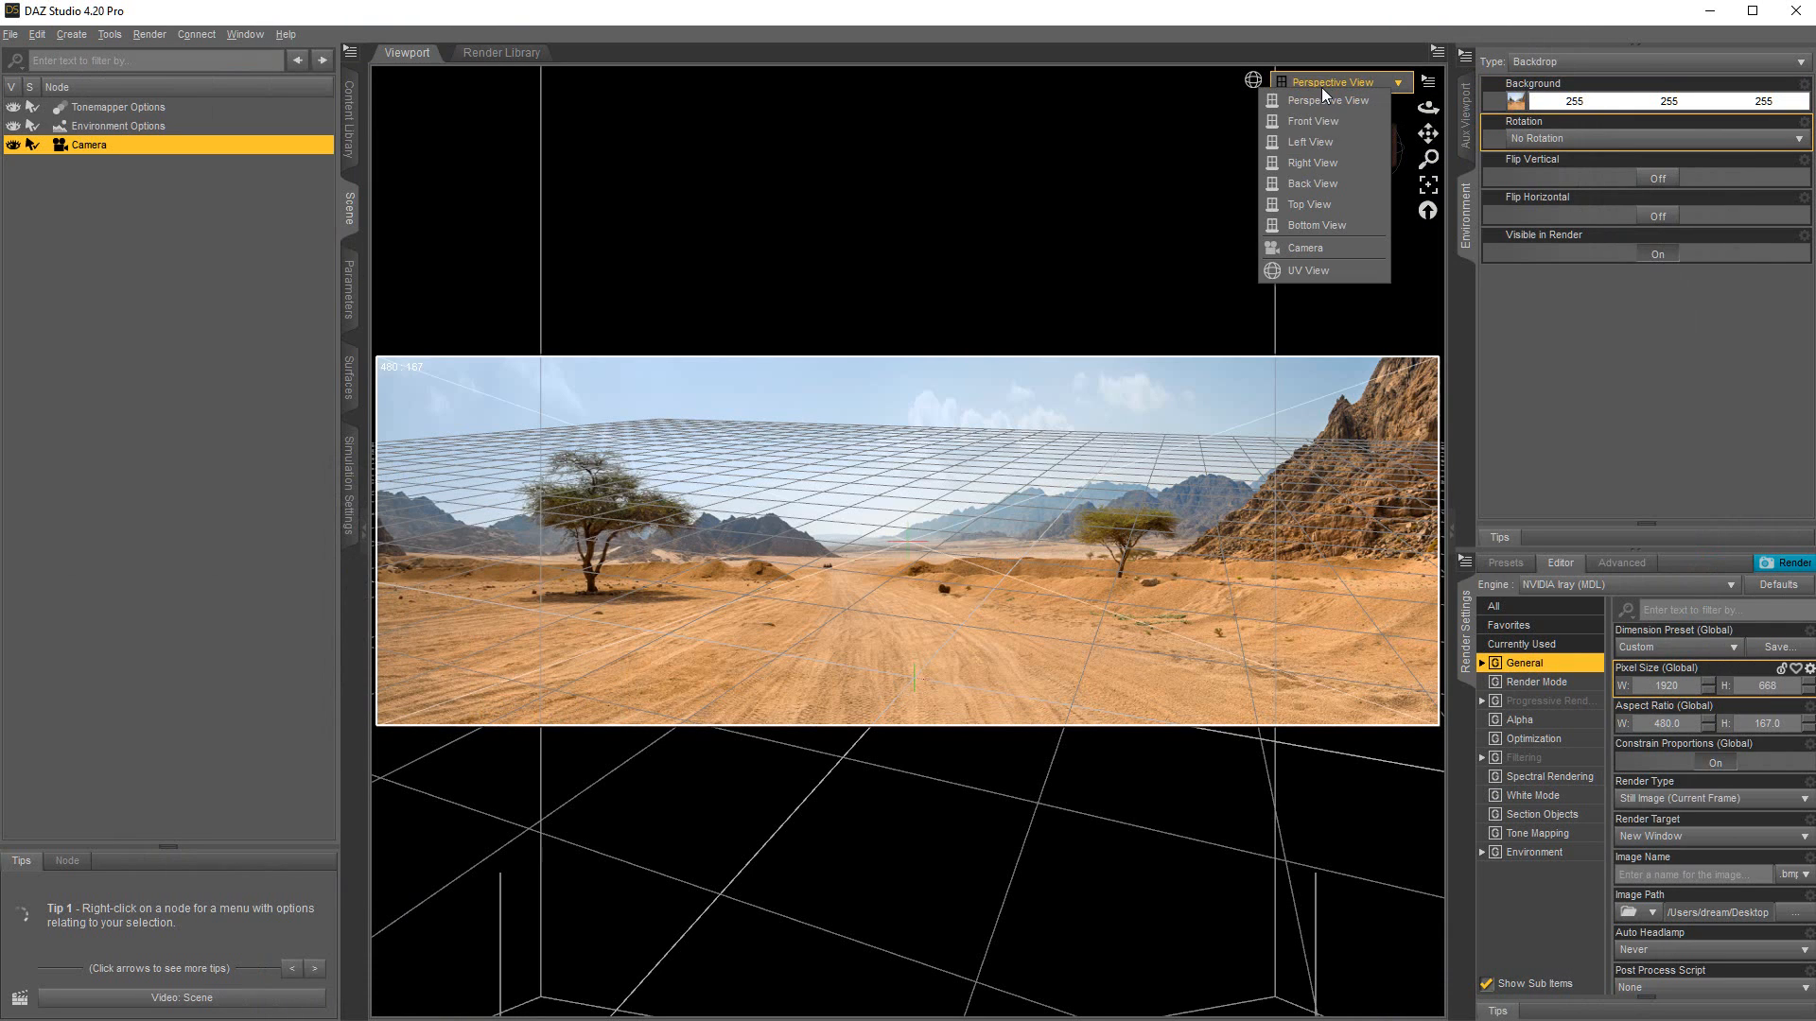
Step: View through the new camera and adjust its transforms so the grid lines up with the road
click(1303, 248)
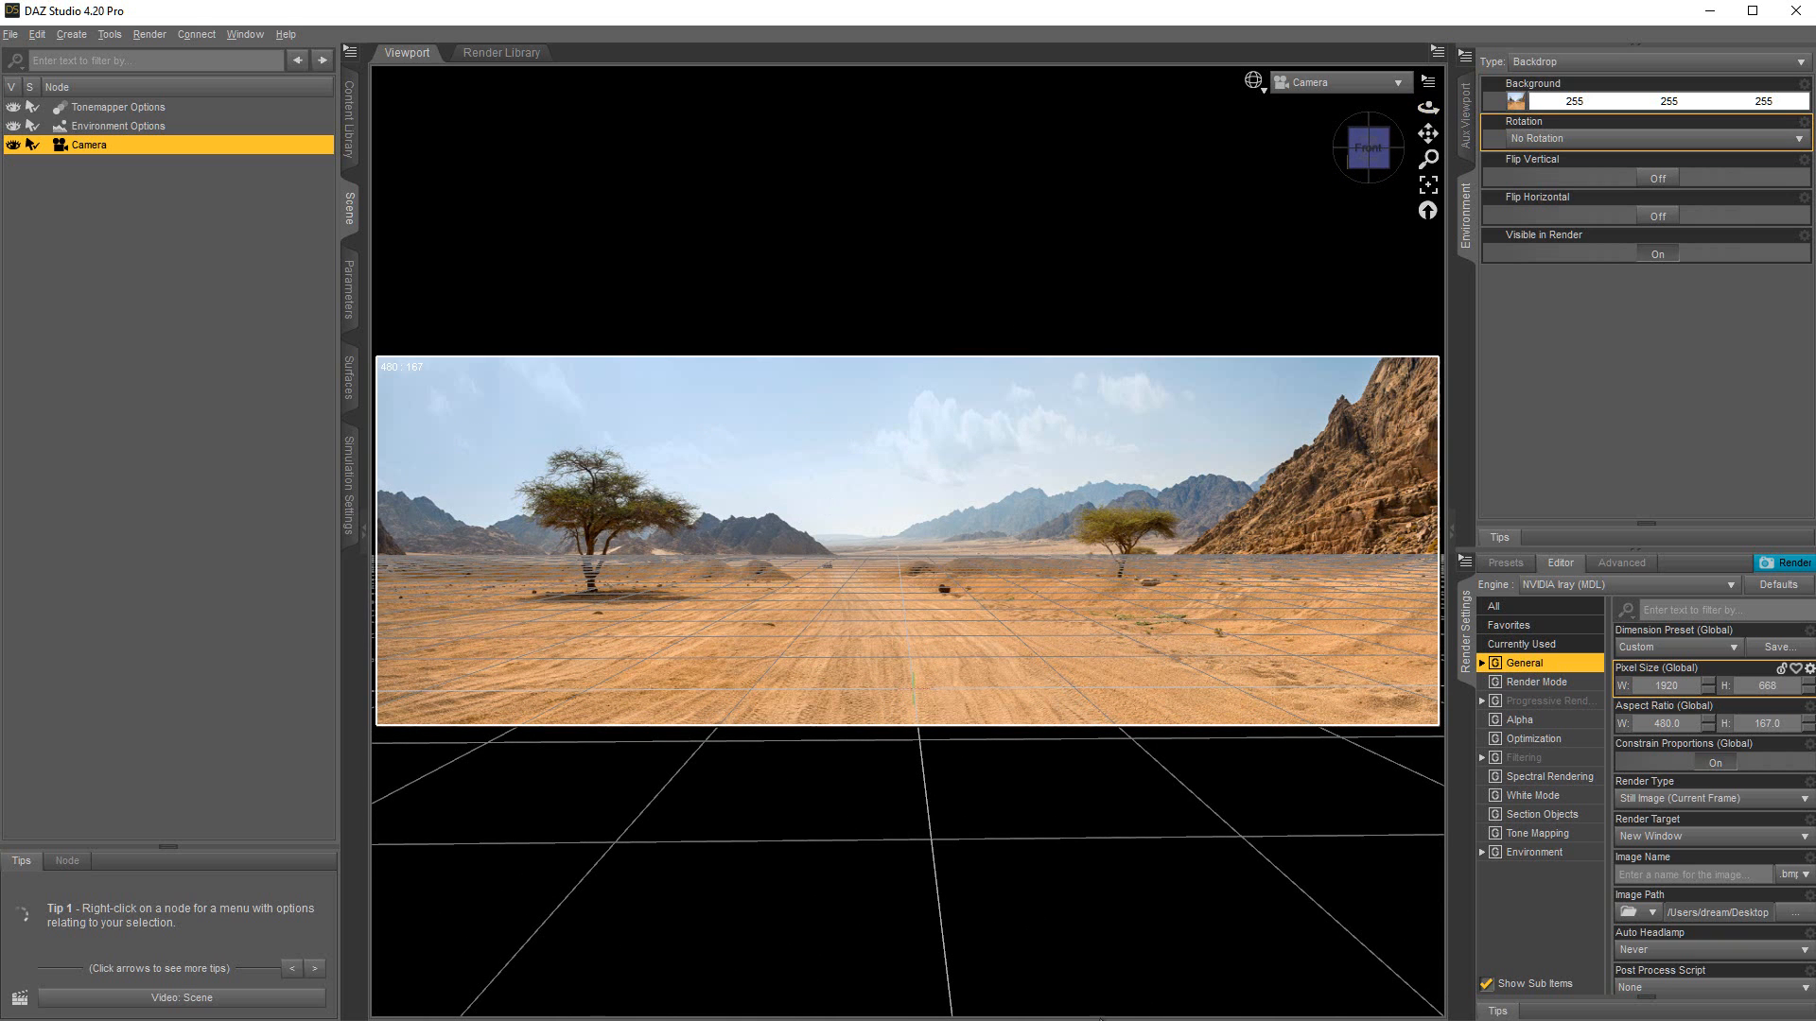
mouse_move(280, 270)
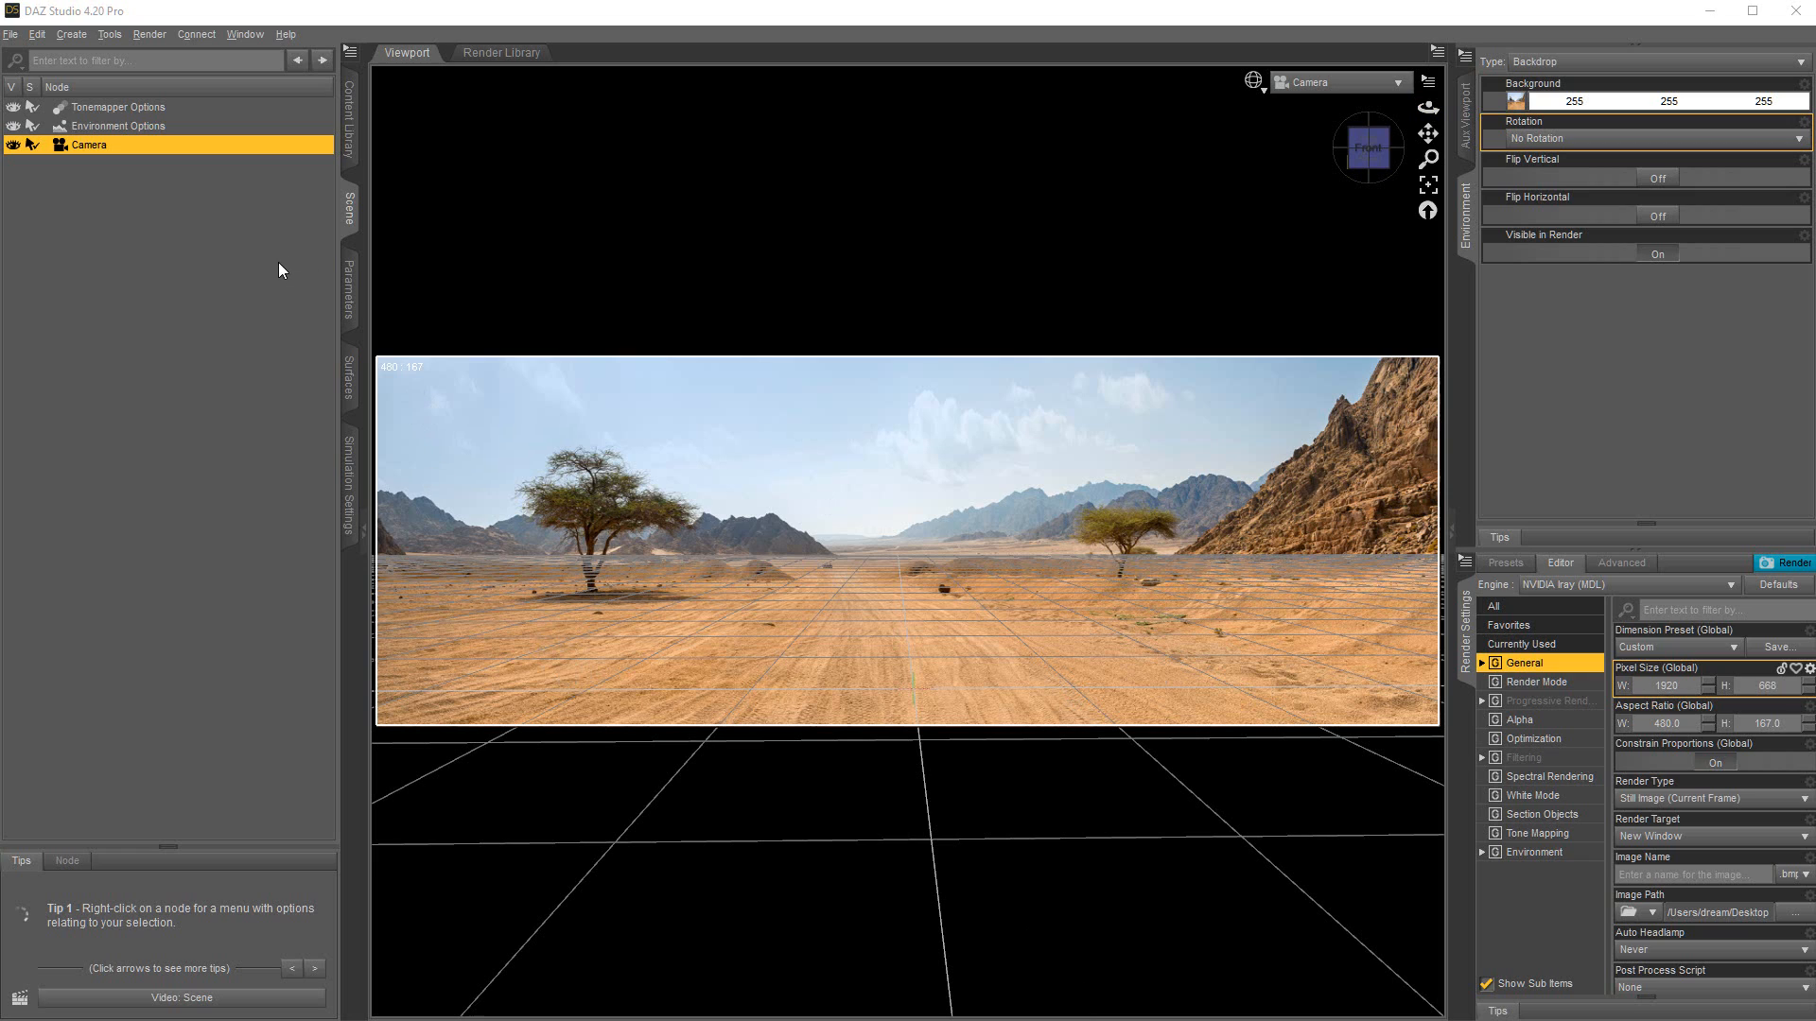
mouse_move(261, 343)
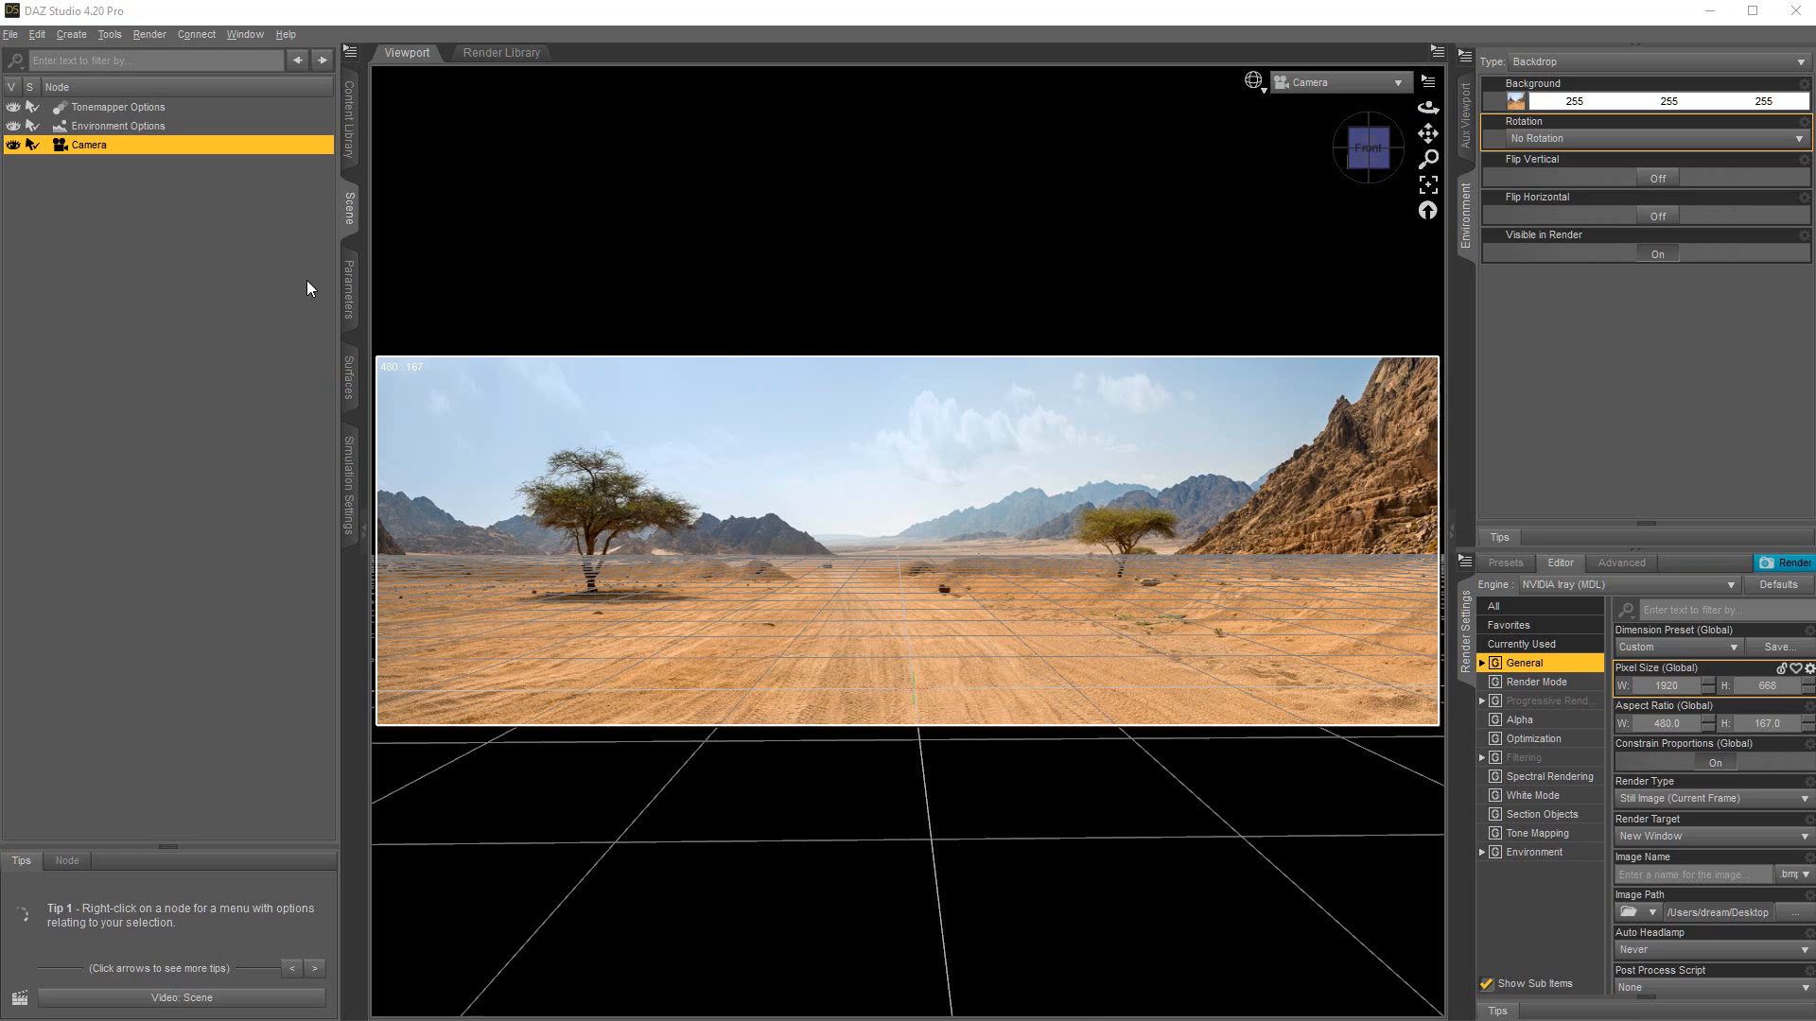
click(346, 289)
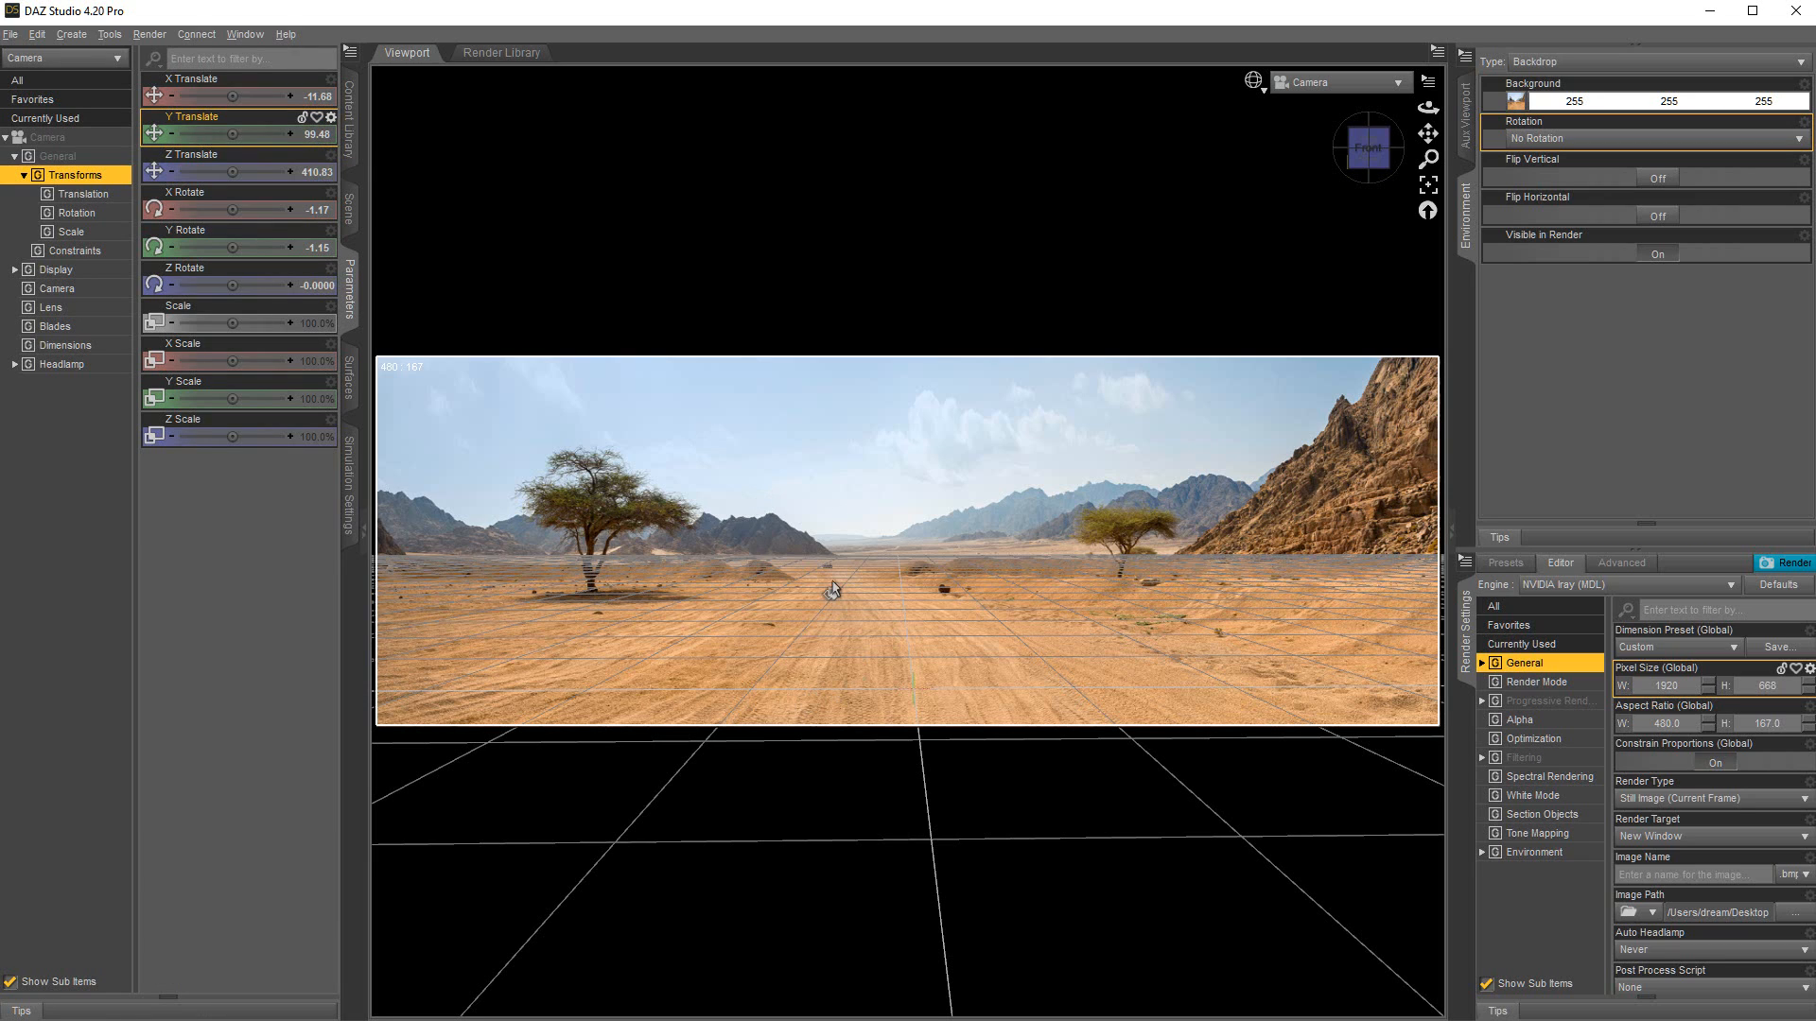
mouse_move(806, 670)
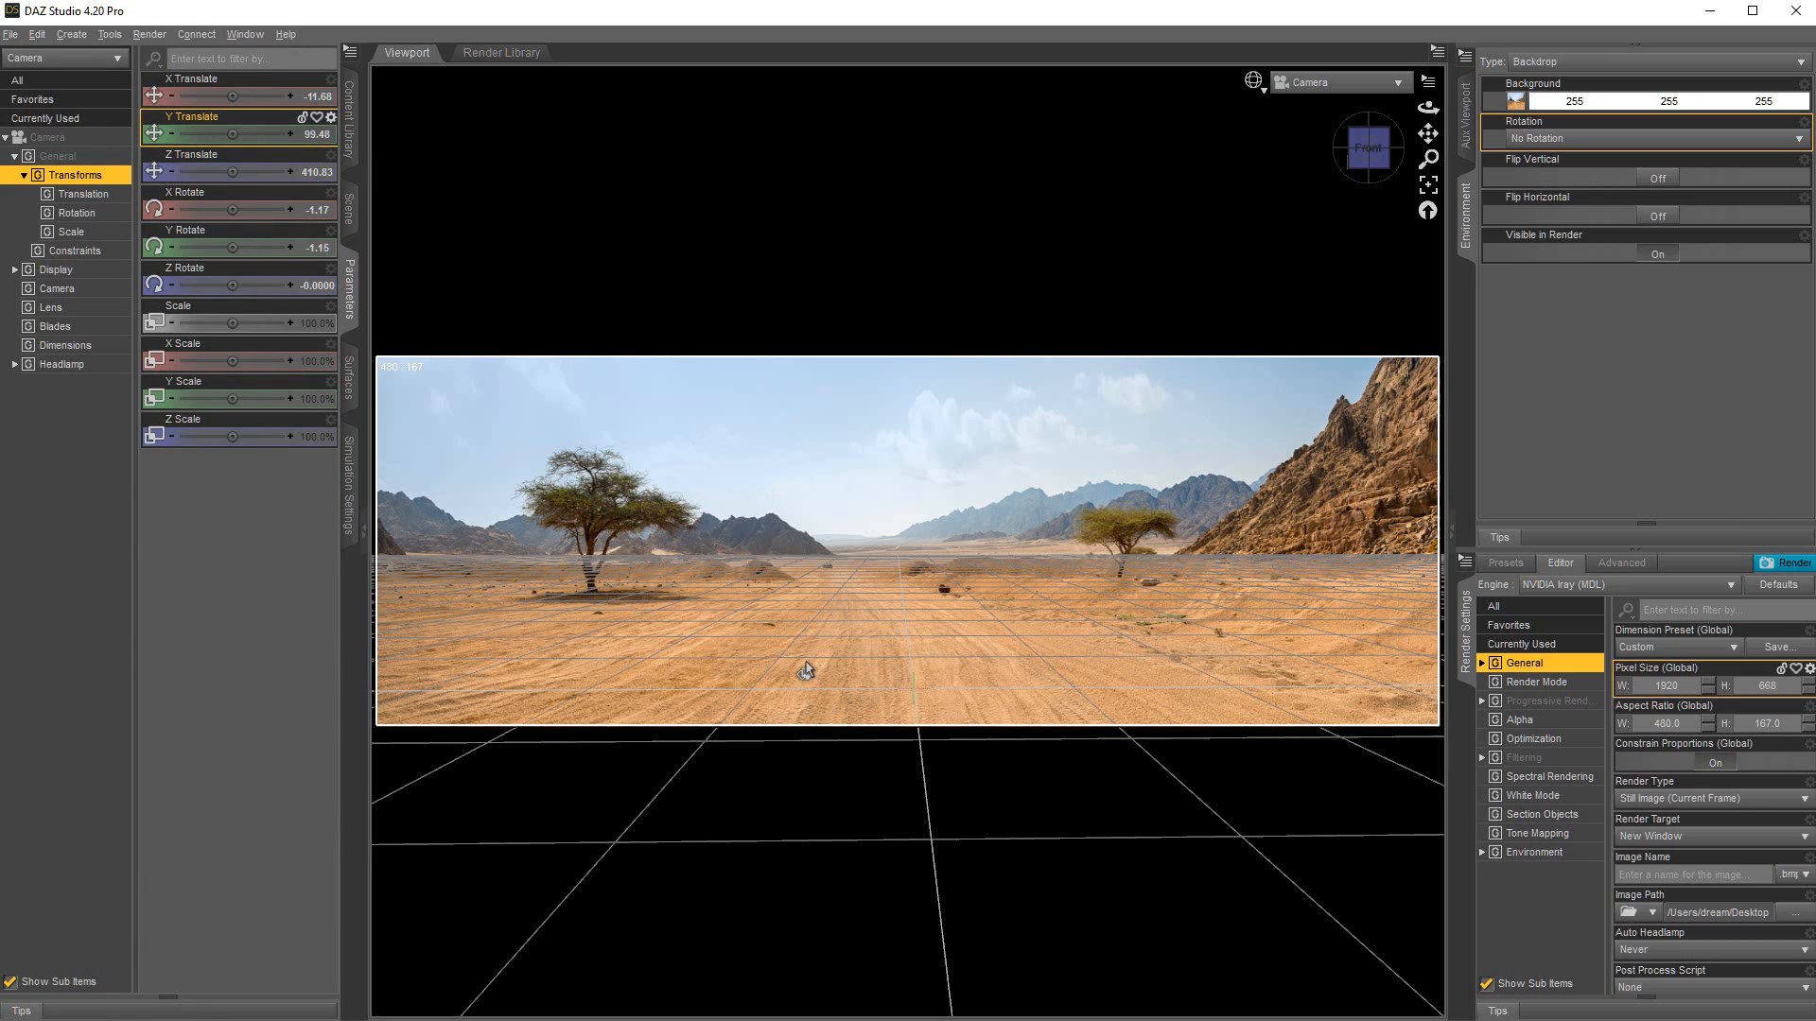
mouse_move(876, 586)
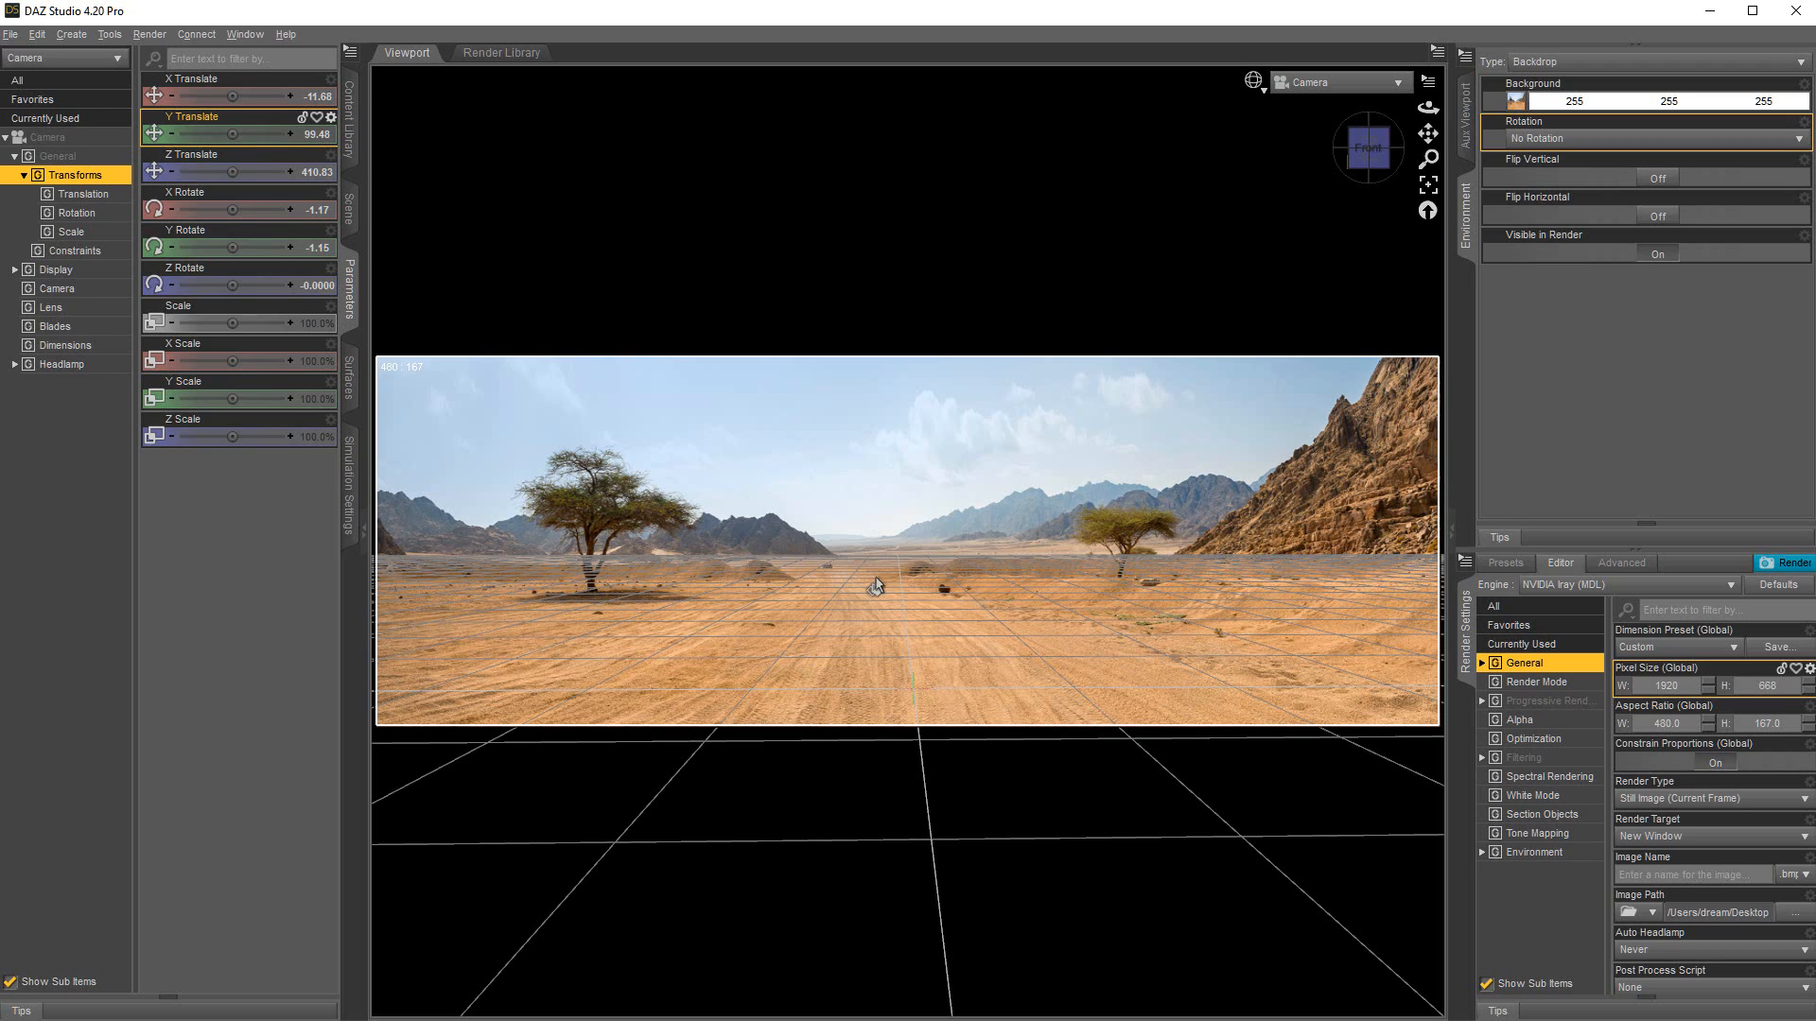
mouse_move(866, 643)
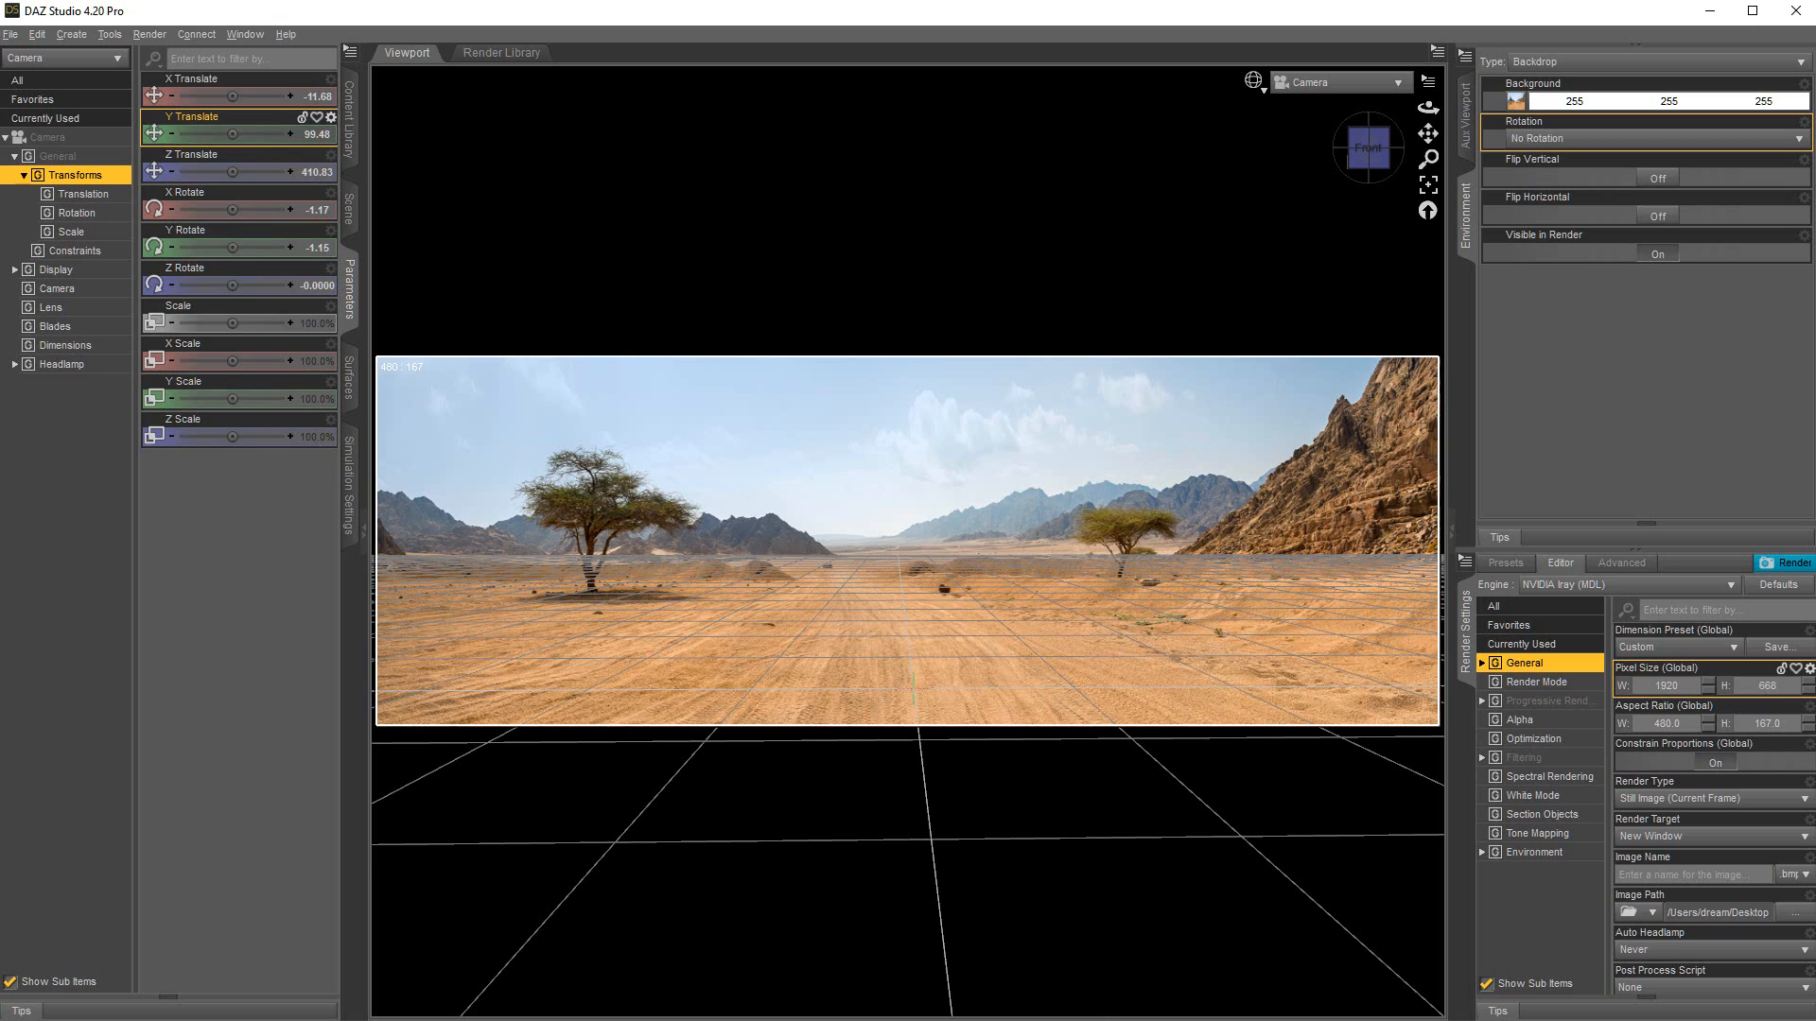
mouse_move(796, 726)
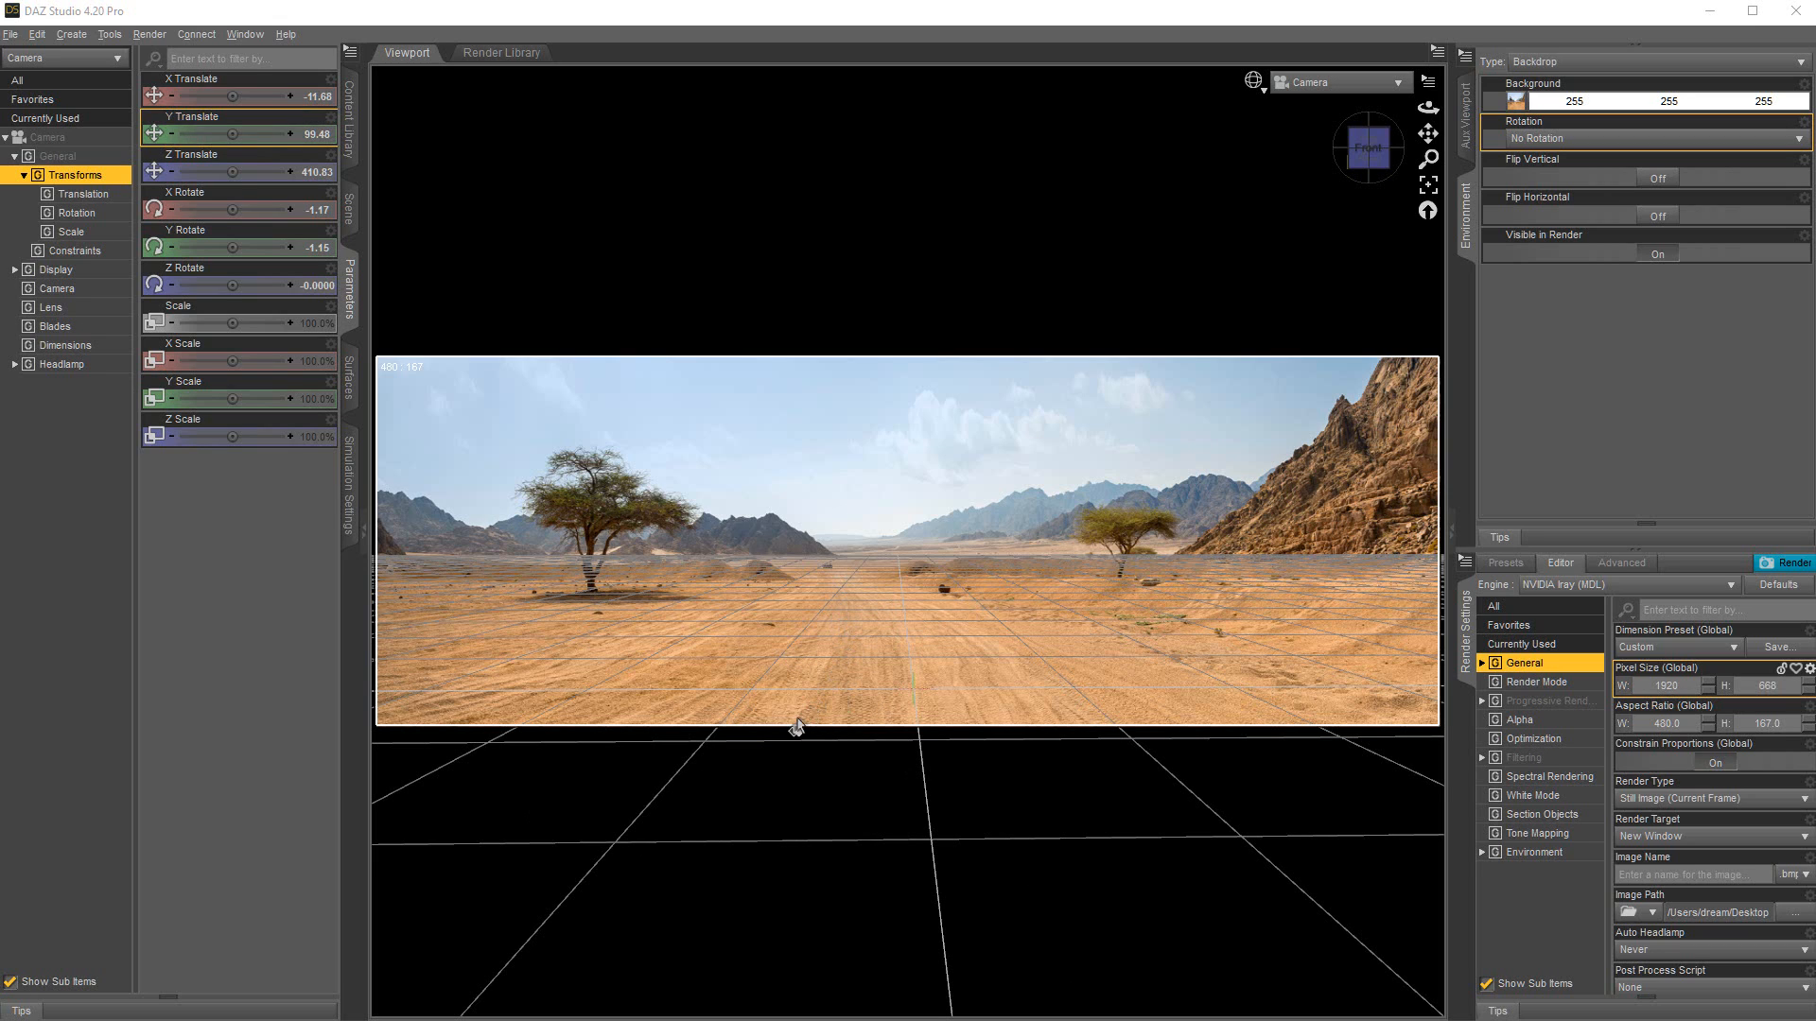
mouse_move(217, 352)
text(60)
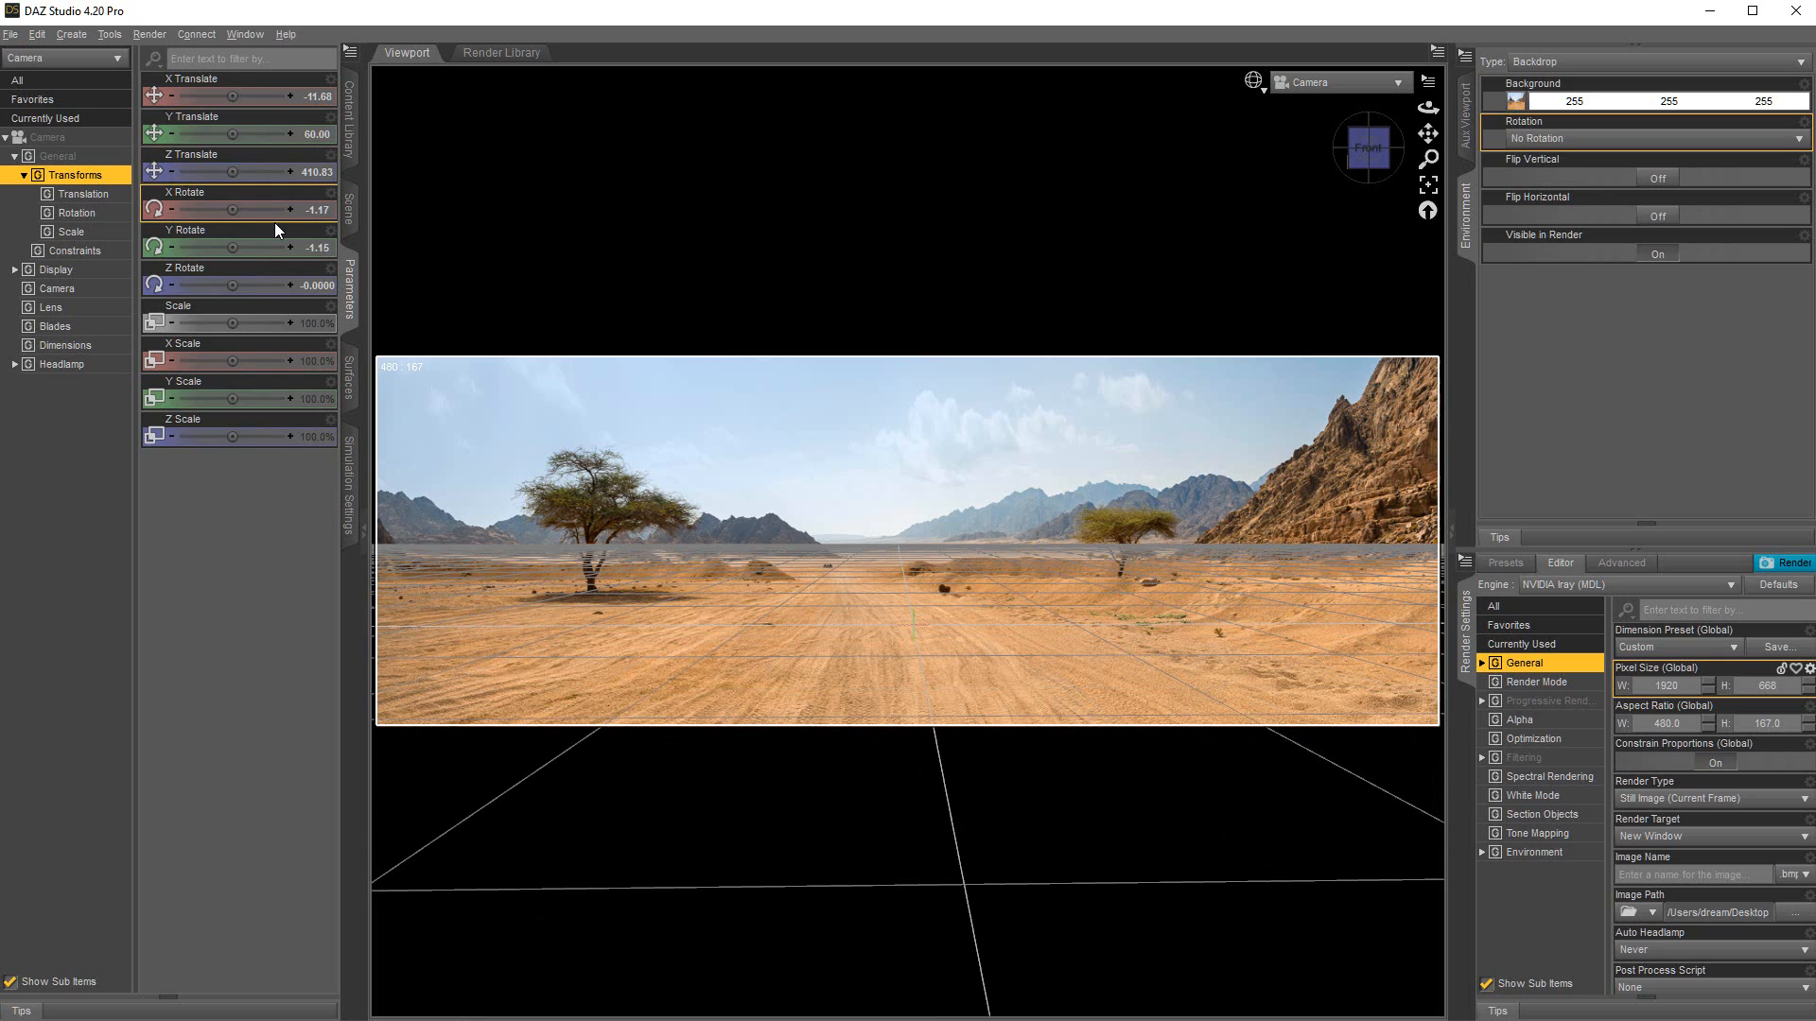
mouse_move(276, 231)
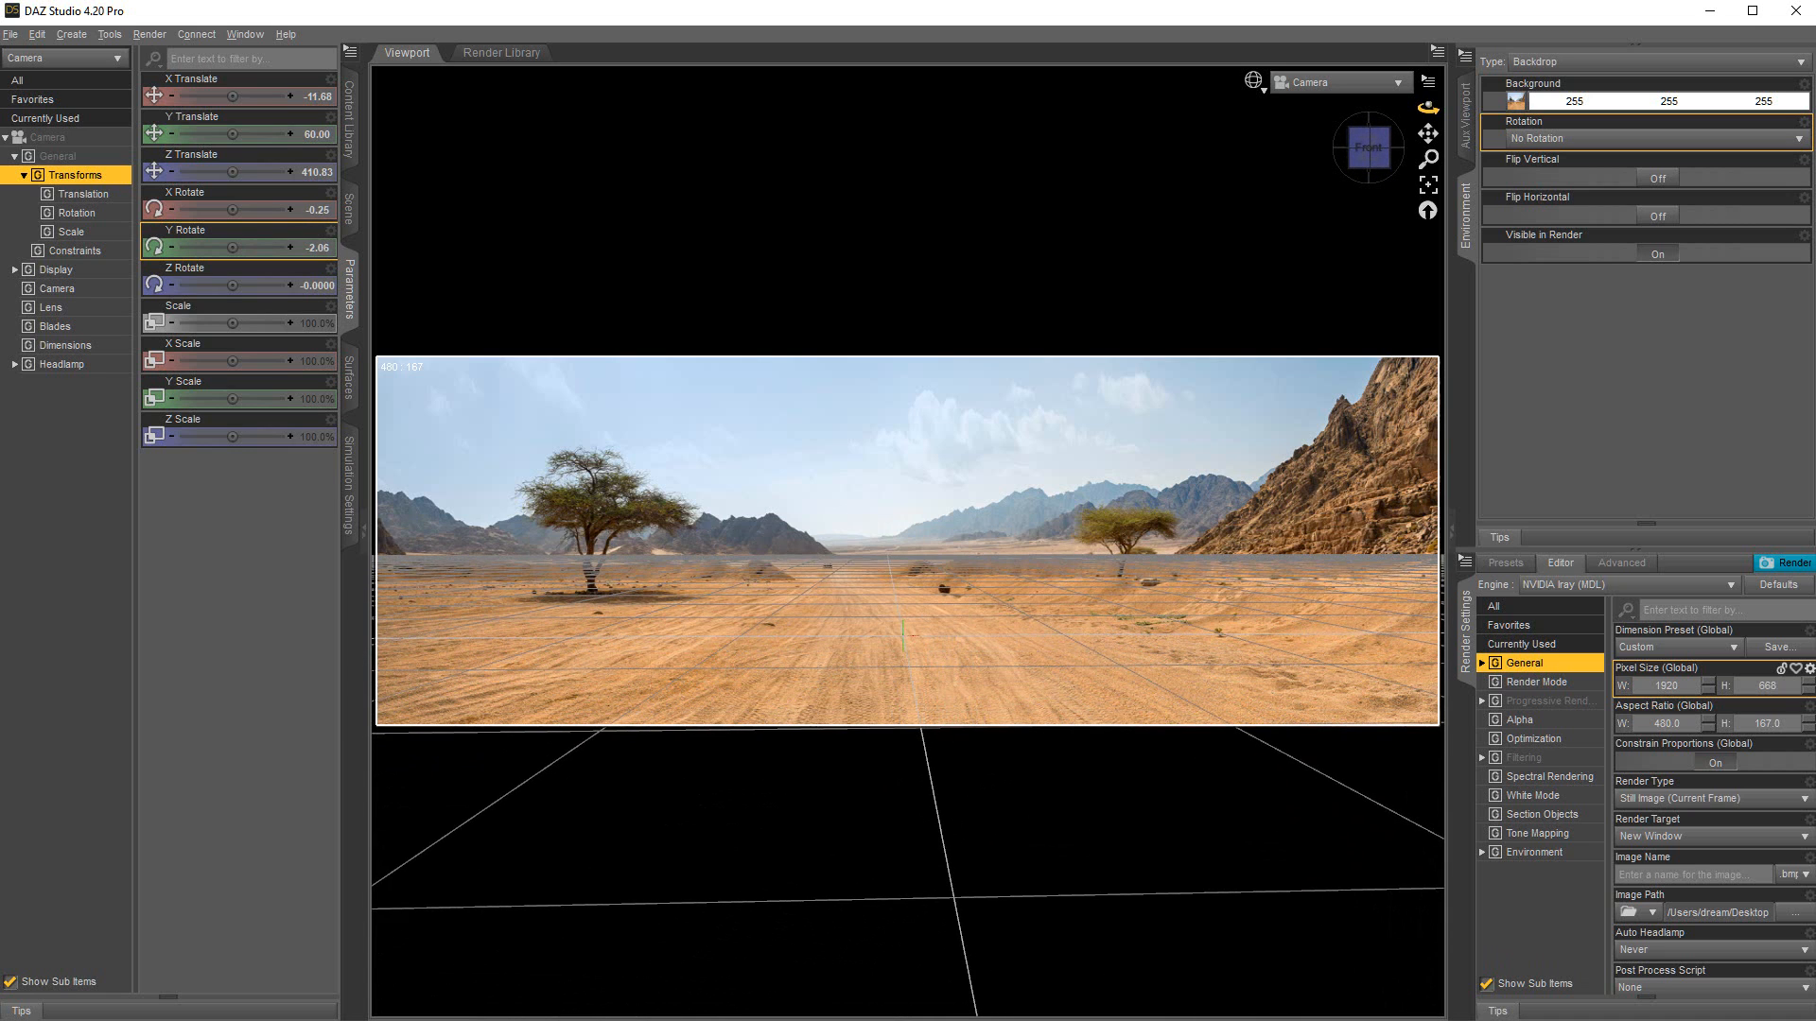
drag(267, 246, 244, 246)
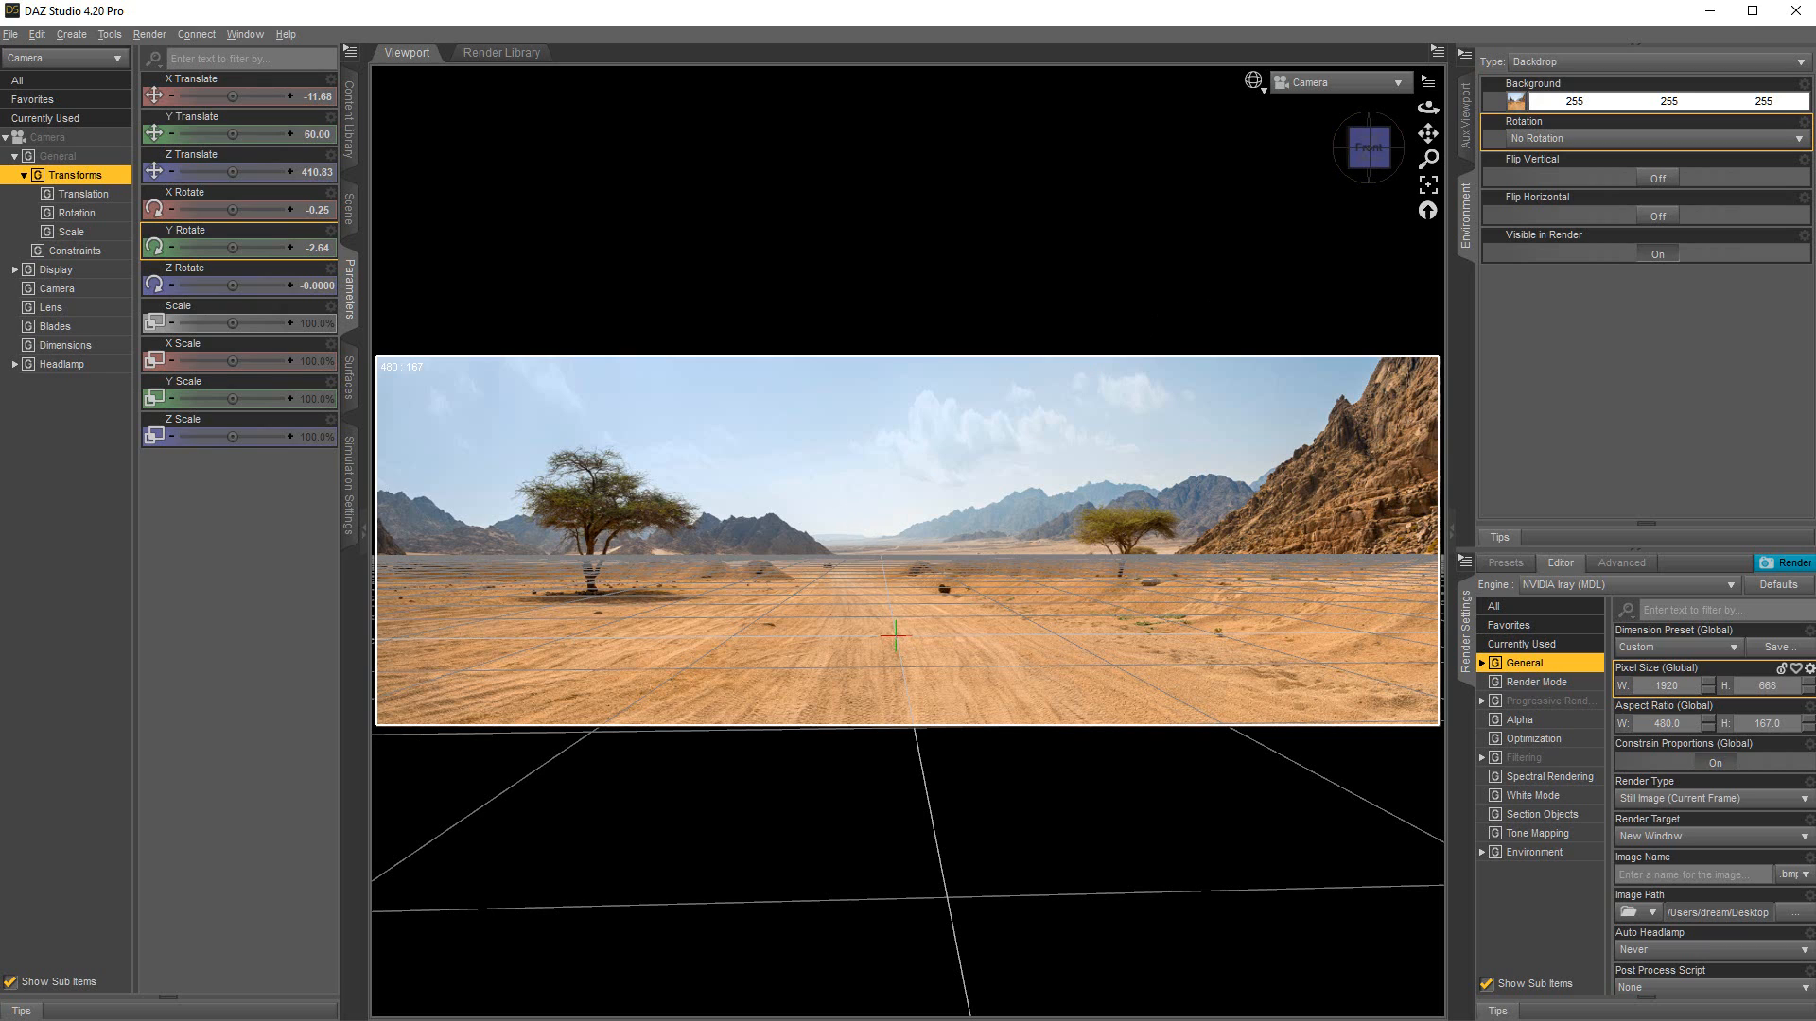
mouse_move(454, 562)
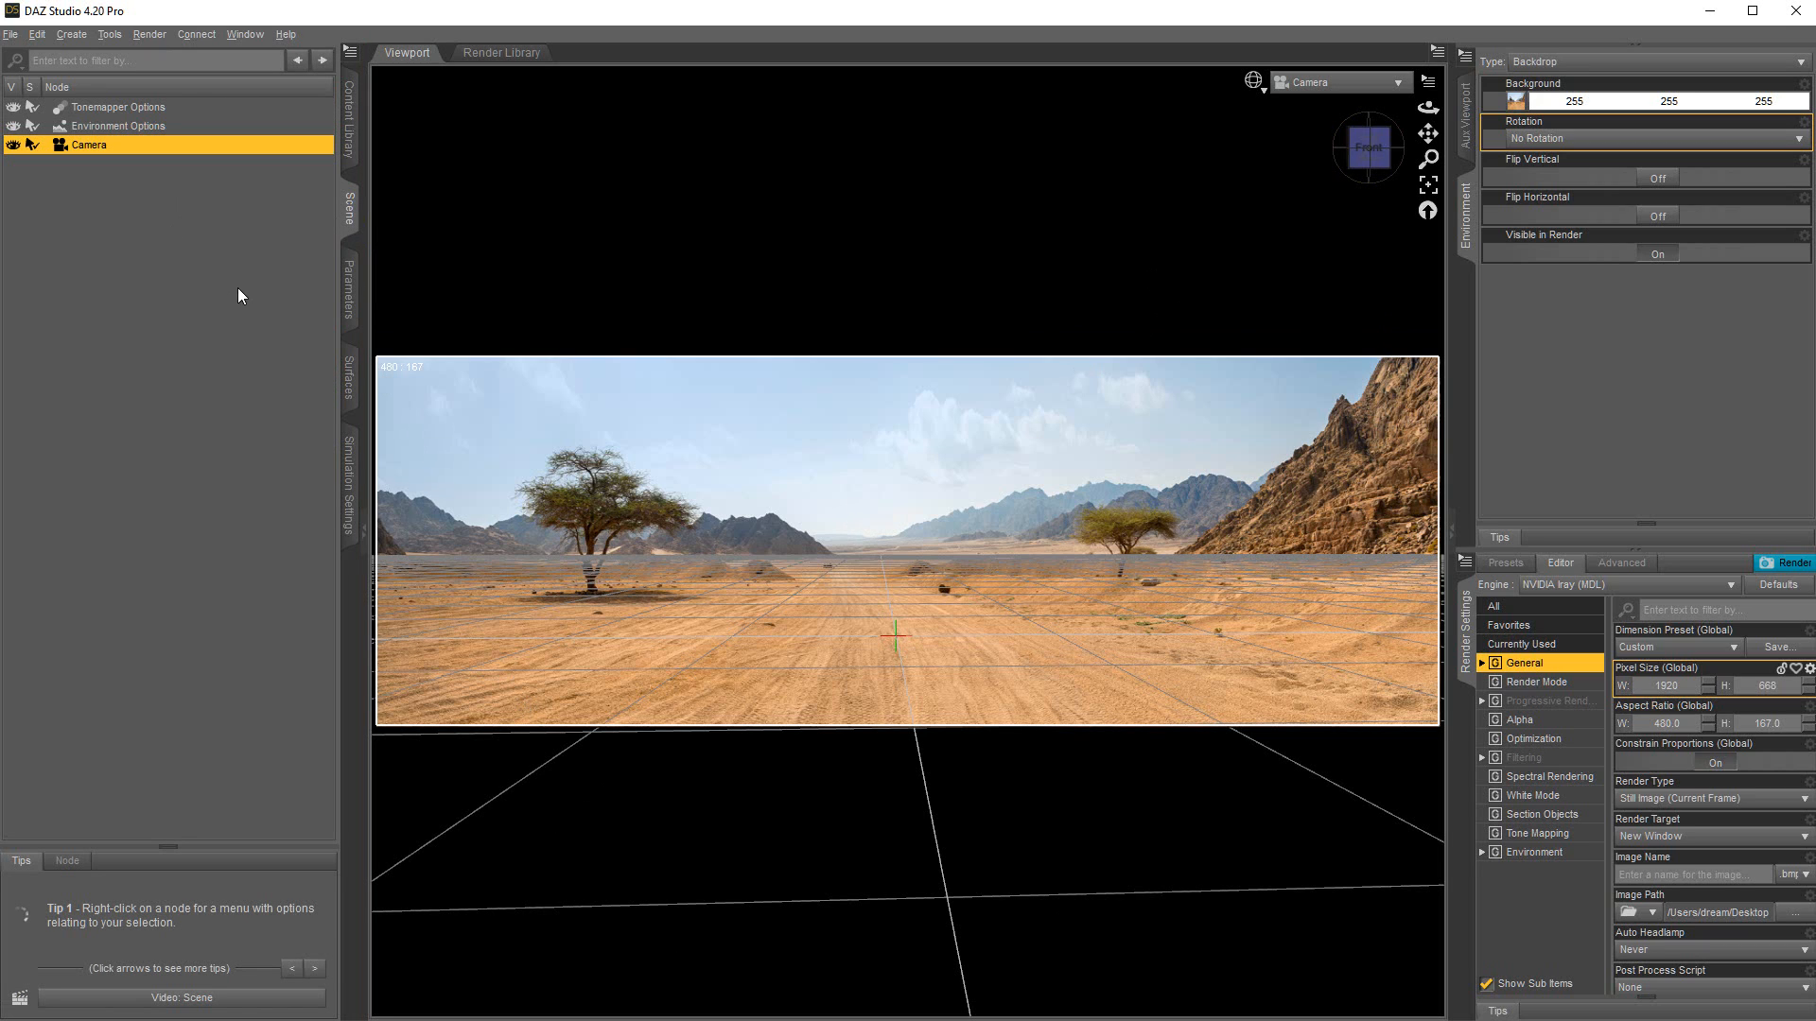
mouse_move(348, 287)
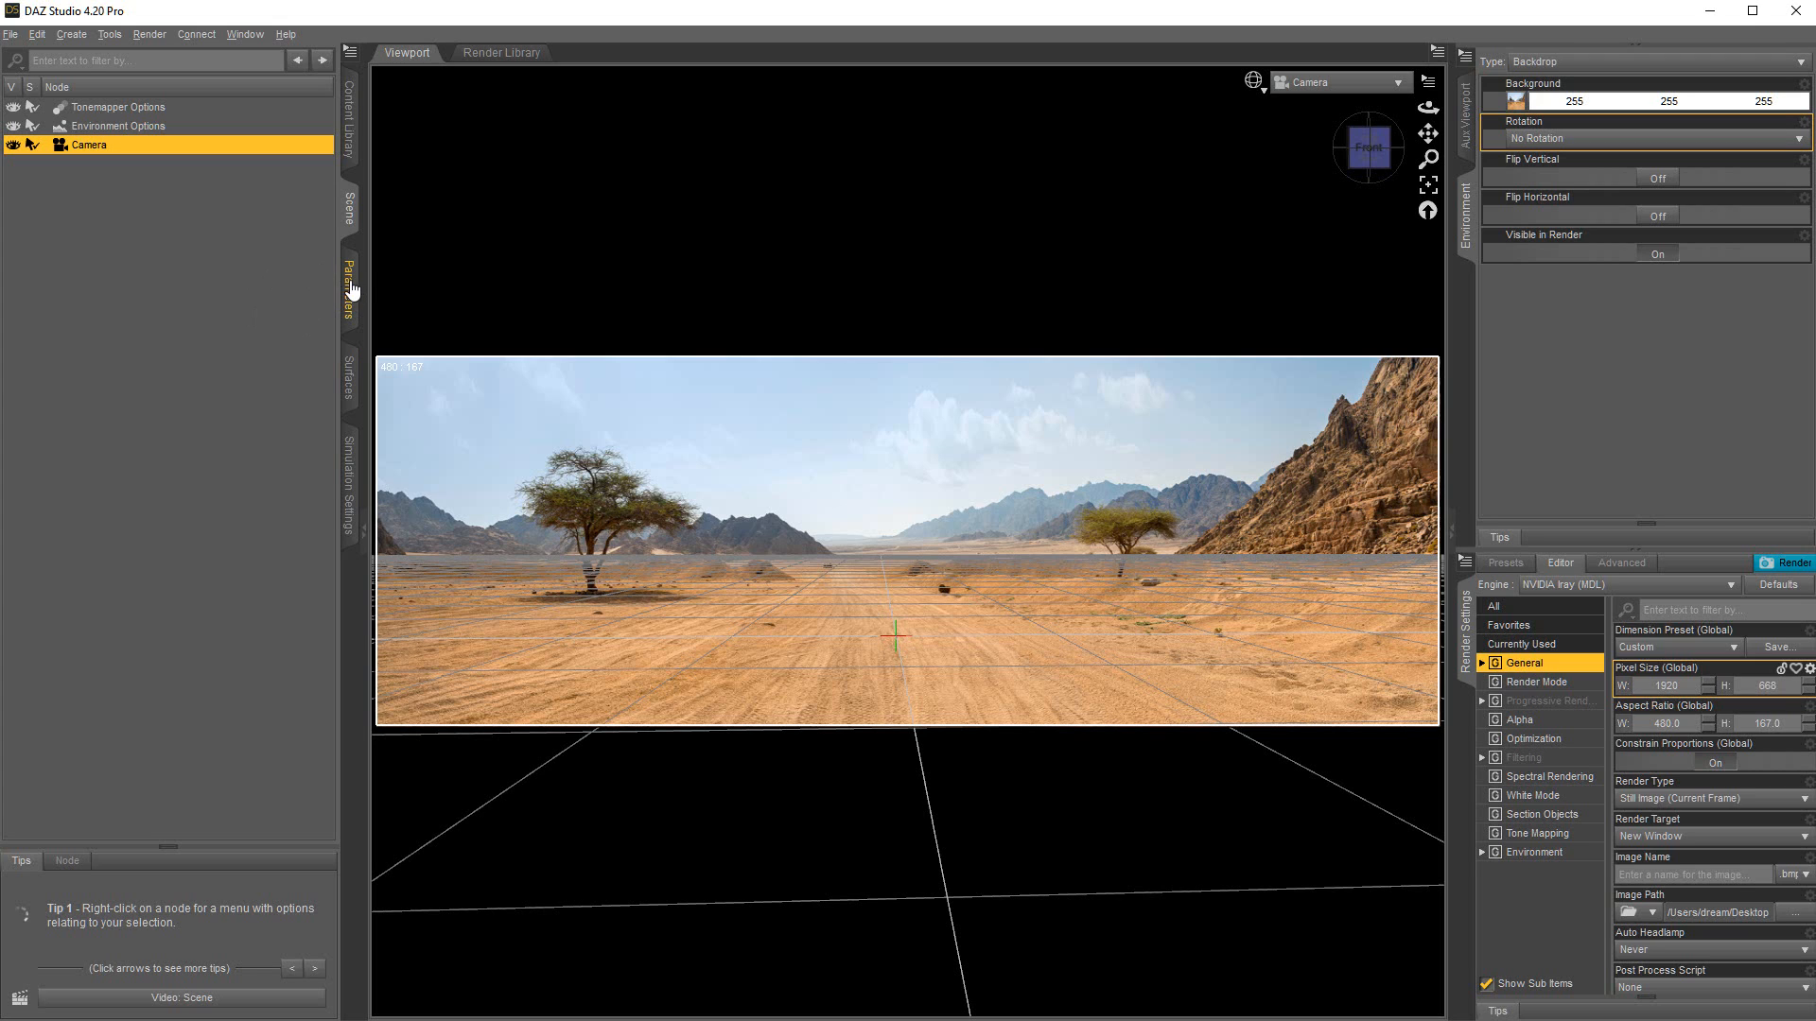
mouse_move(42, 153)
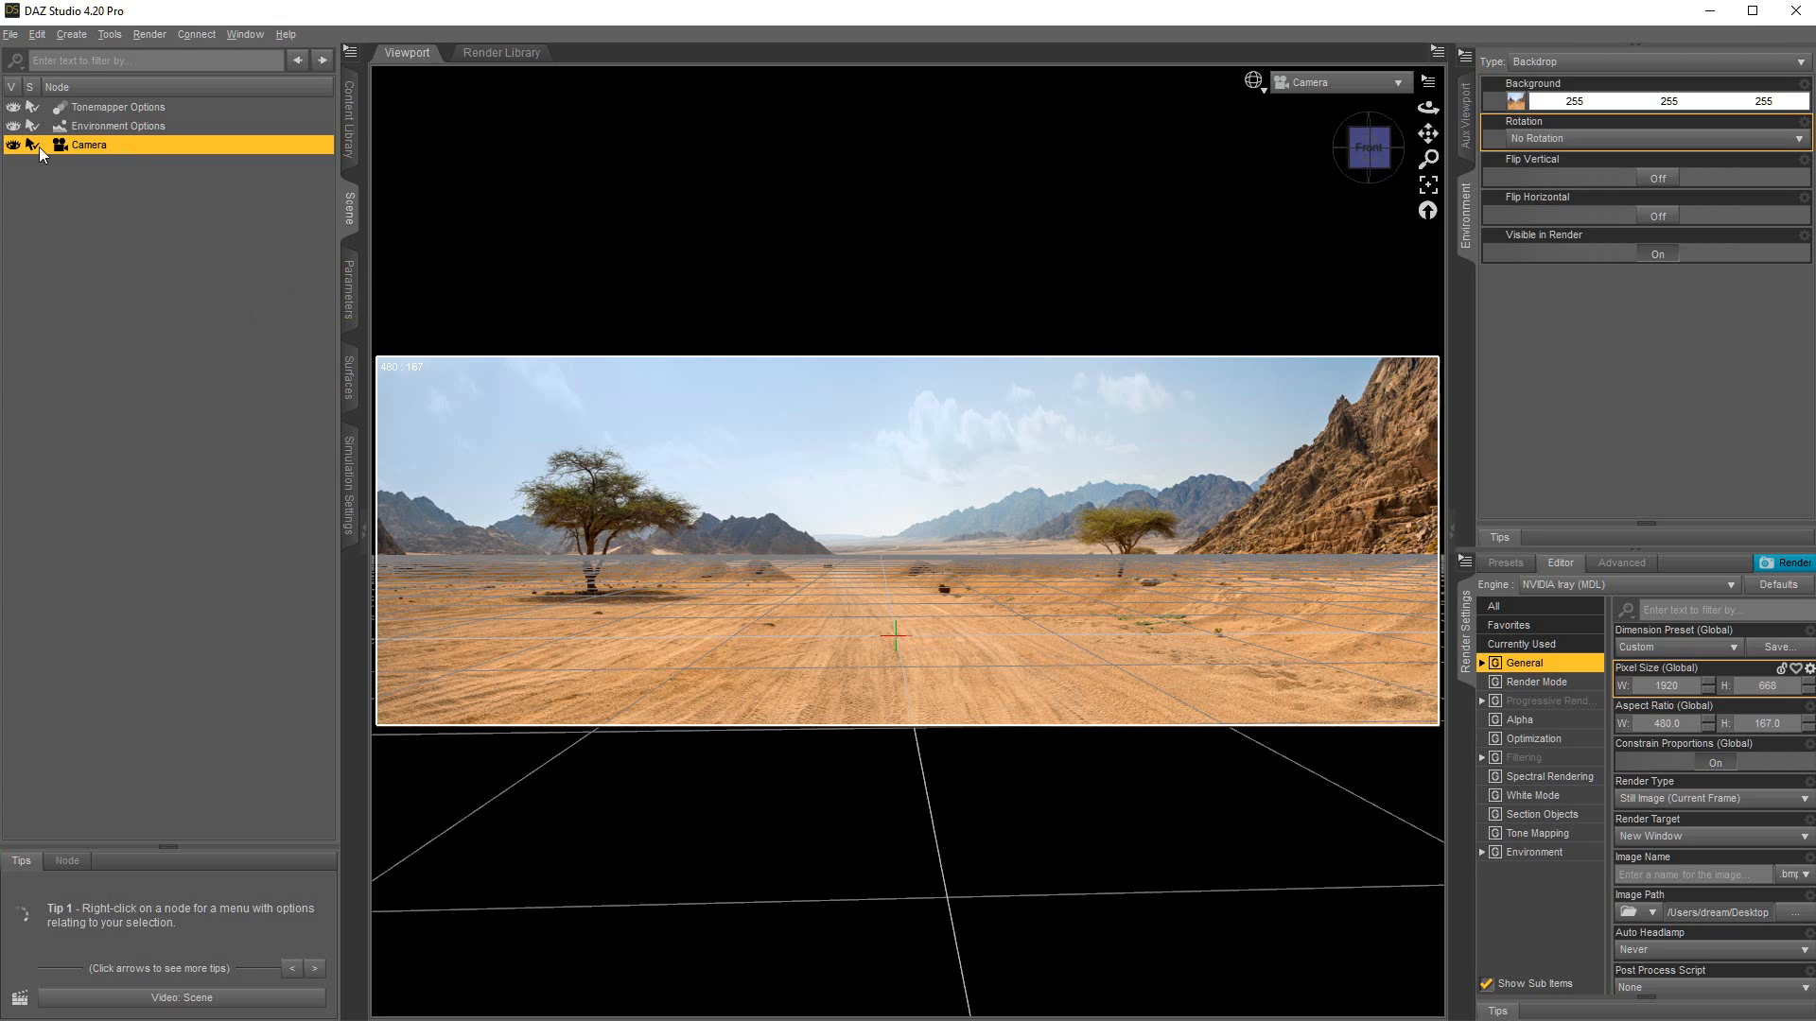
Step: Adjust the camera's Focal Length until the floor grid matches the backdrop's road perspective
click(348, 291)
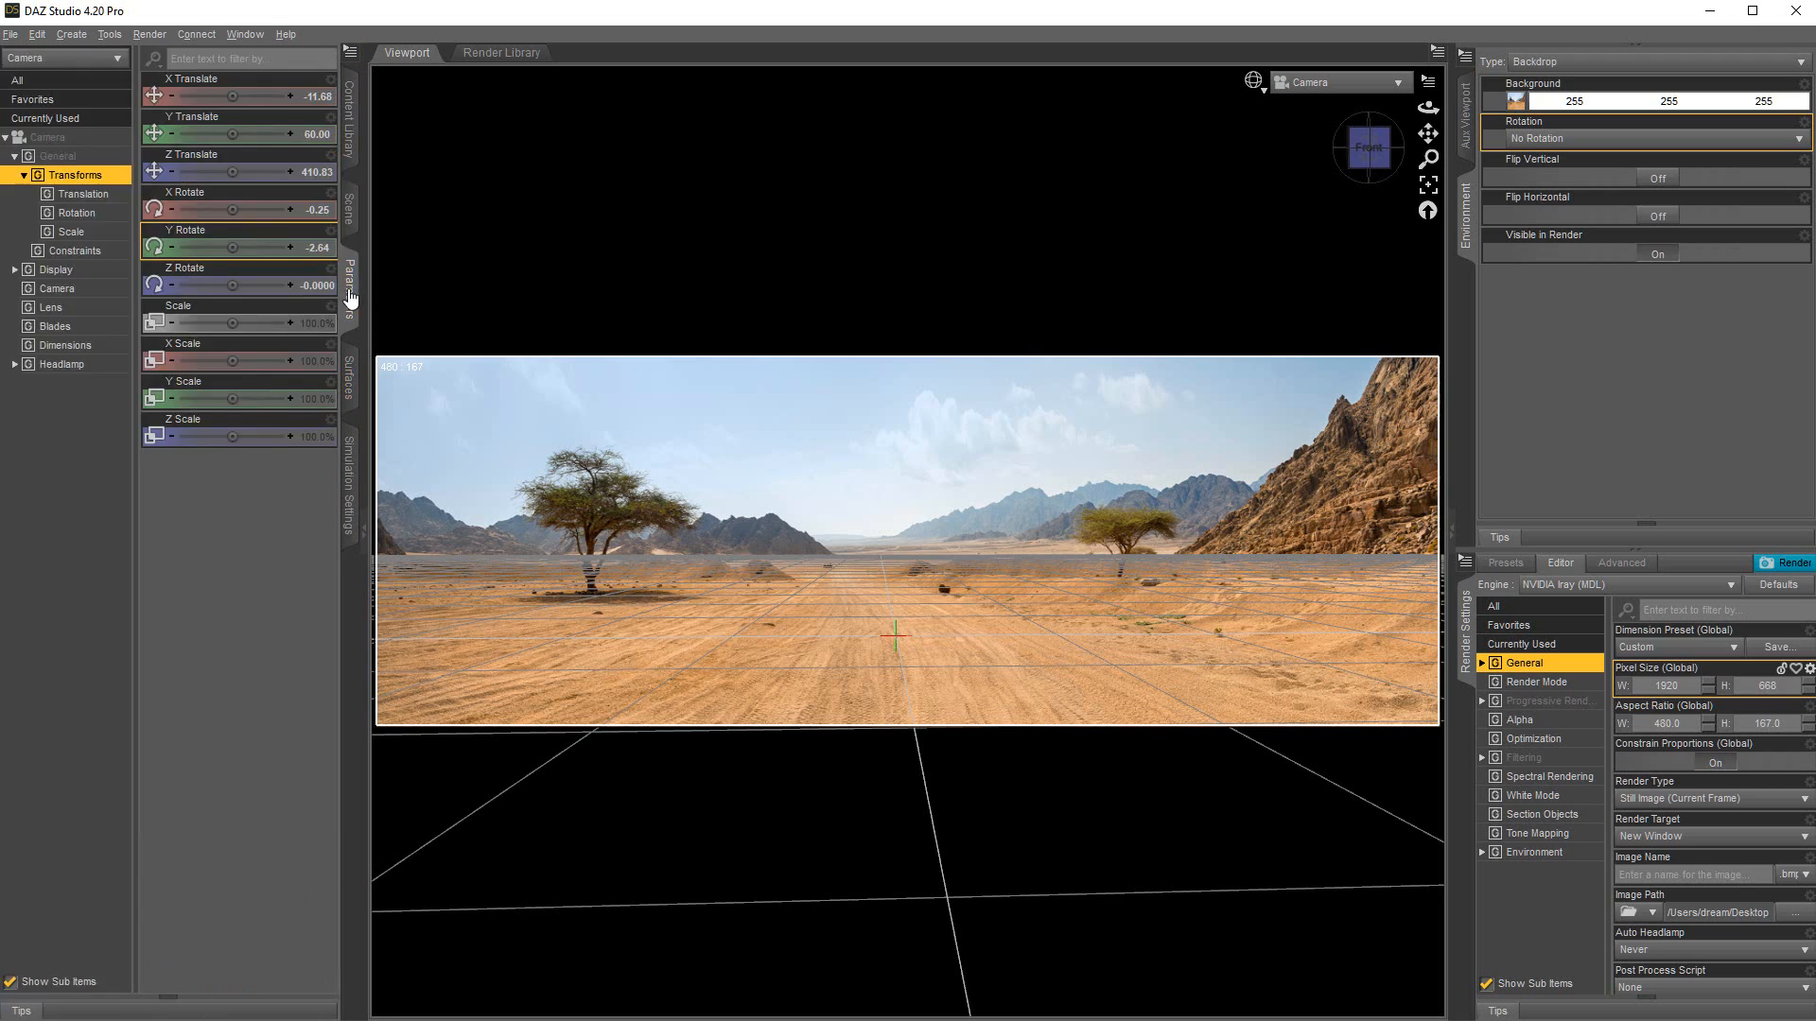
click(54, 288)
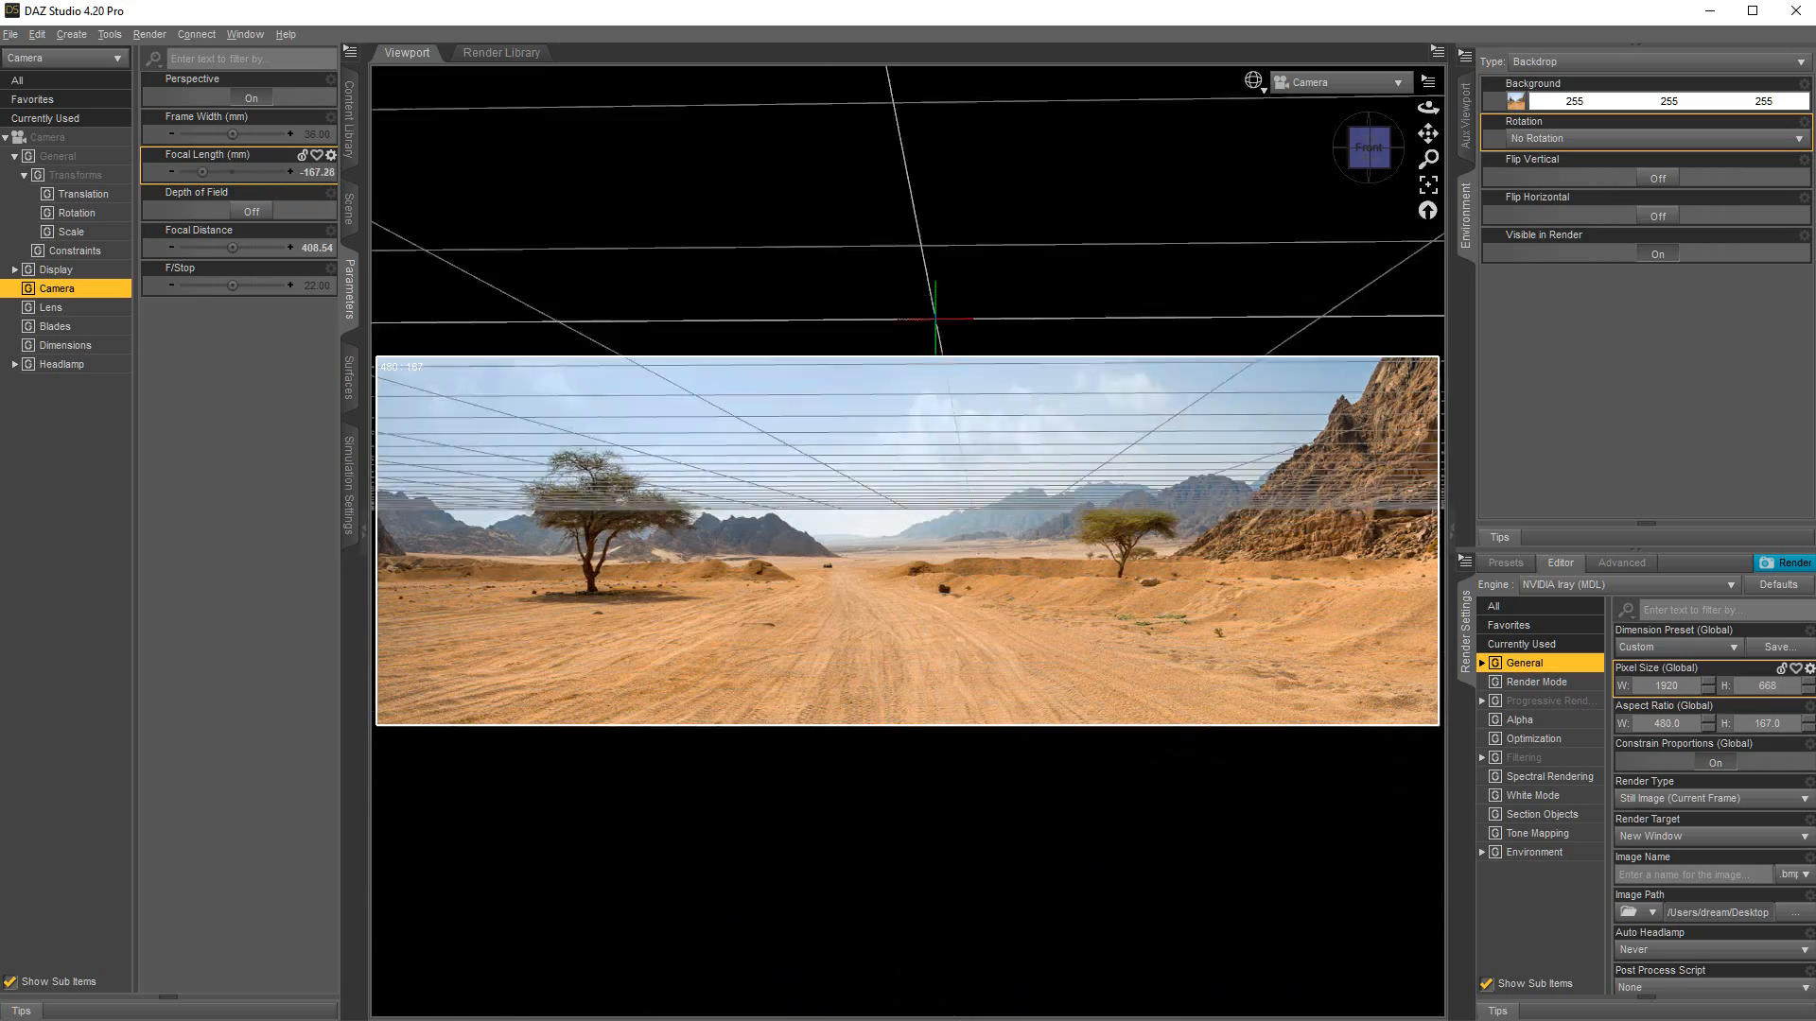
drag(202, 170, 301, 170)
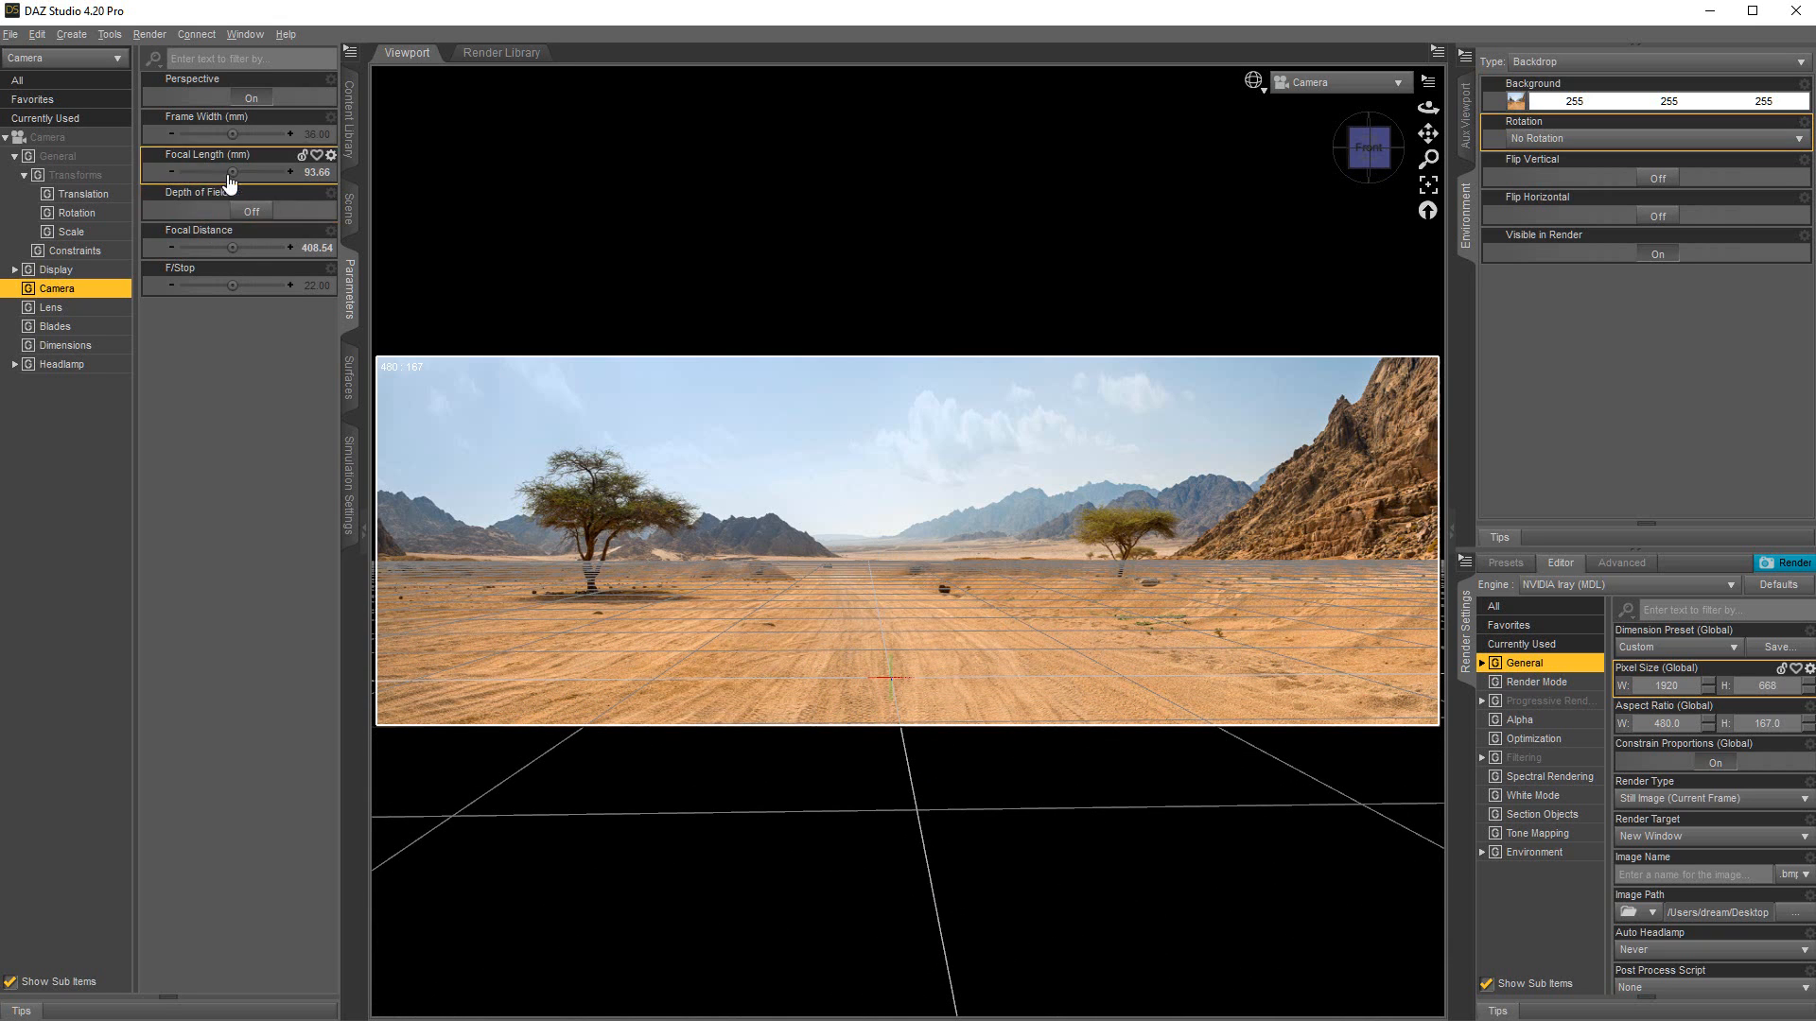
drag(230, 172, 278, 172)
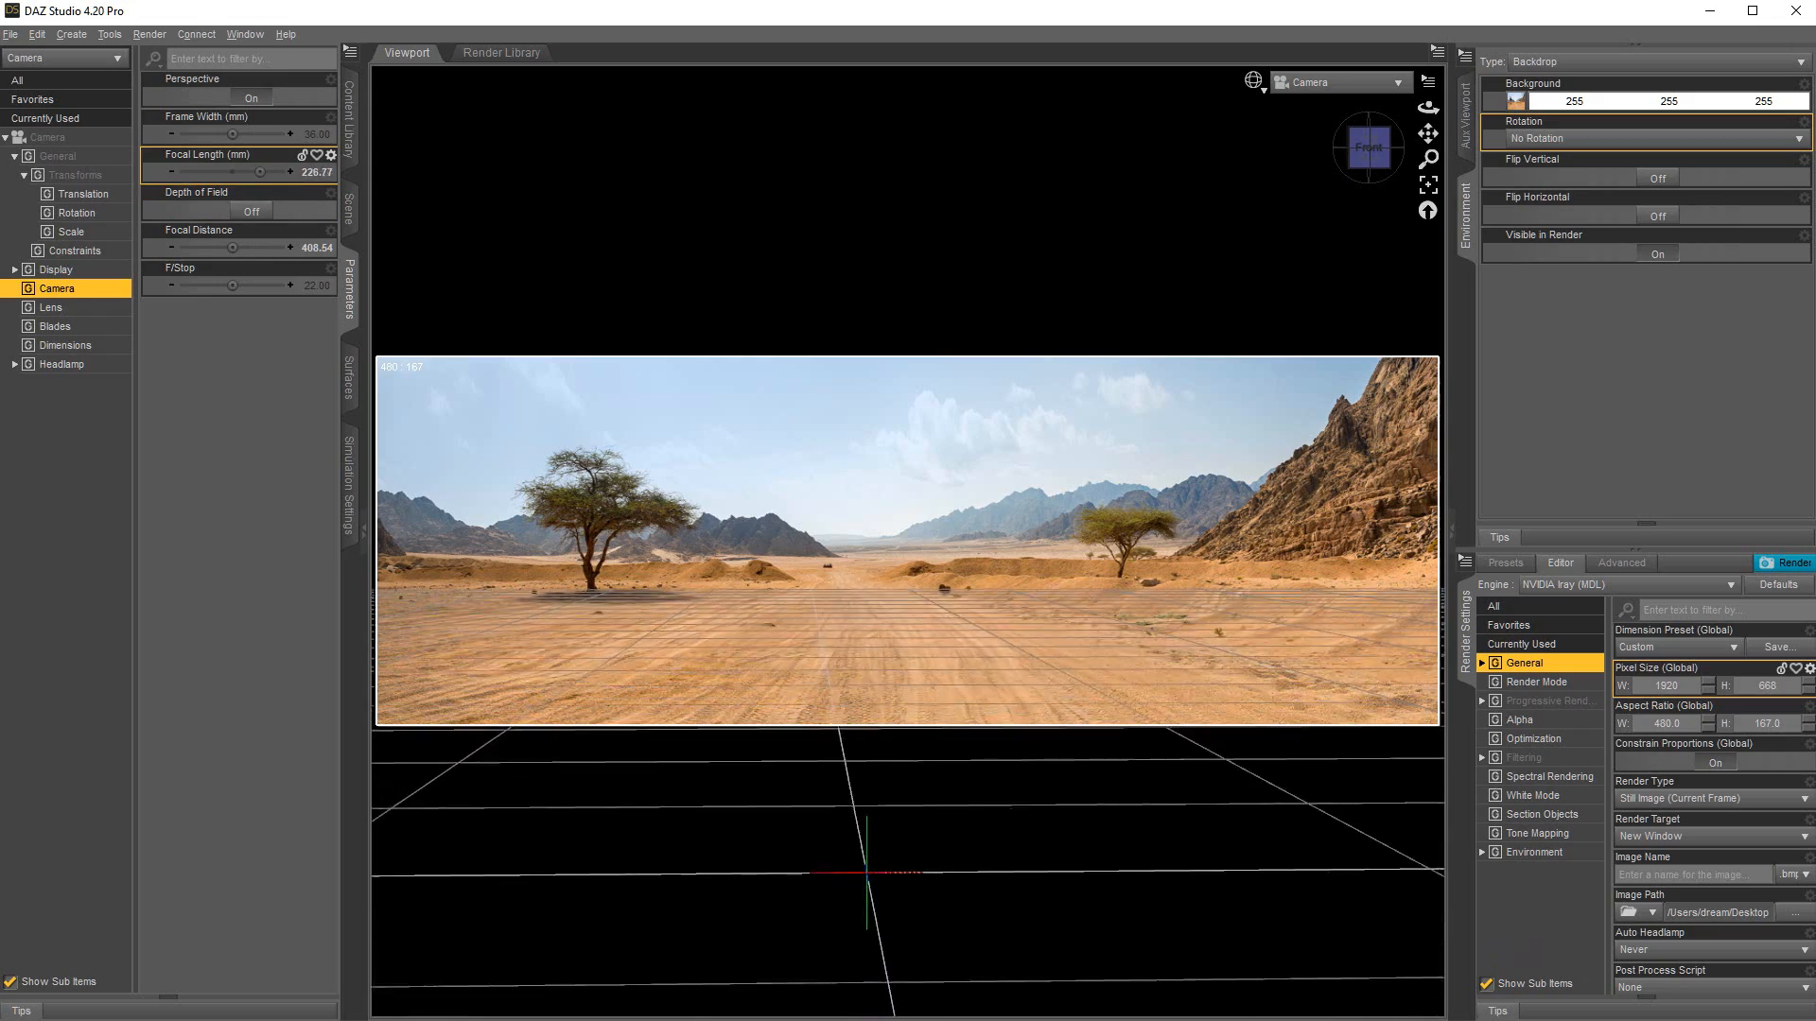
drag(240, 171, 203, 170)
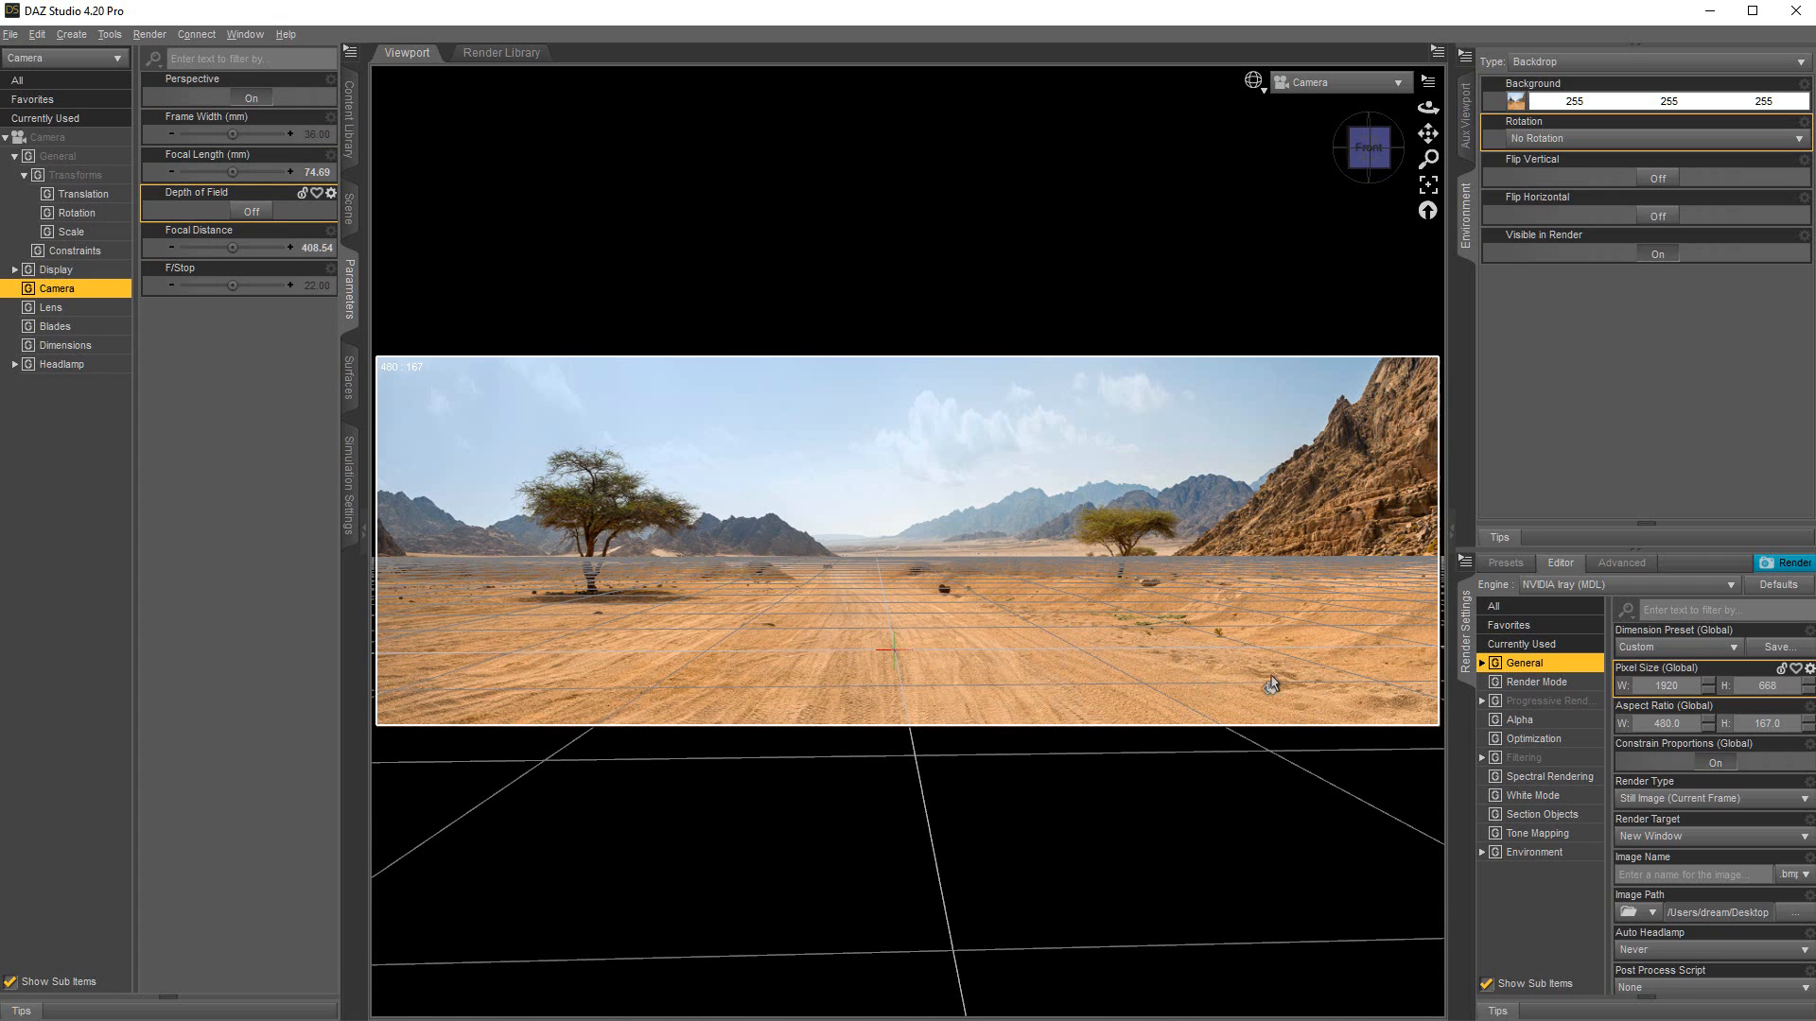
mouse_move(1178, 679)
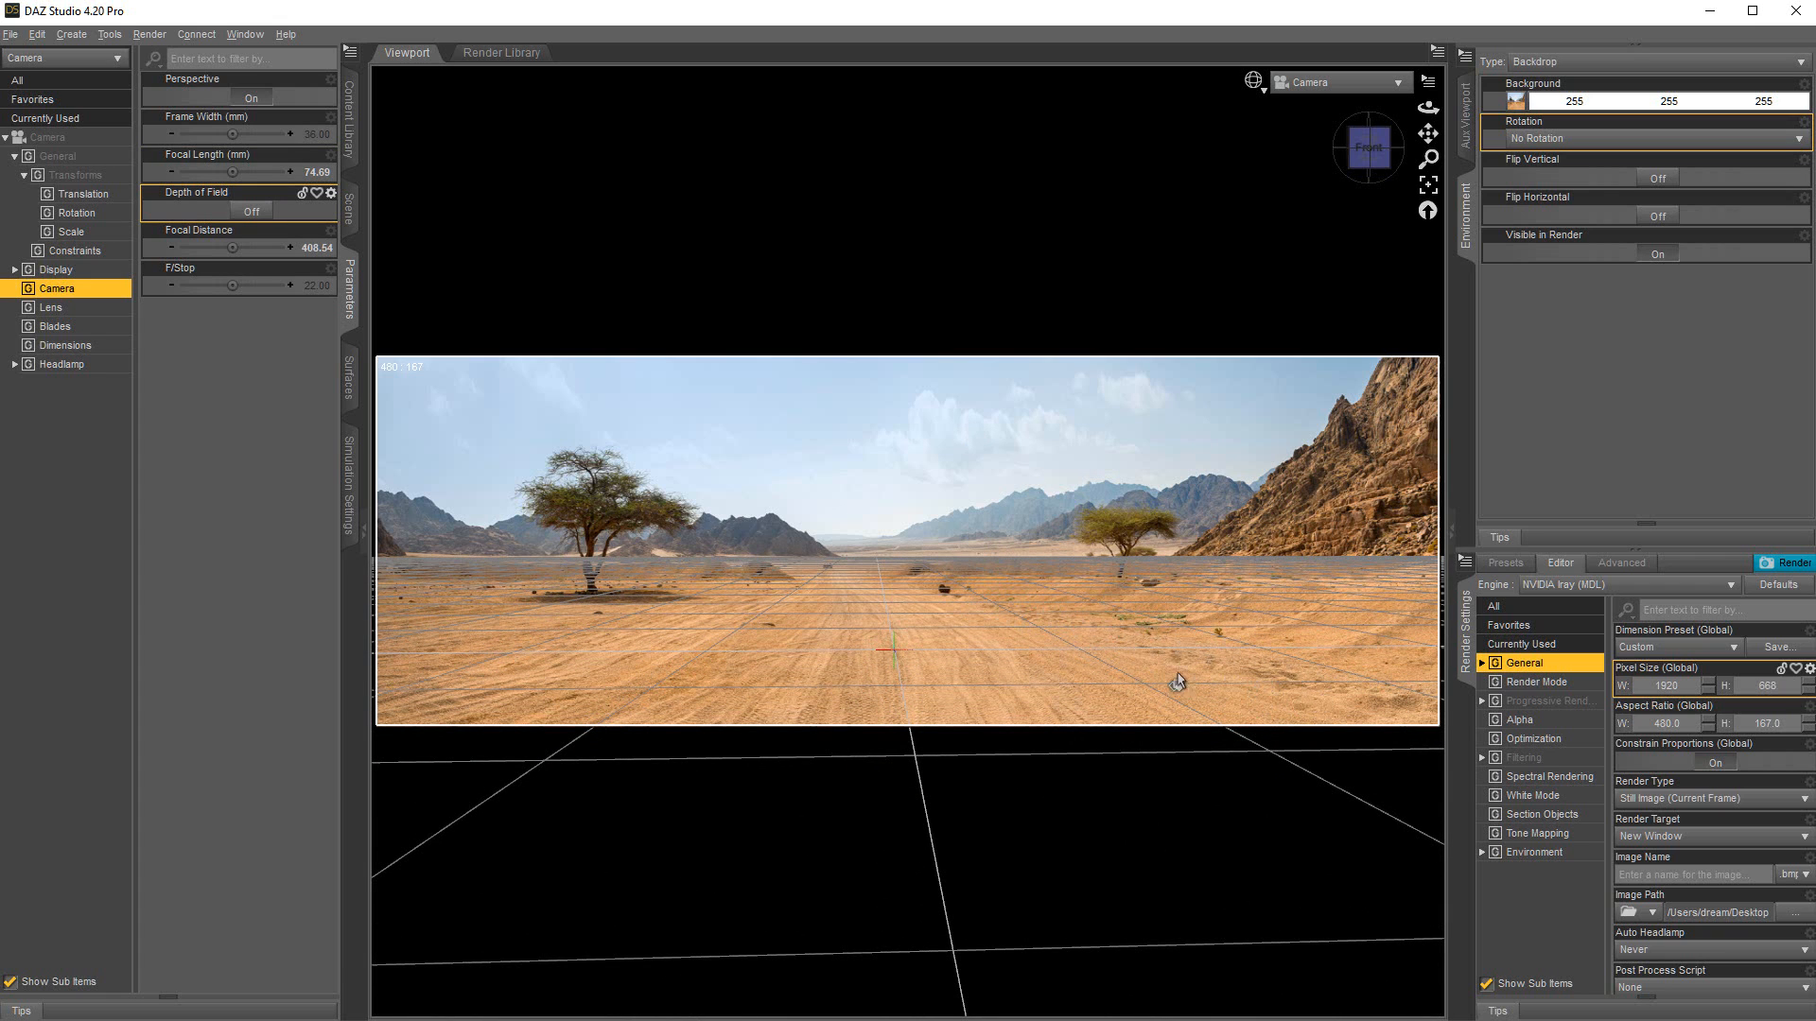
mouse_move(847, 675)
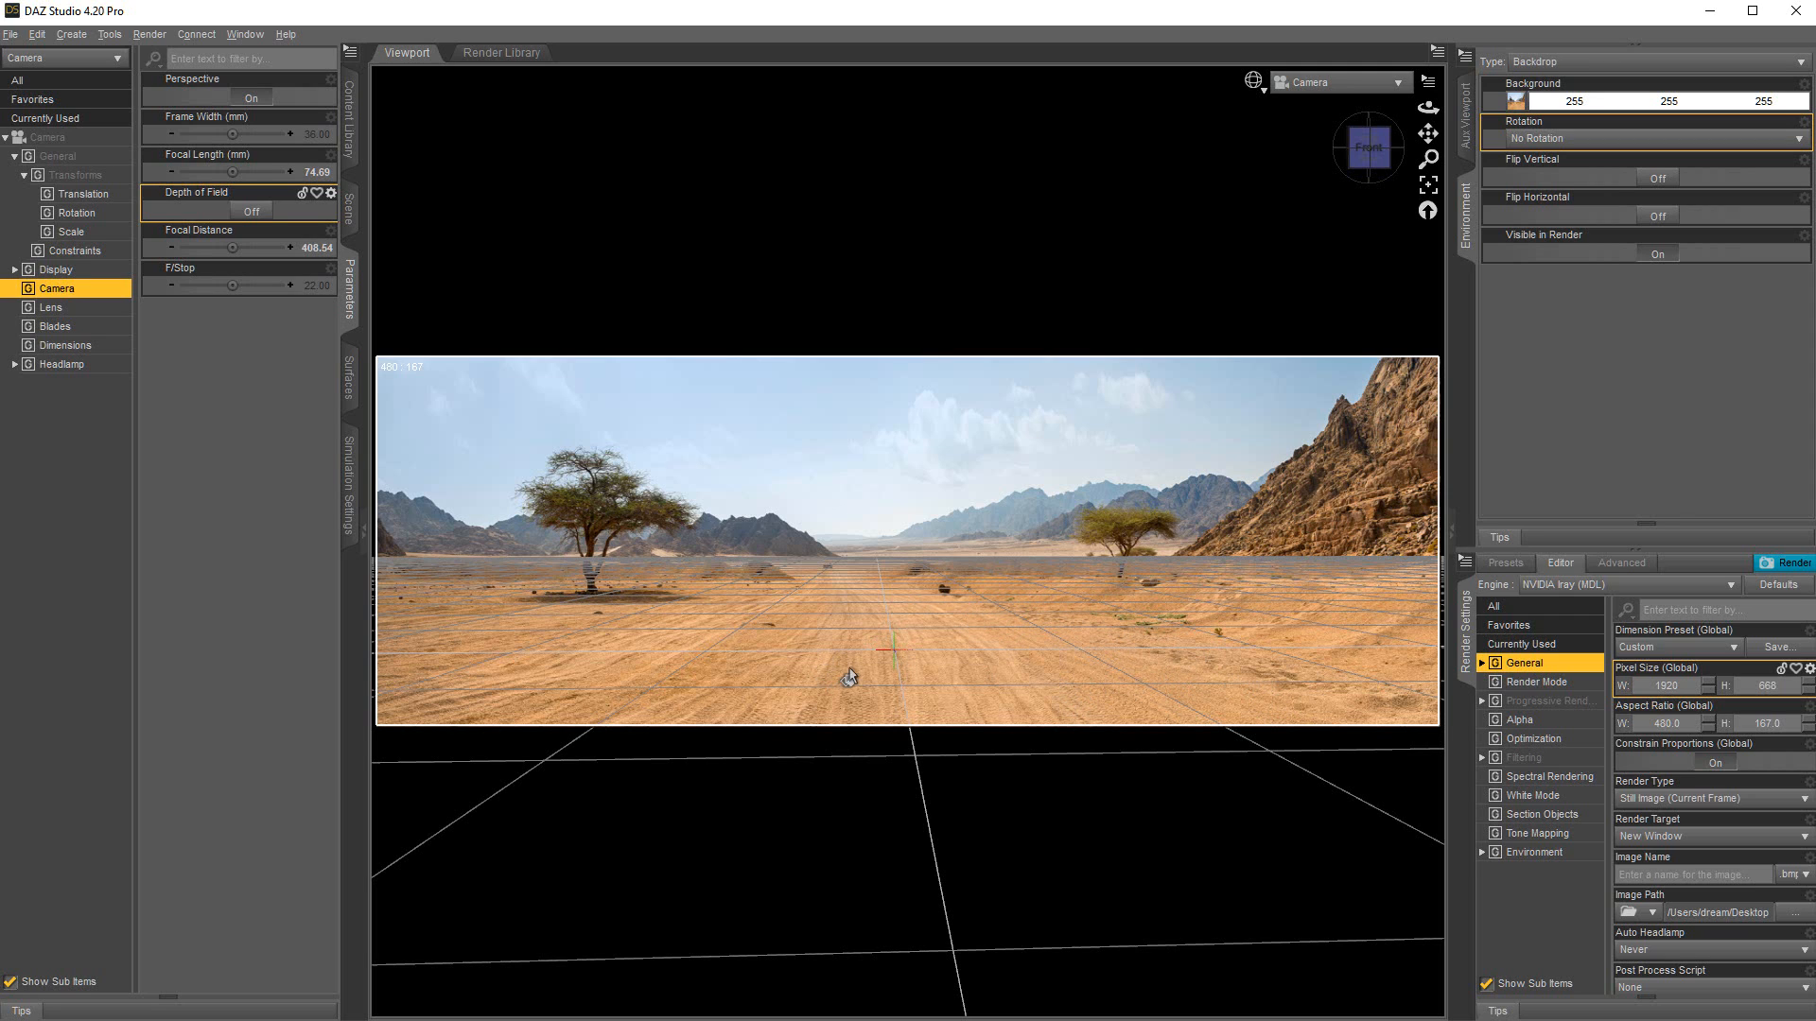
double_click(240, 172)
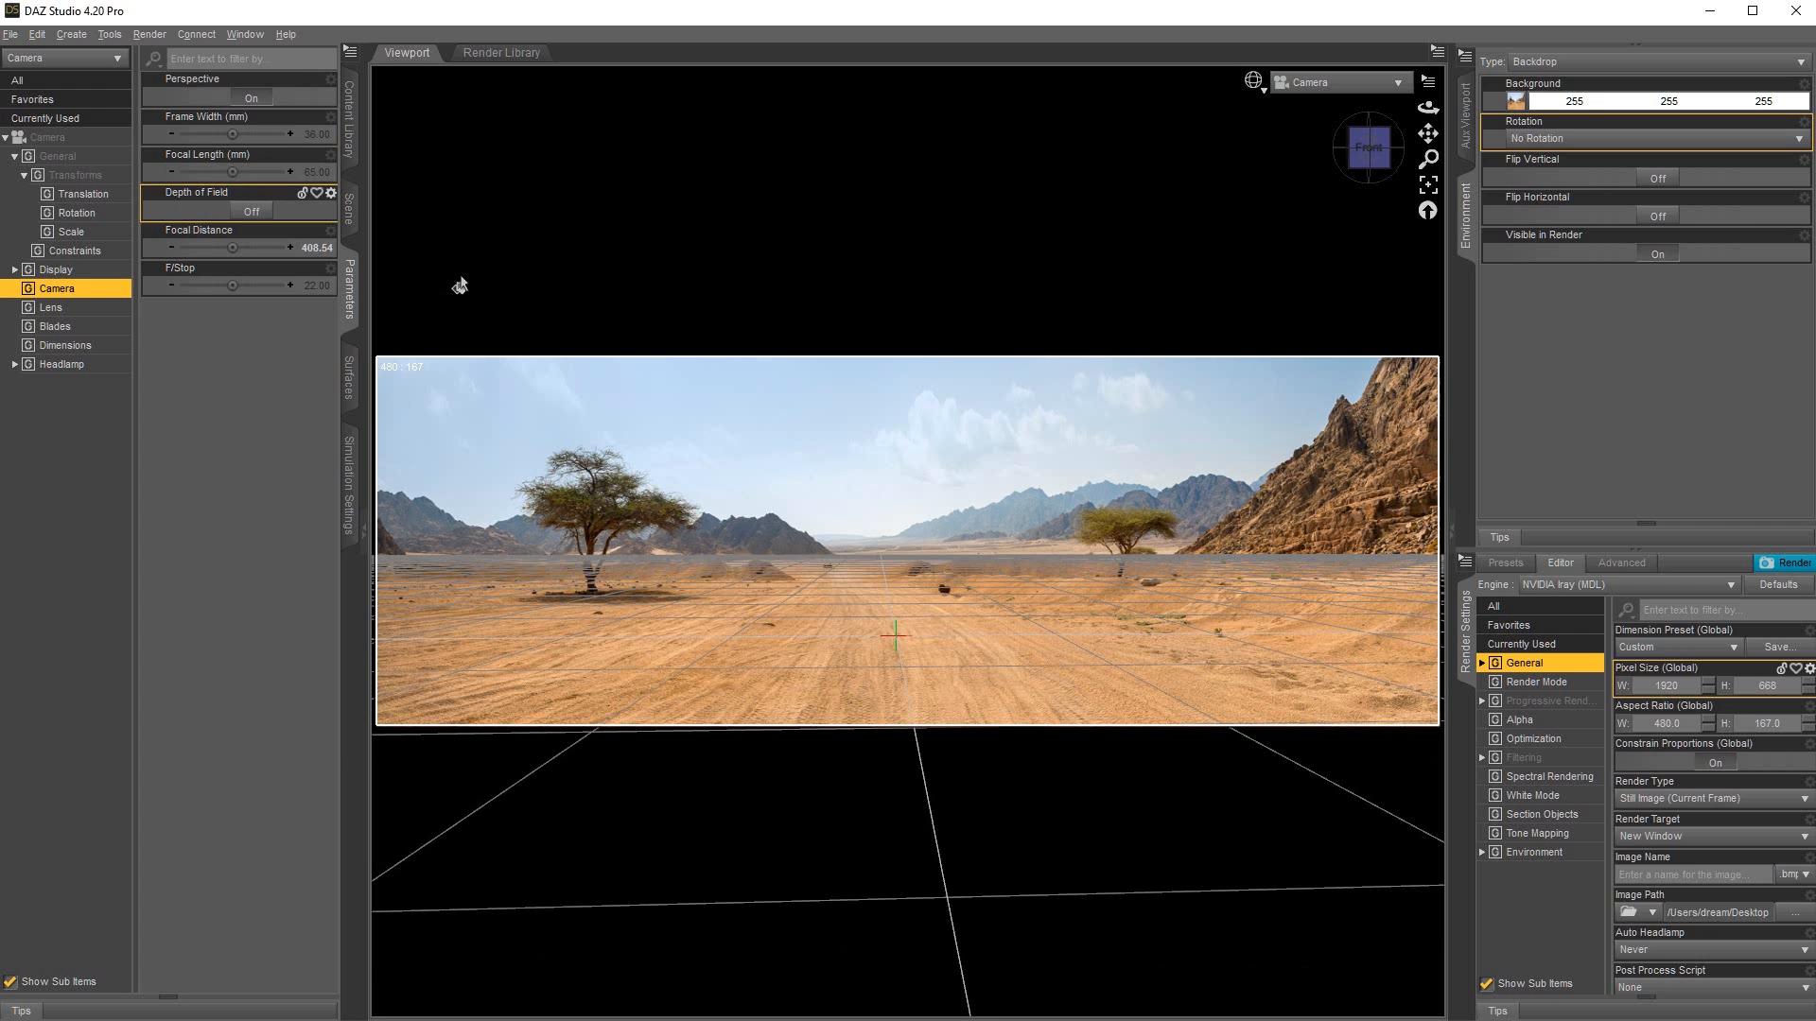
click(244, 110)
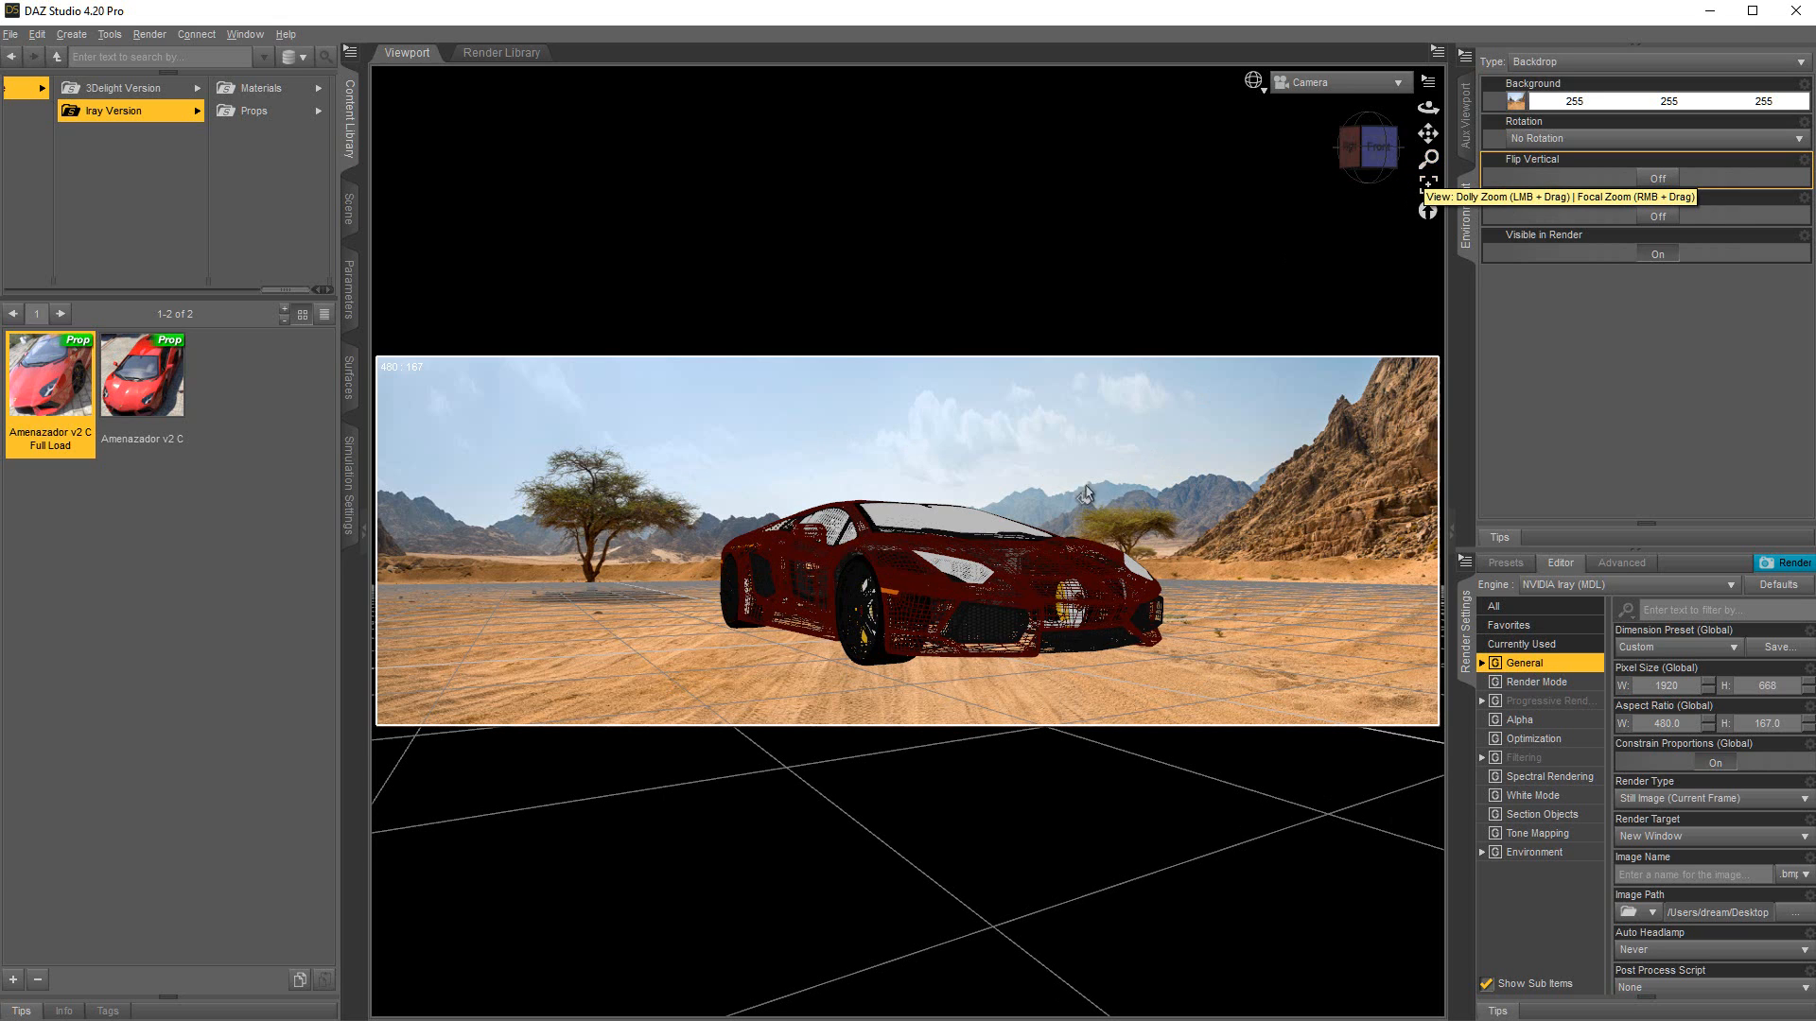
mouse_move(1286, 407)
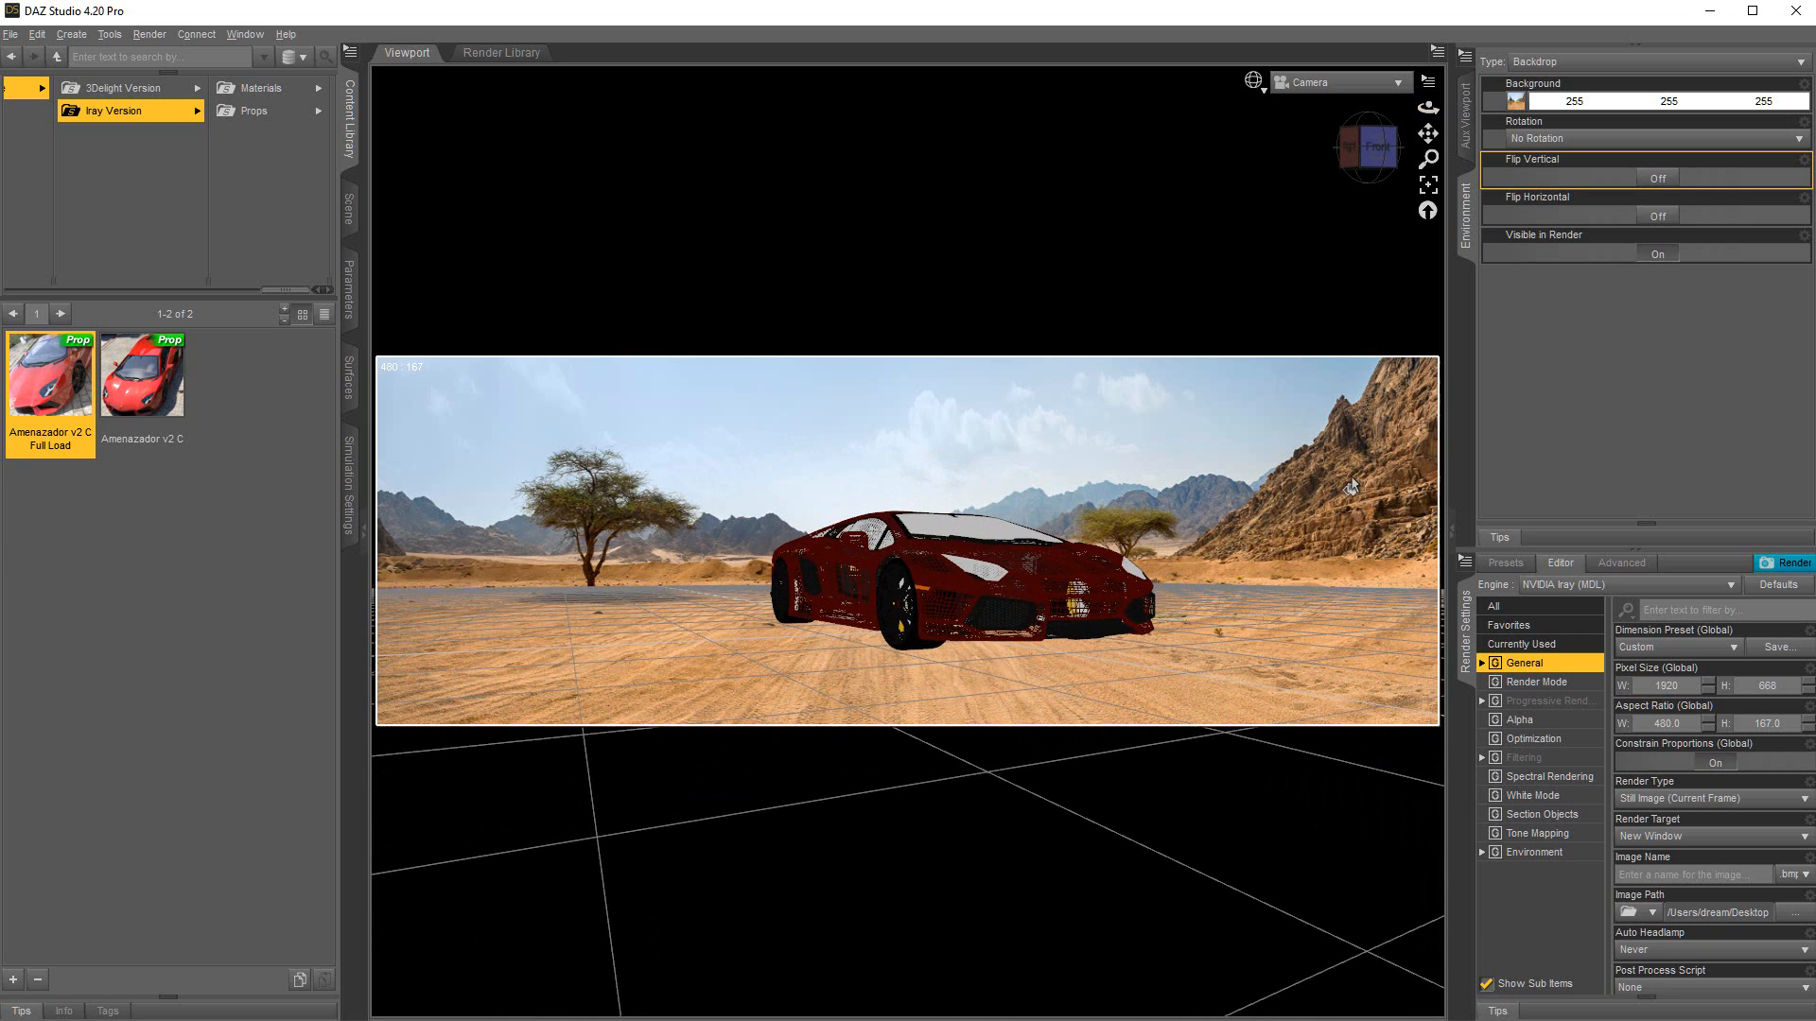
mouse_move(293, 791)
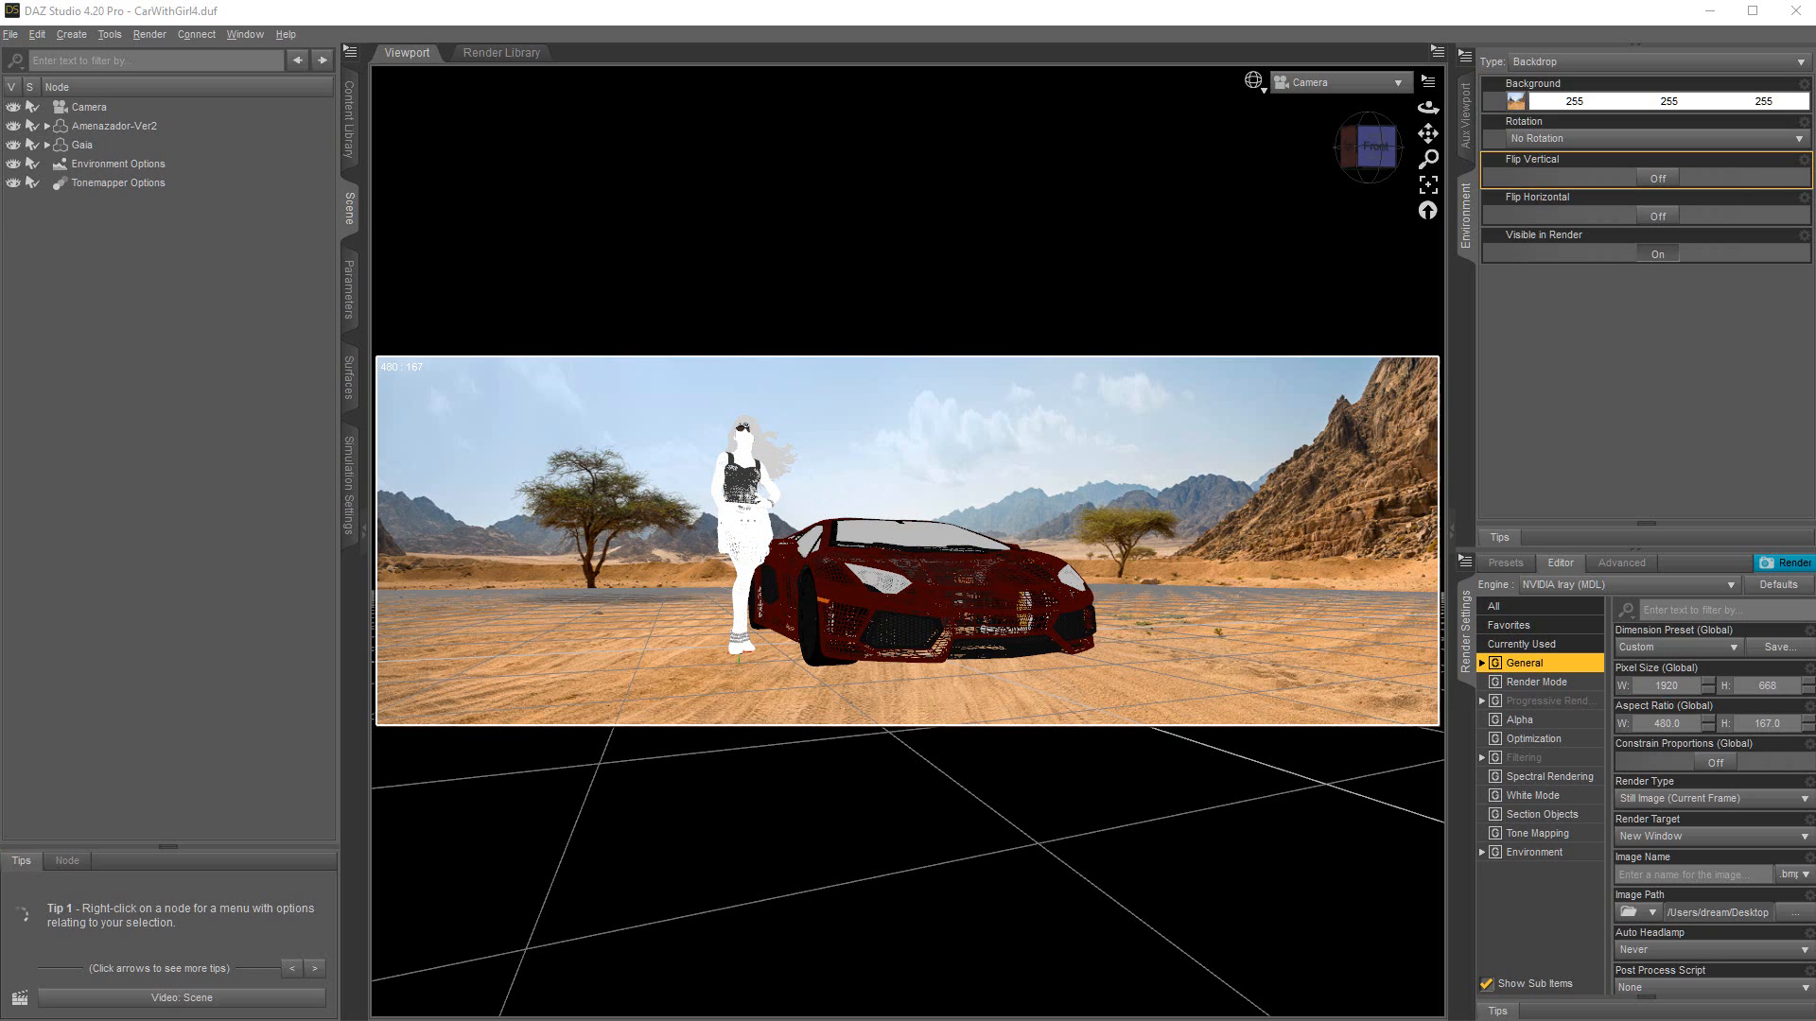
Step: Browse the Characters library thumbnails of female figures
click(352, 116)
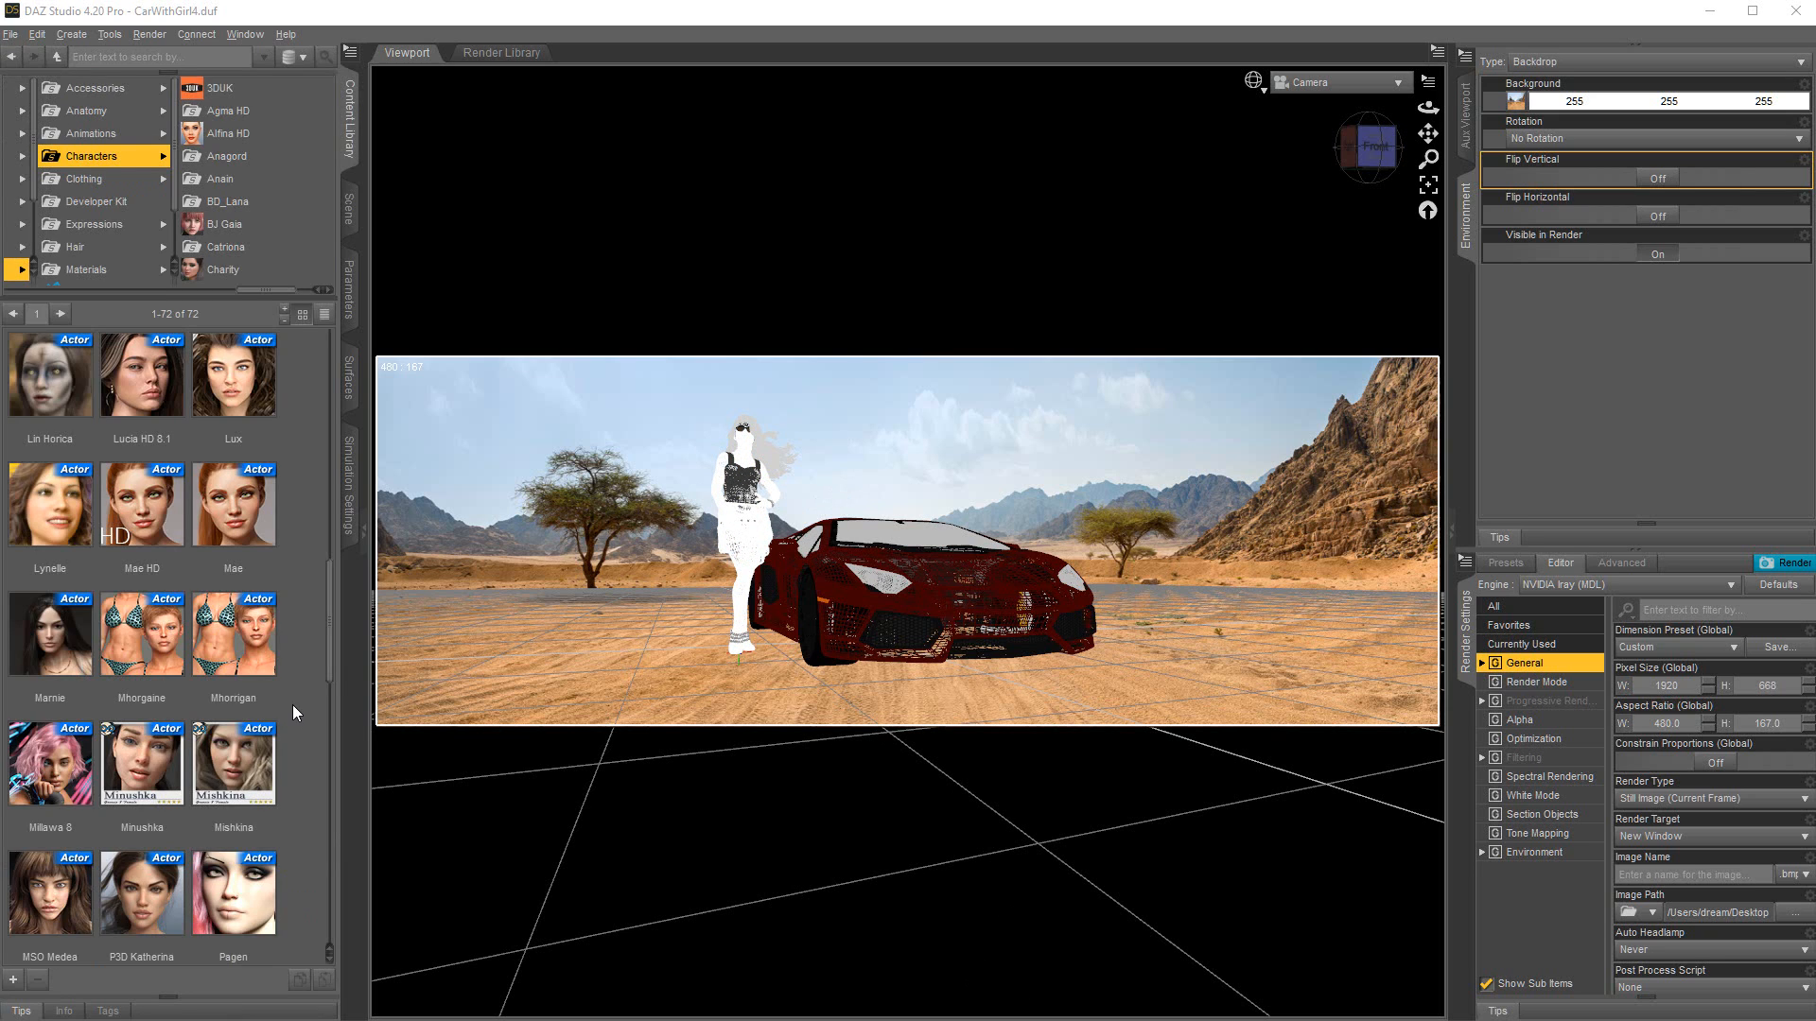
scroll(up, 3)
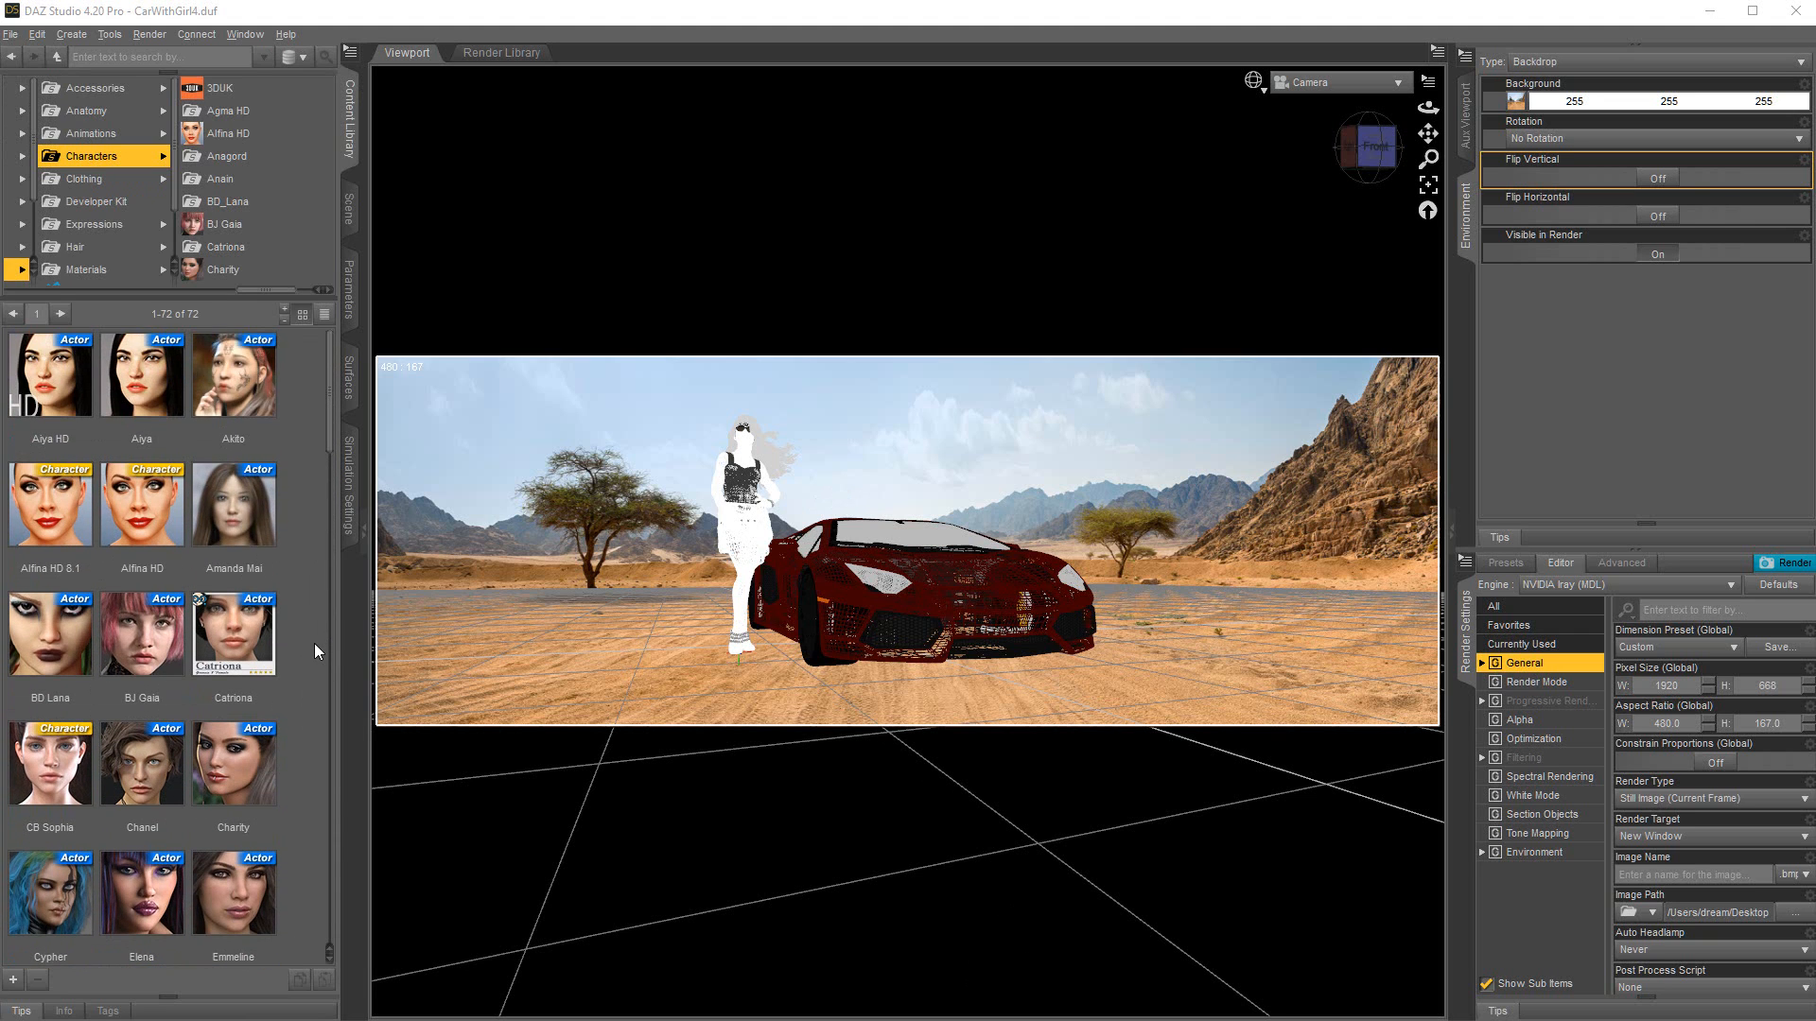
scroll(down, 3)
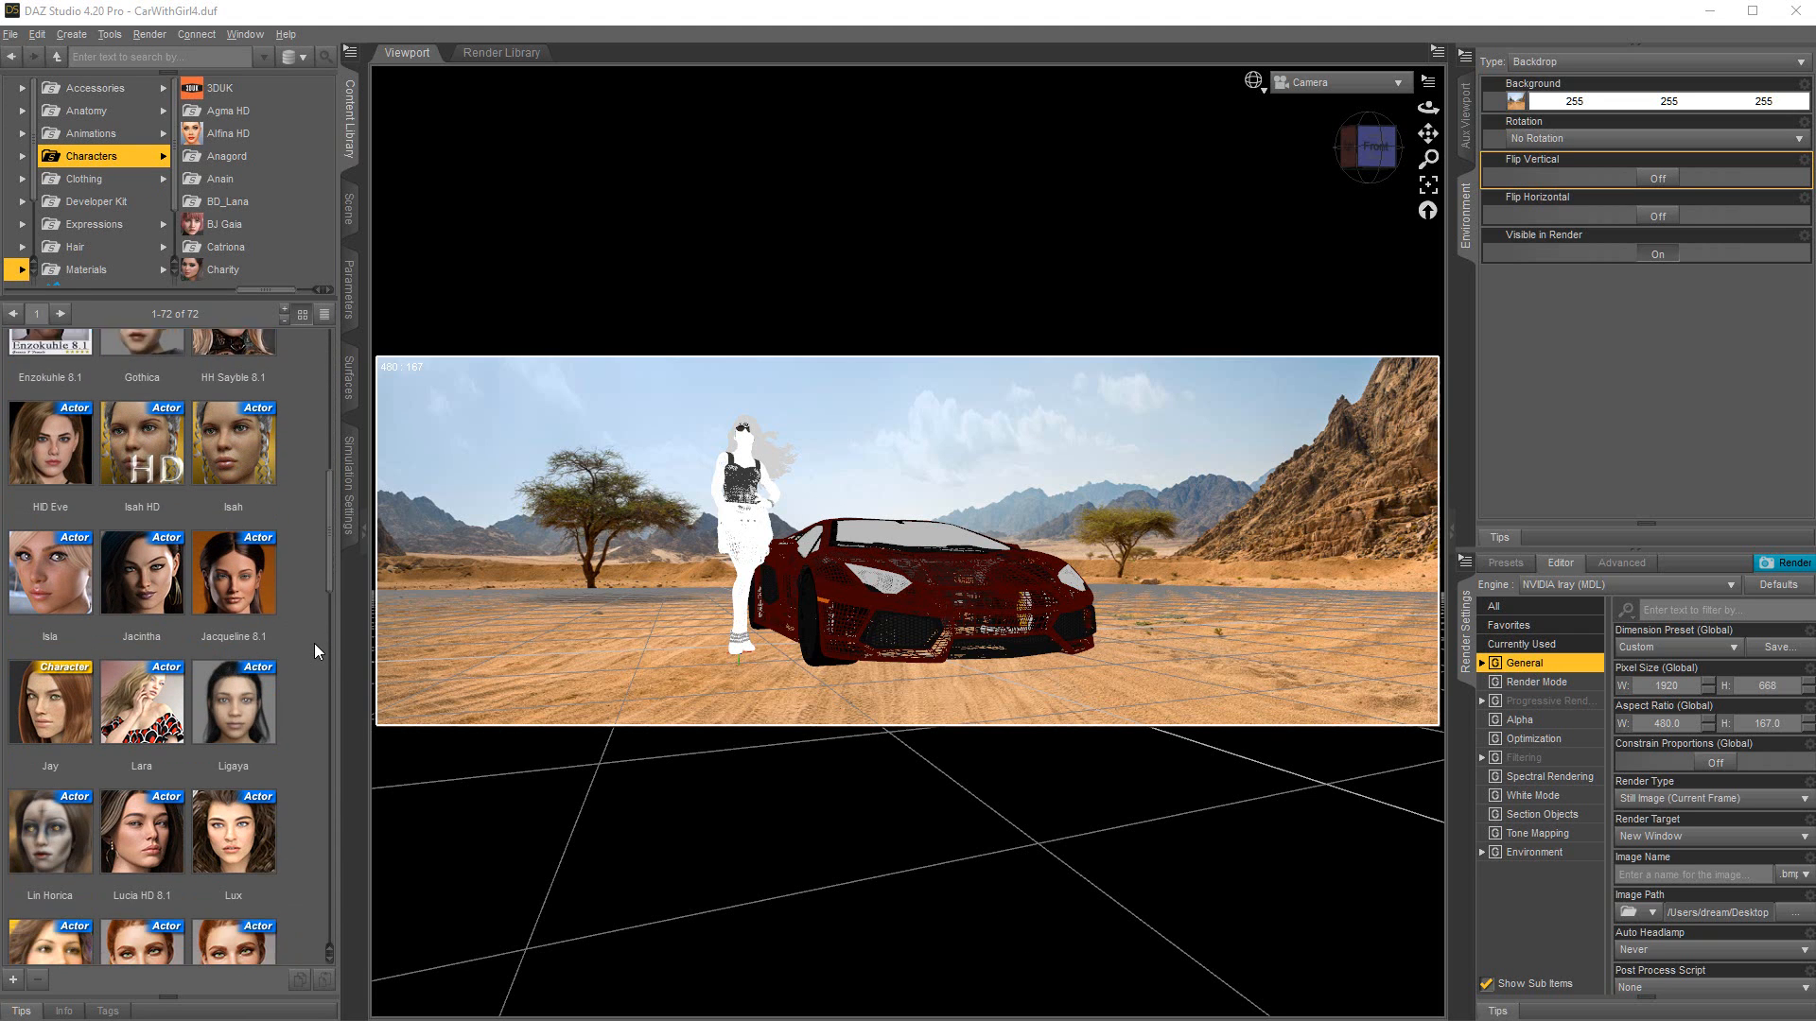
scroll(down, 3)
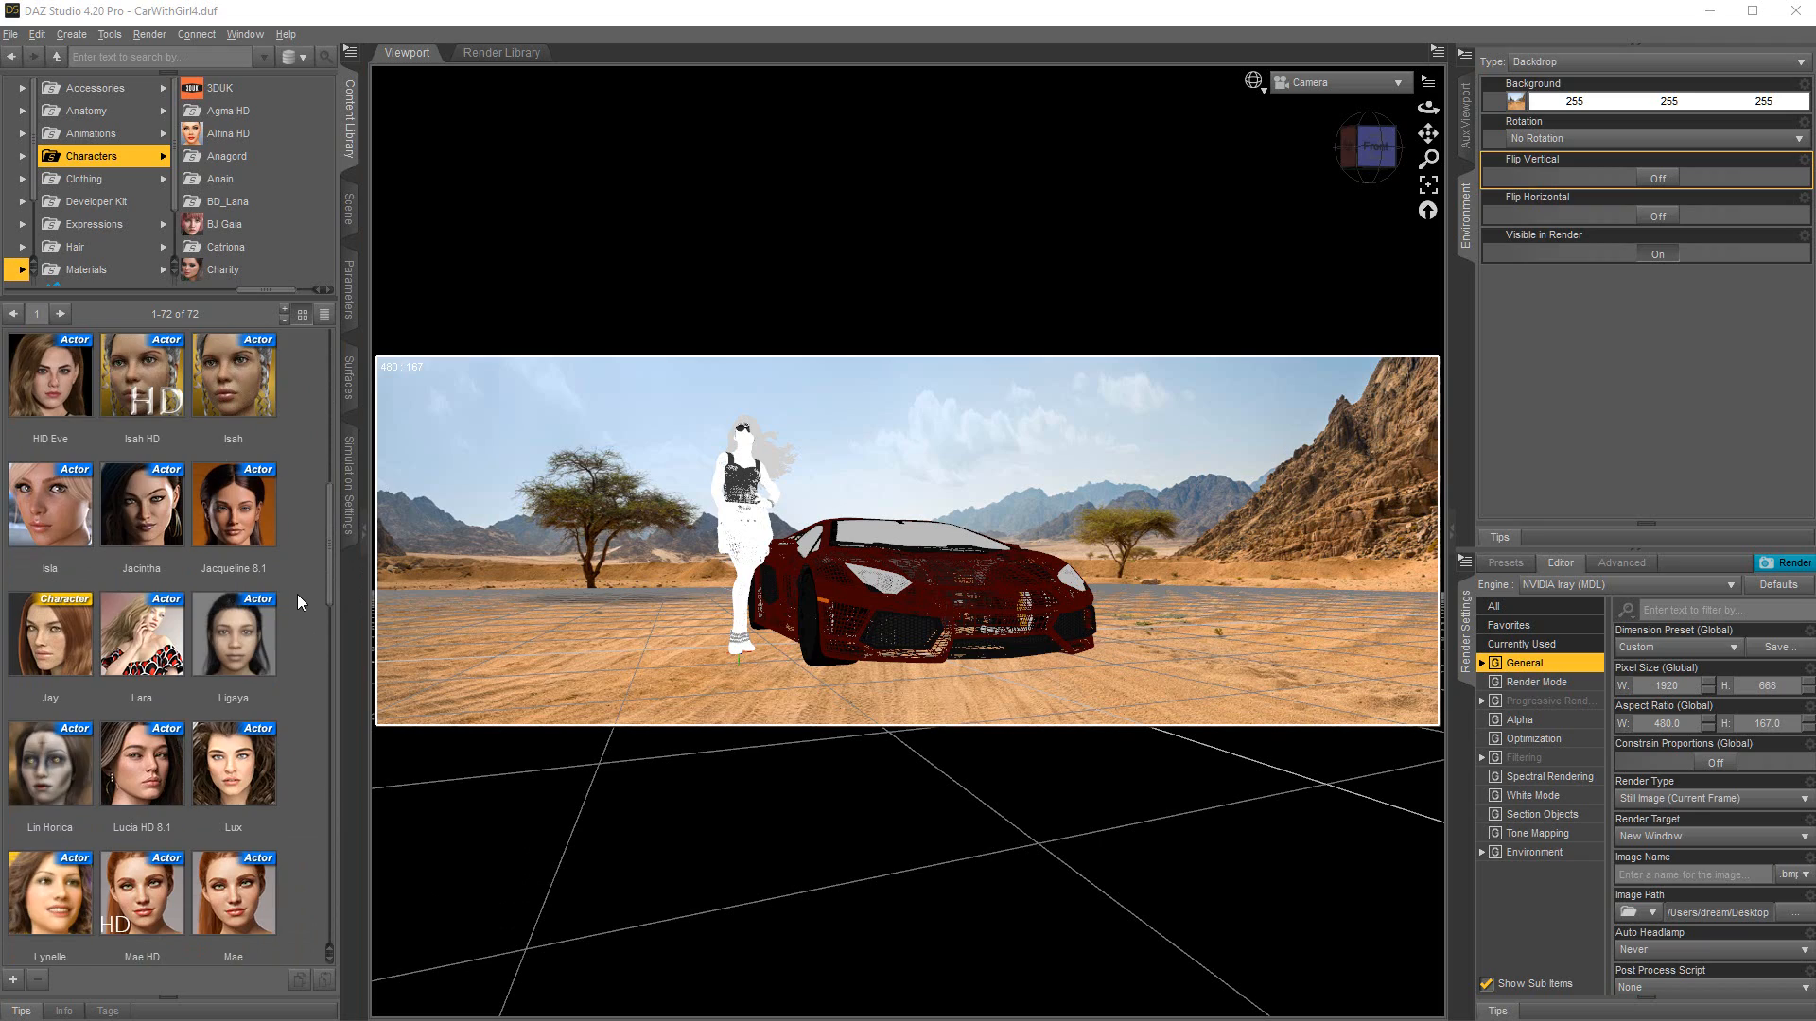
scroll(up, 3)
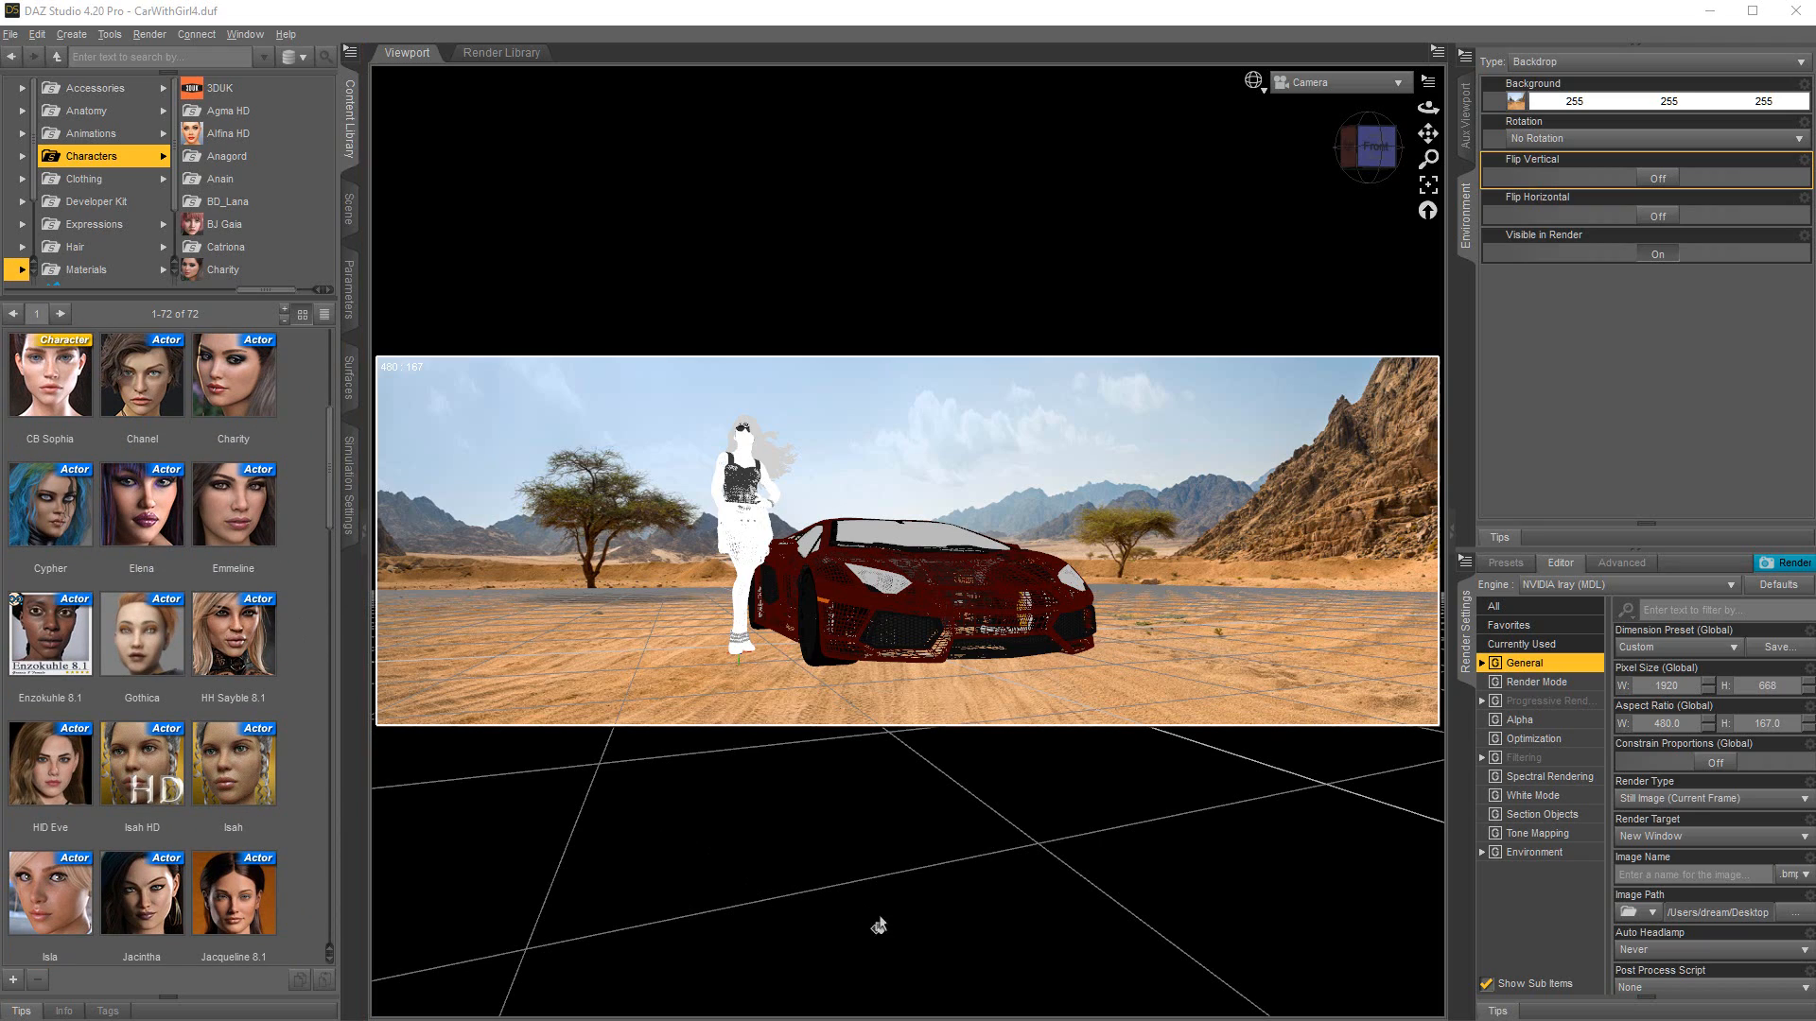
mouse_move(1216, 921)
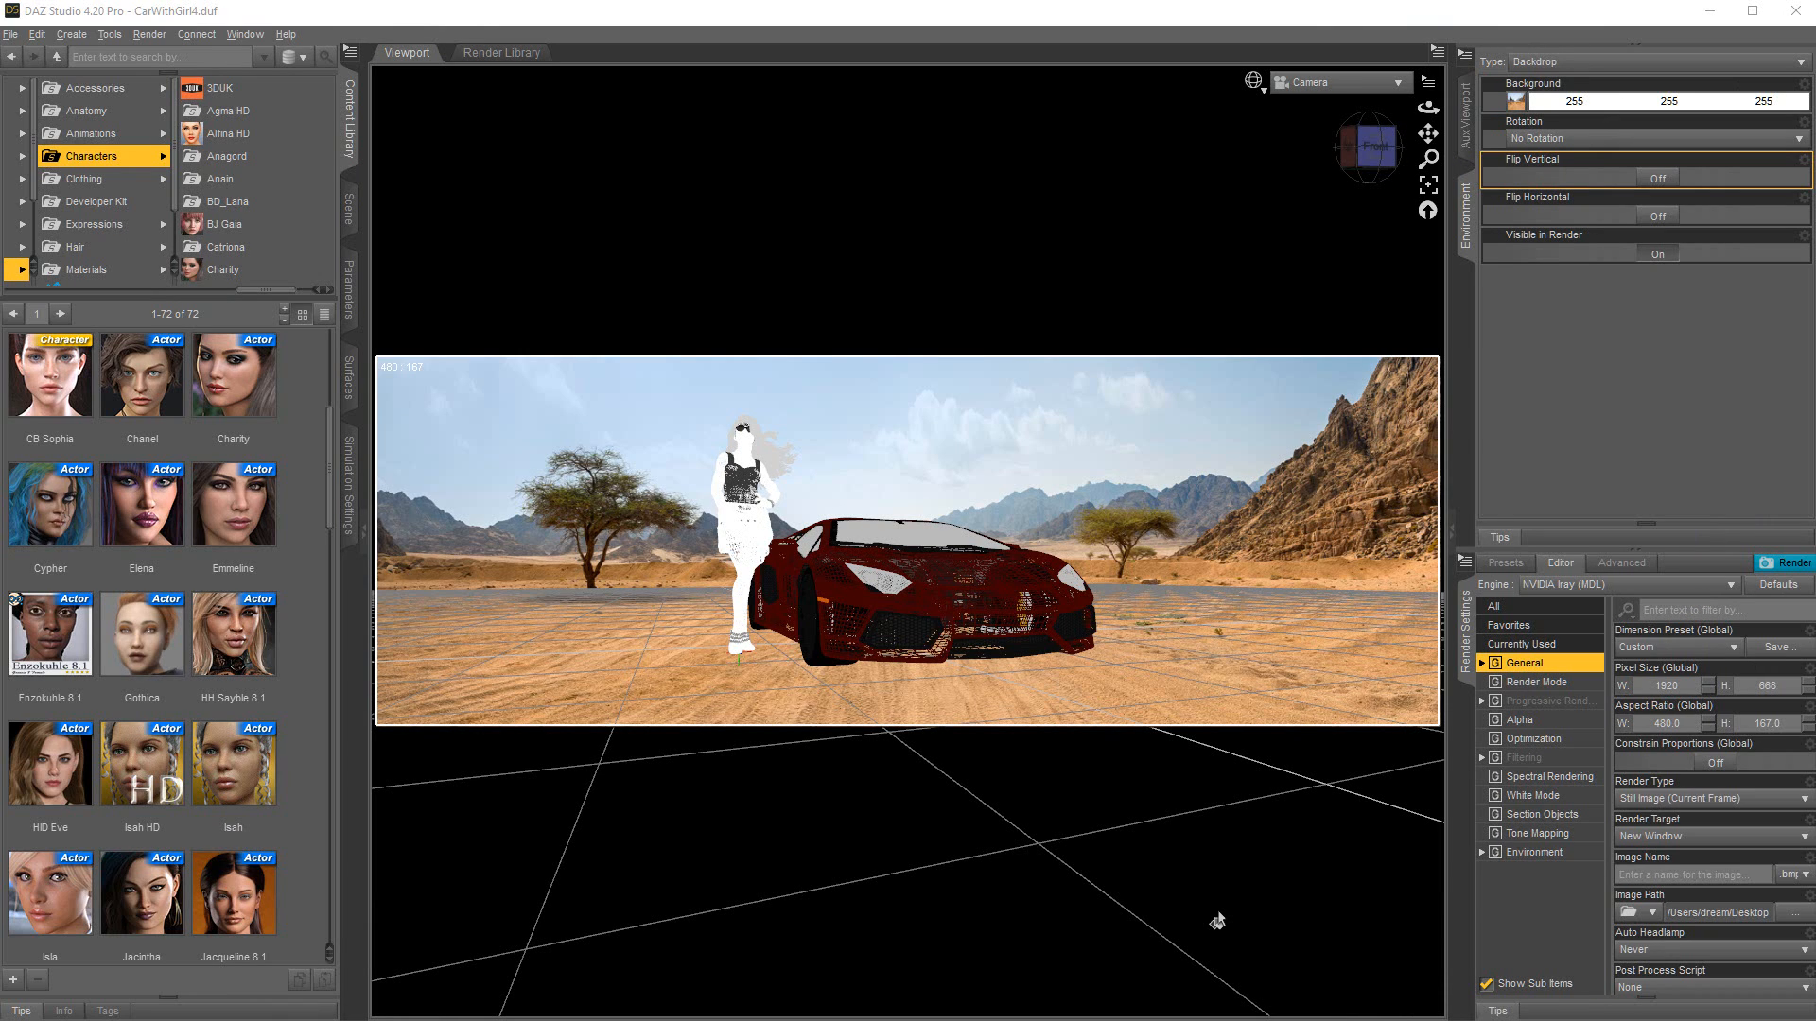
mouse_move(1360, 981)
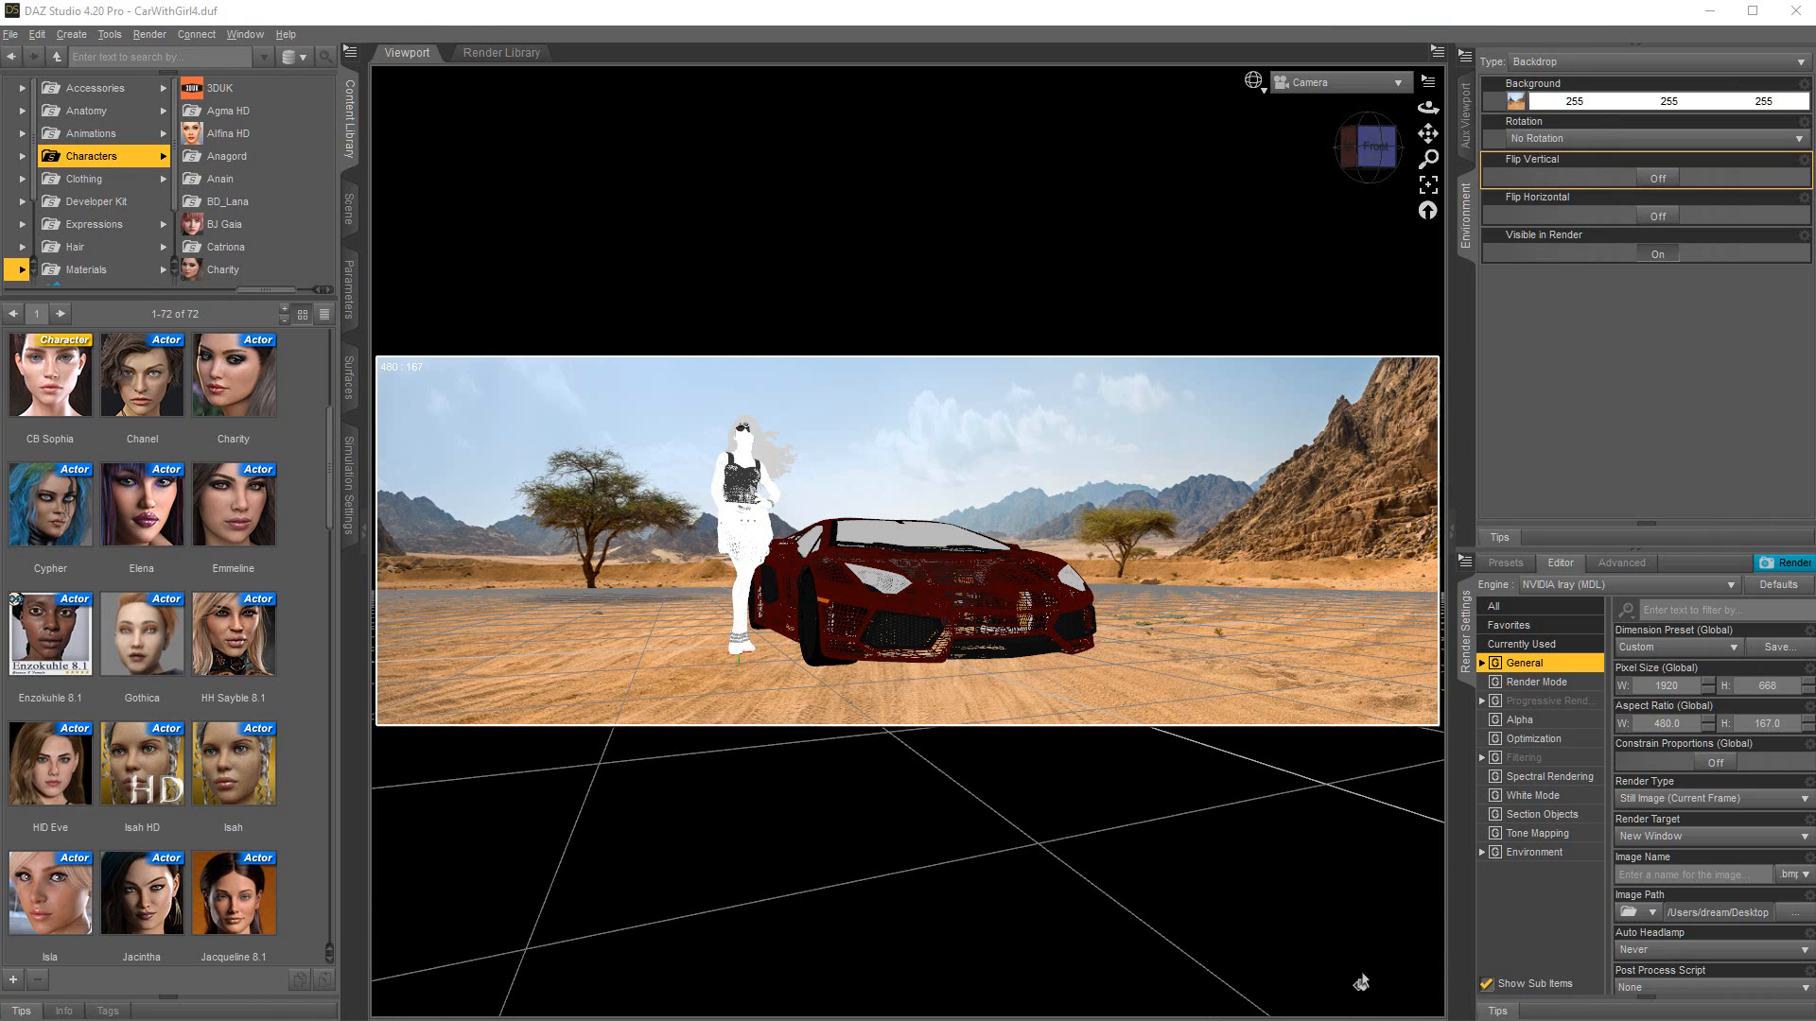
mouse_move(1527, 948)
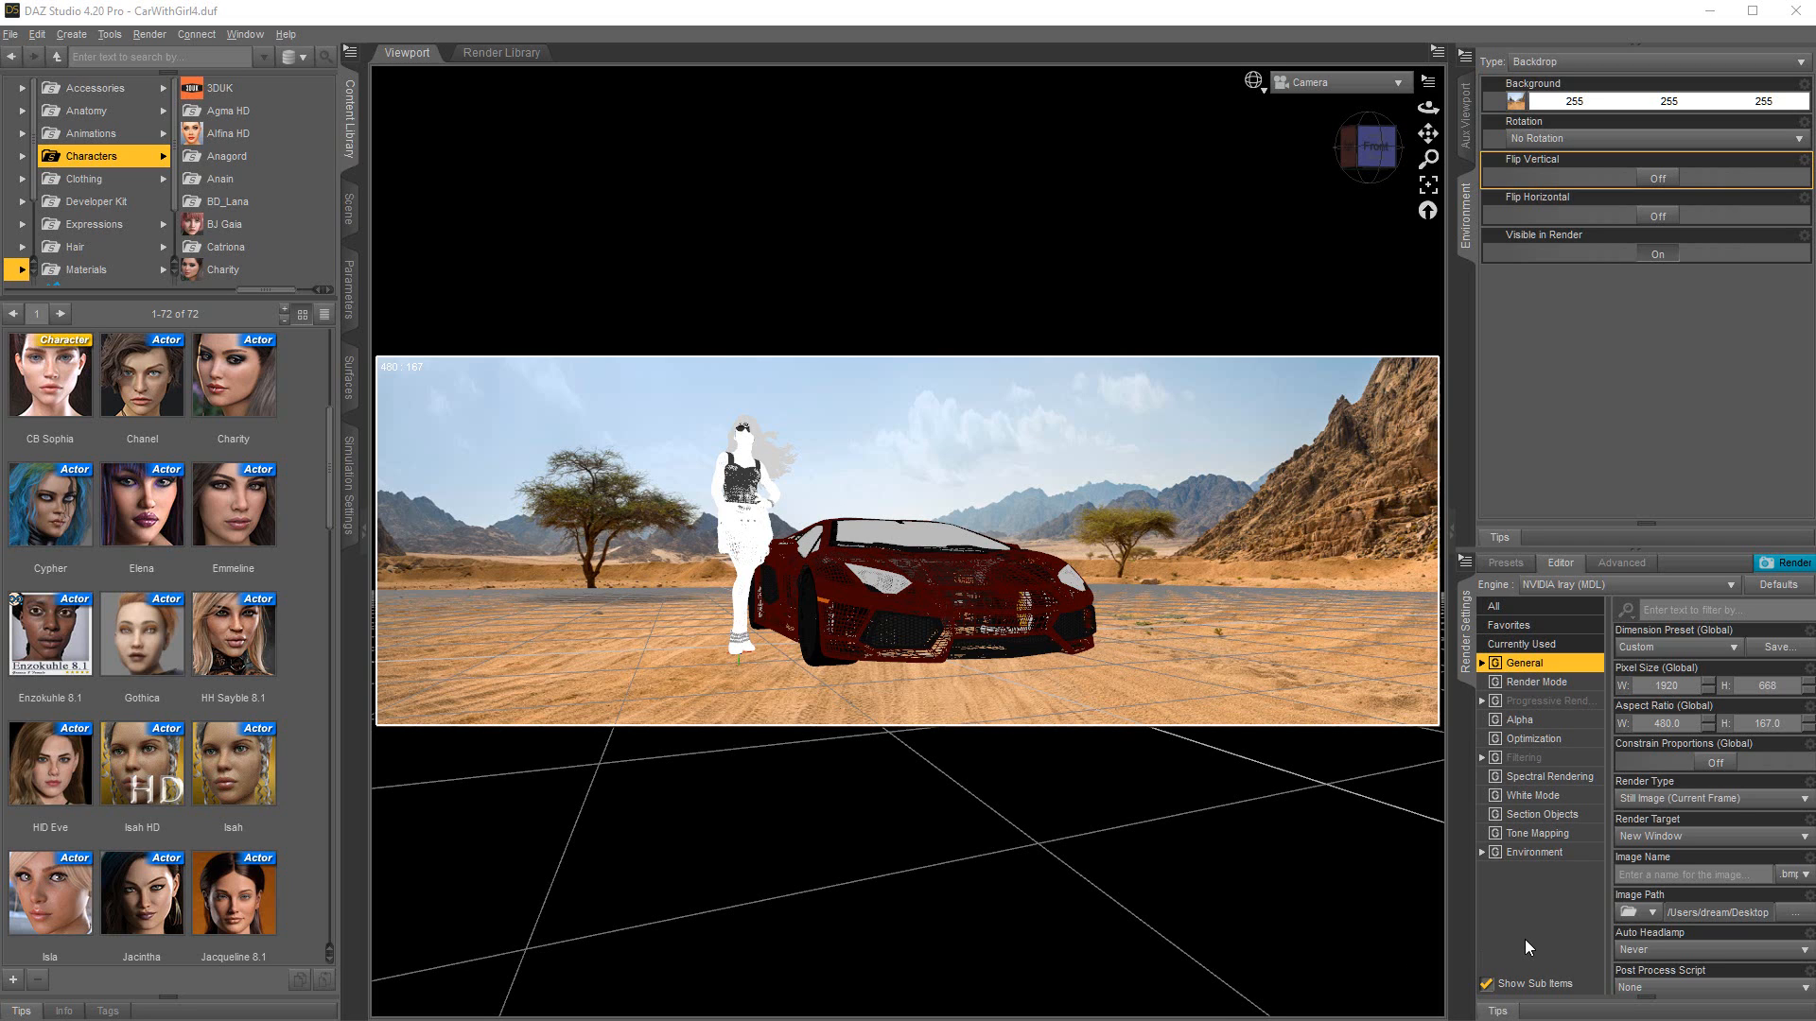
mouse_move(1539, 927)
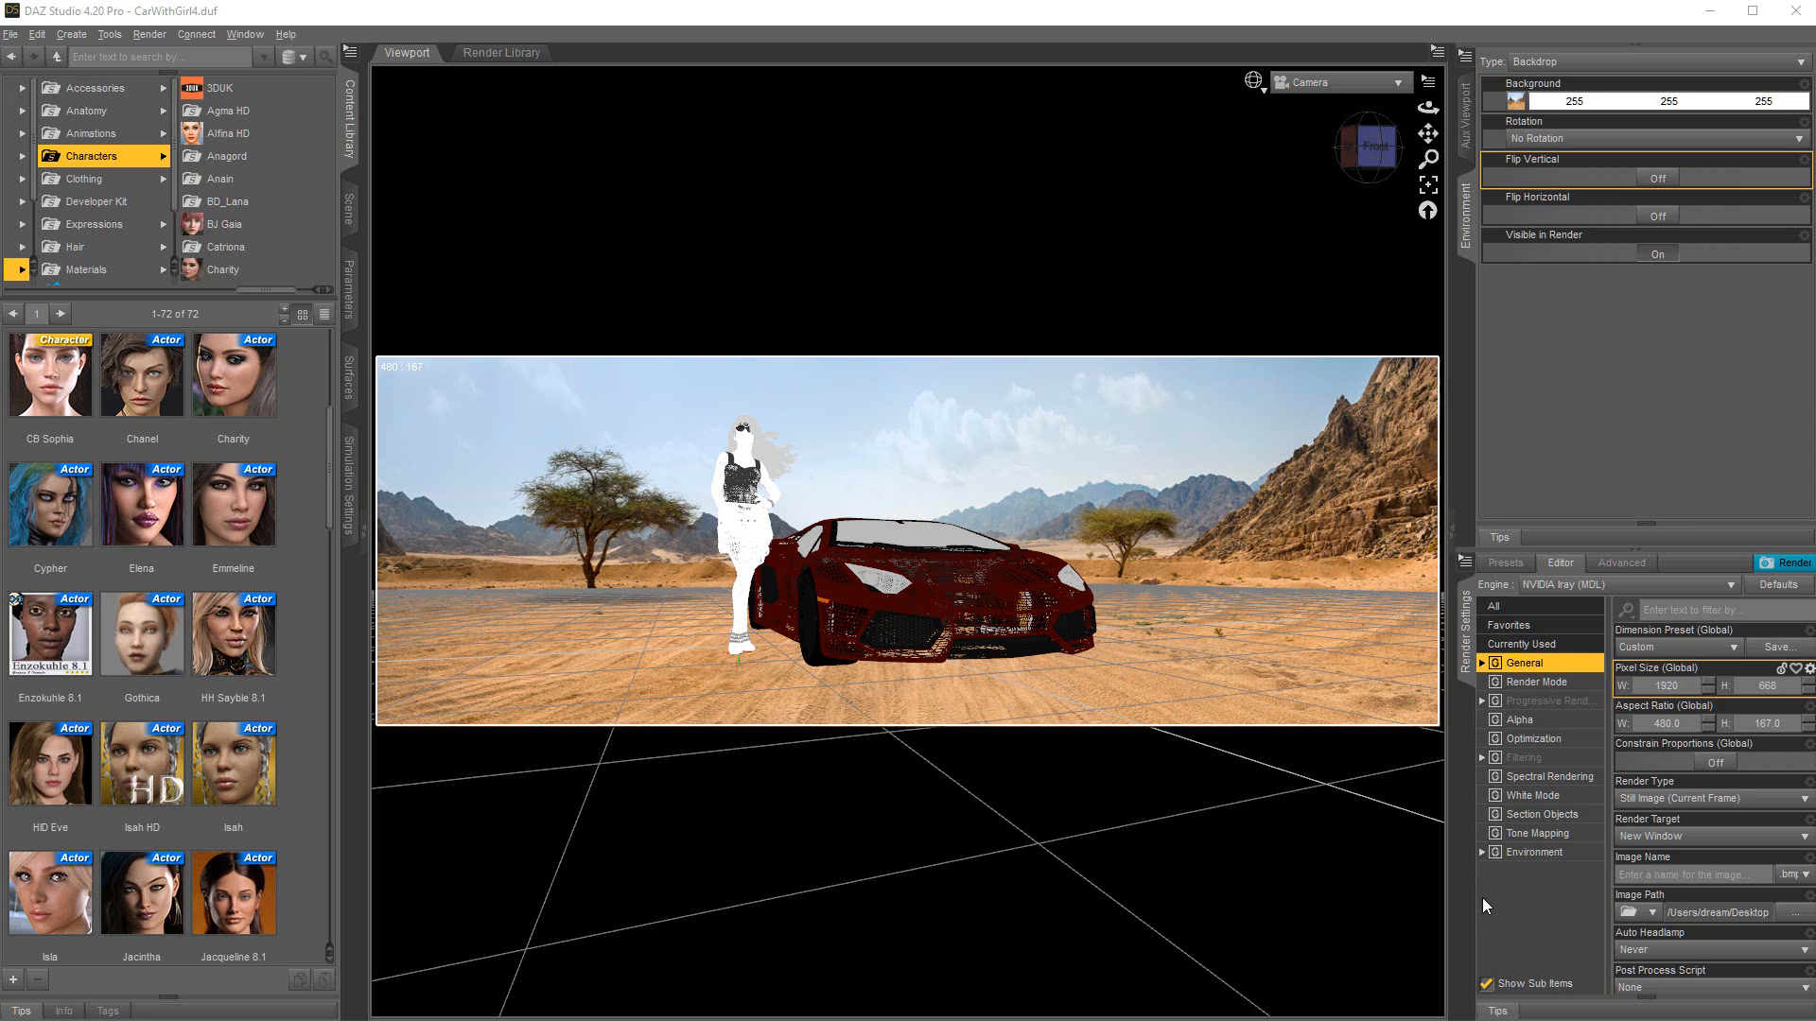
Step: Check the Environment backdrop image list, then set the viewport DrawStyle to NVIDIA Iray
click(1536, 851)
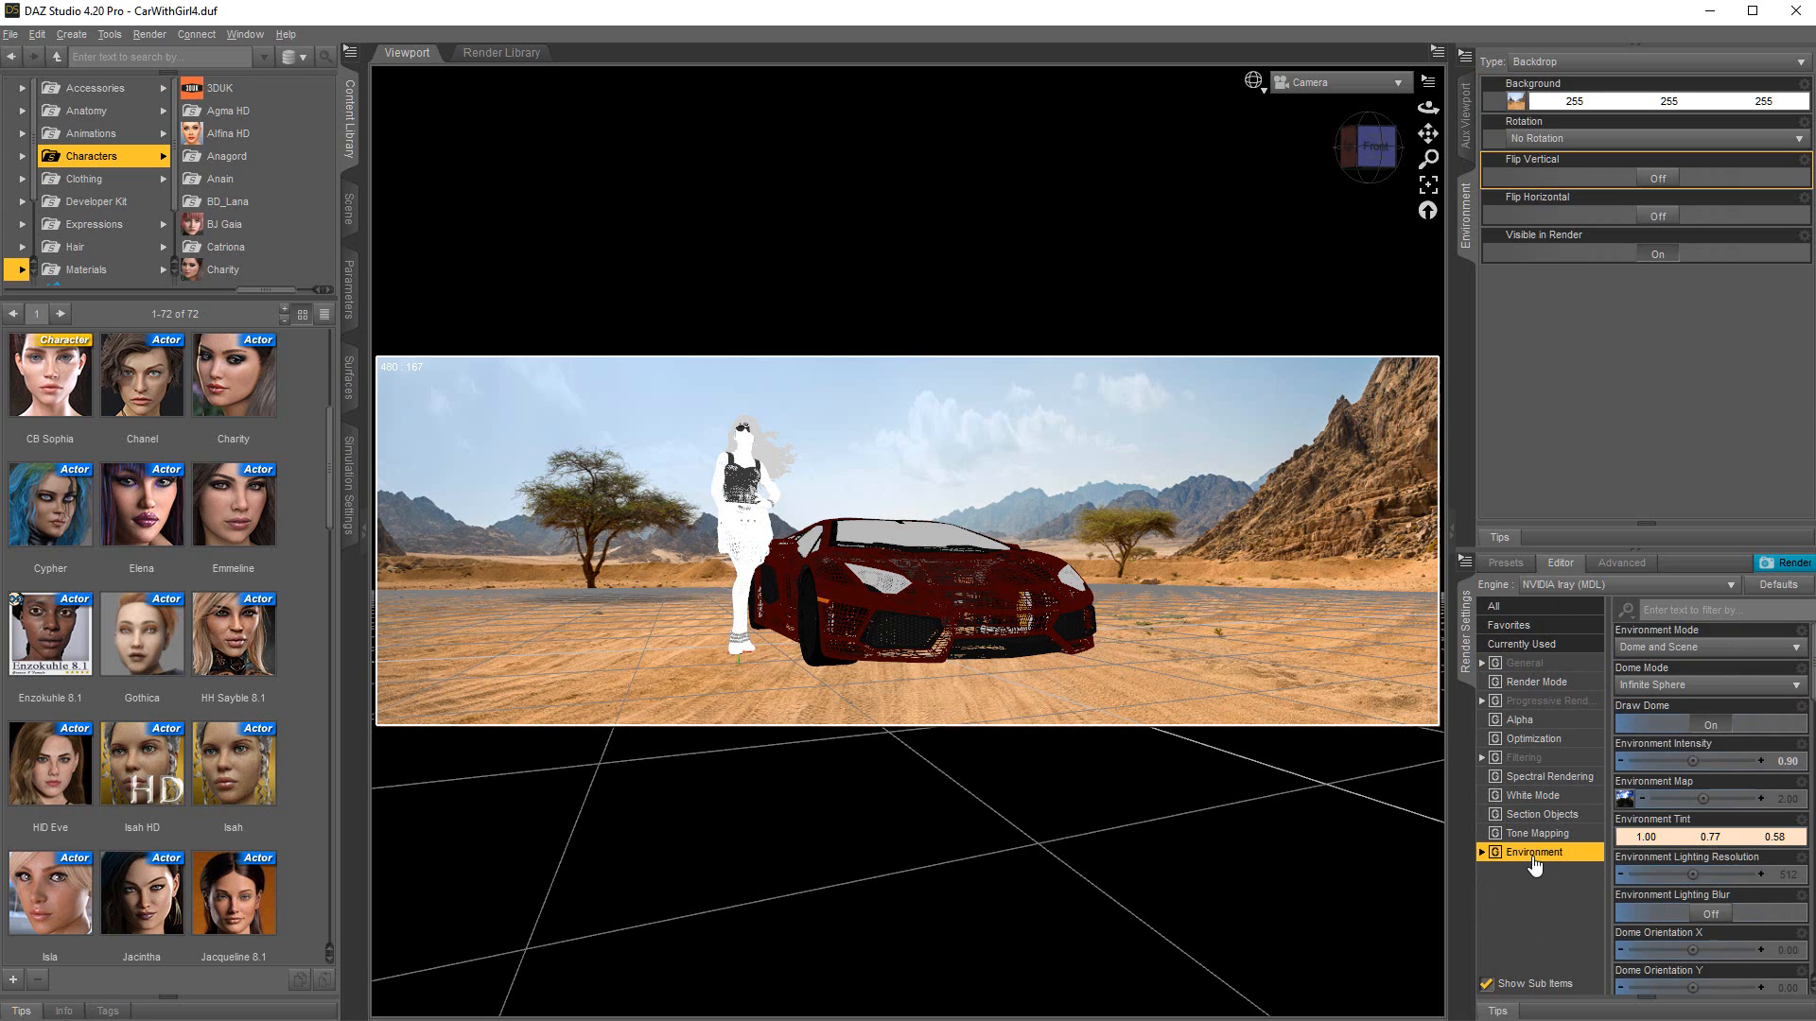
click(1509, 98)
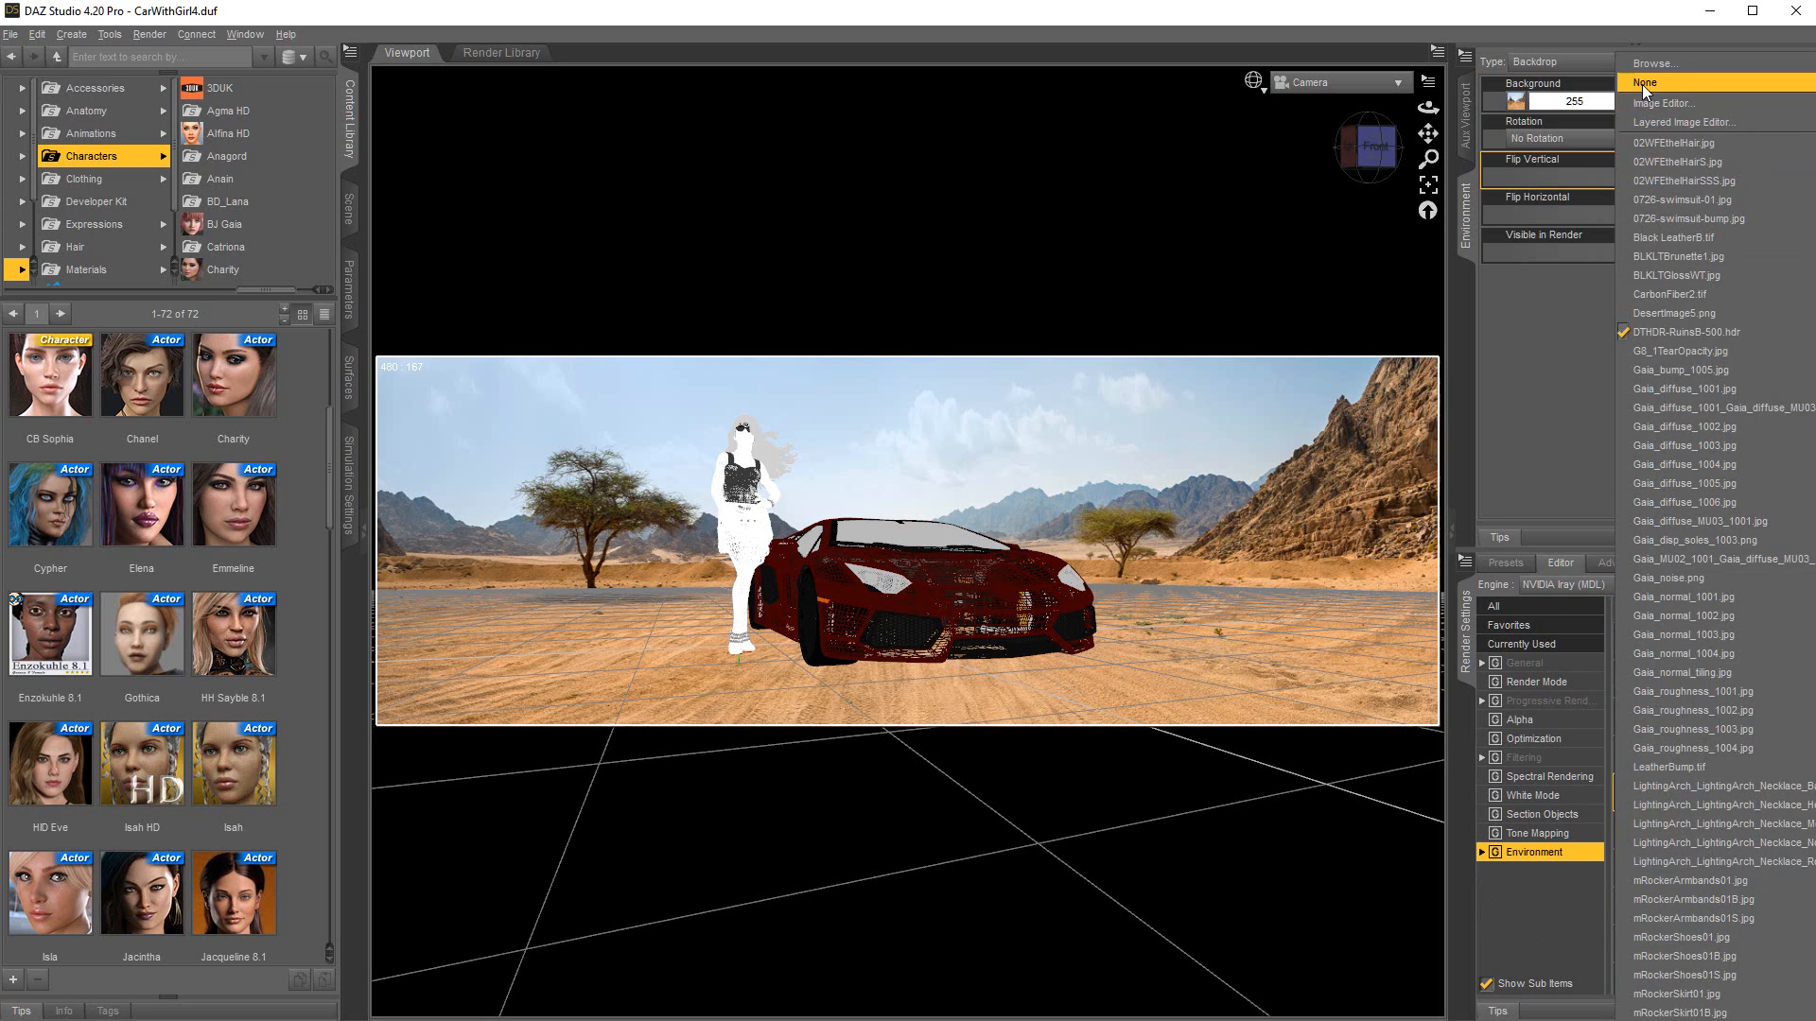
click(1644, 81)
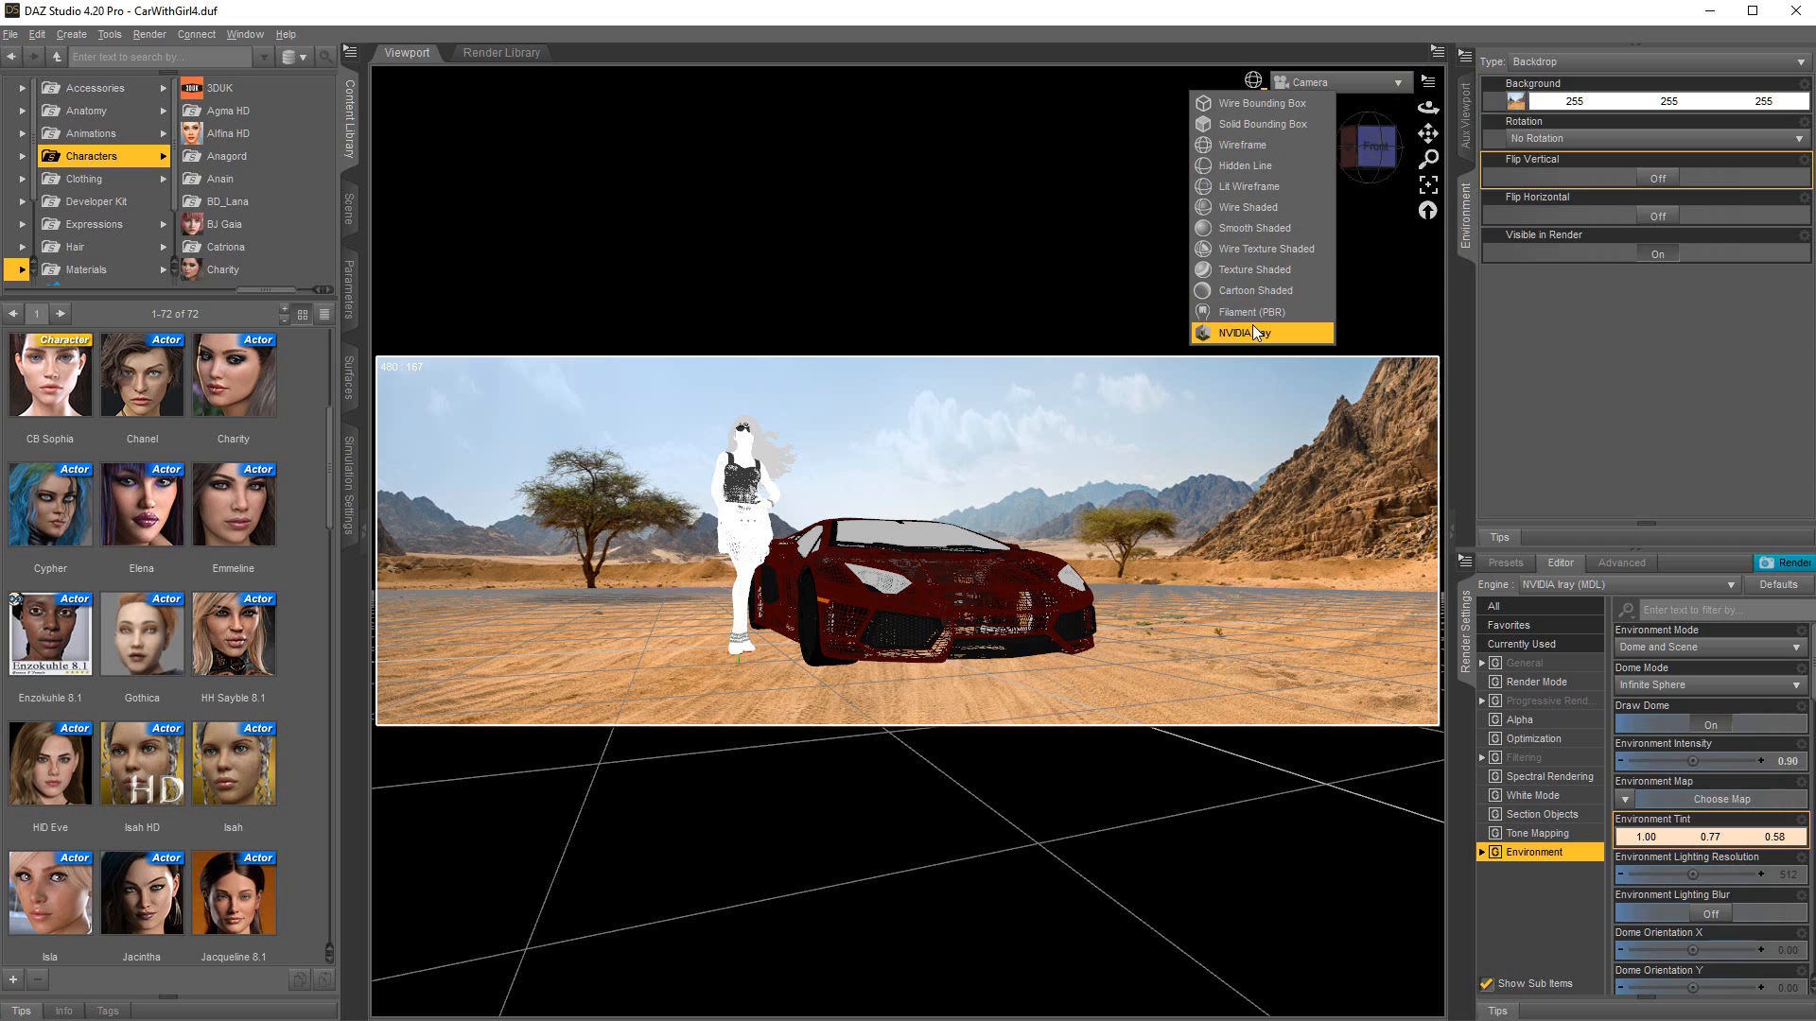
click(1251, 333)
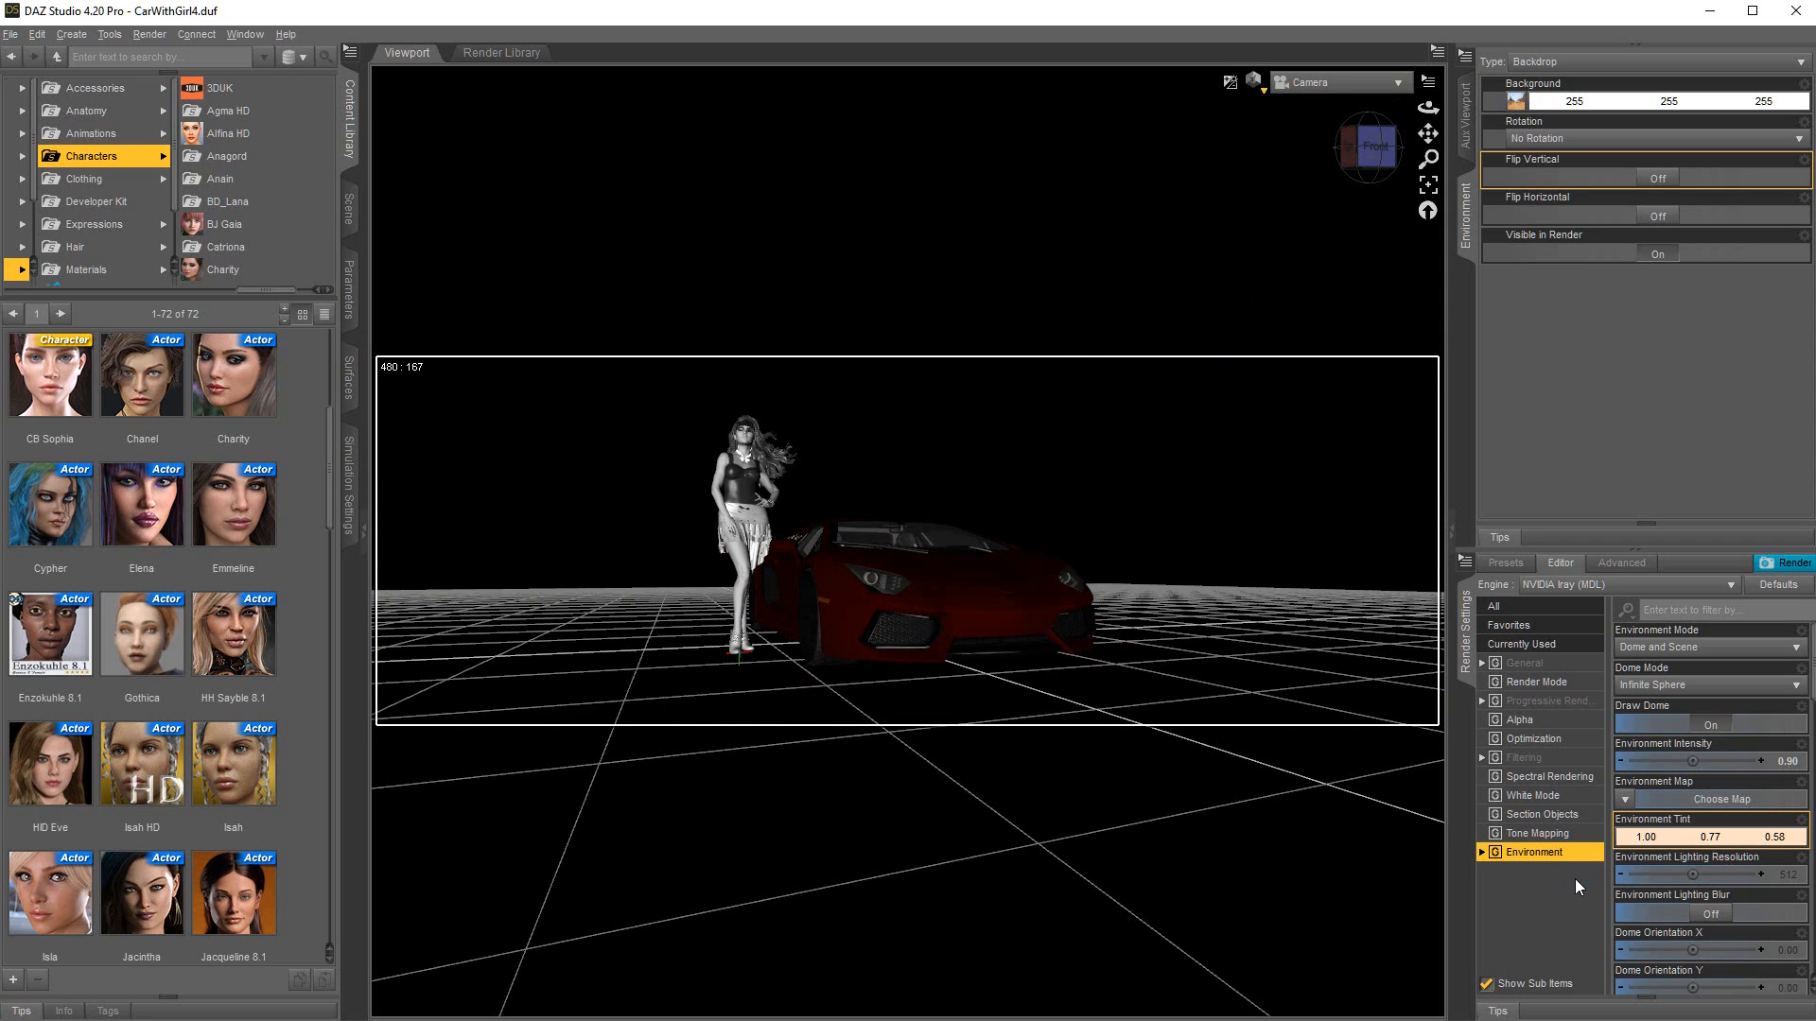
mouse_move(1589, 878)
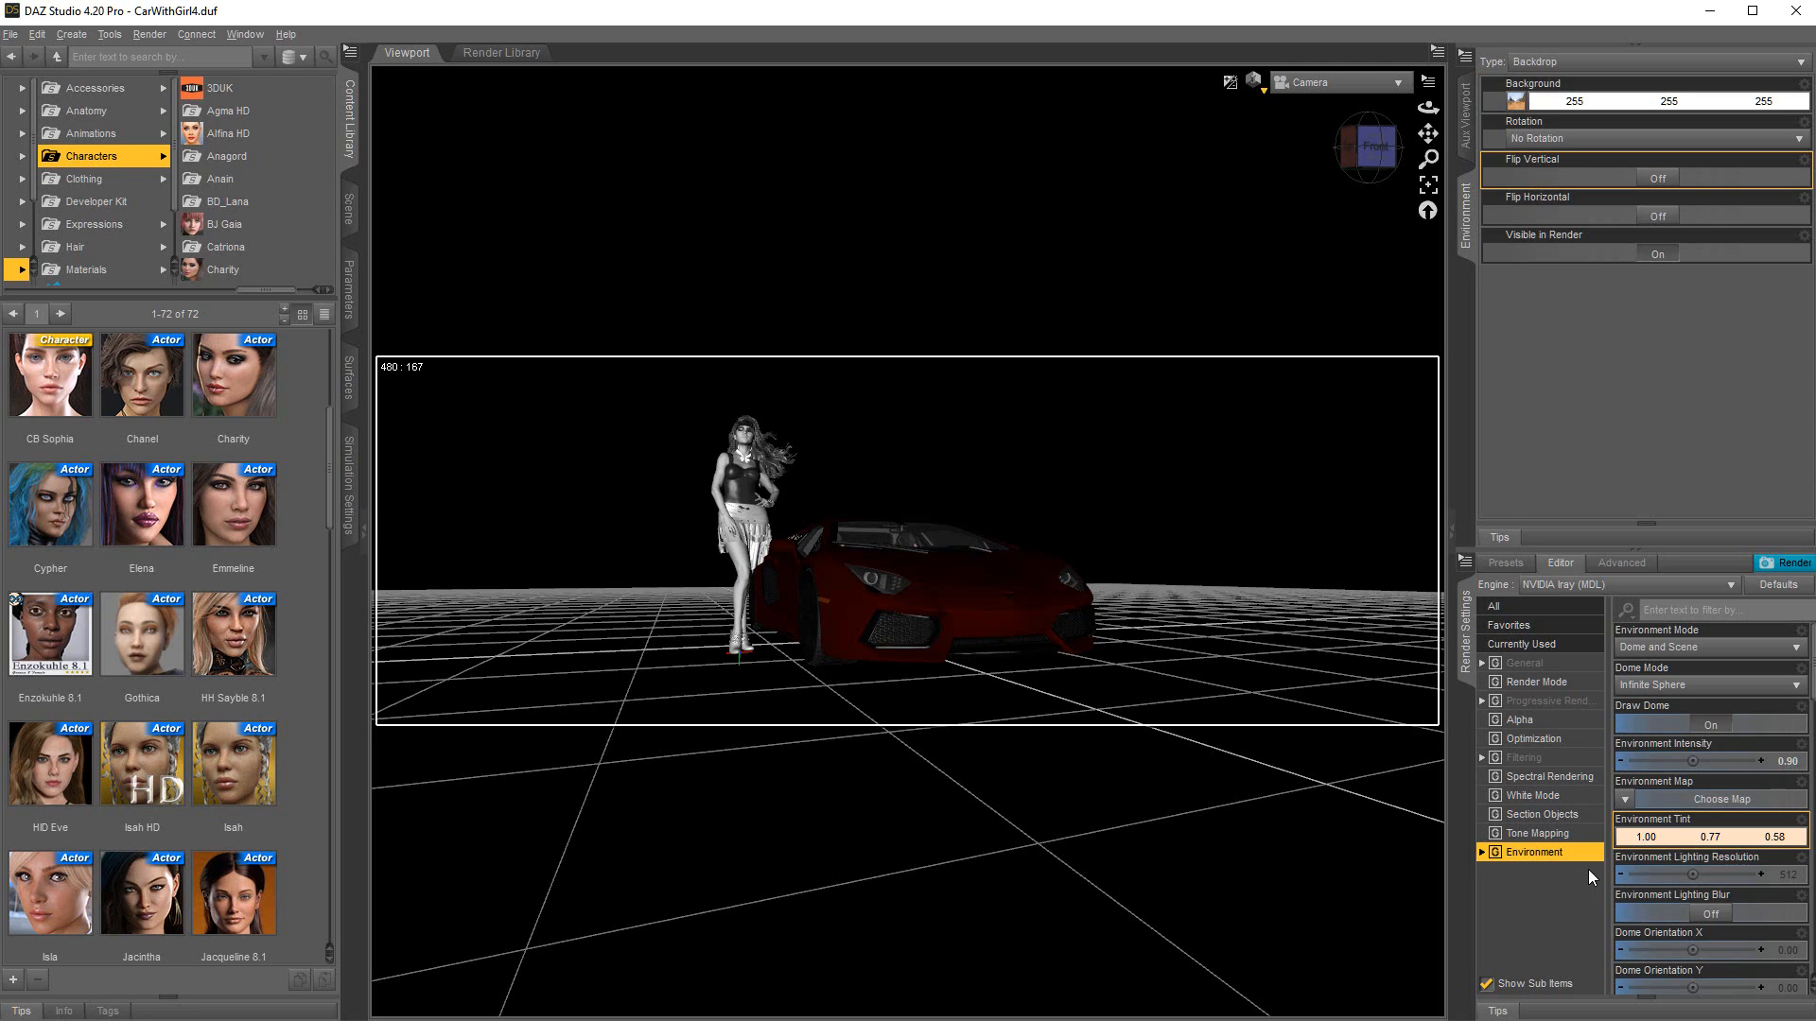
mouse_move(1539, 908)
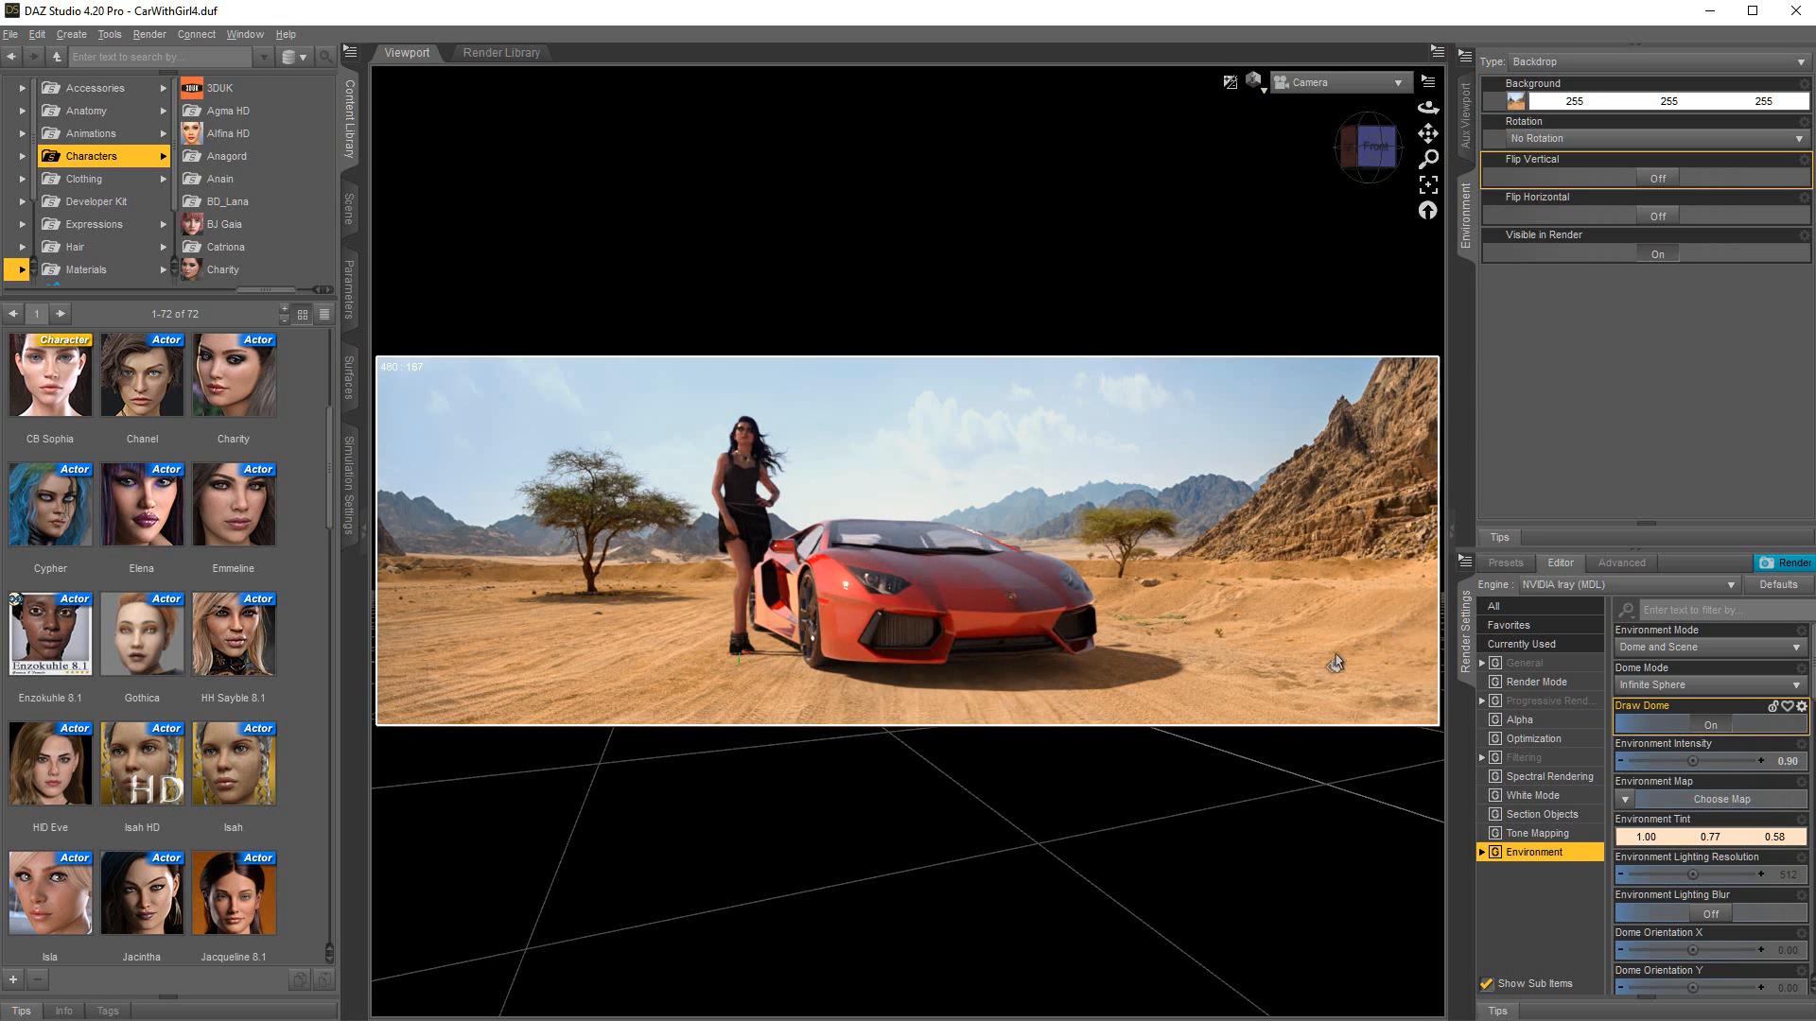
mouse_move(1217, 819)
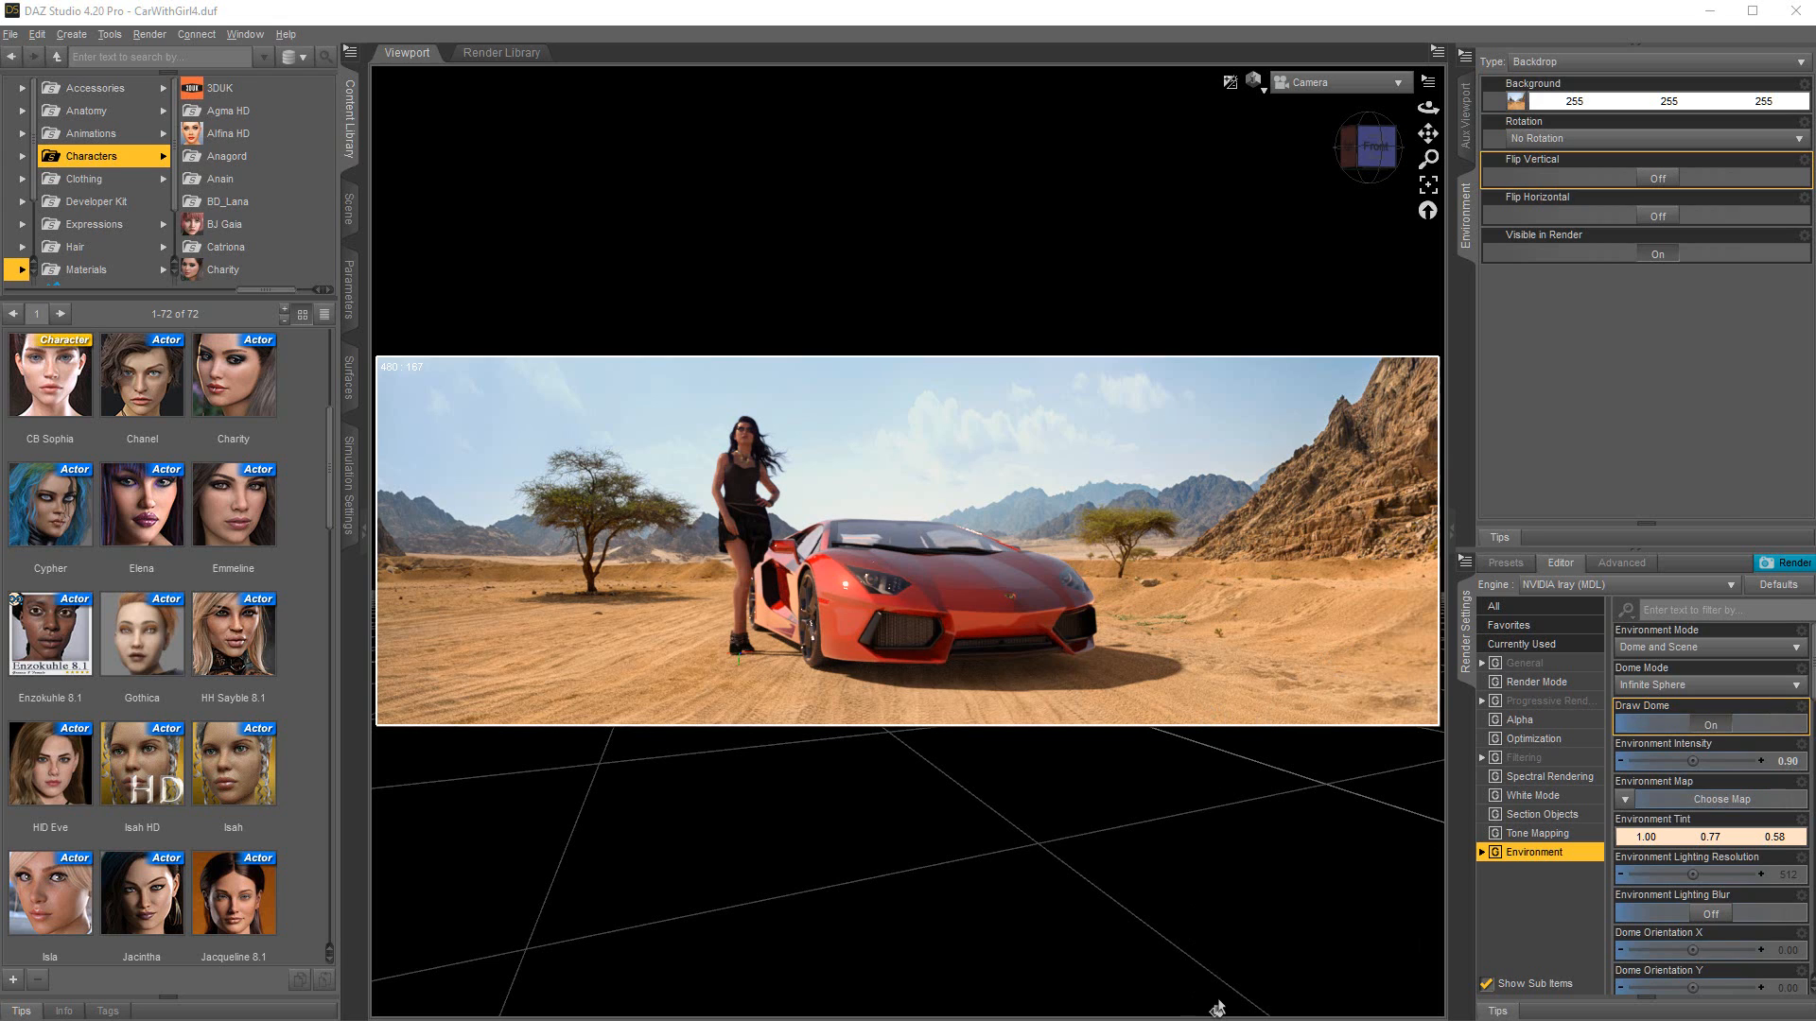
mouse_move(1365, 767)
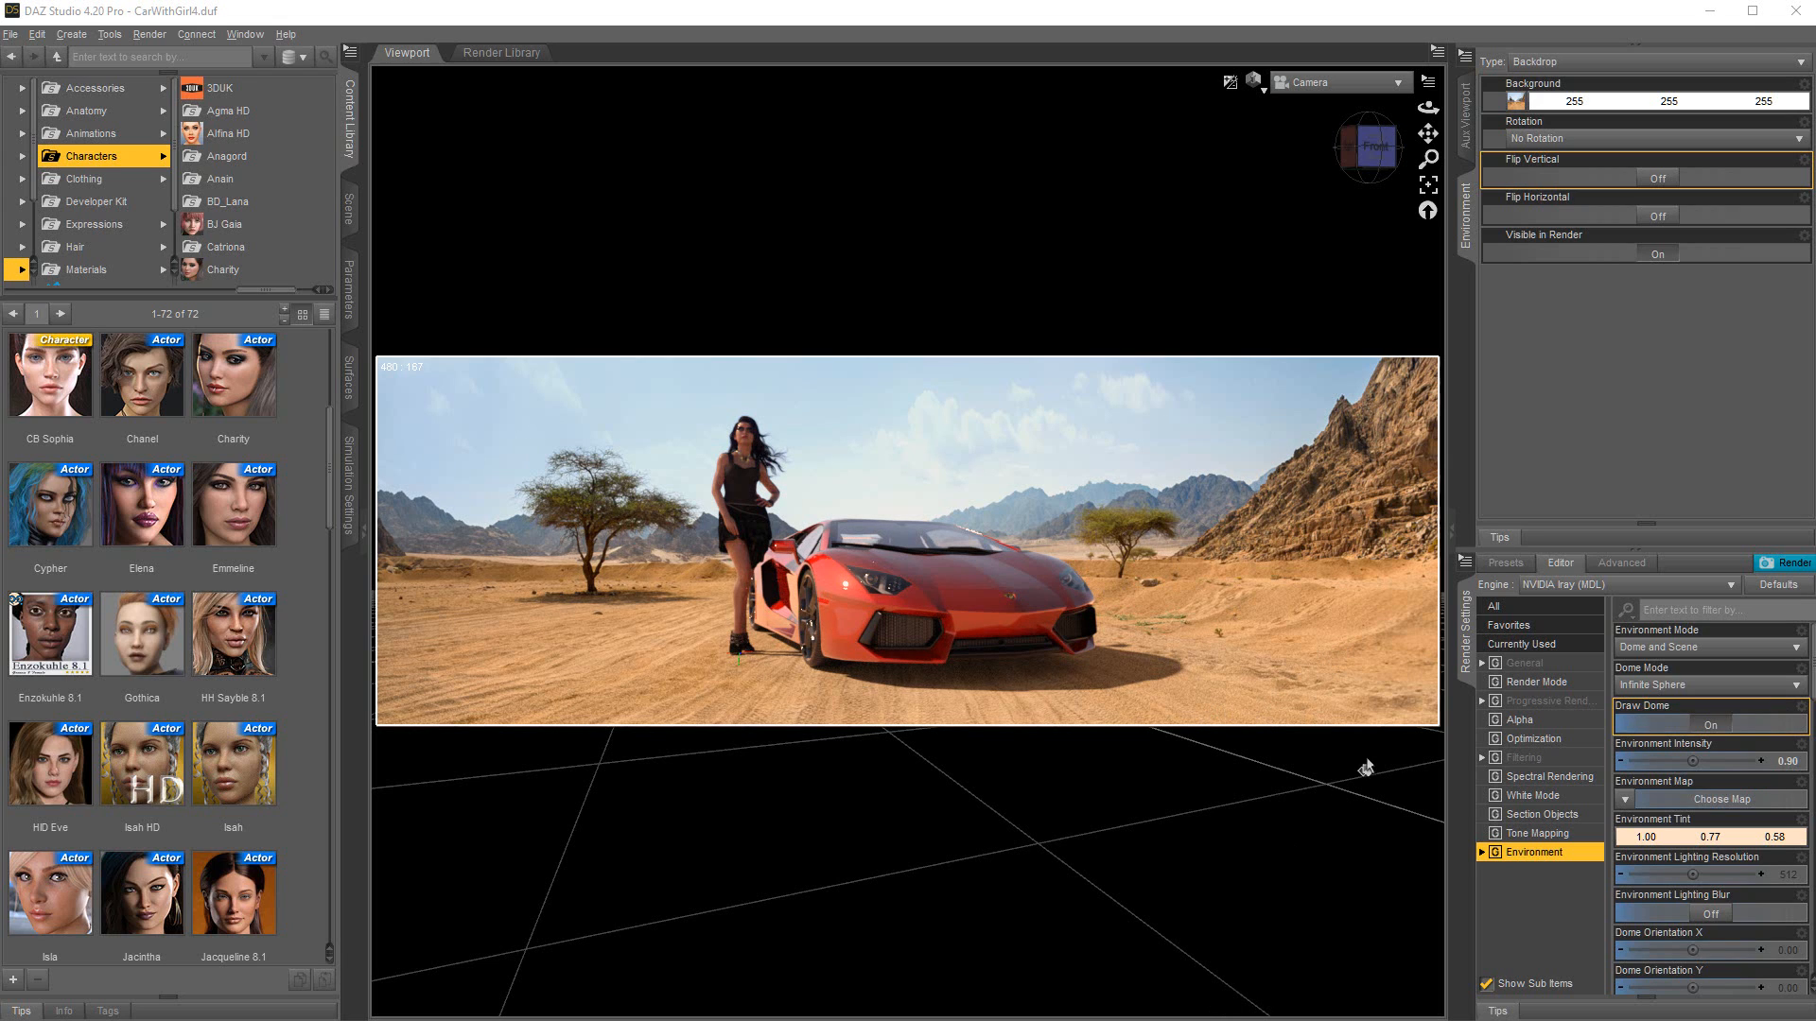
scroll(down, 3)
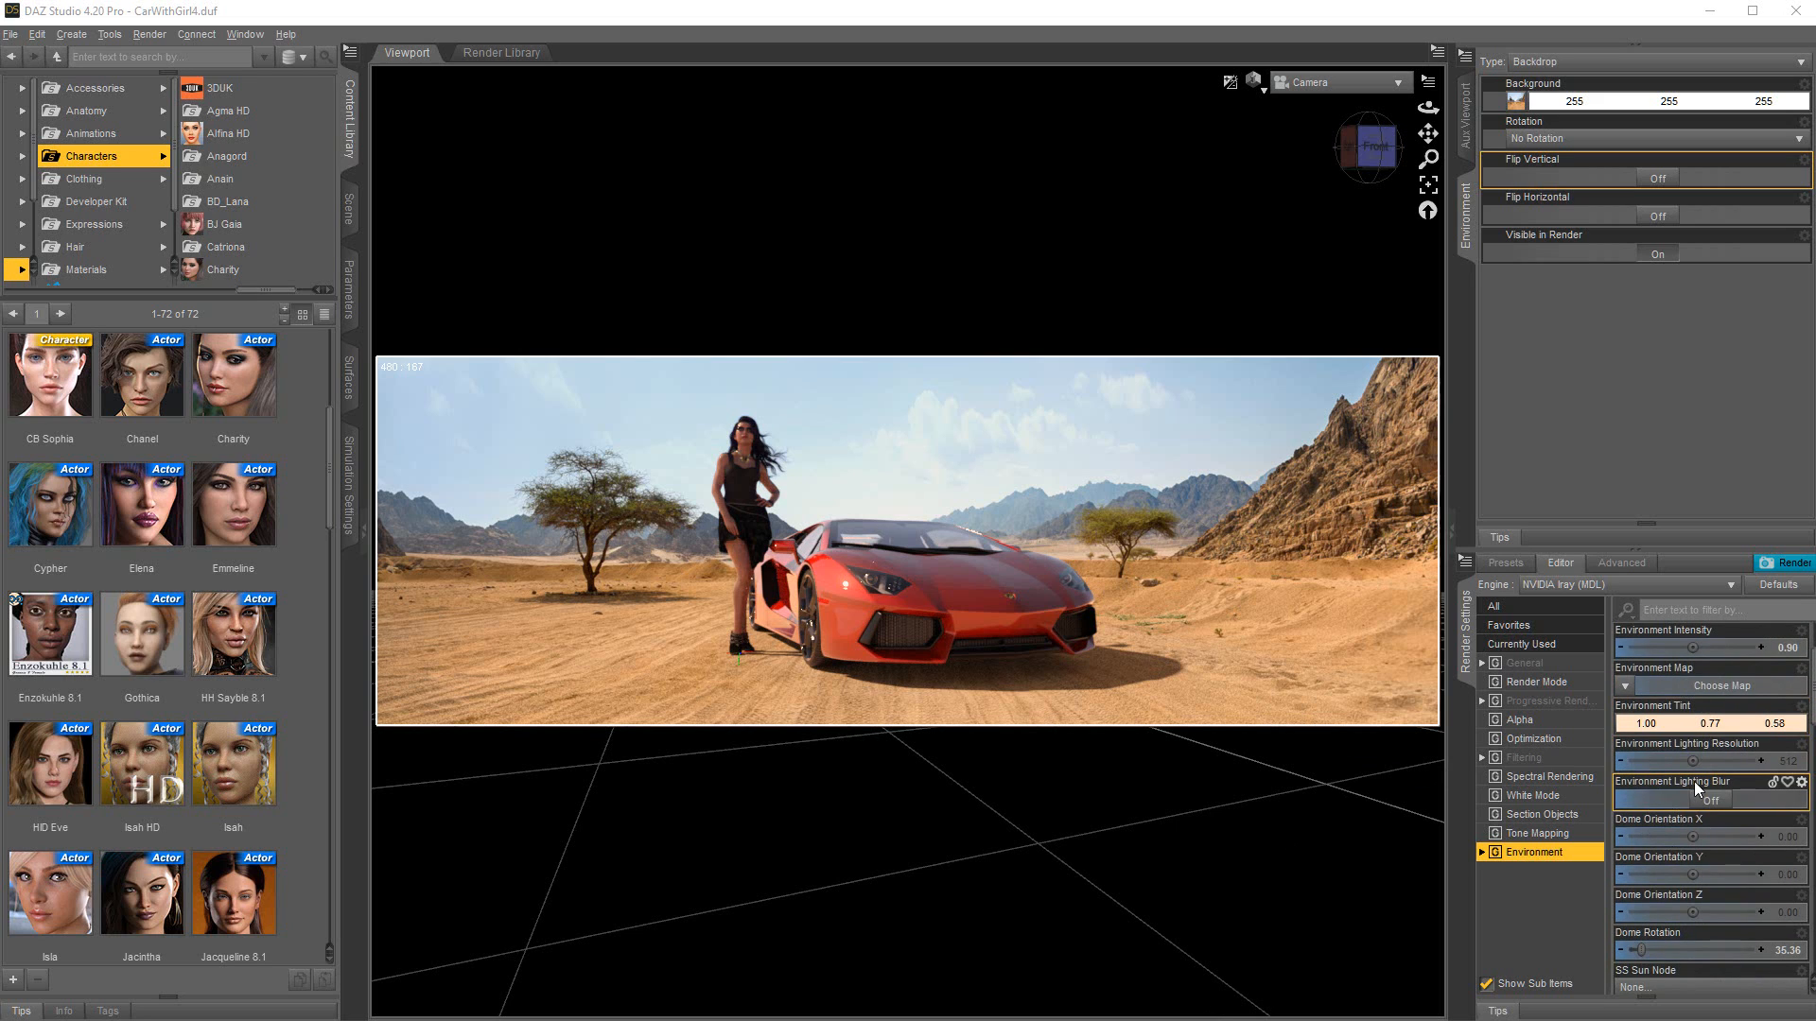
scroll(down, 3)
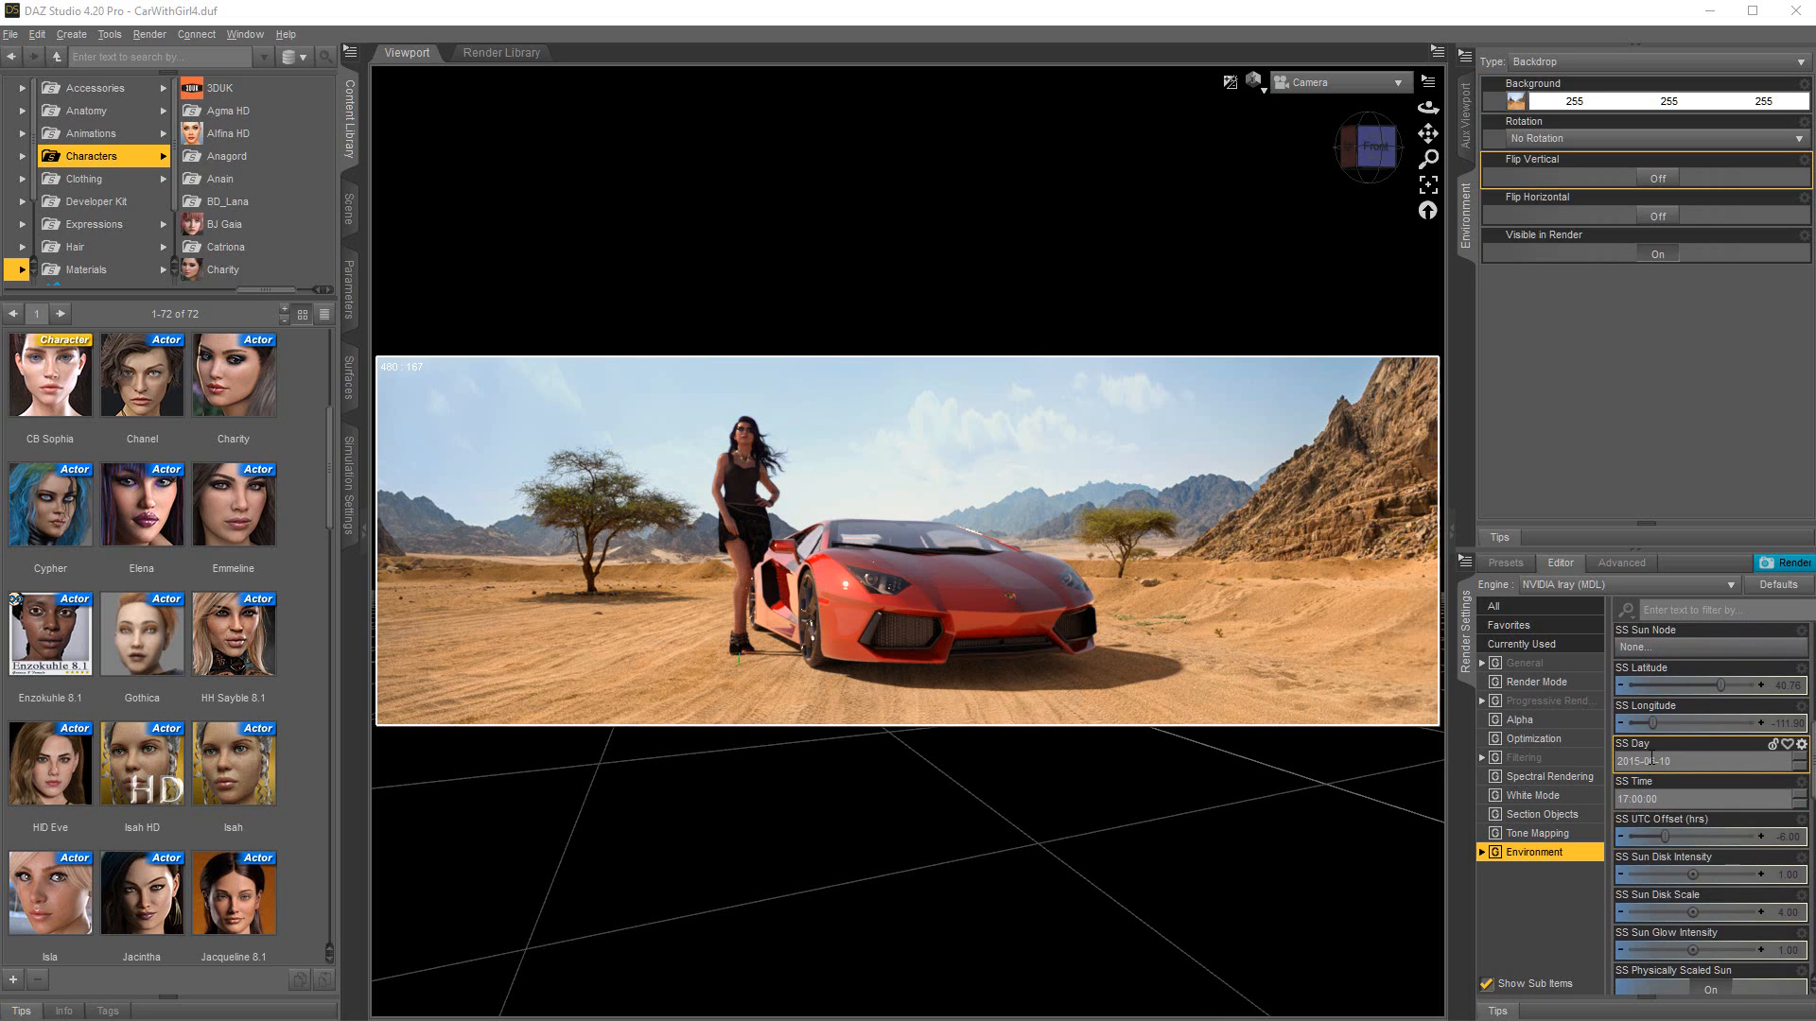
click(1702, 798)
text(20)
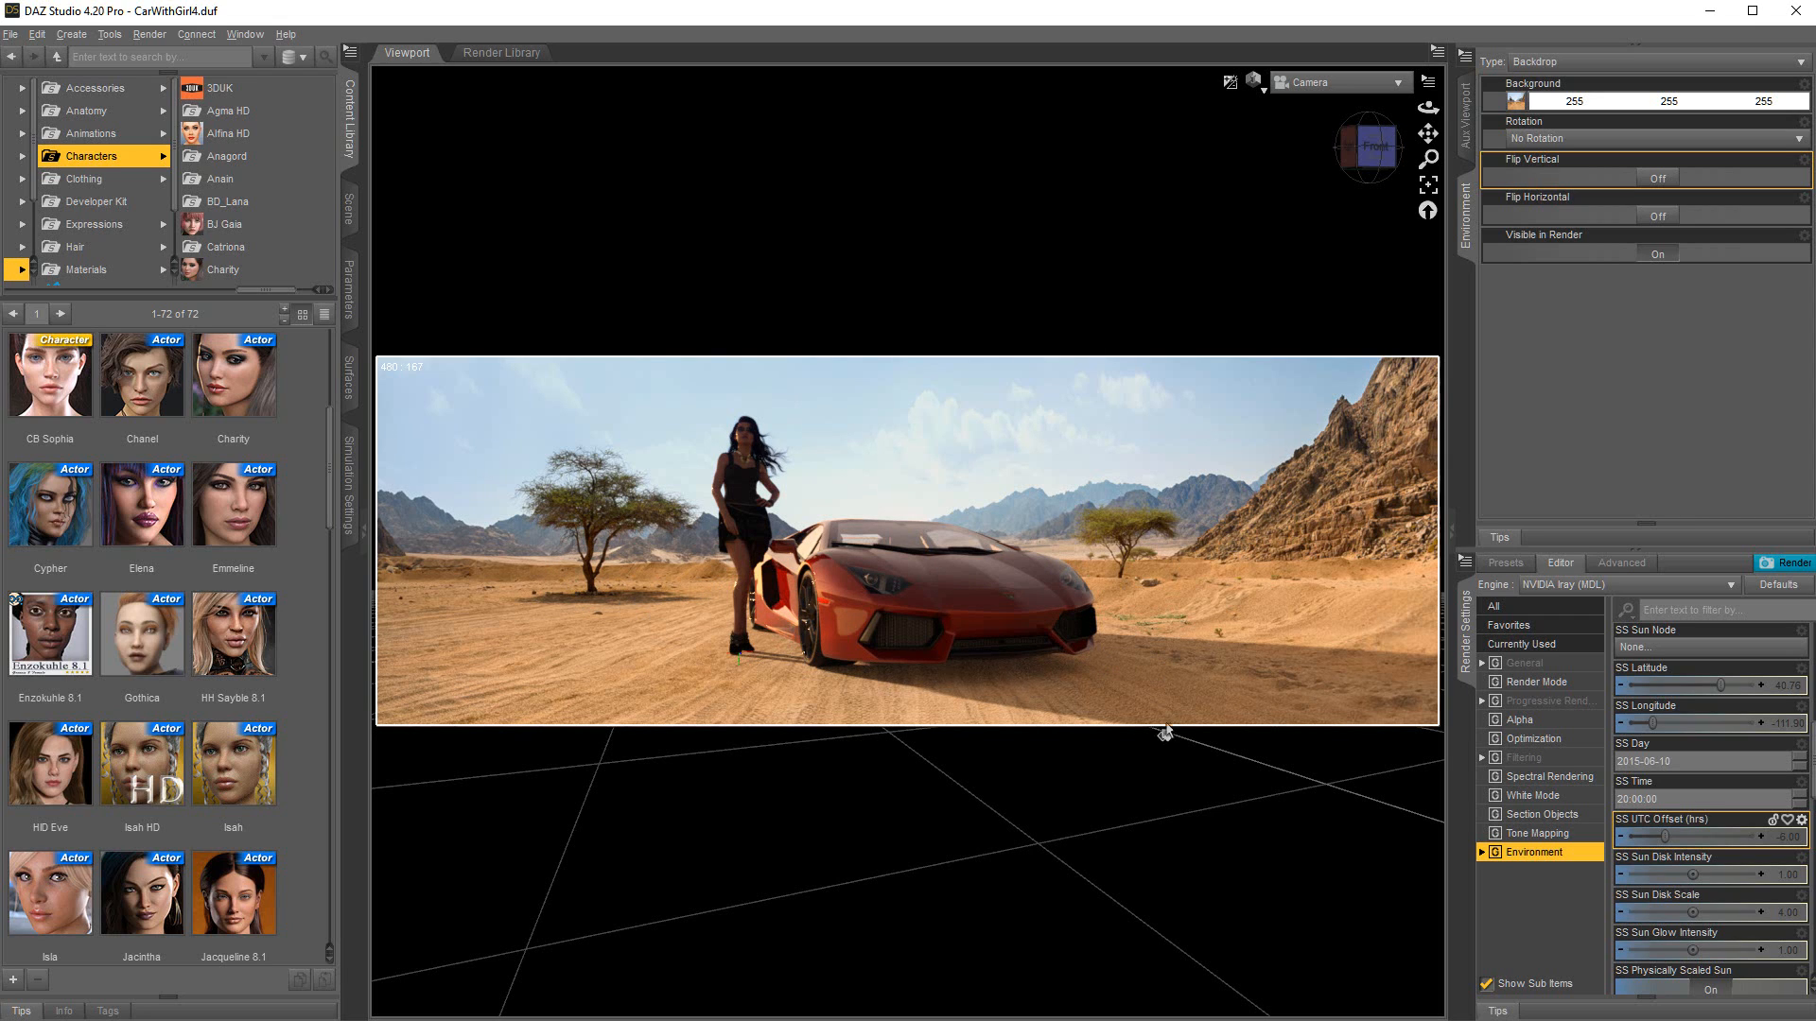
click(38, 34)
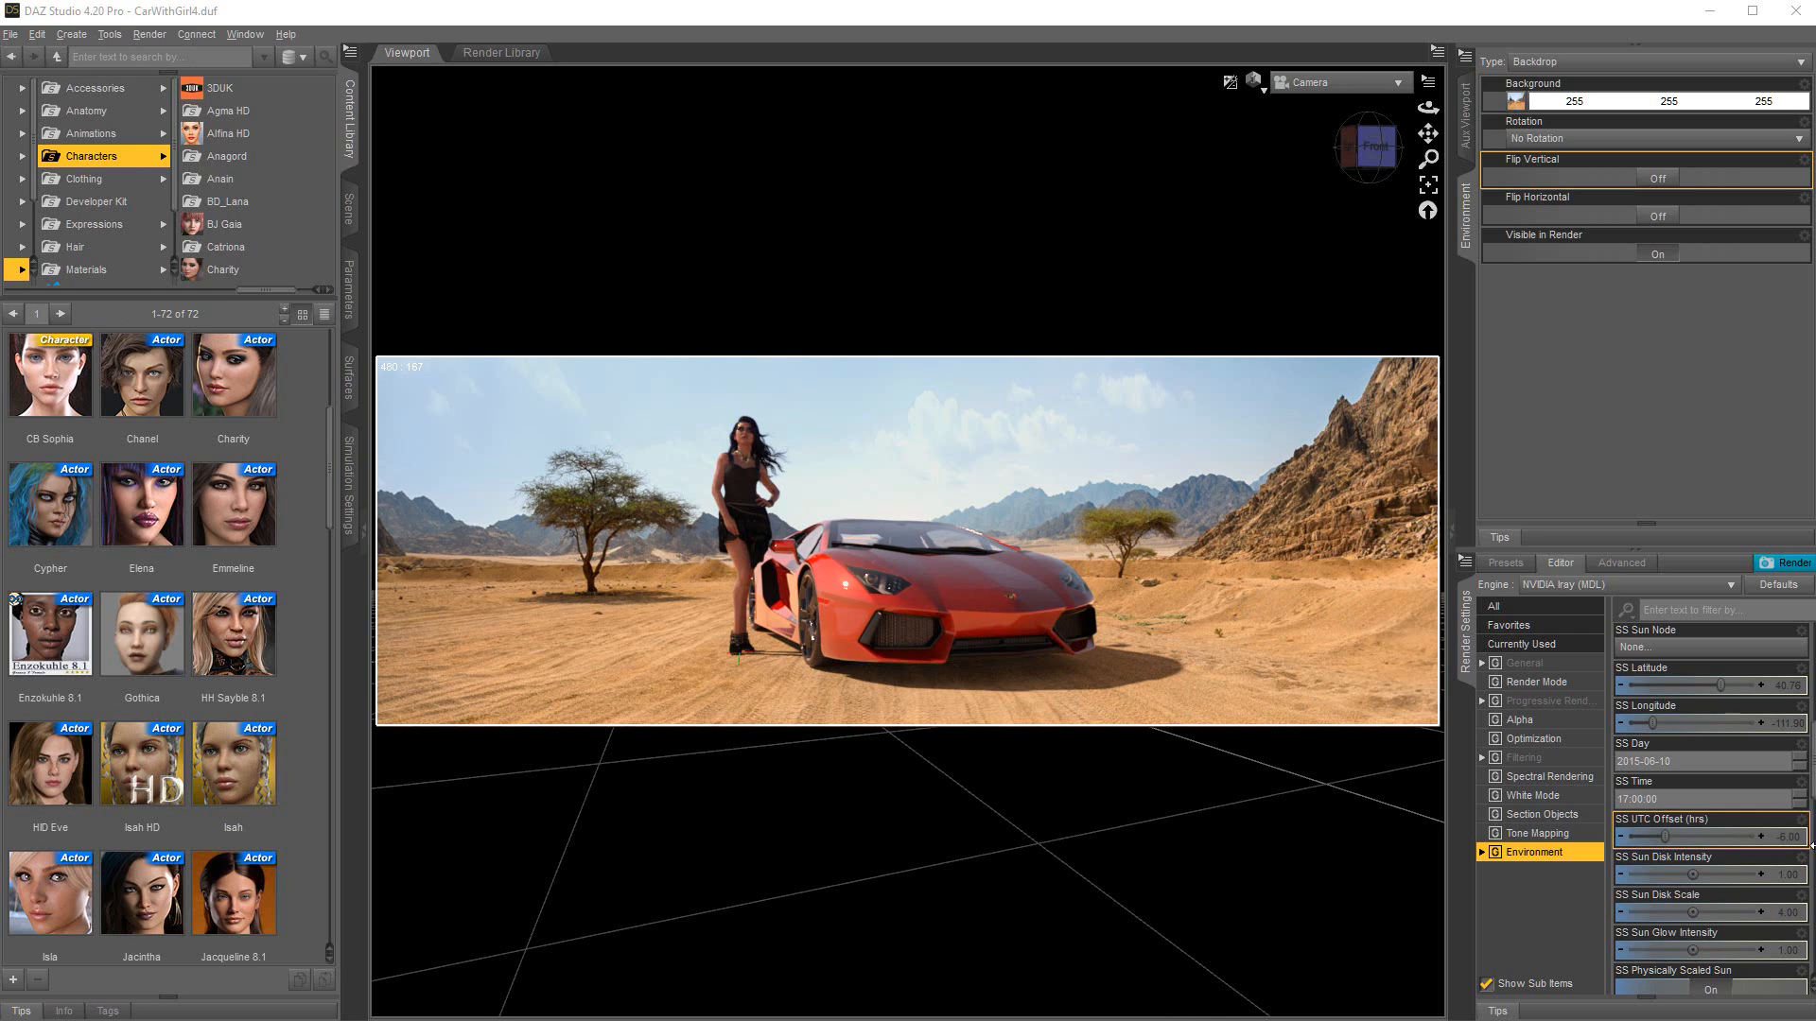
scroll(up, 3)
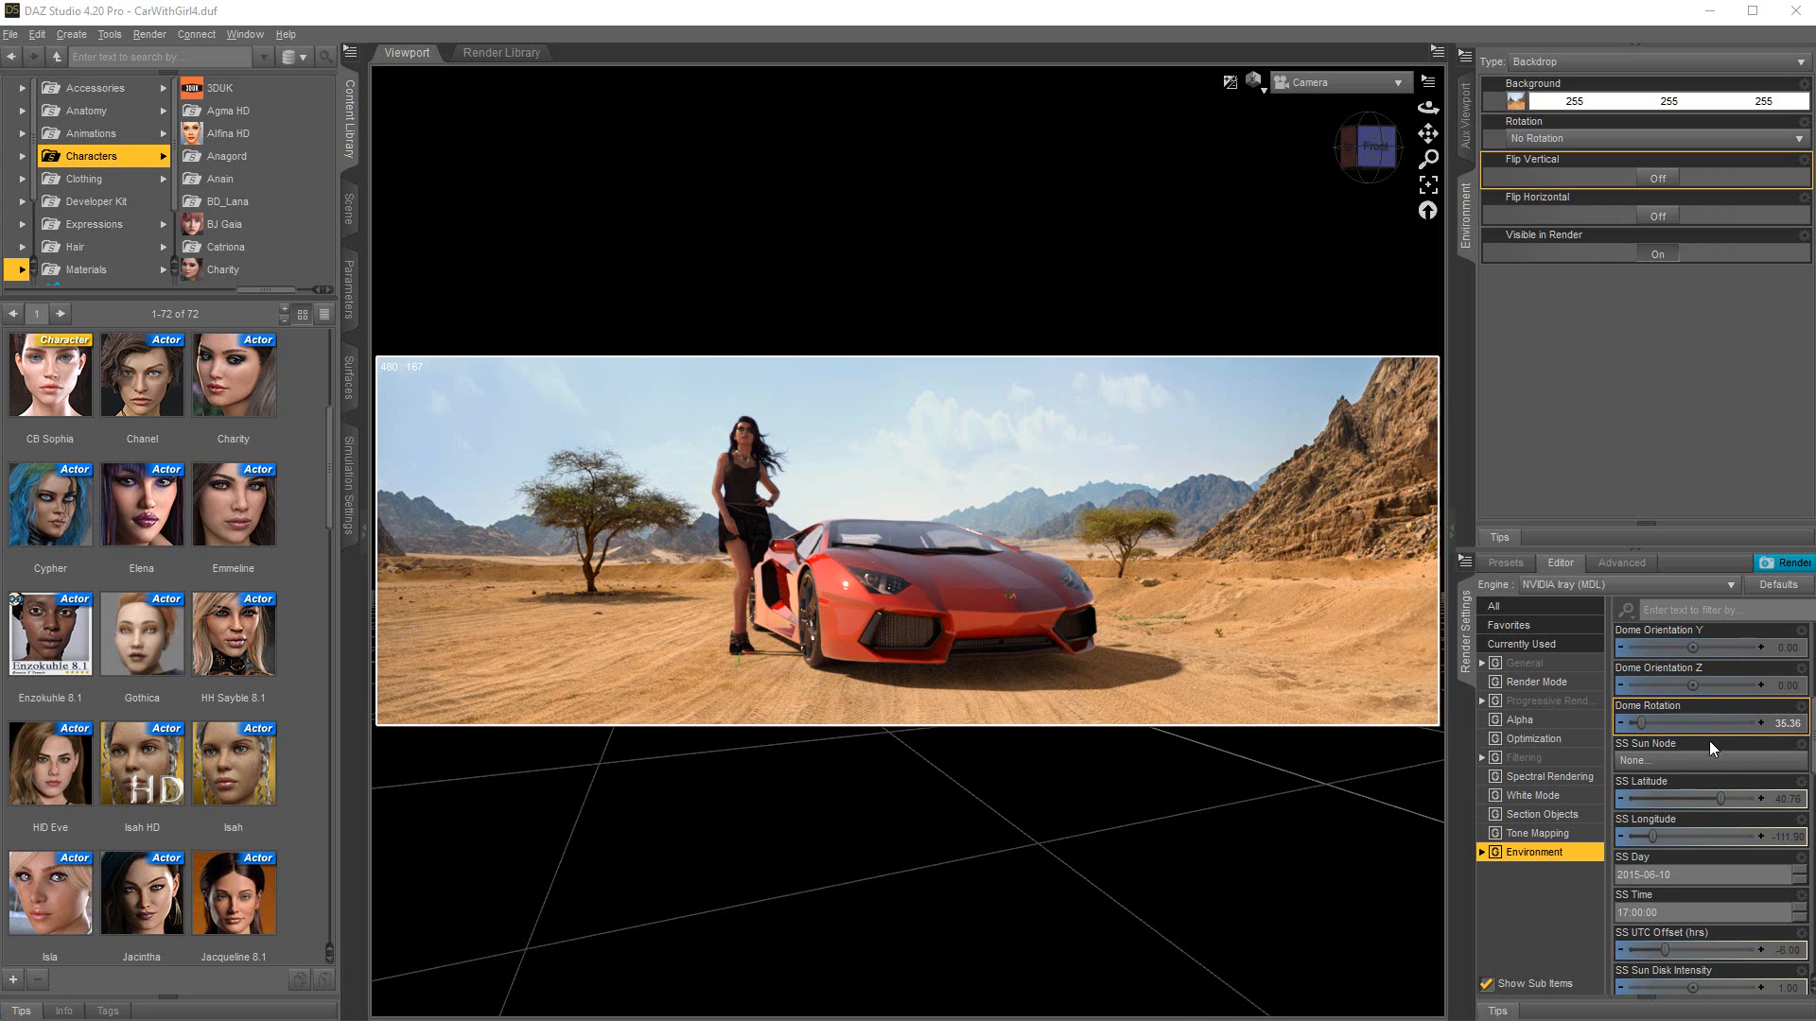
mouse_move(1782, 732)
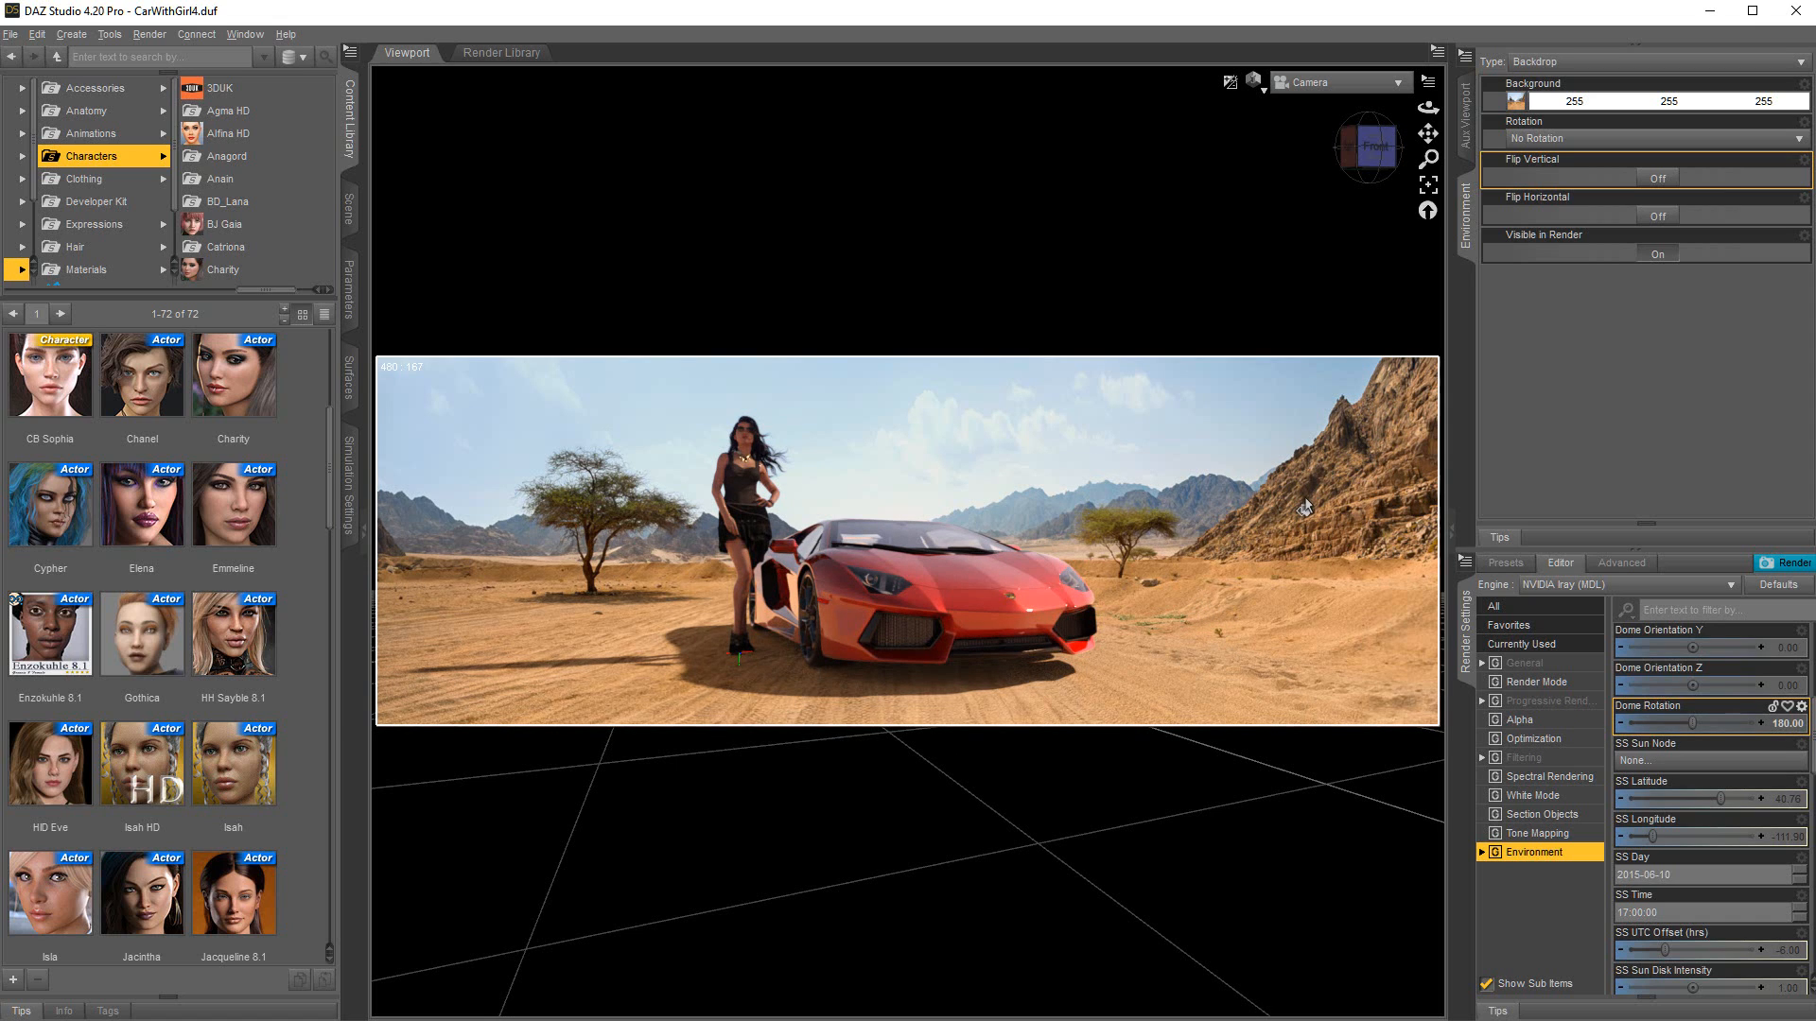
mouse_move(1218, 547)
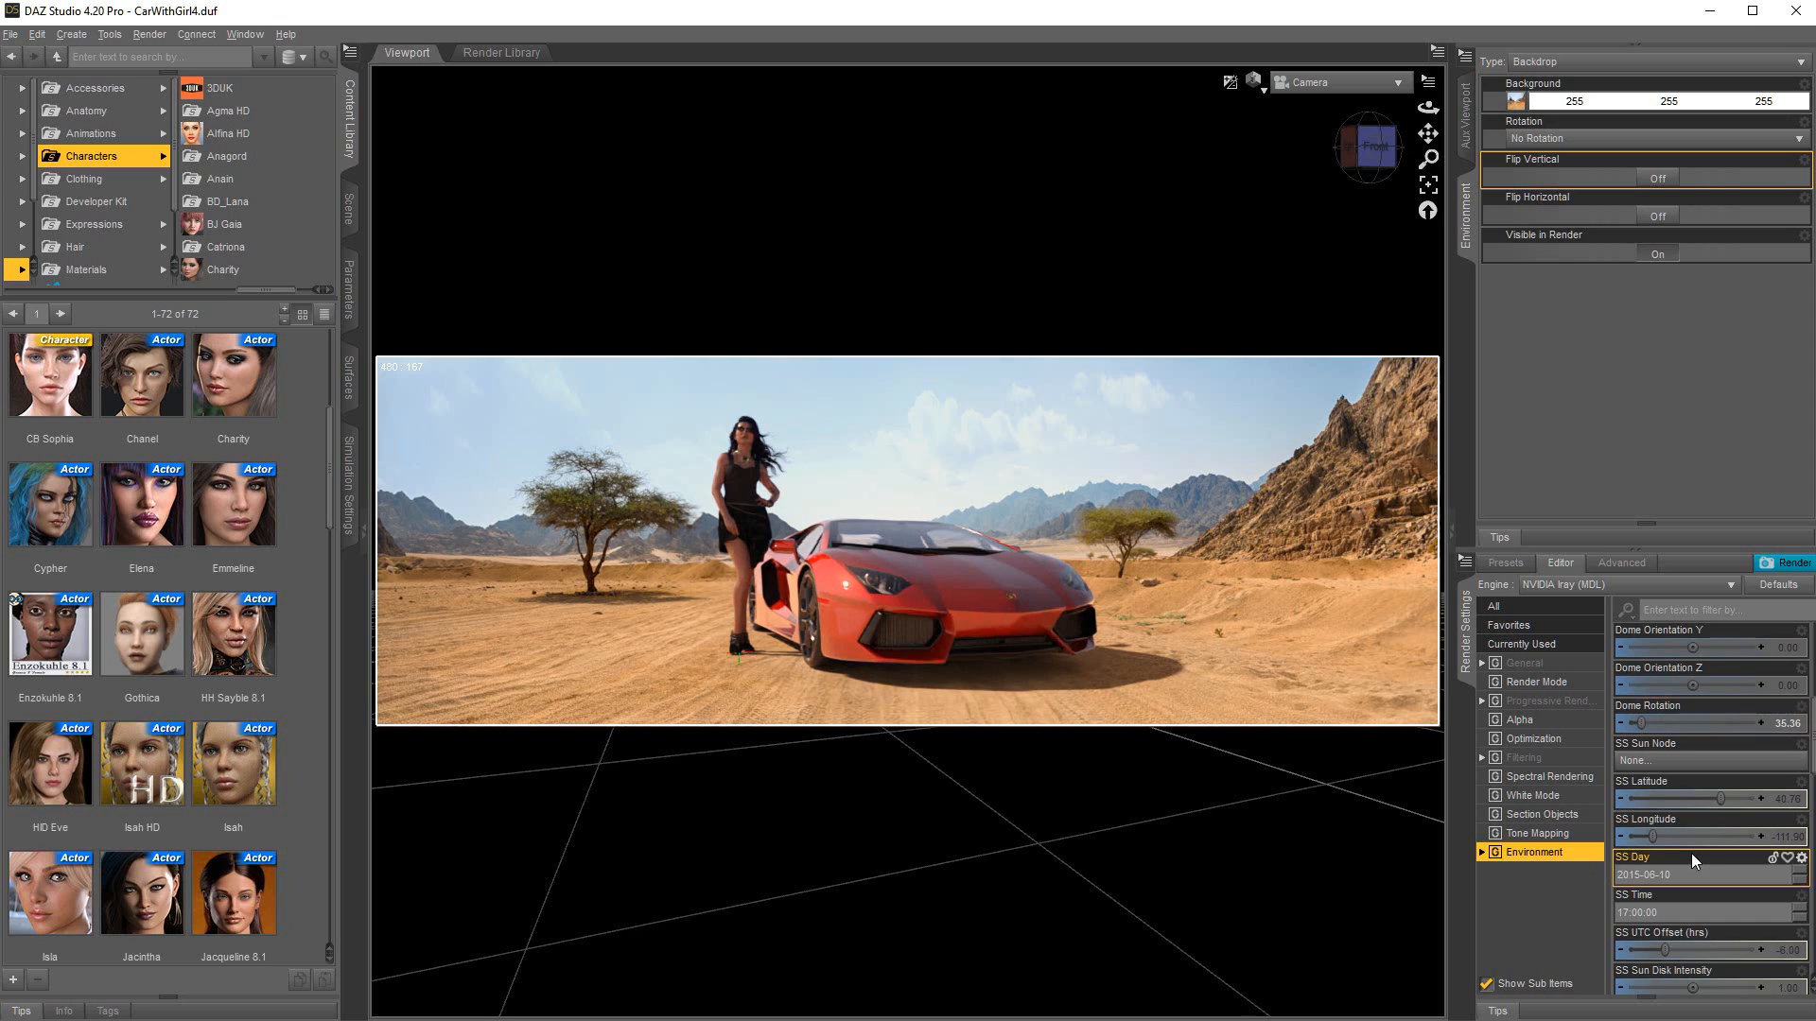
Step: Set the Environment Tint to a pale blue of about 0.60 0.65 1.00
scroll(up, 3)
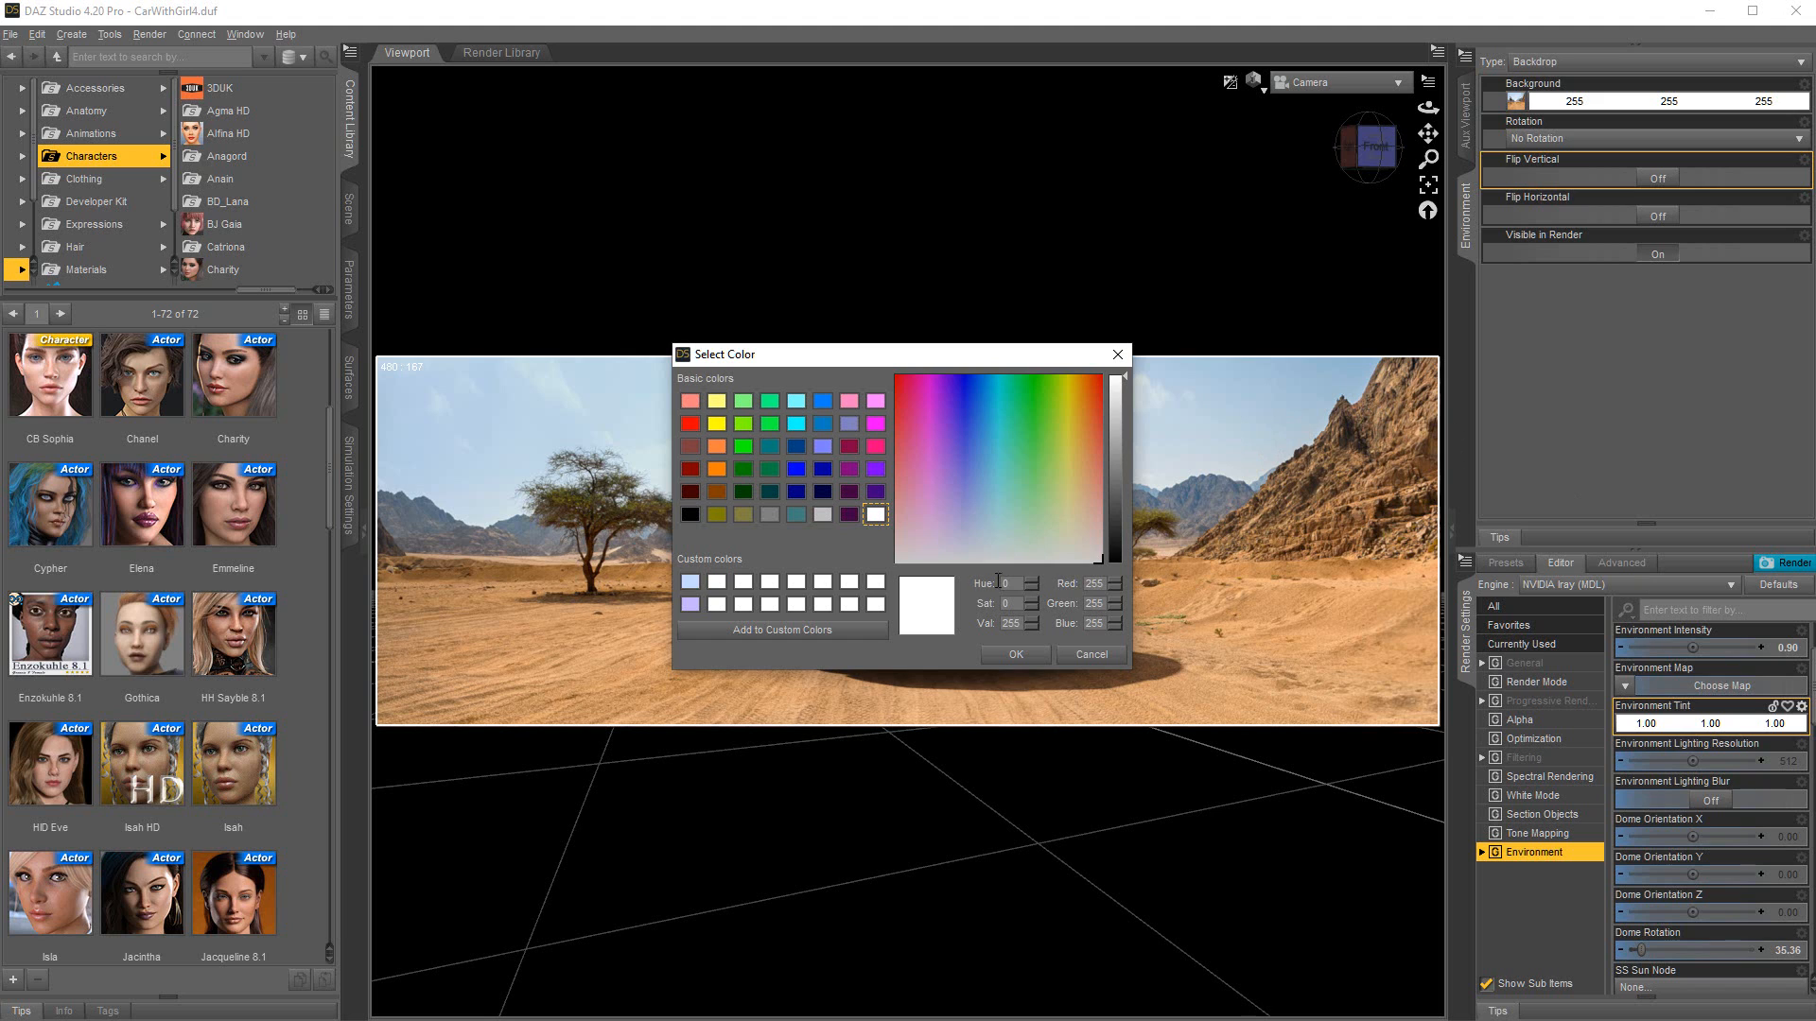
click(969, 524)
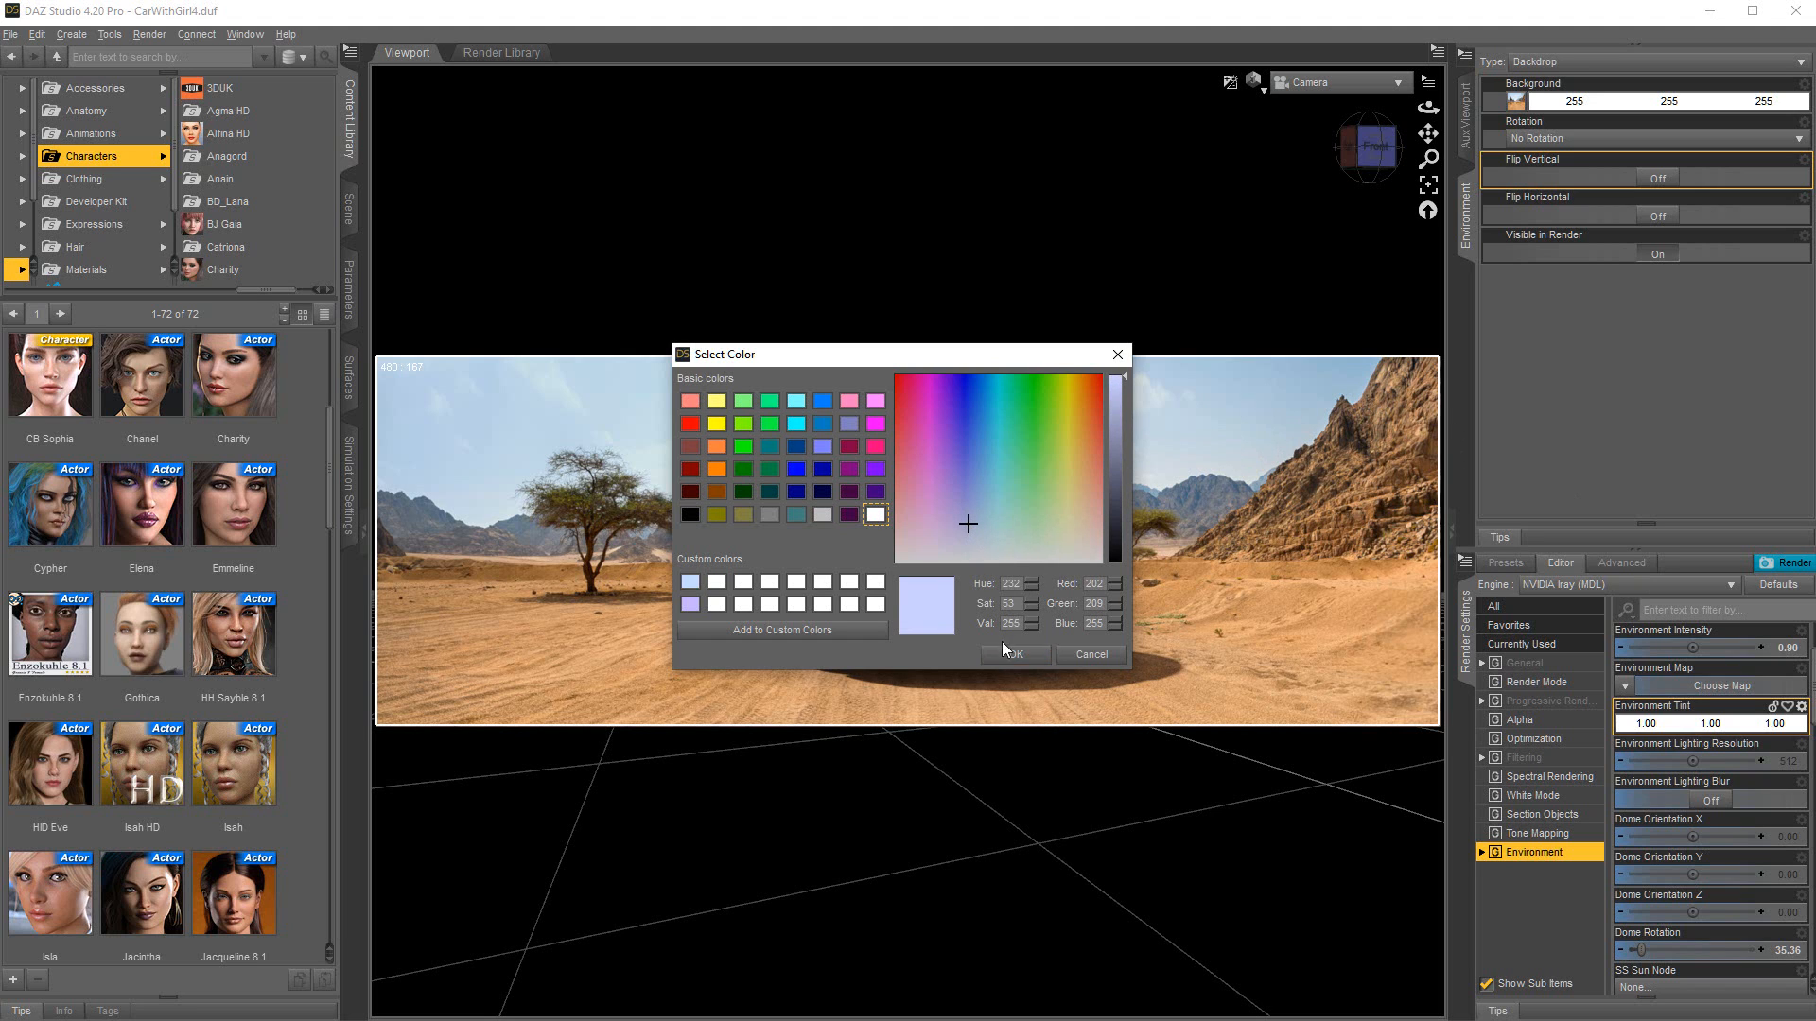
click(1012, 655)
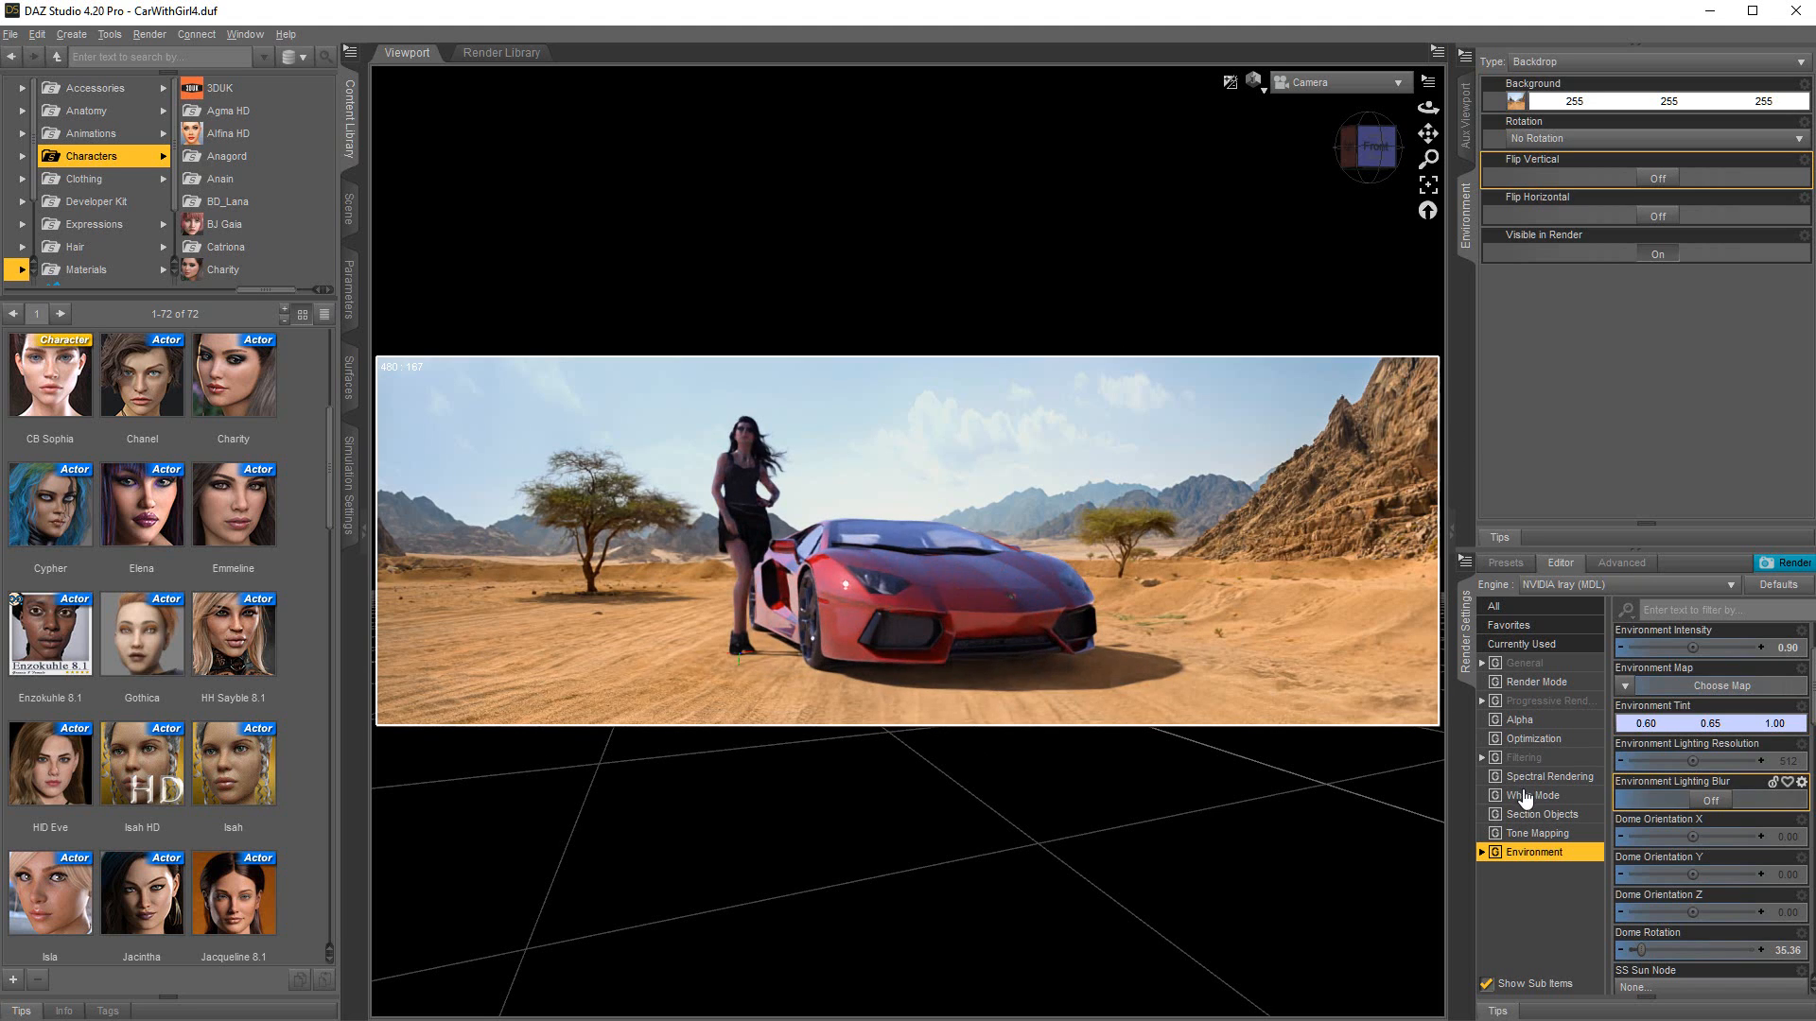
click(1805, 705)
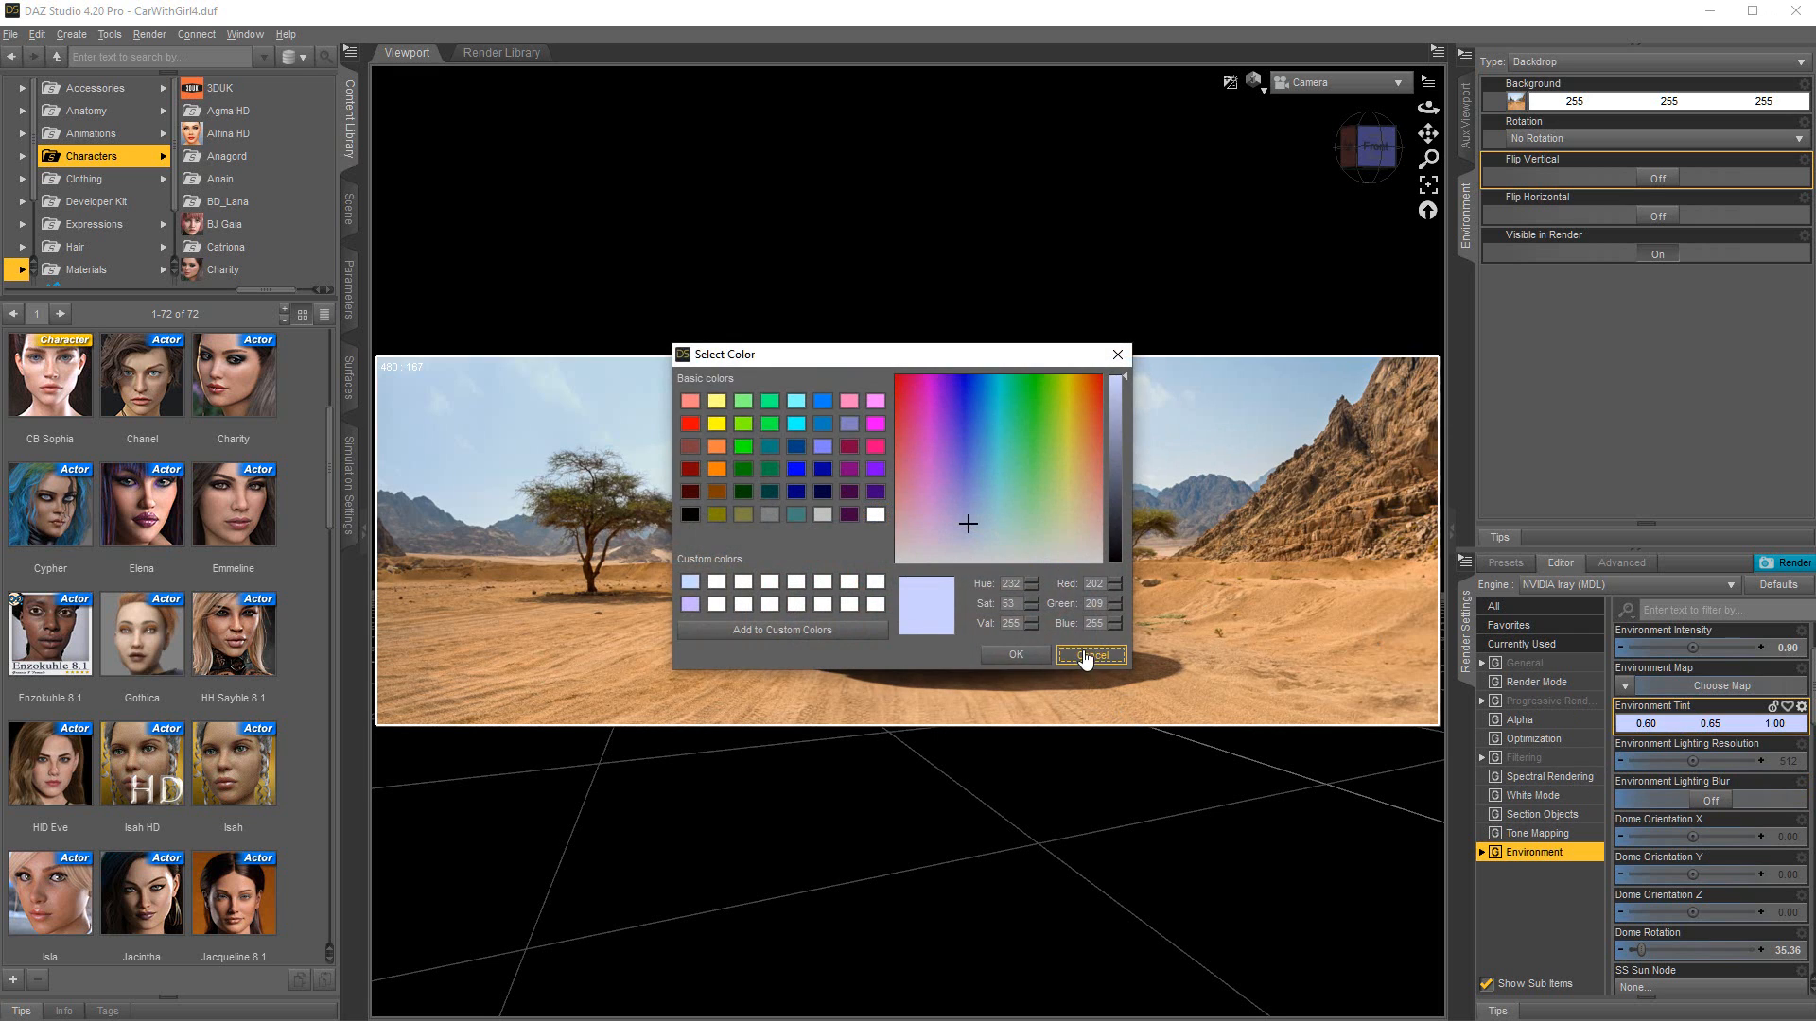
click(38, 34)
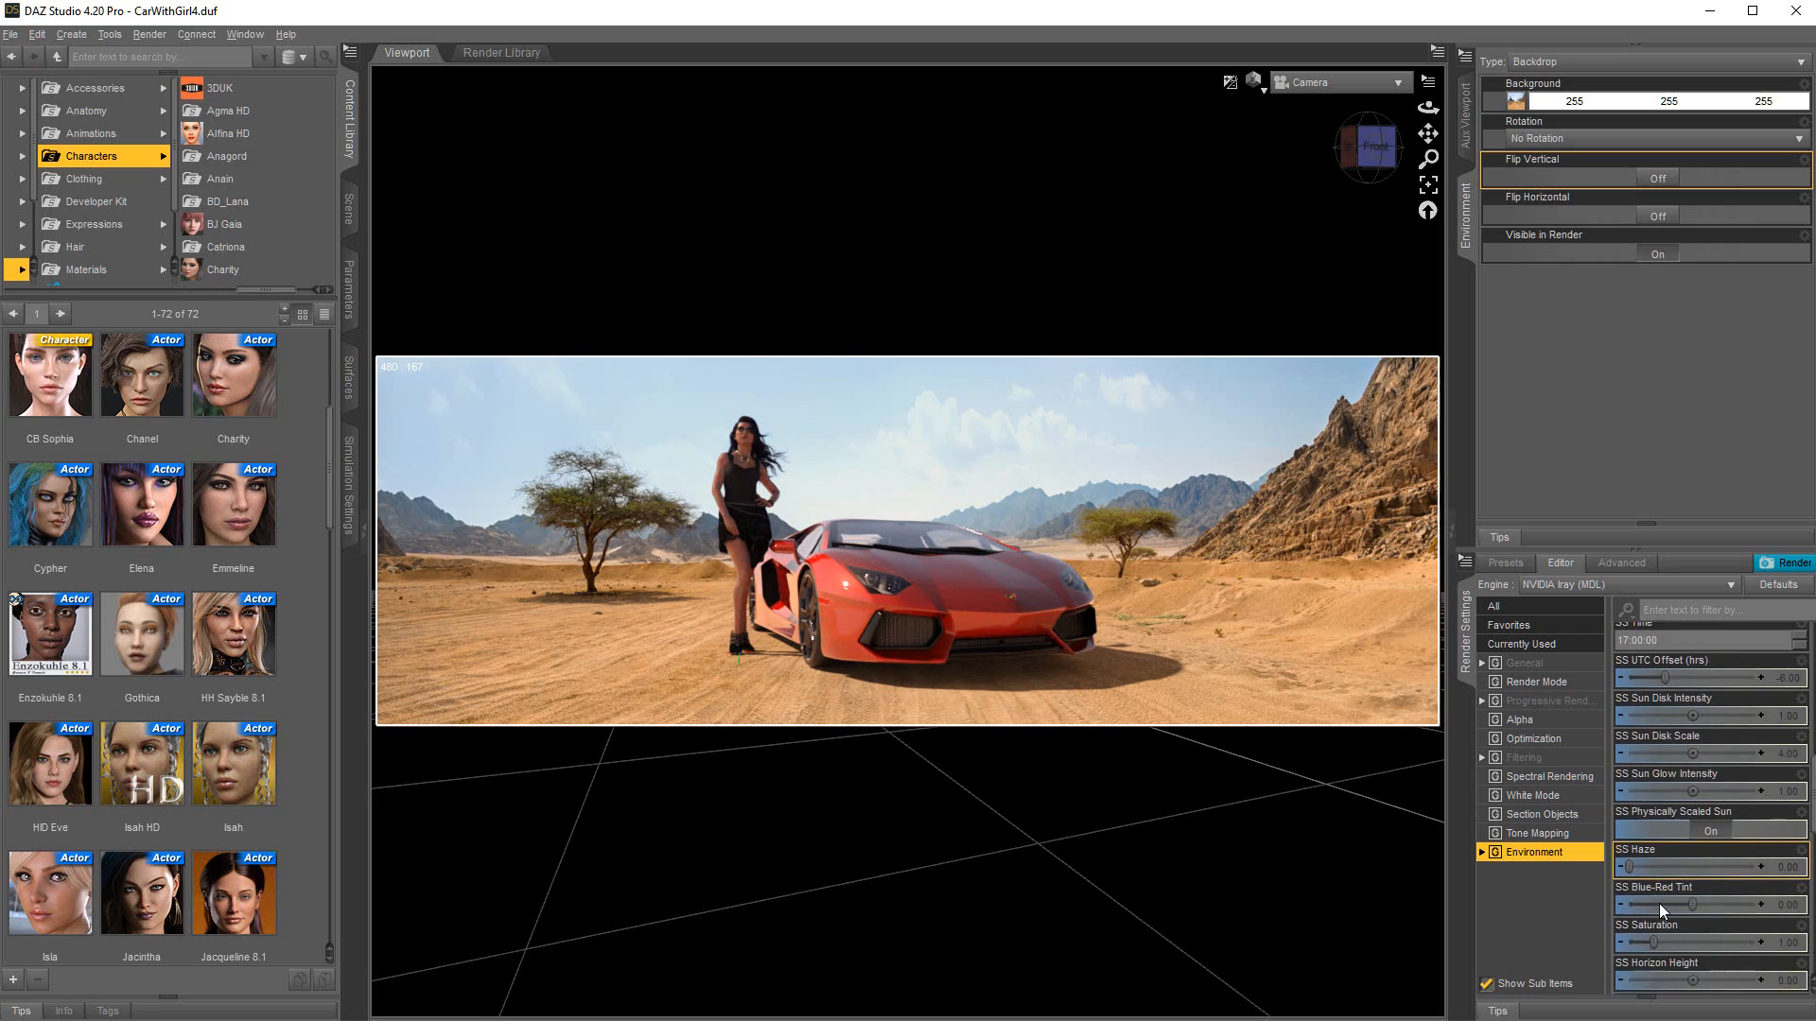
Step: Set Ground Position Mode to Manual, leaving Draw Ground On
scroll(down, 3)
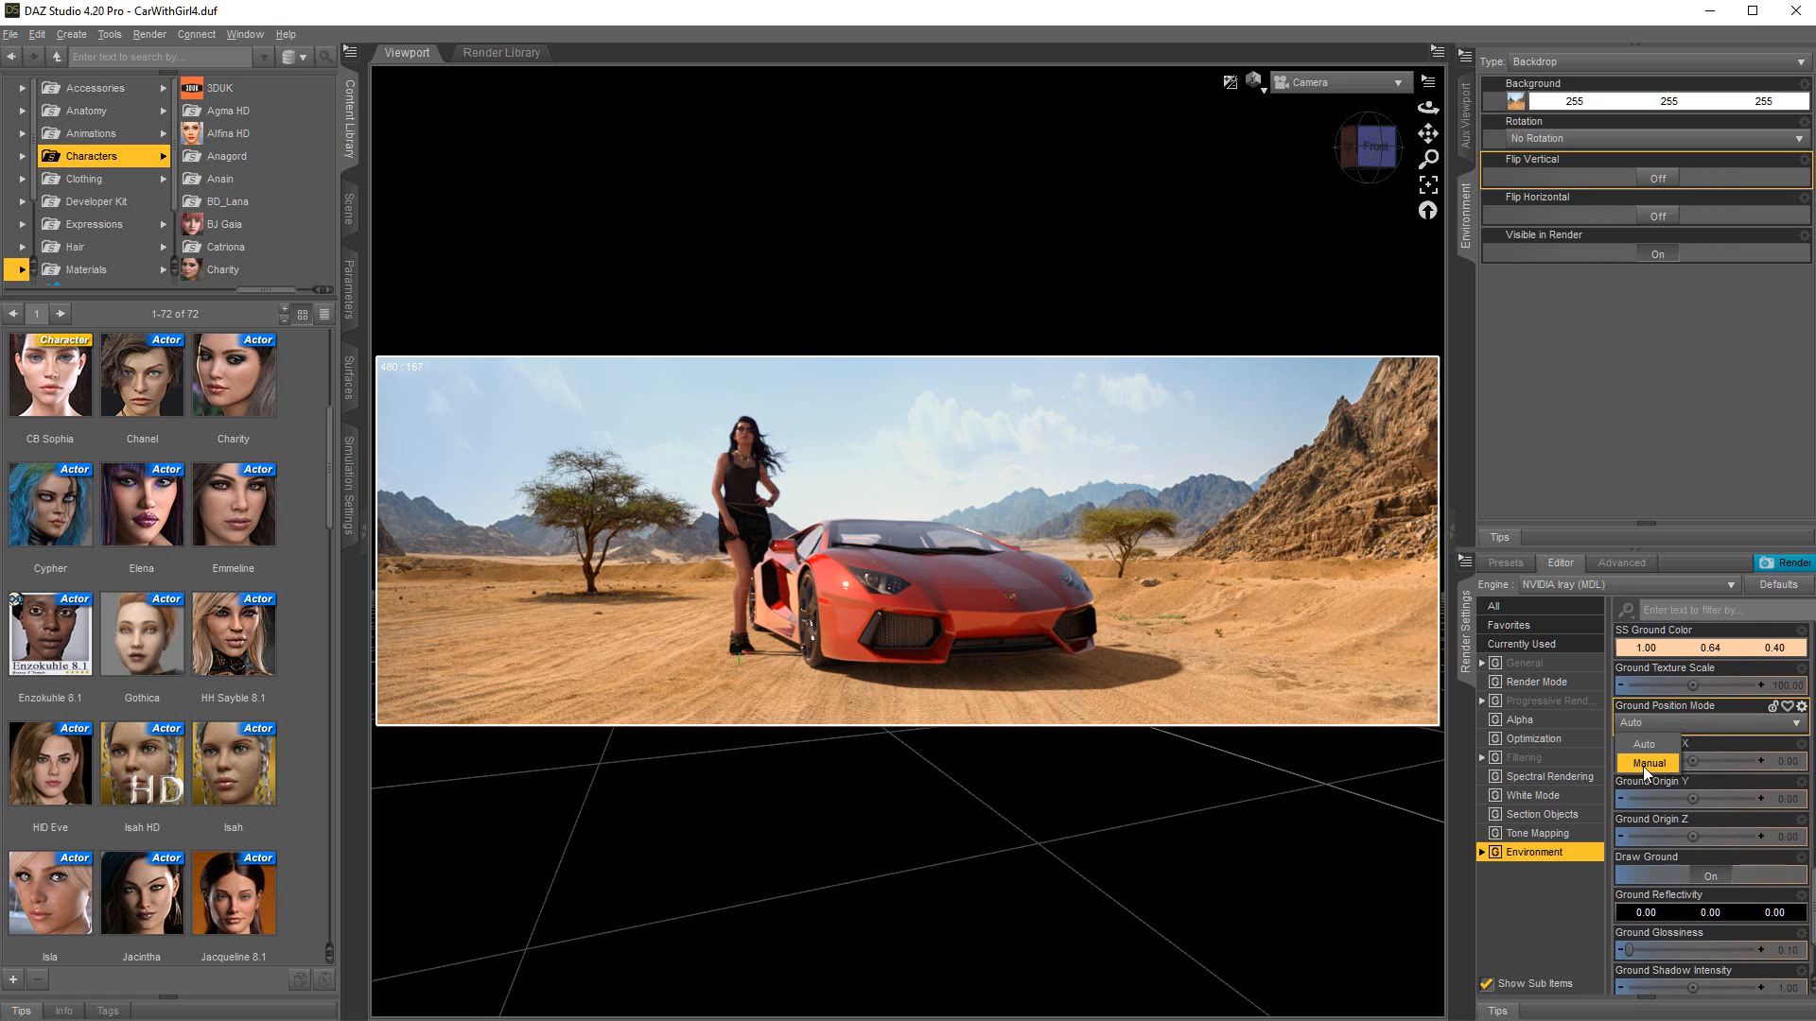
click(1646, 762)
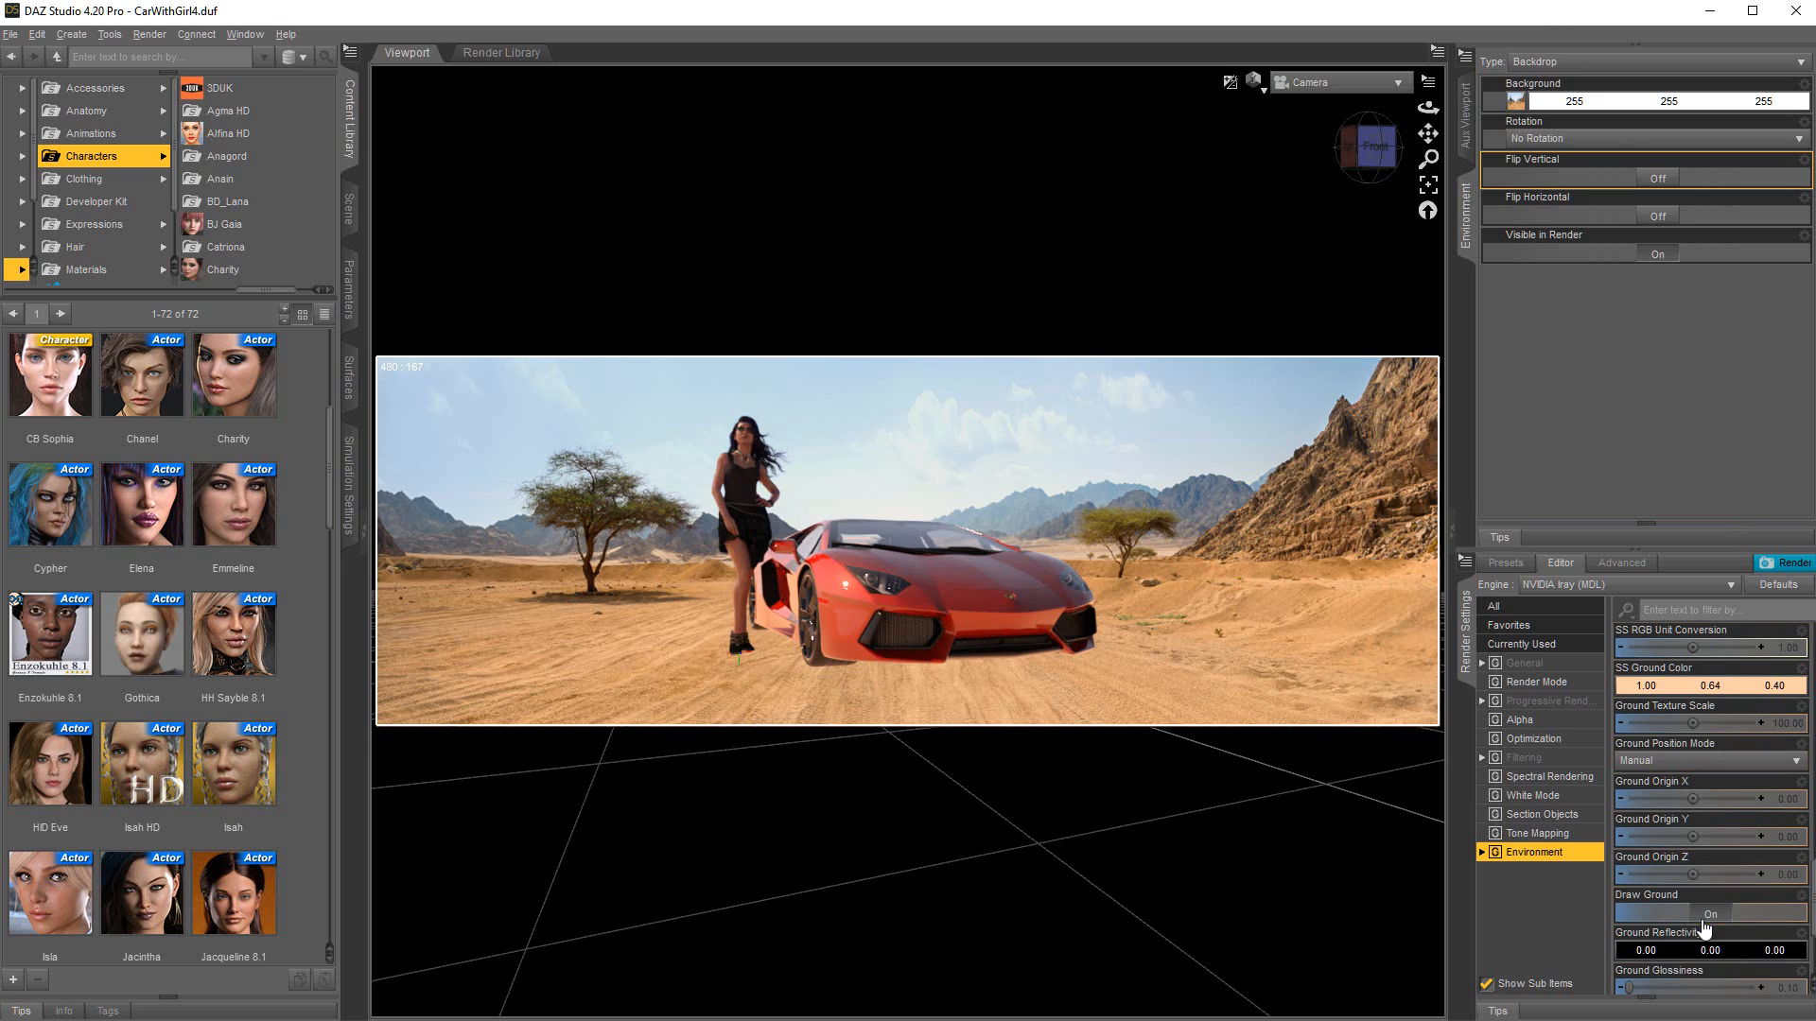
scroll(down, 3)
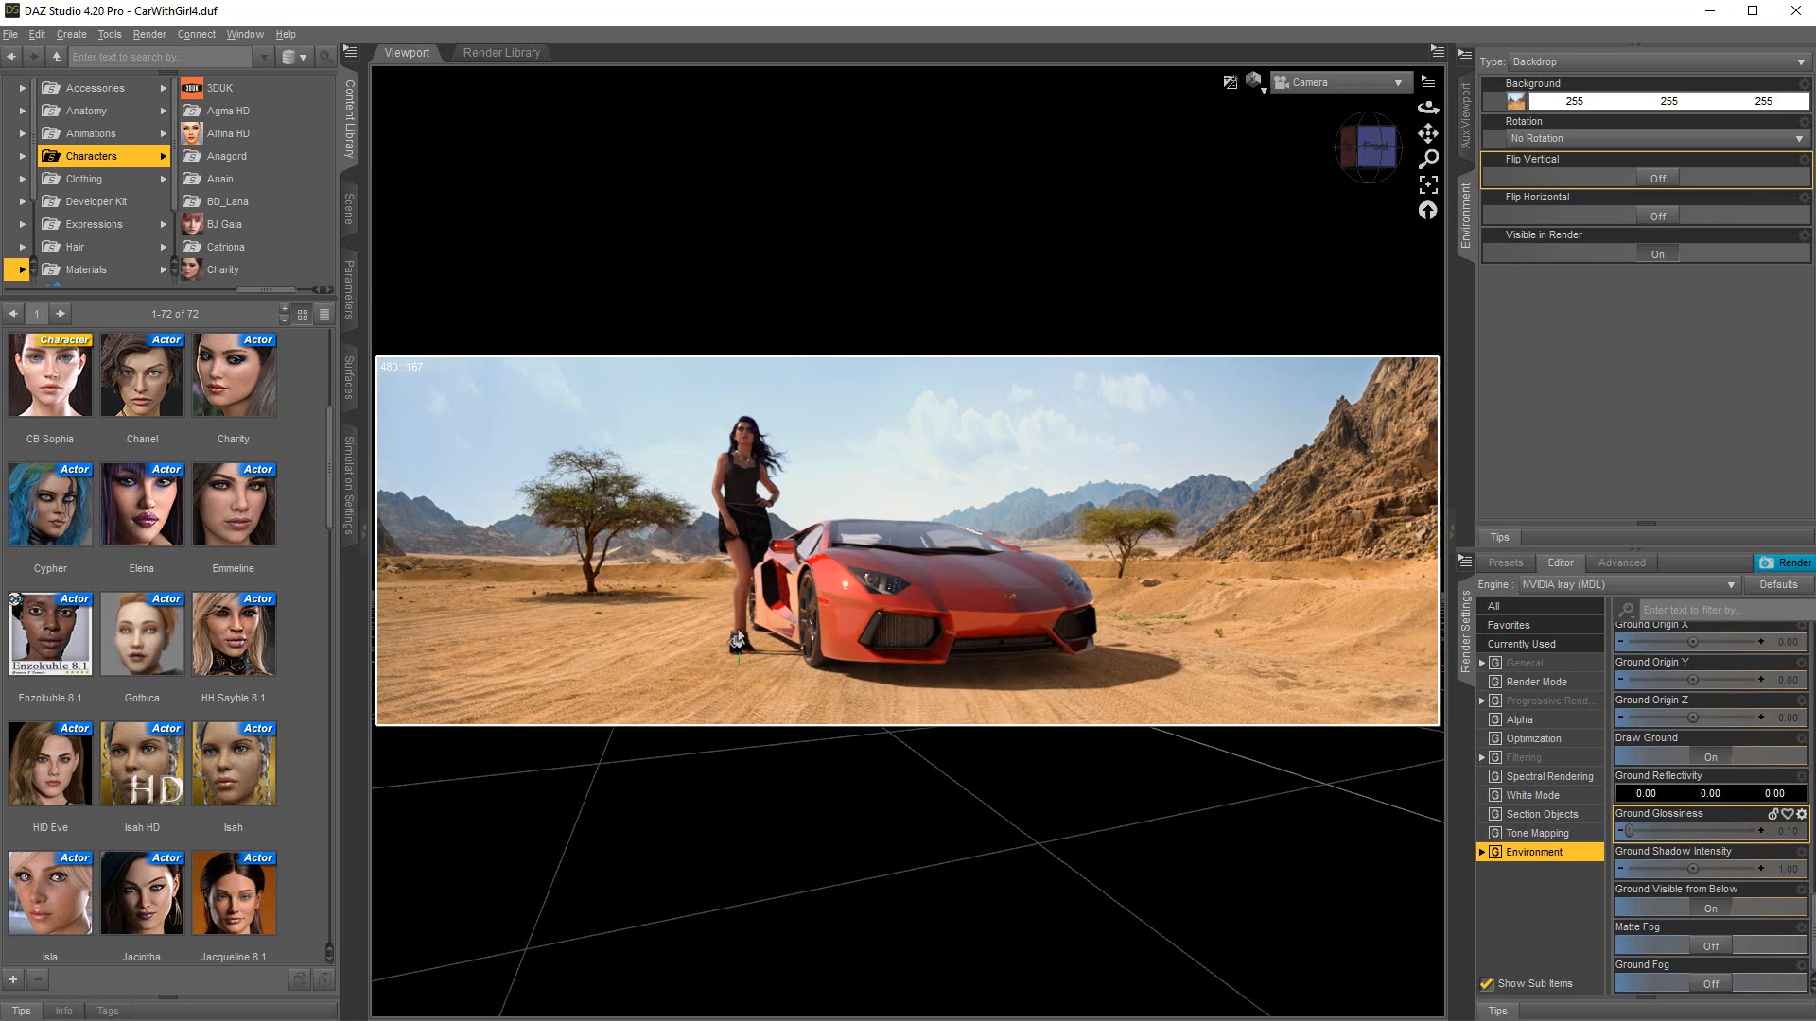
mouse_move(1708, 900)
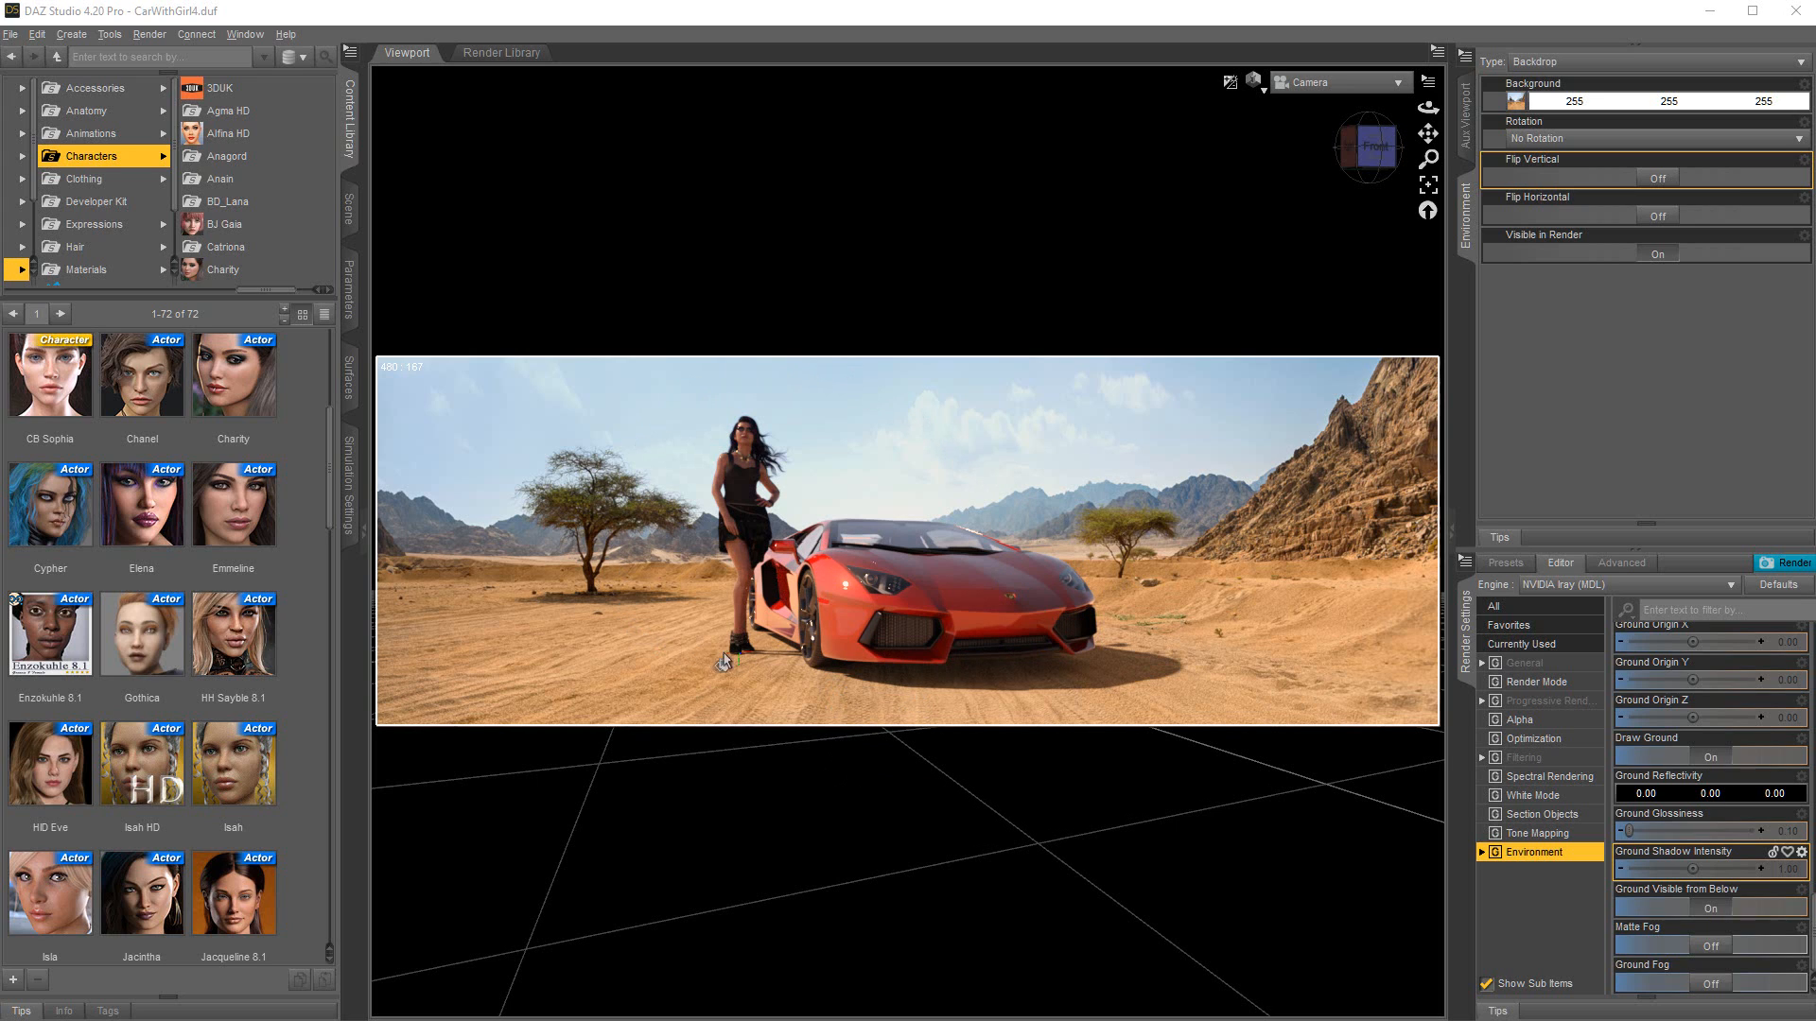
mouse_move(889, 687)
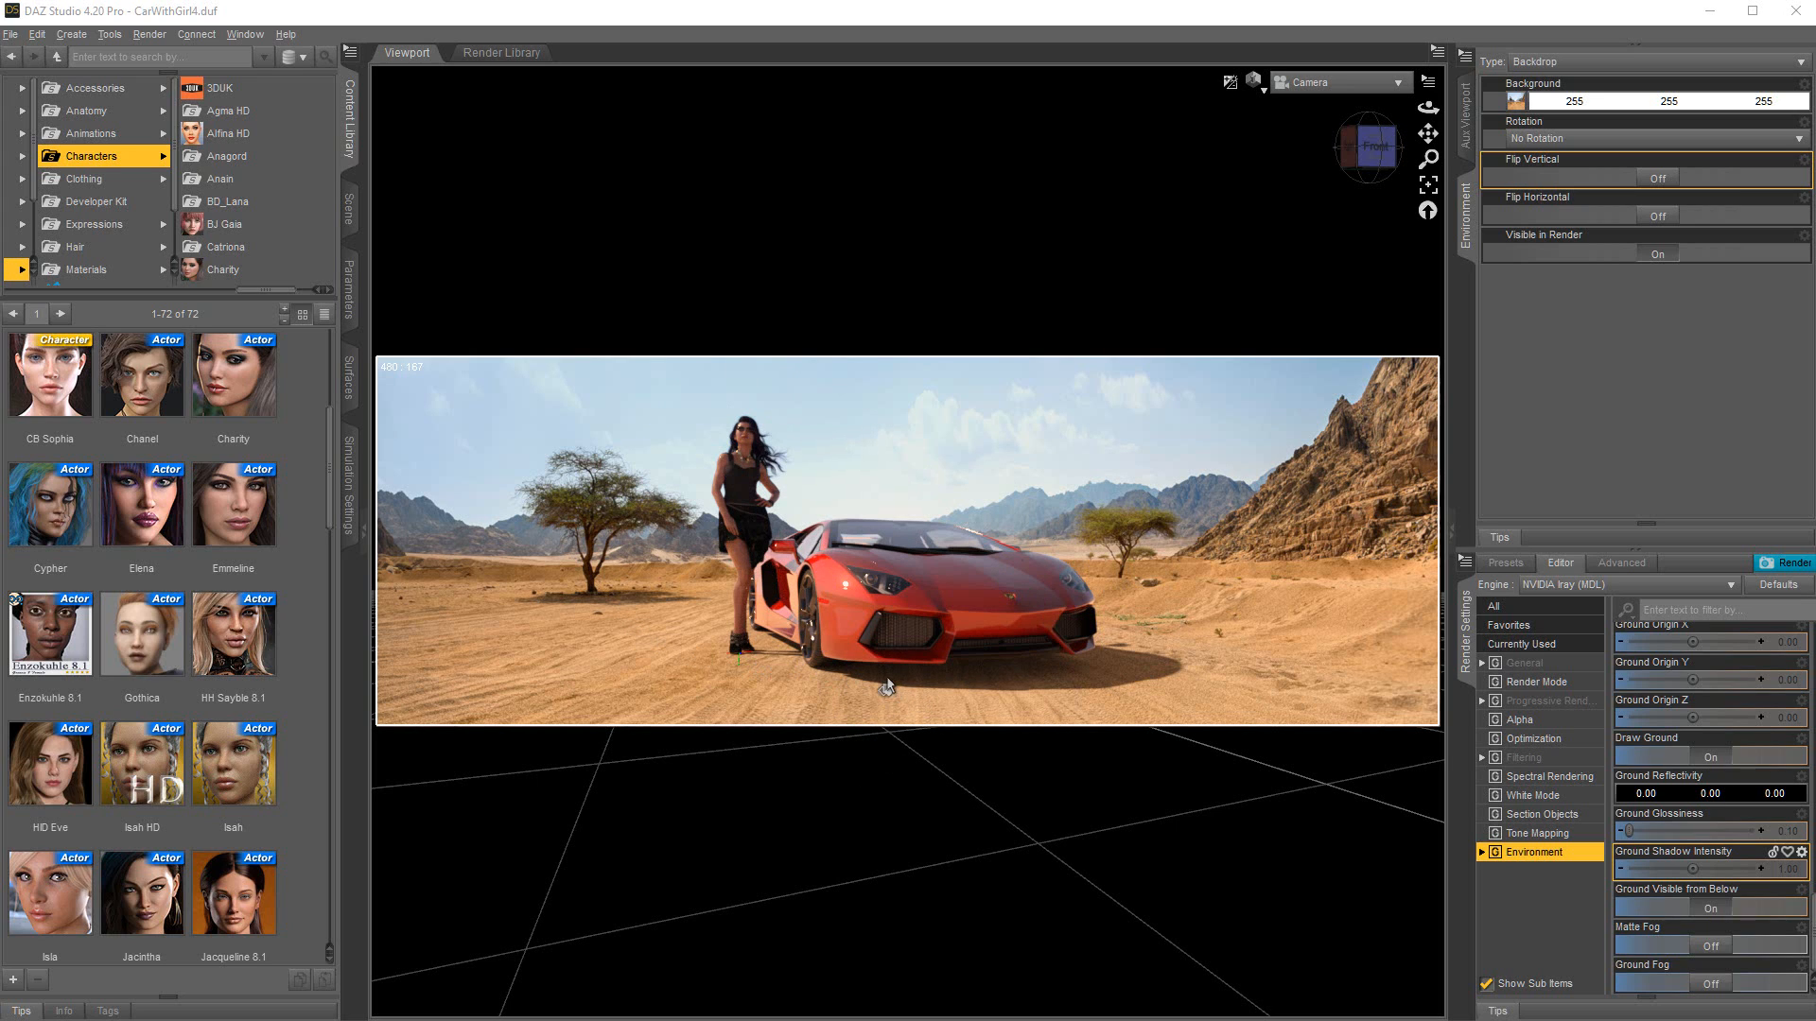
mouse_move(951, 643)
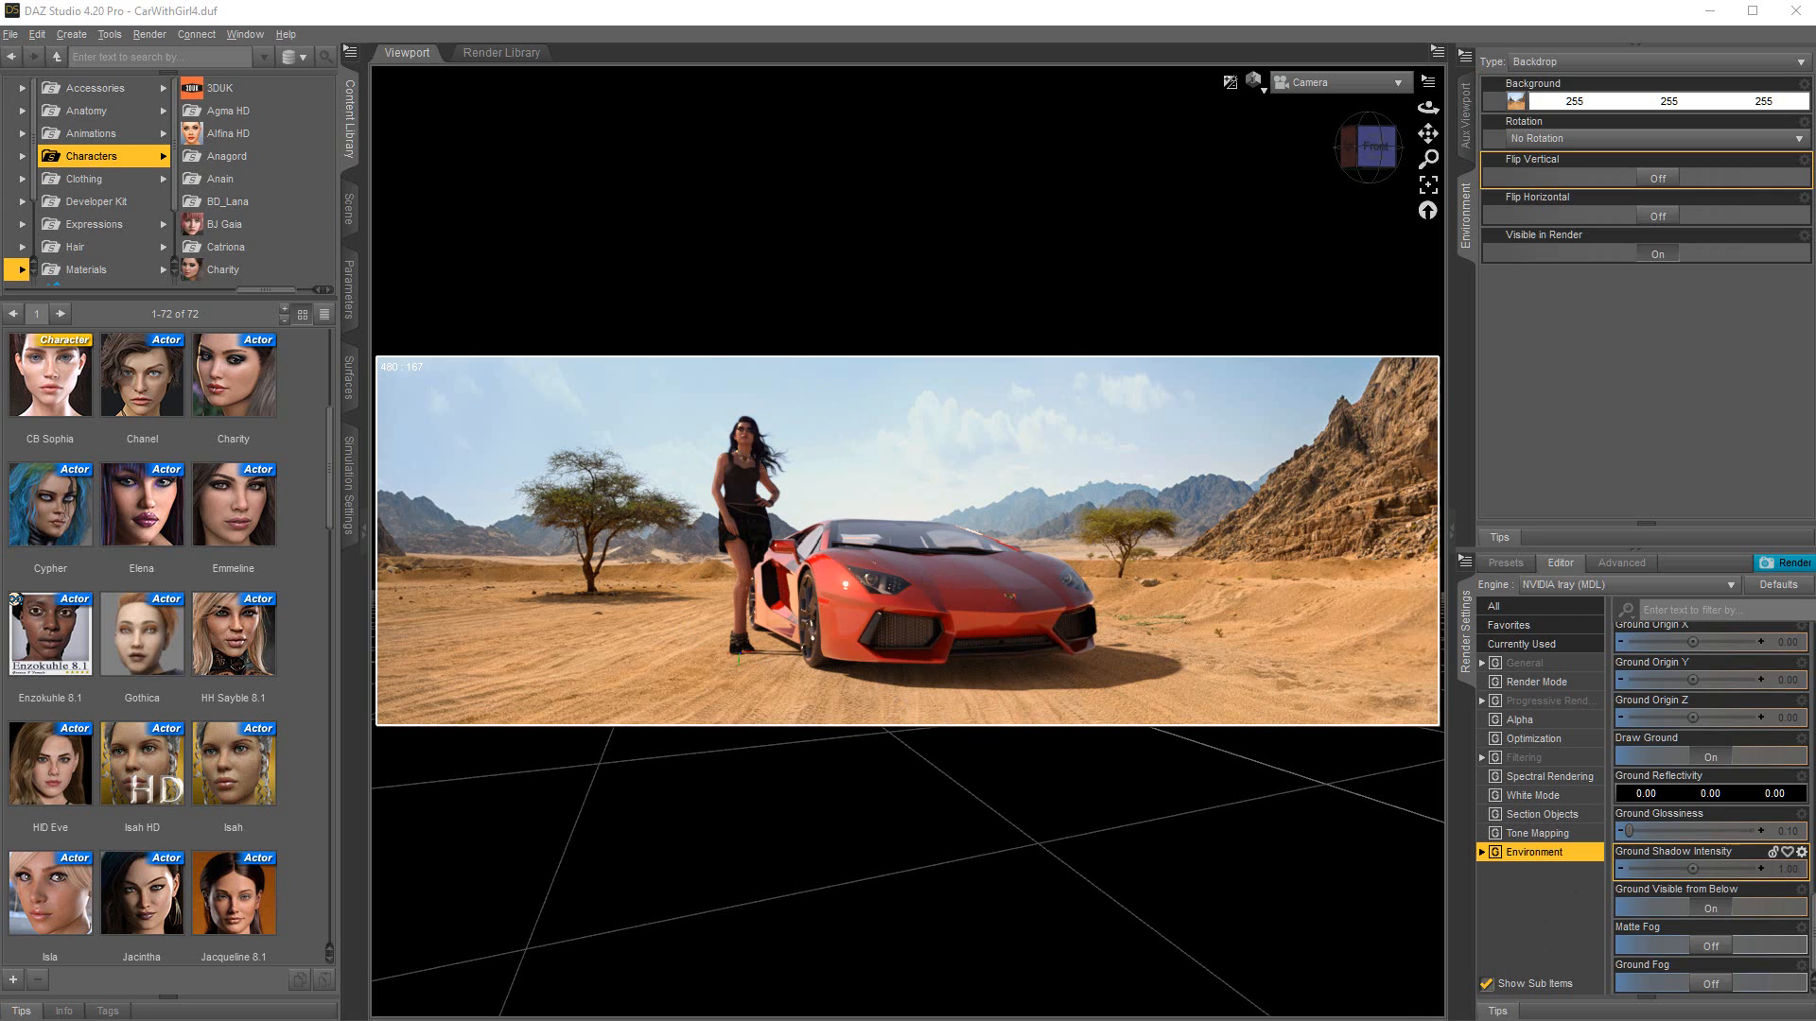
Step: Turn Rendering Quality Enable On in Progressive Rendering and start the render
click(1527, 662)
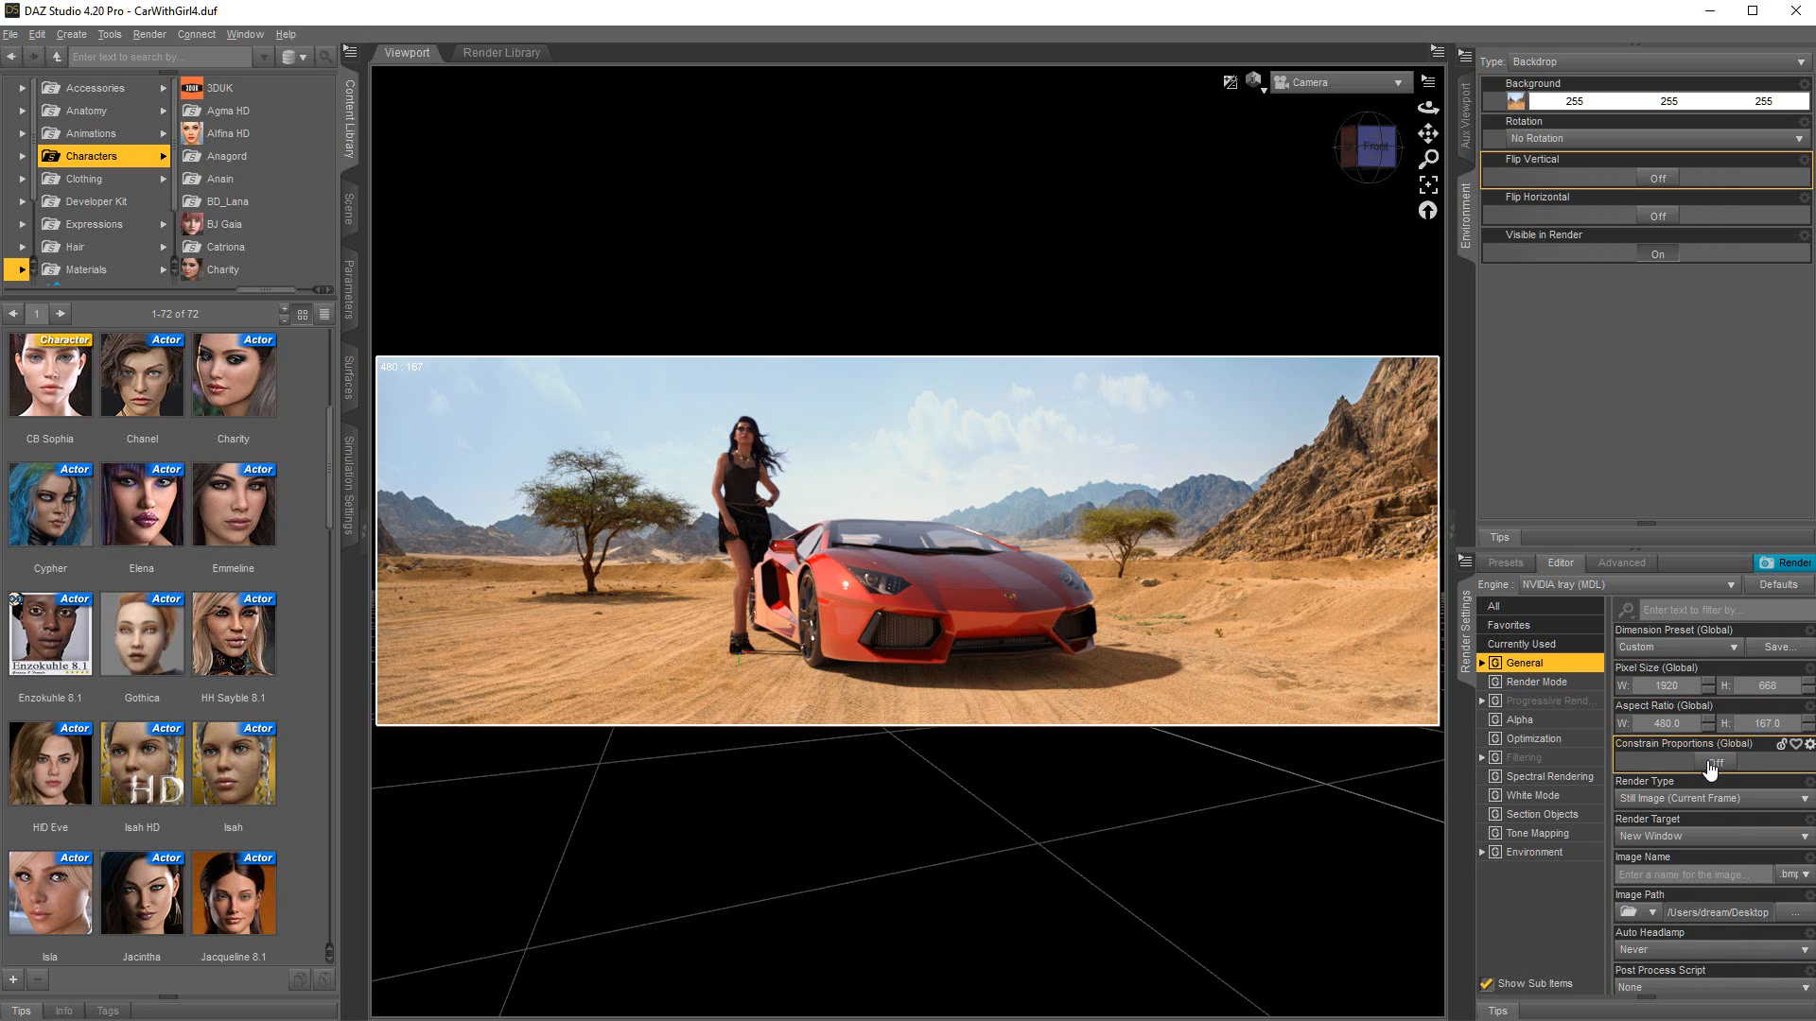
click(1549, 701)
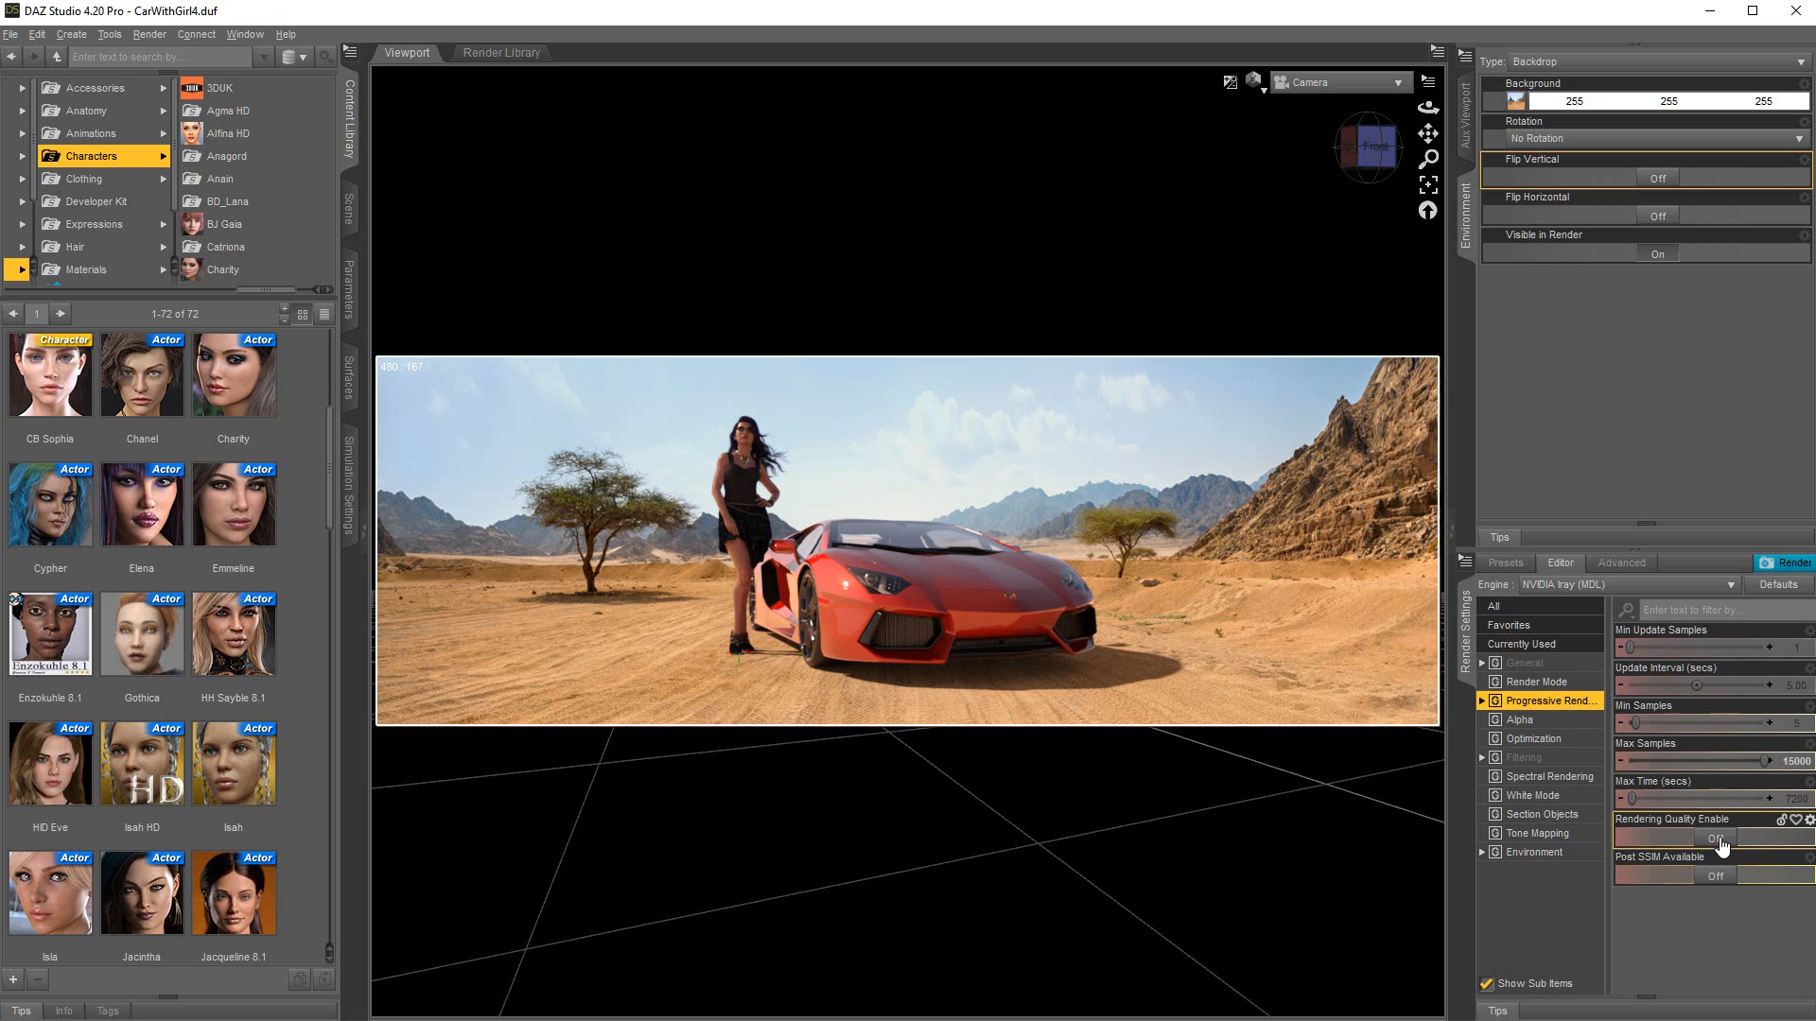
click(1716, 837)
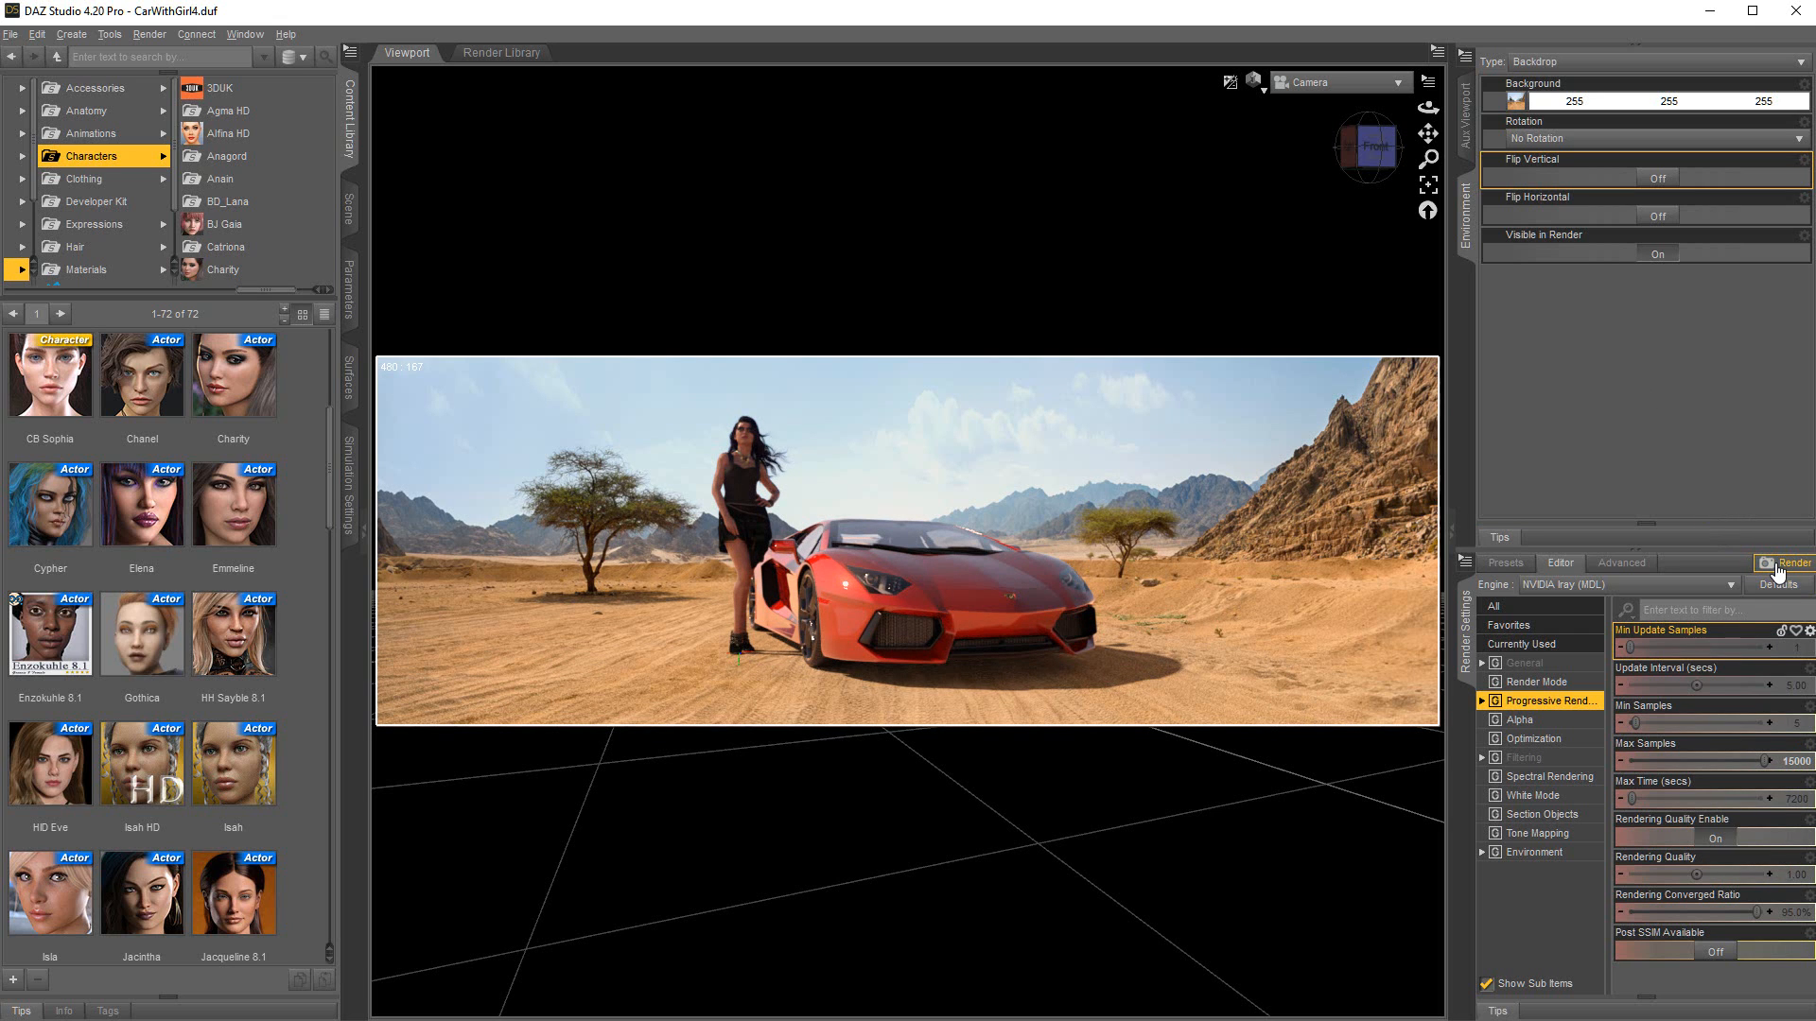
click(1787, 563)
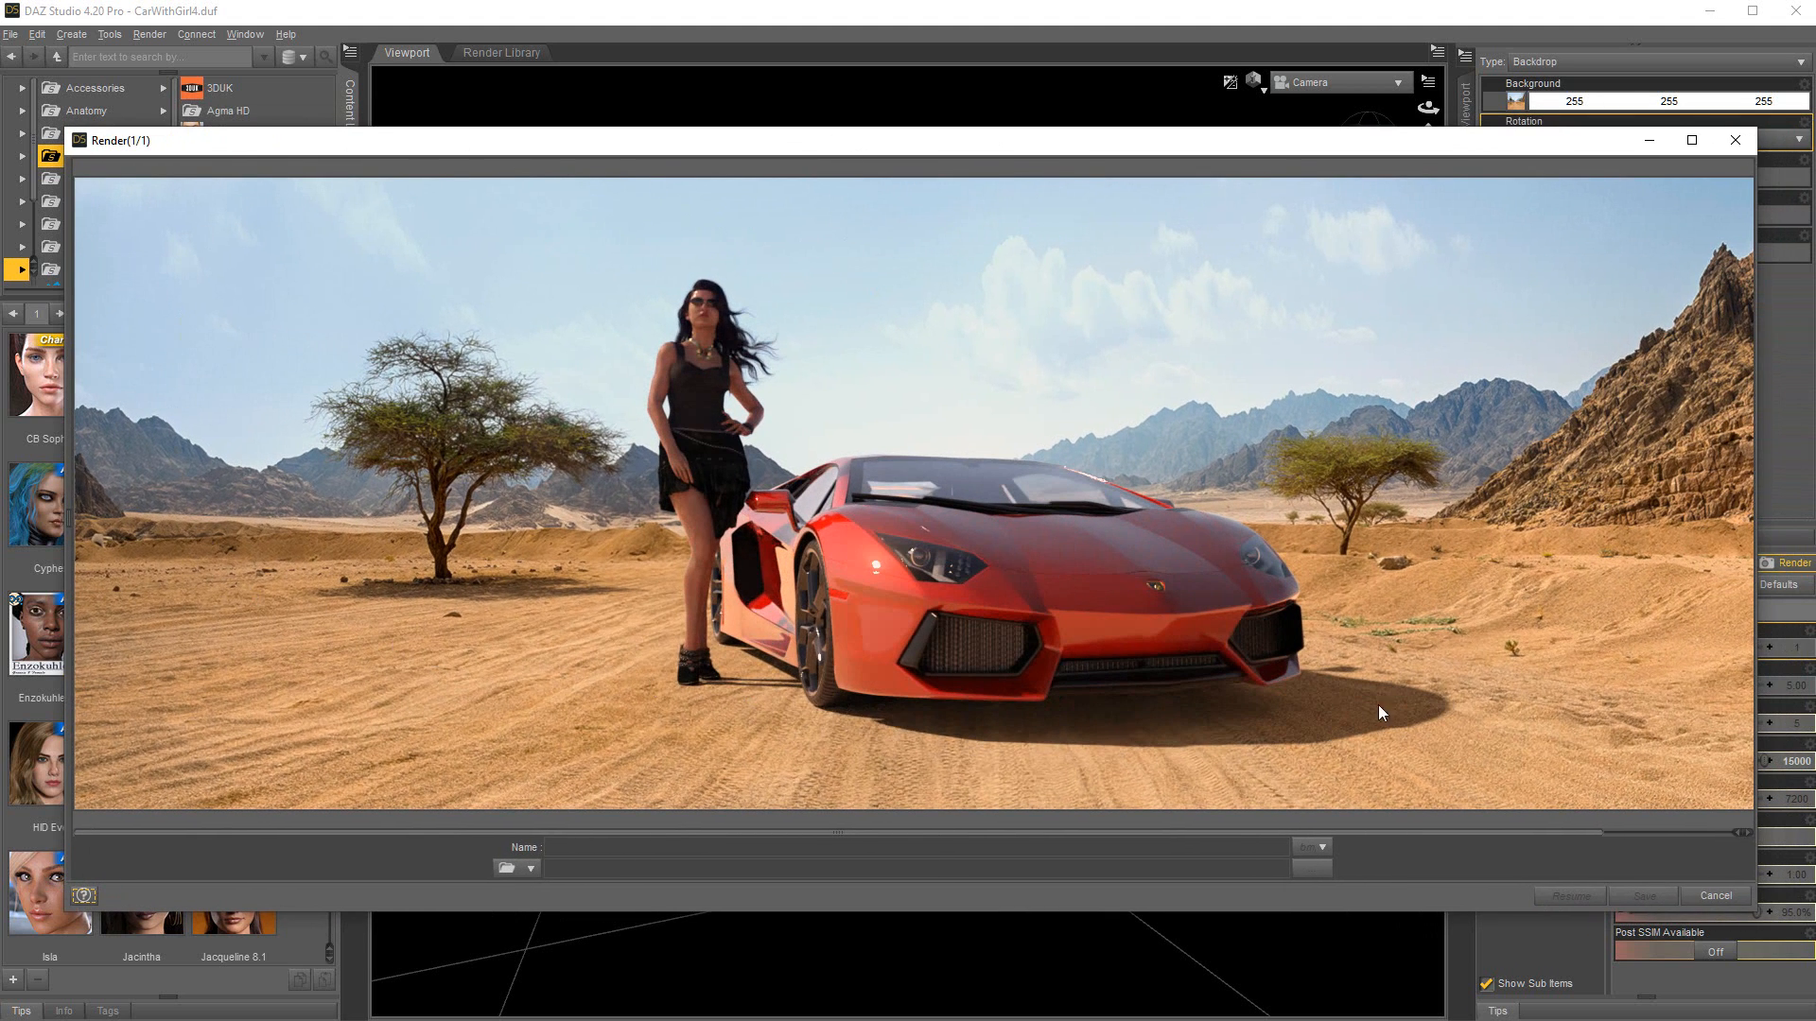
mouse_move(777, 159)
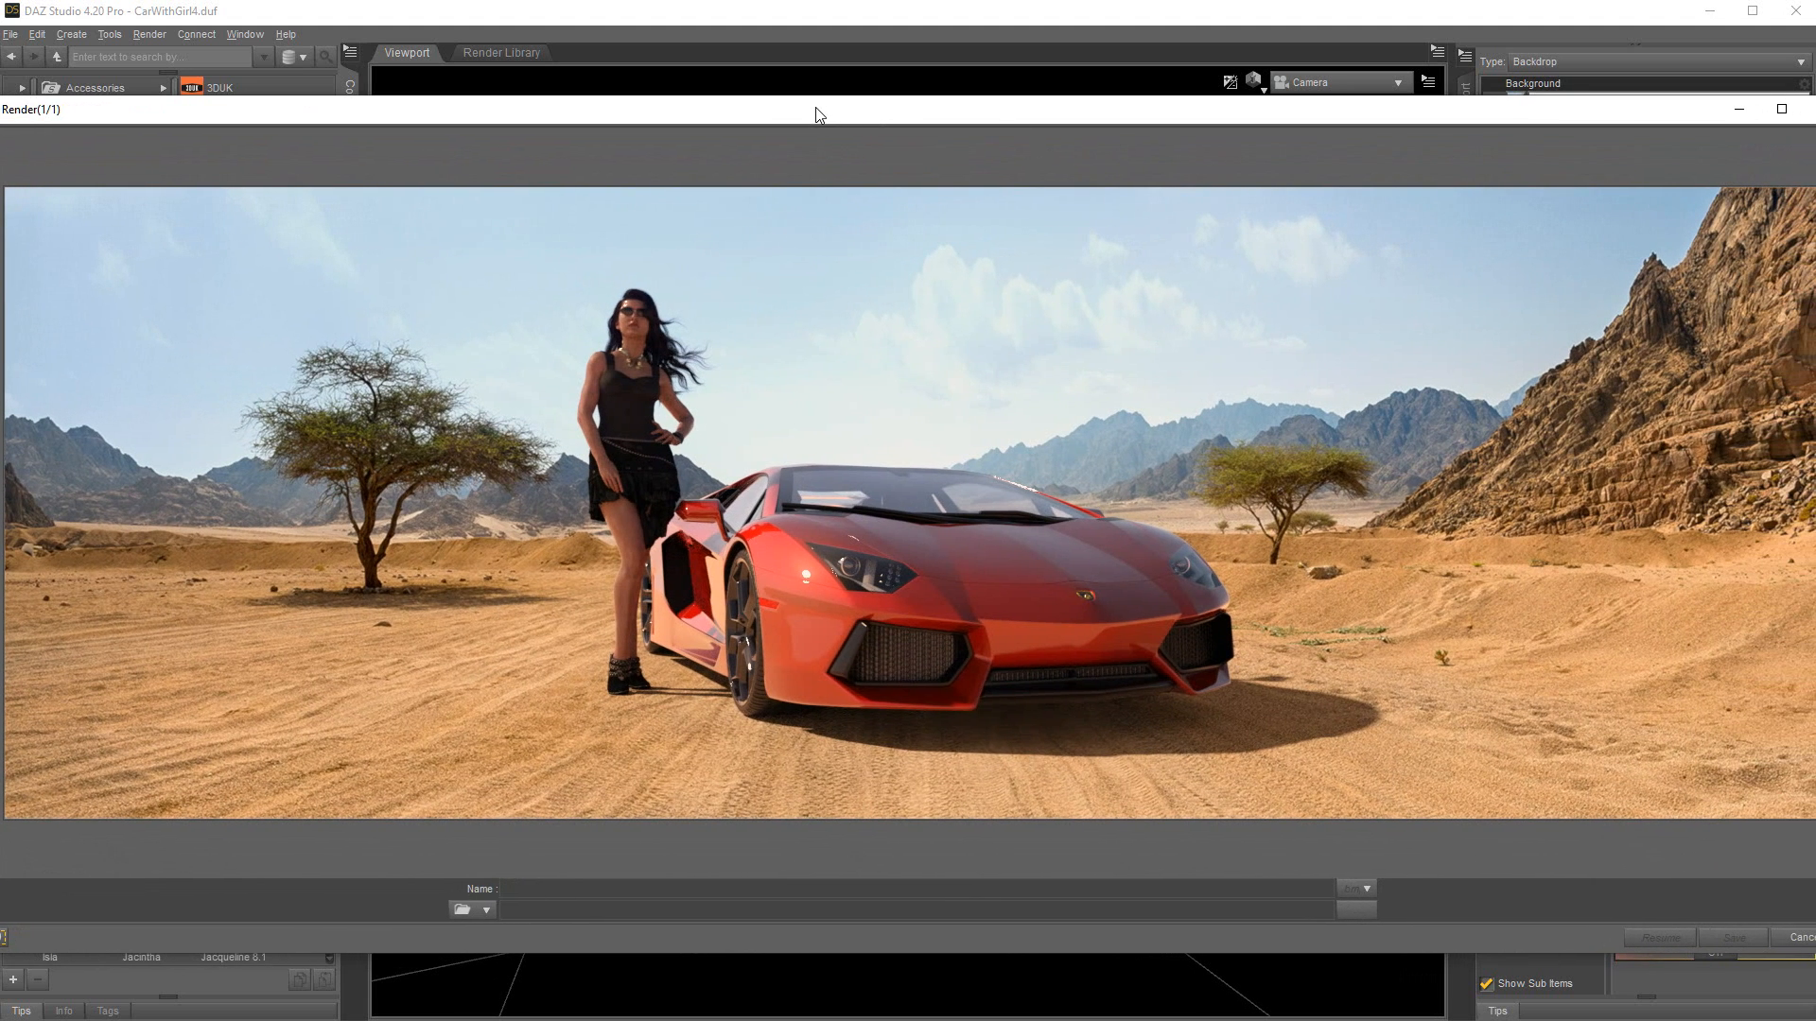
mouse_move(473, 679)
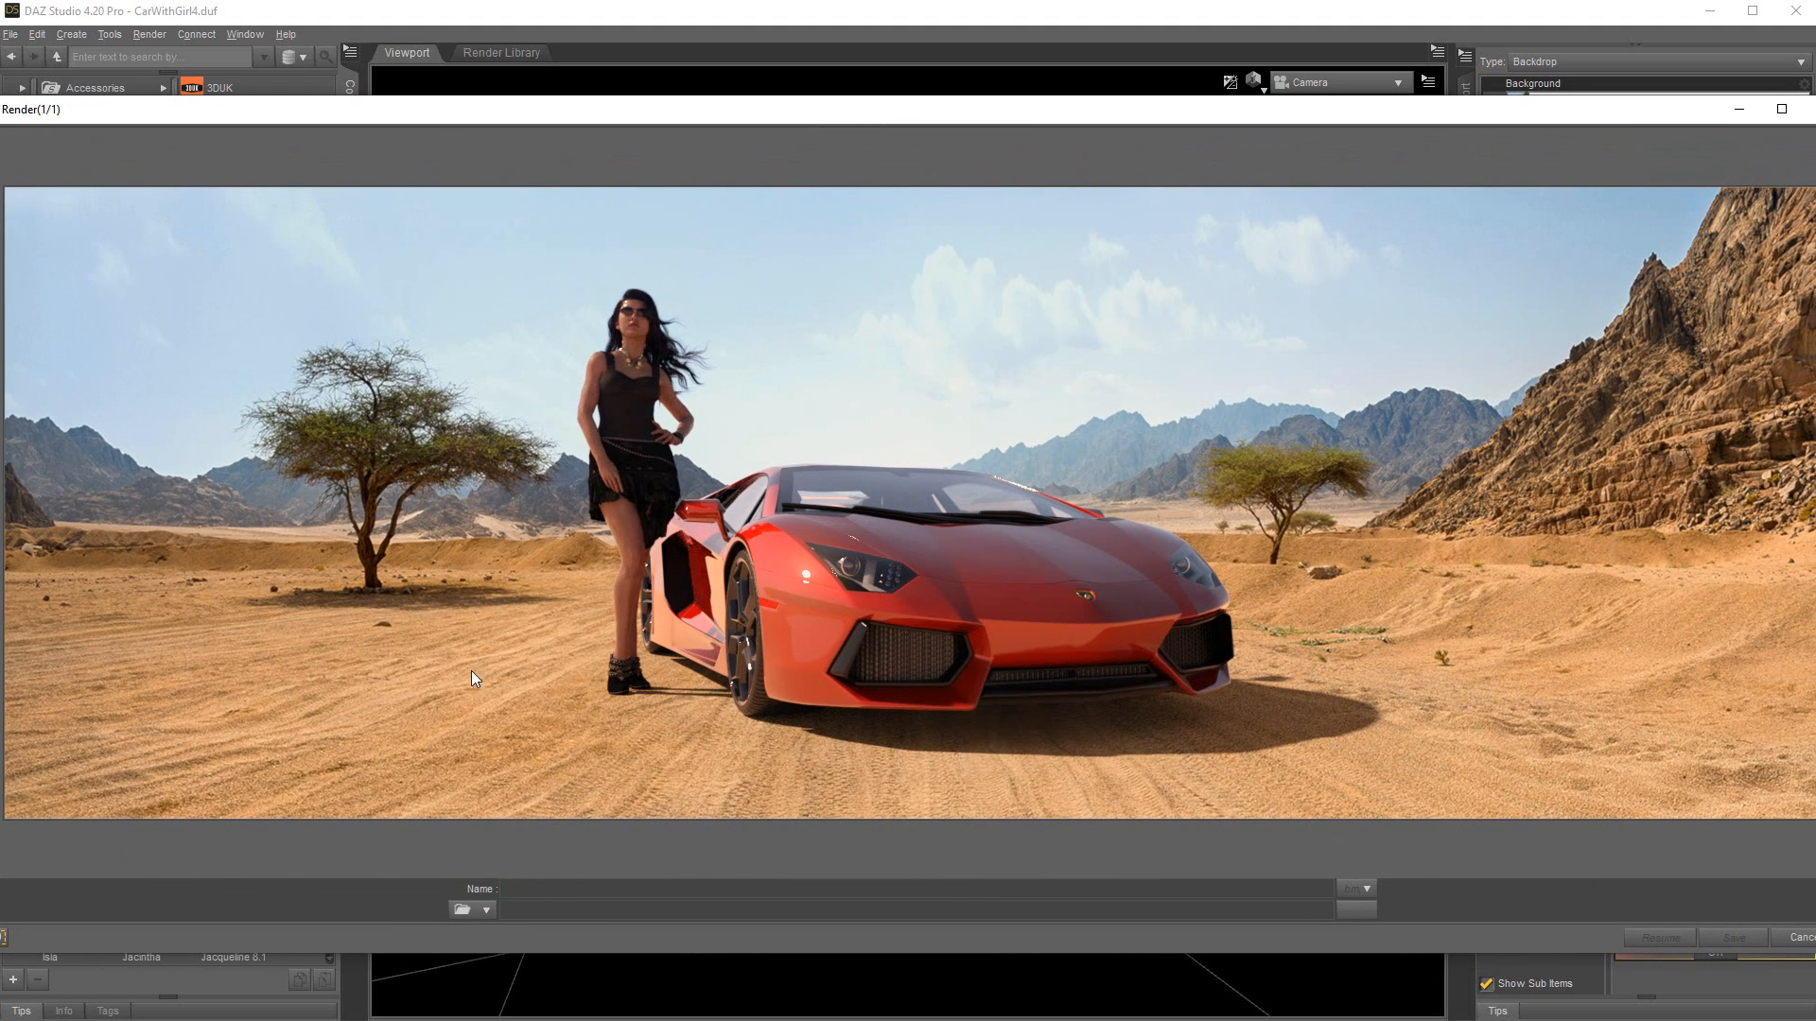
mouse_move(411, 679)
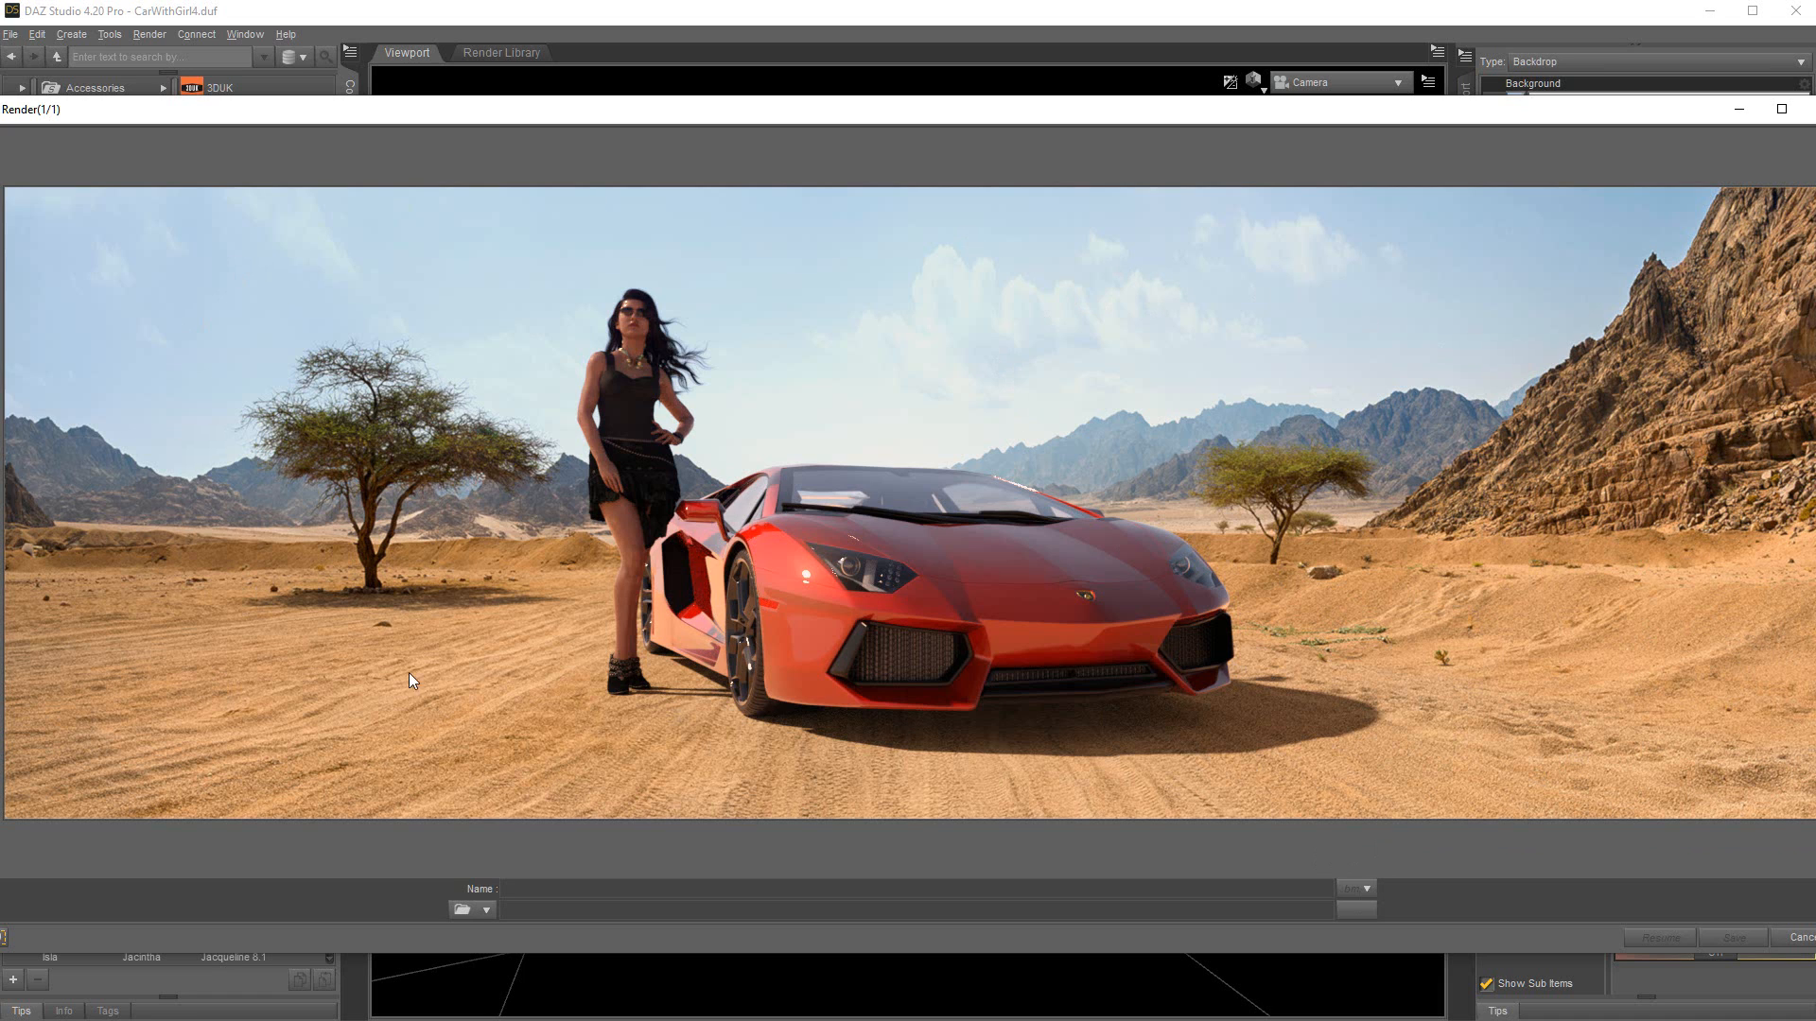
mouse_move(513, 126)
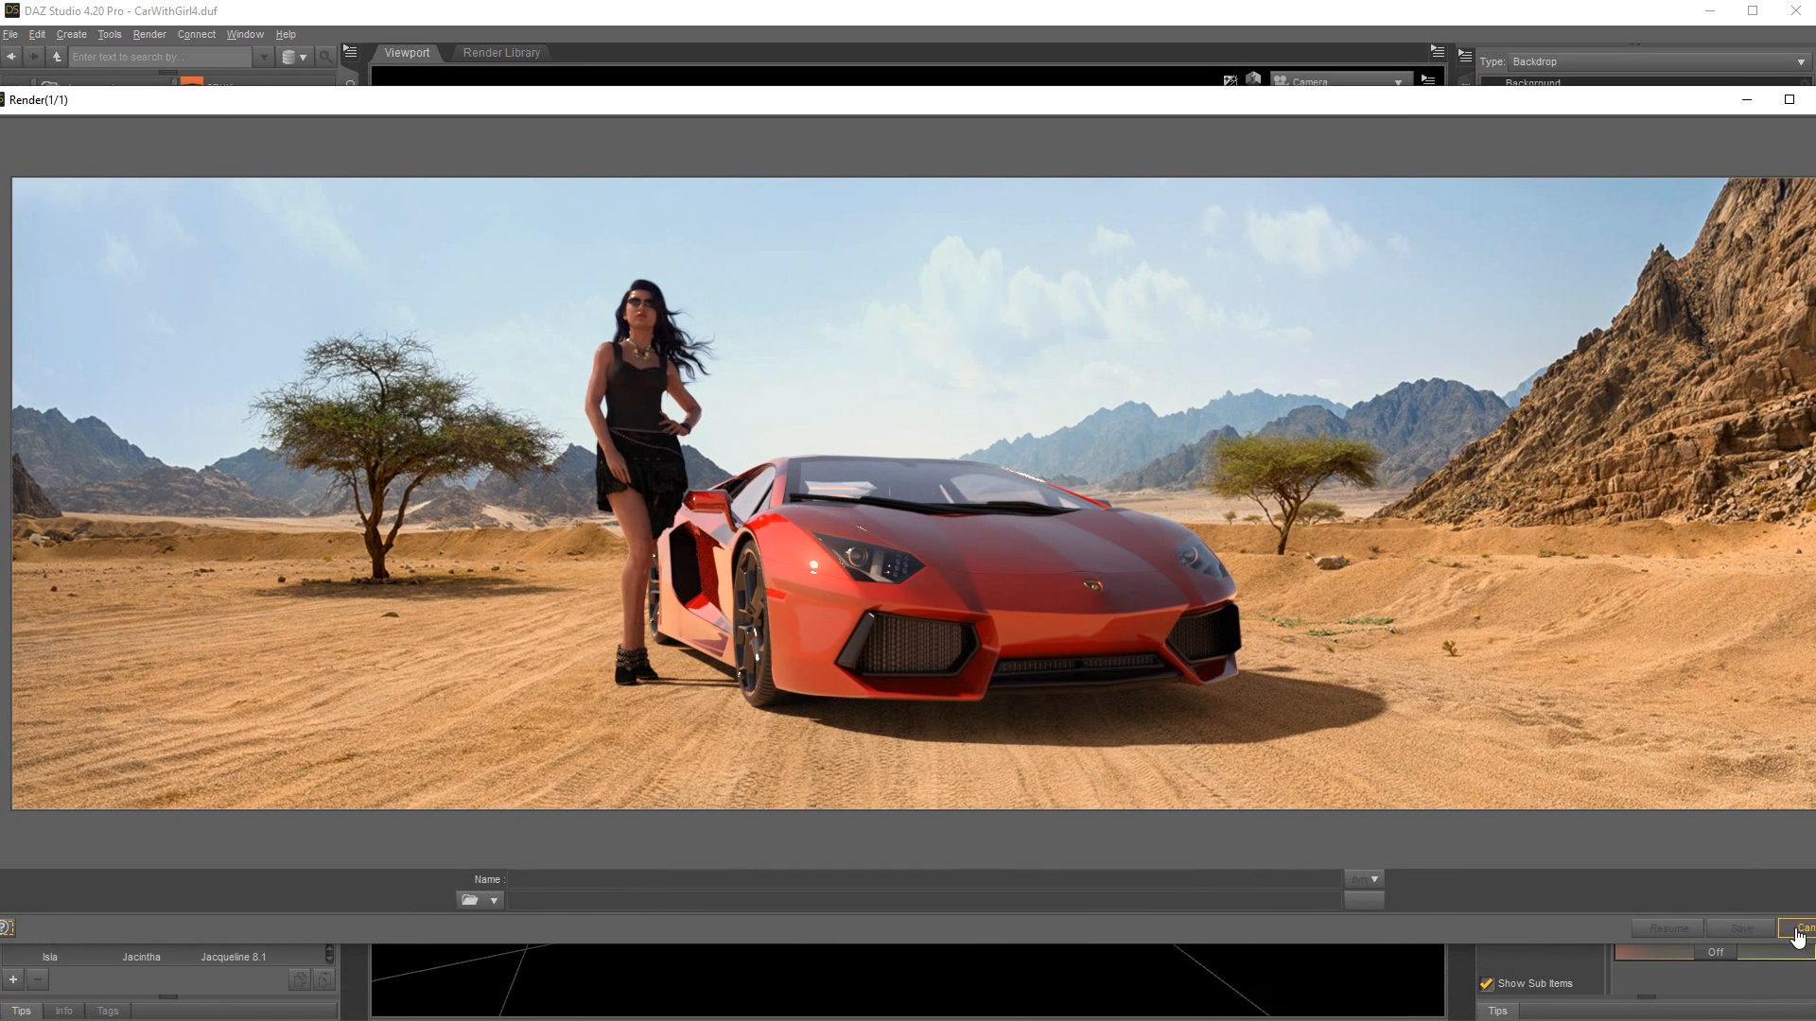
Step: Close the finished render of the woman and red car in the desert
click(1797, 927)
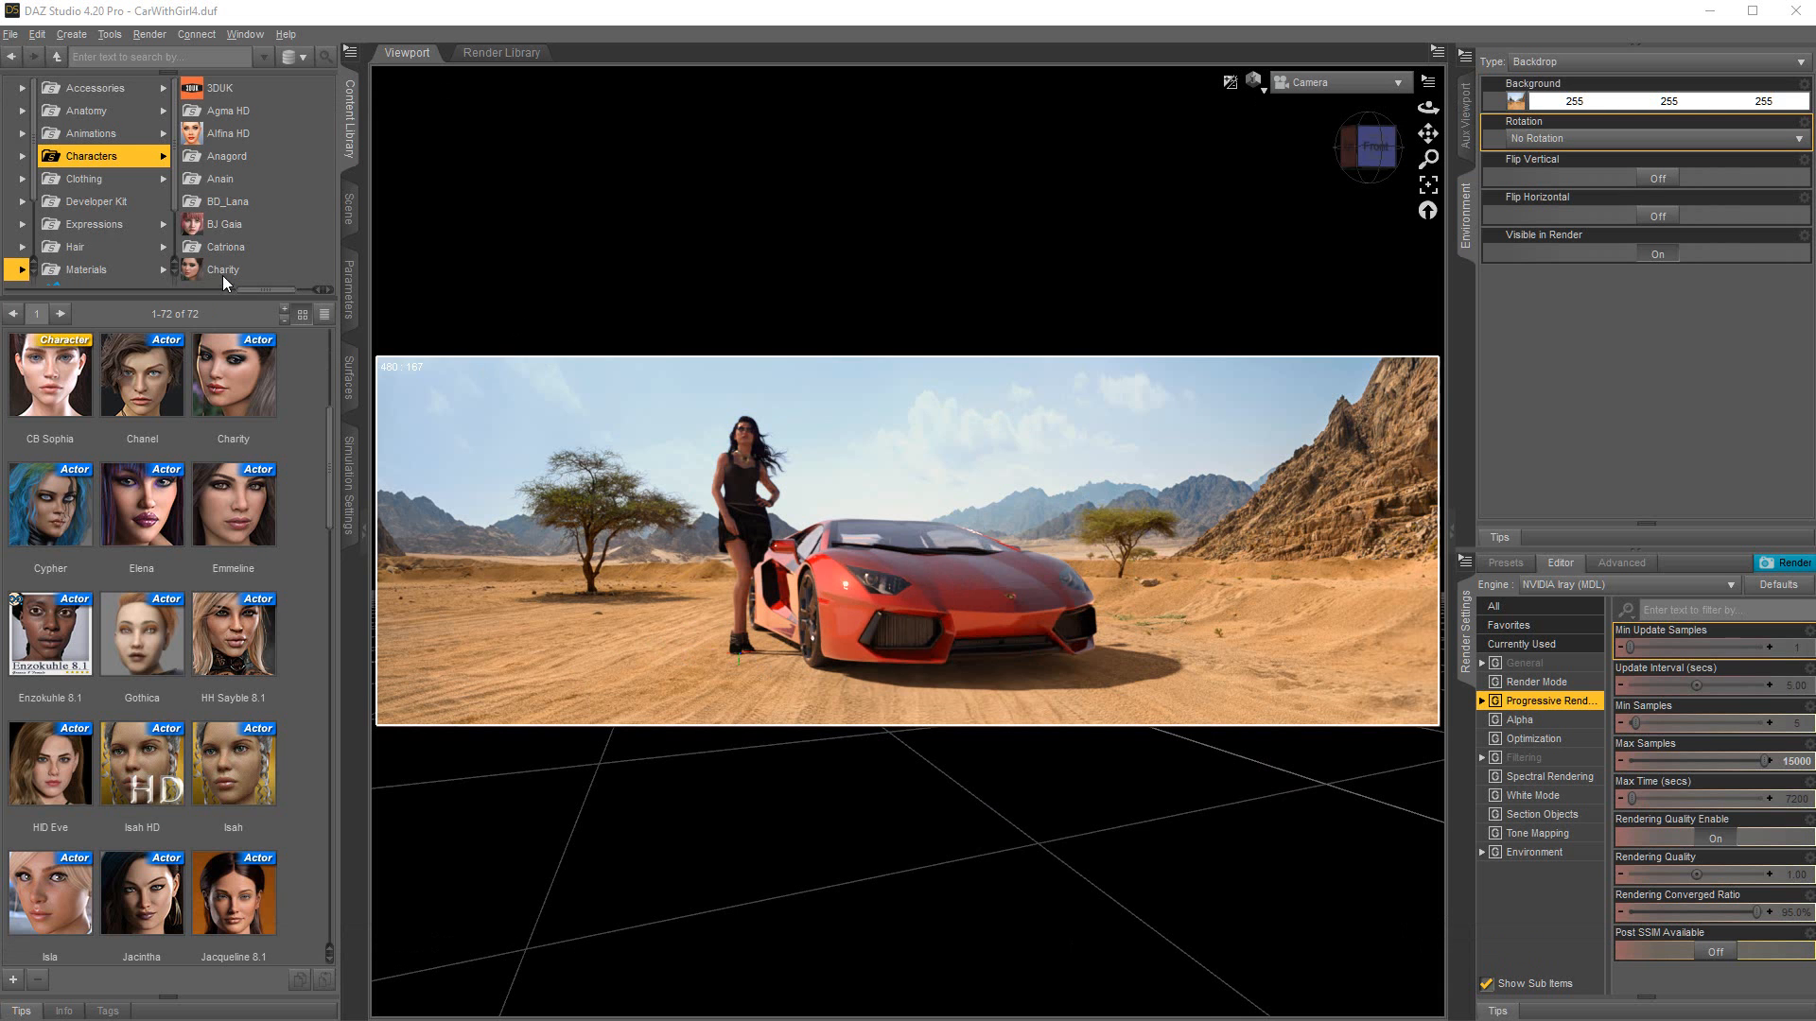
Step: Save the last render as an image named RenderCarGirl in the Renders folder
click(11, 34)
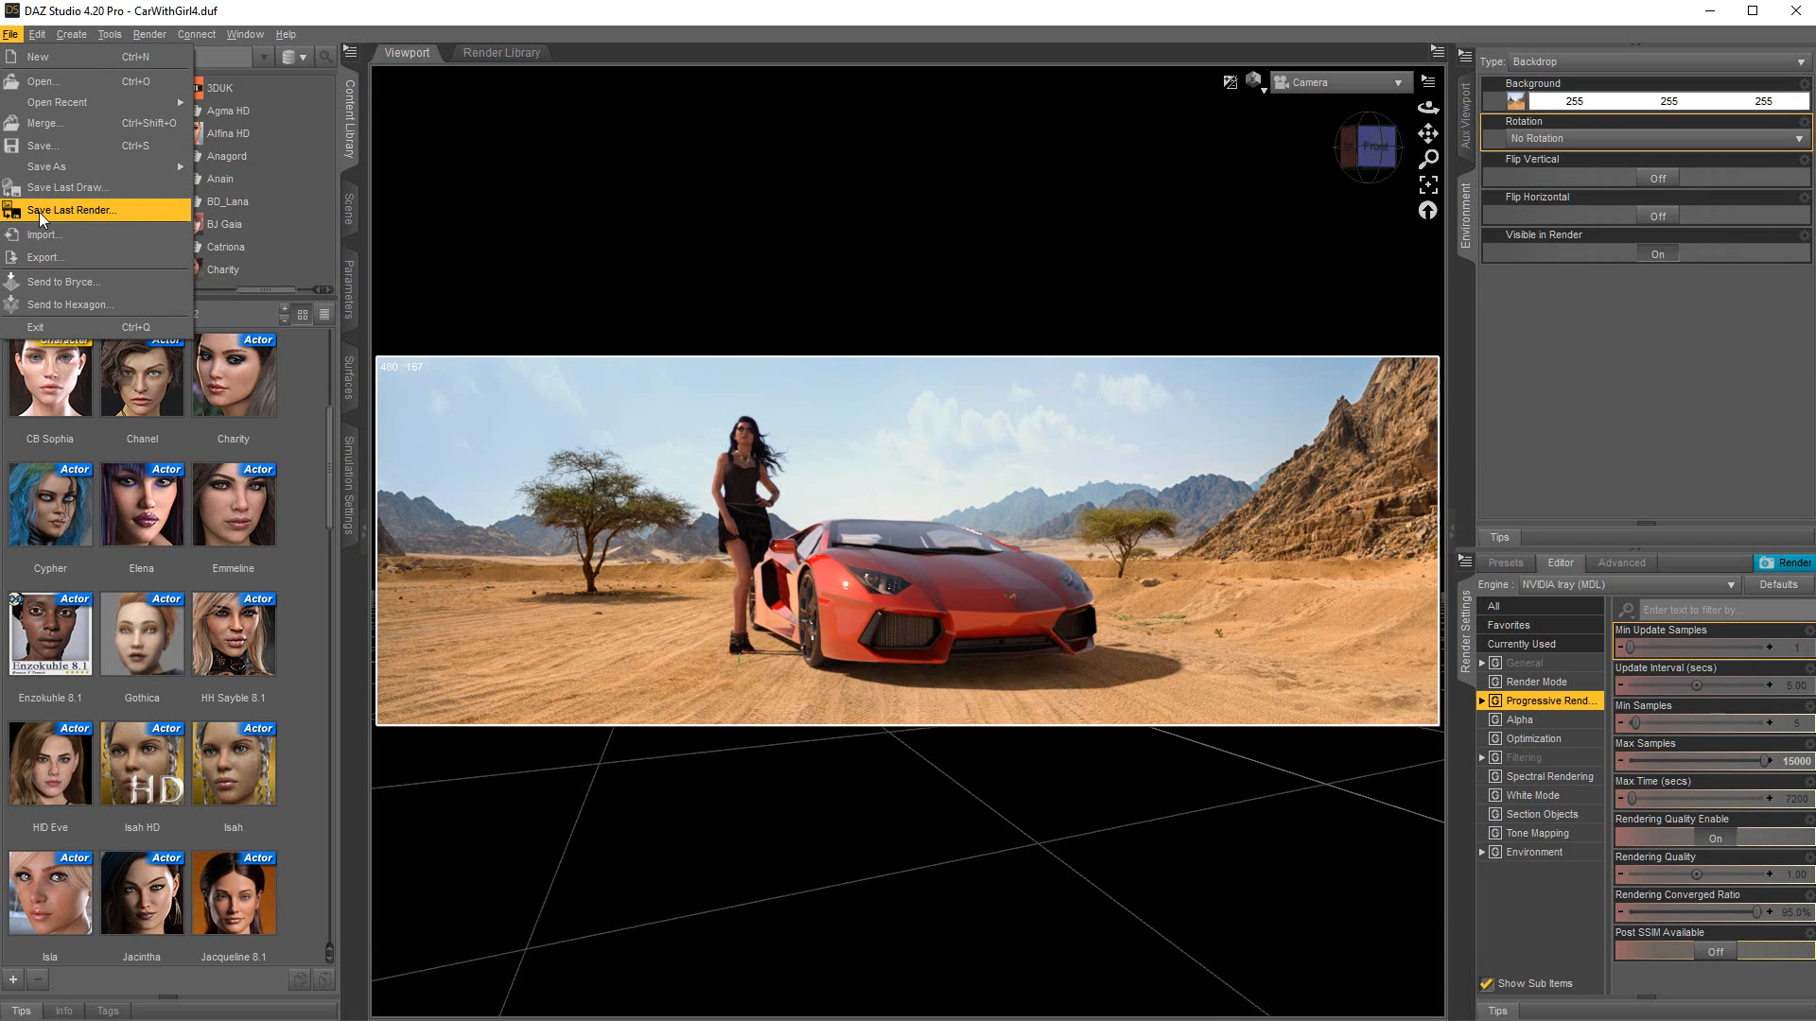
click(72, 210)
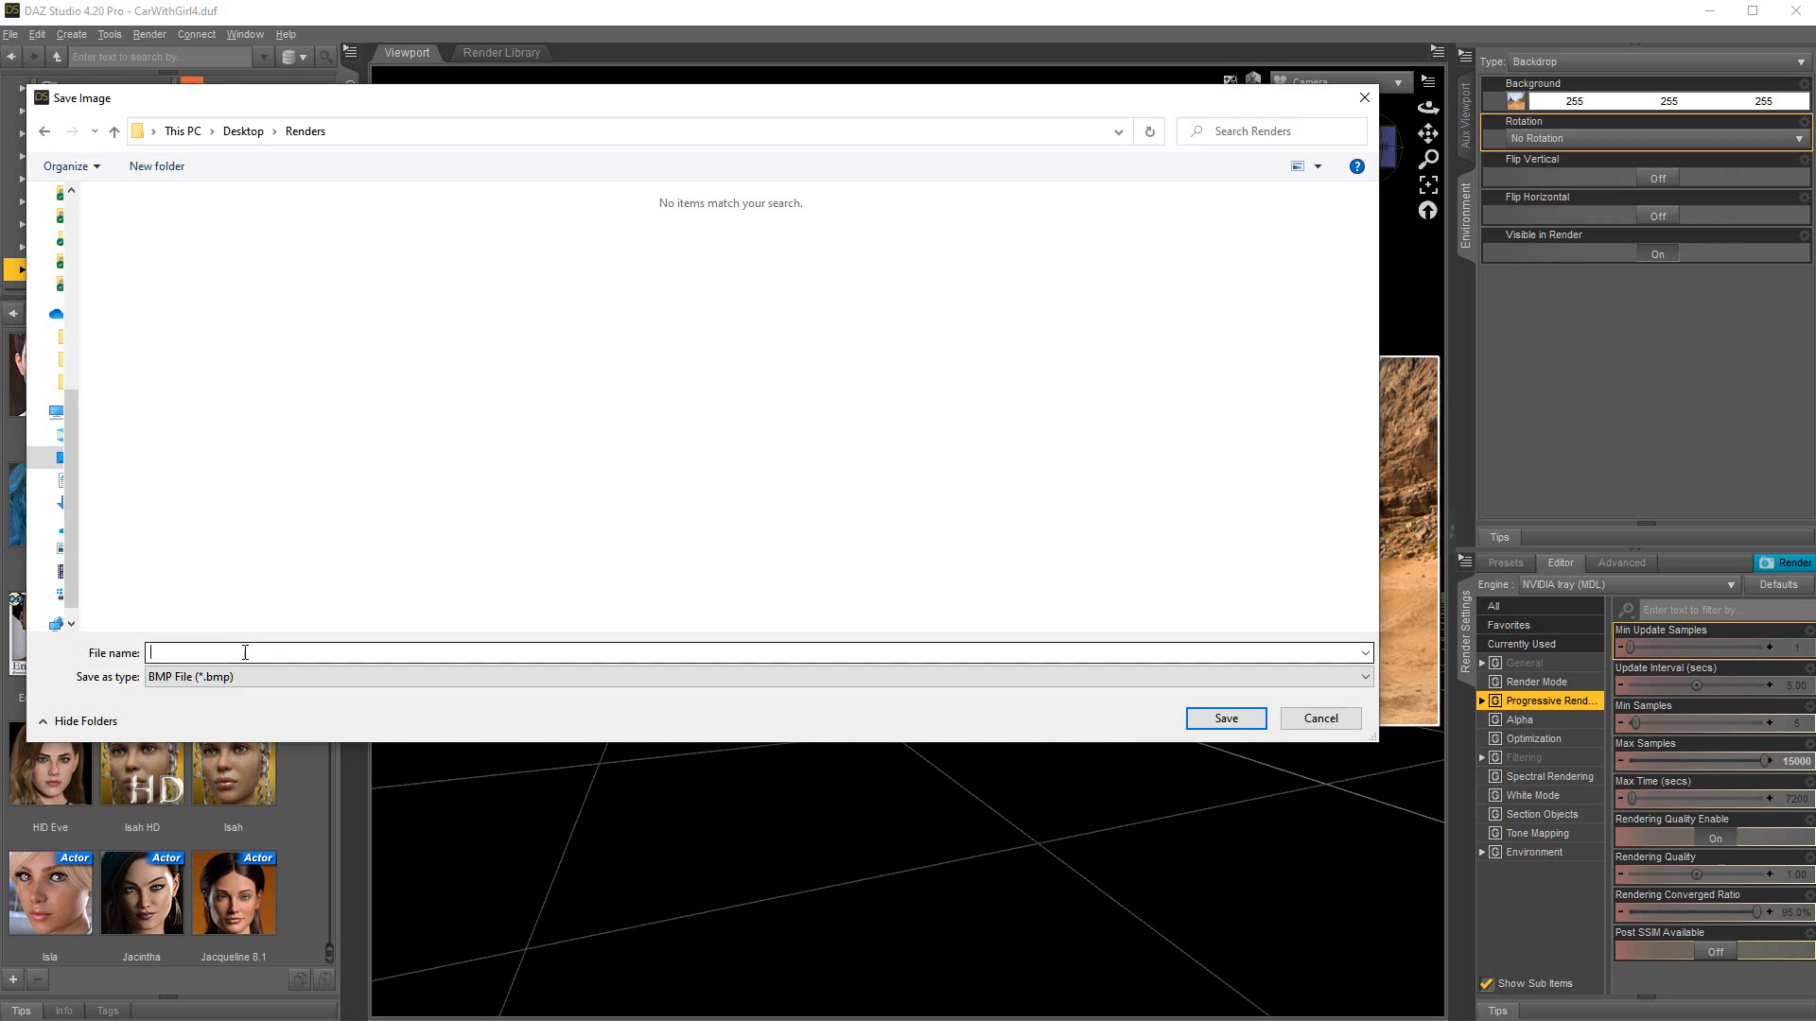
text(Renderc)
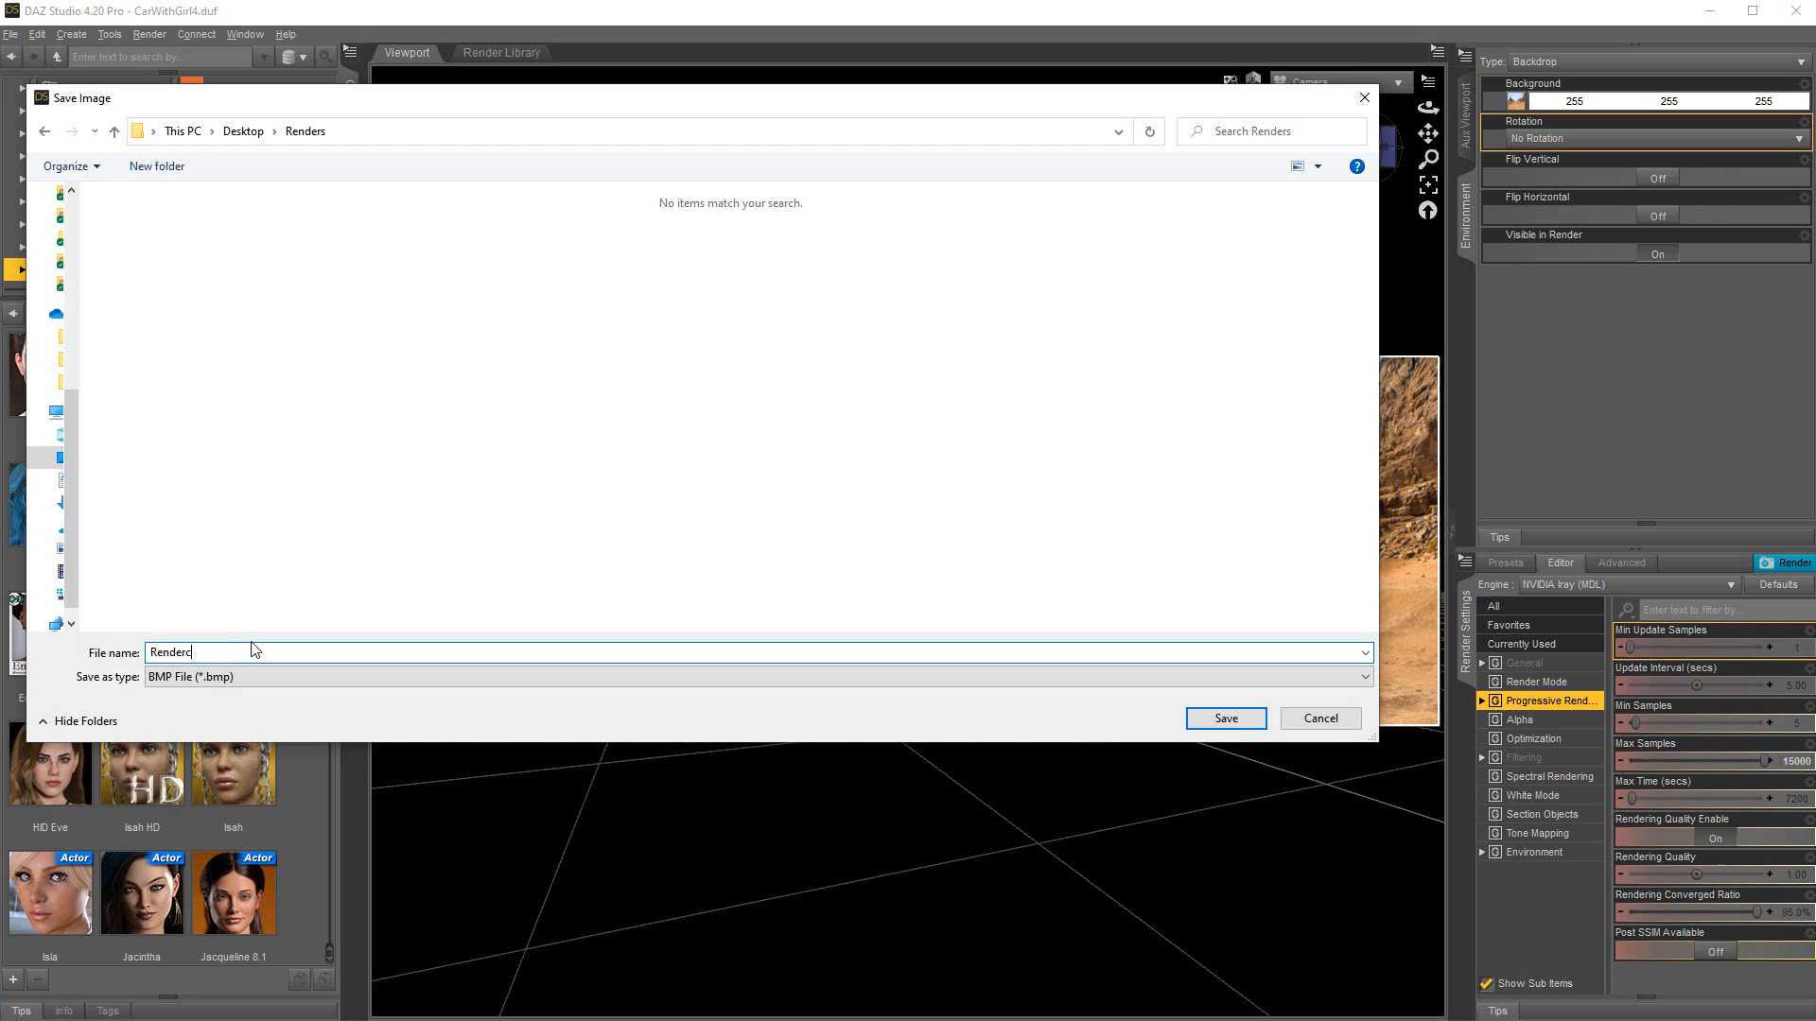
text(CarGirl)
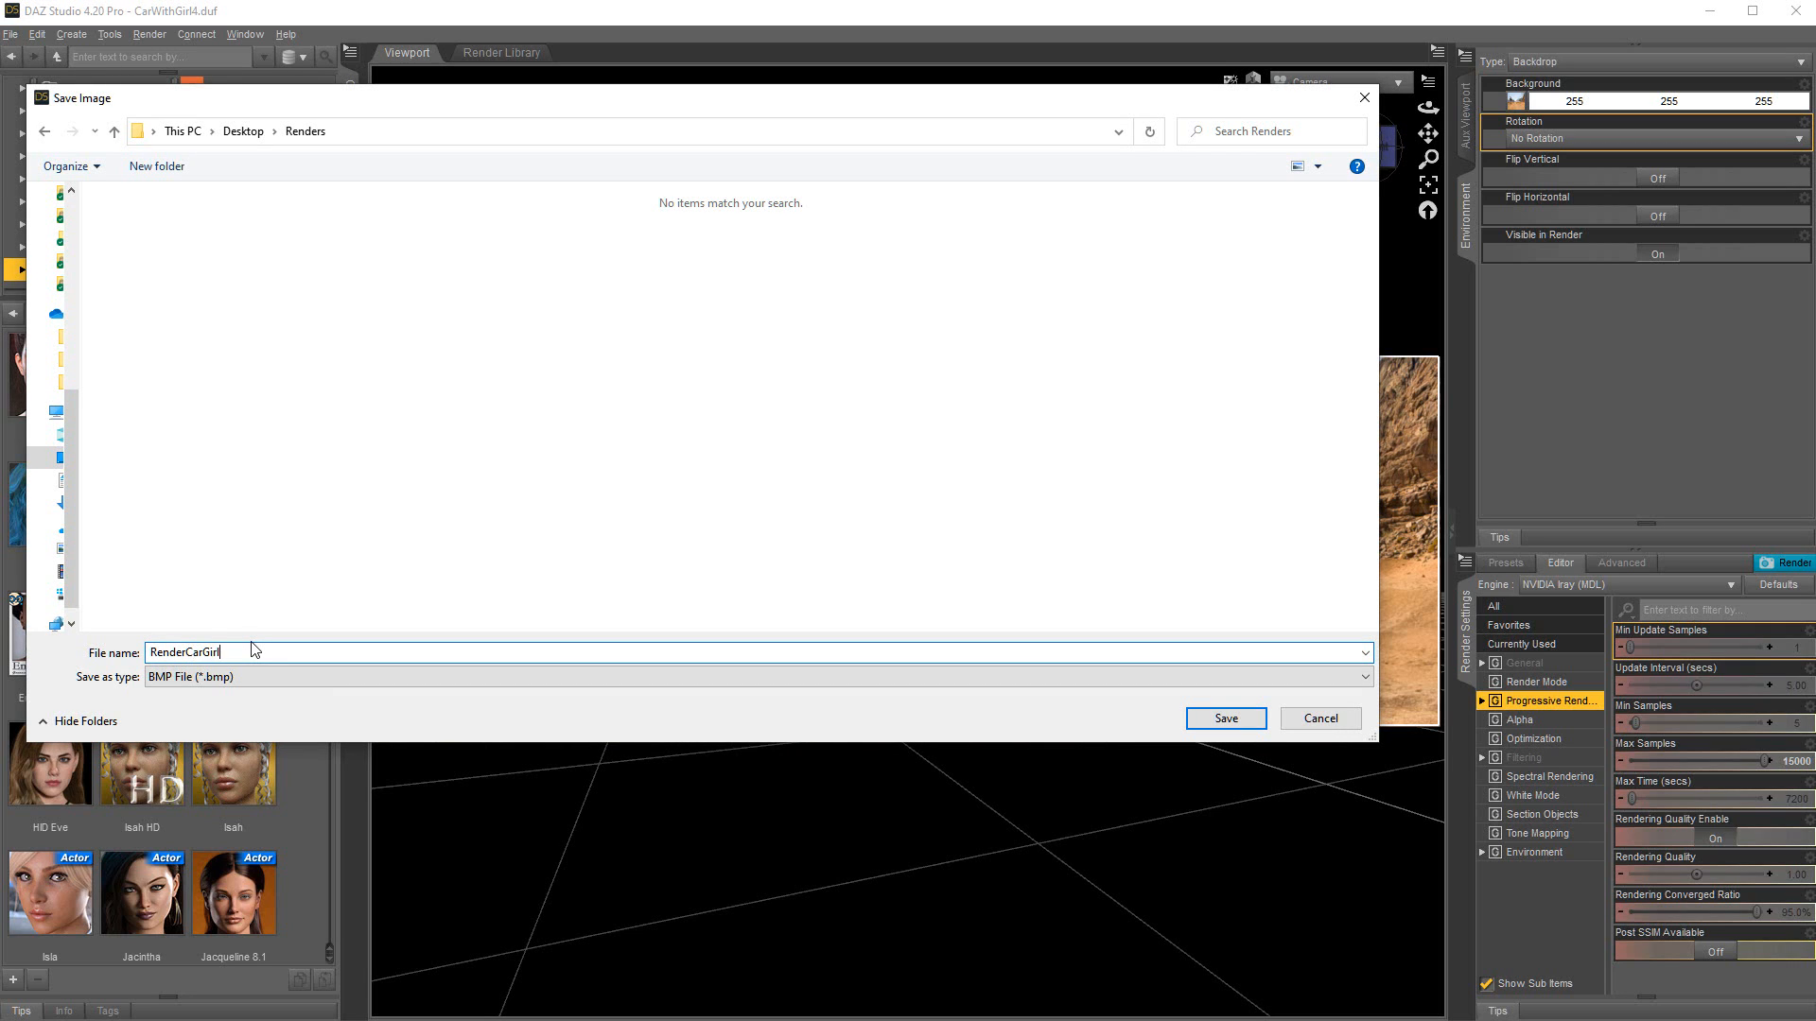
click(1223, 719)
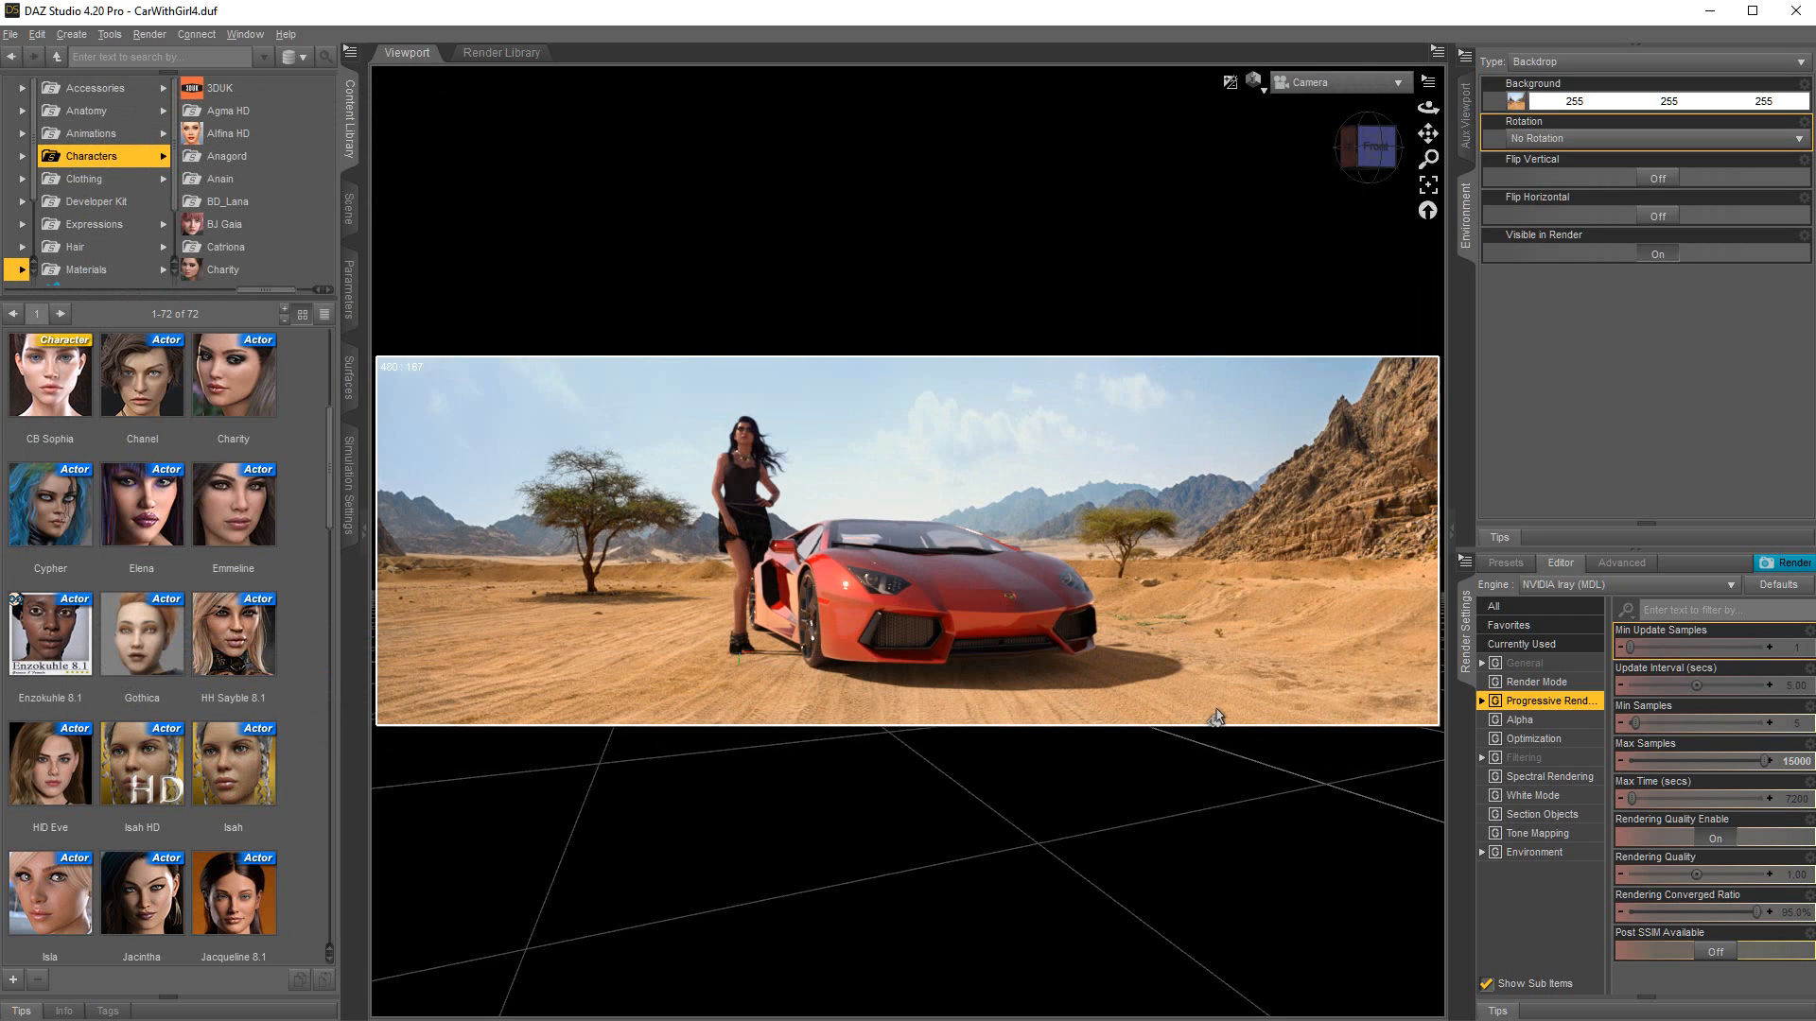
mouse_move(1312, 766)
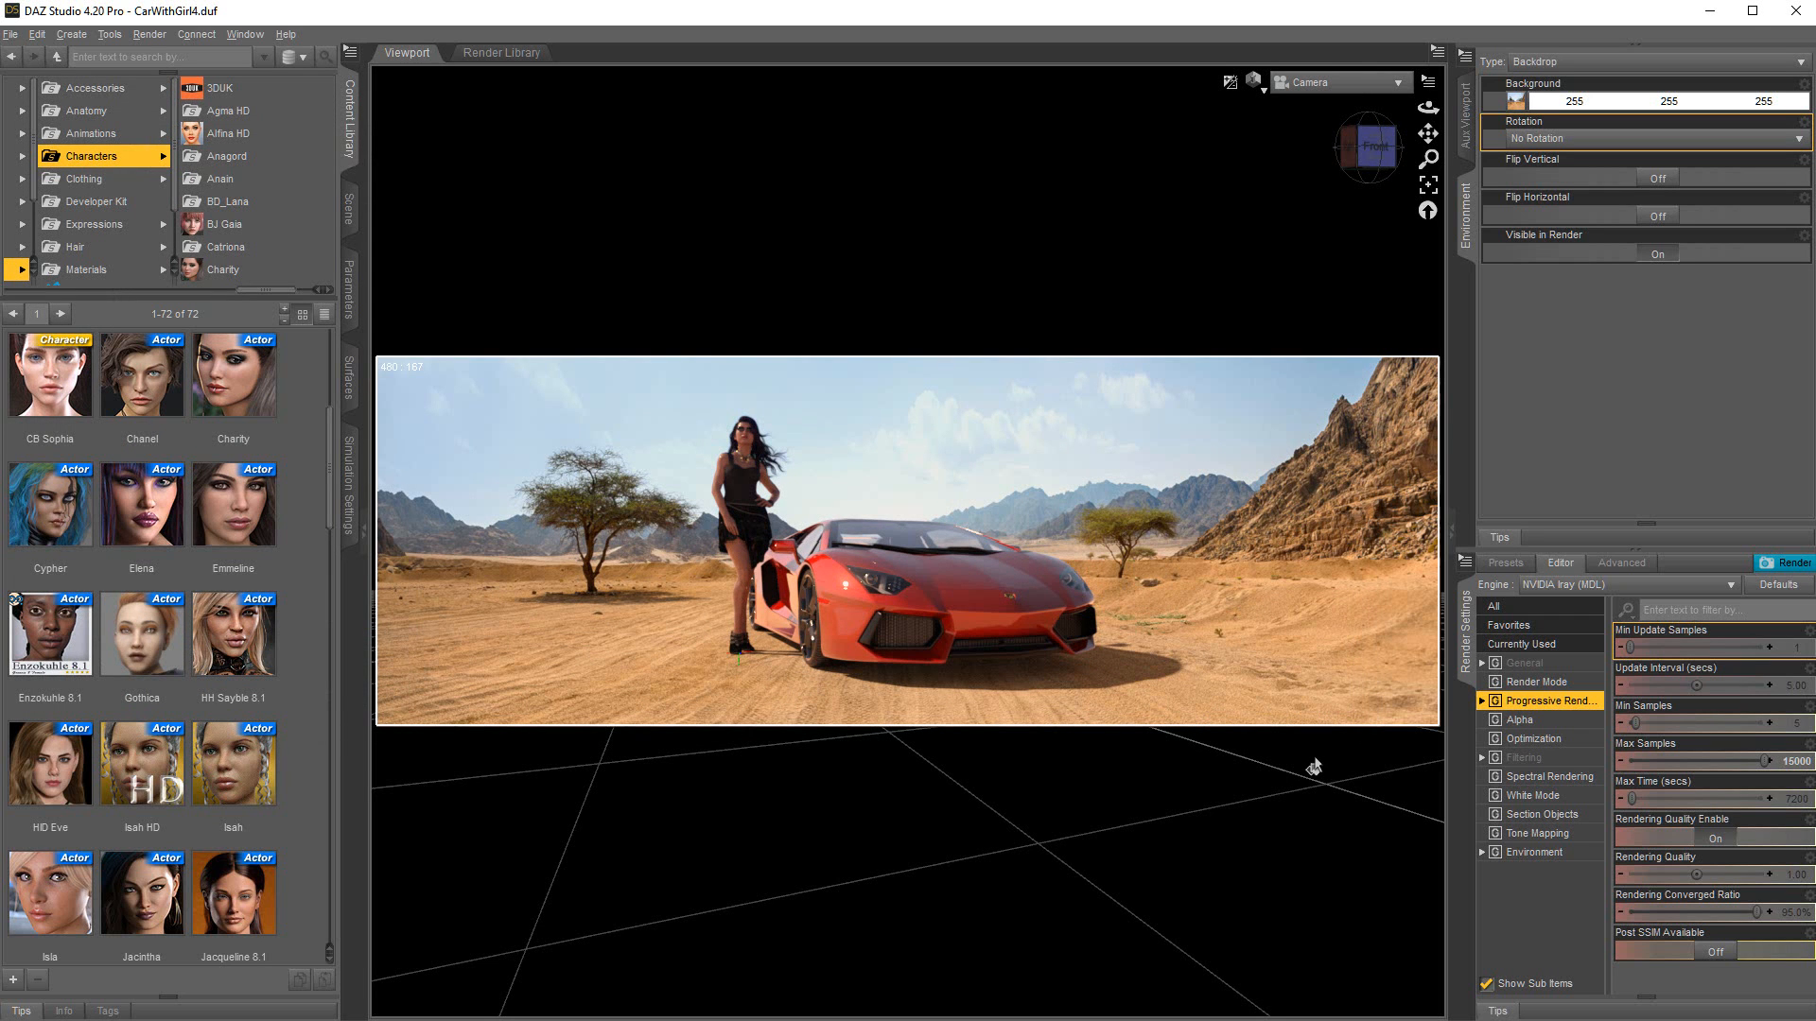
mouse_move(1211, 647)
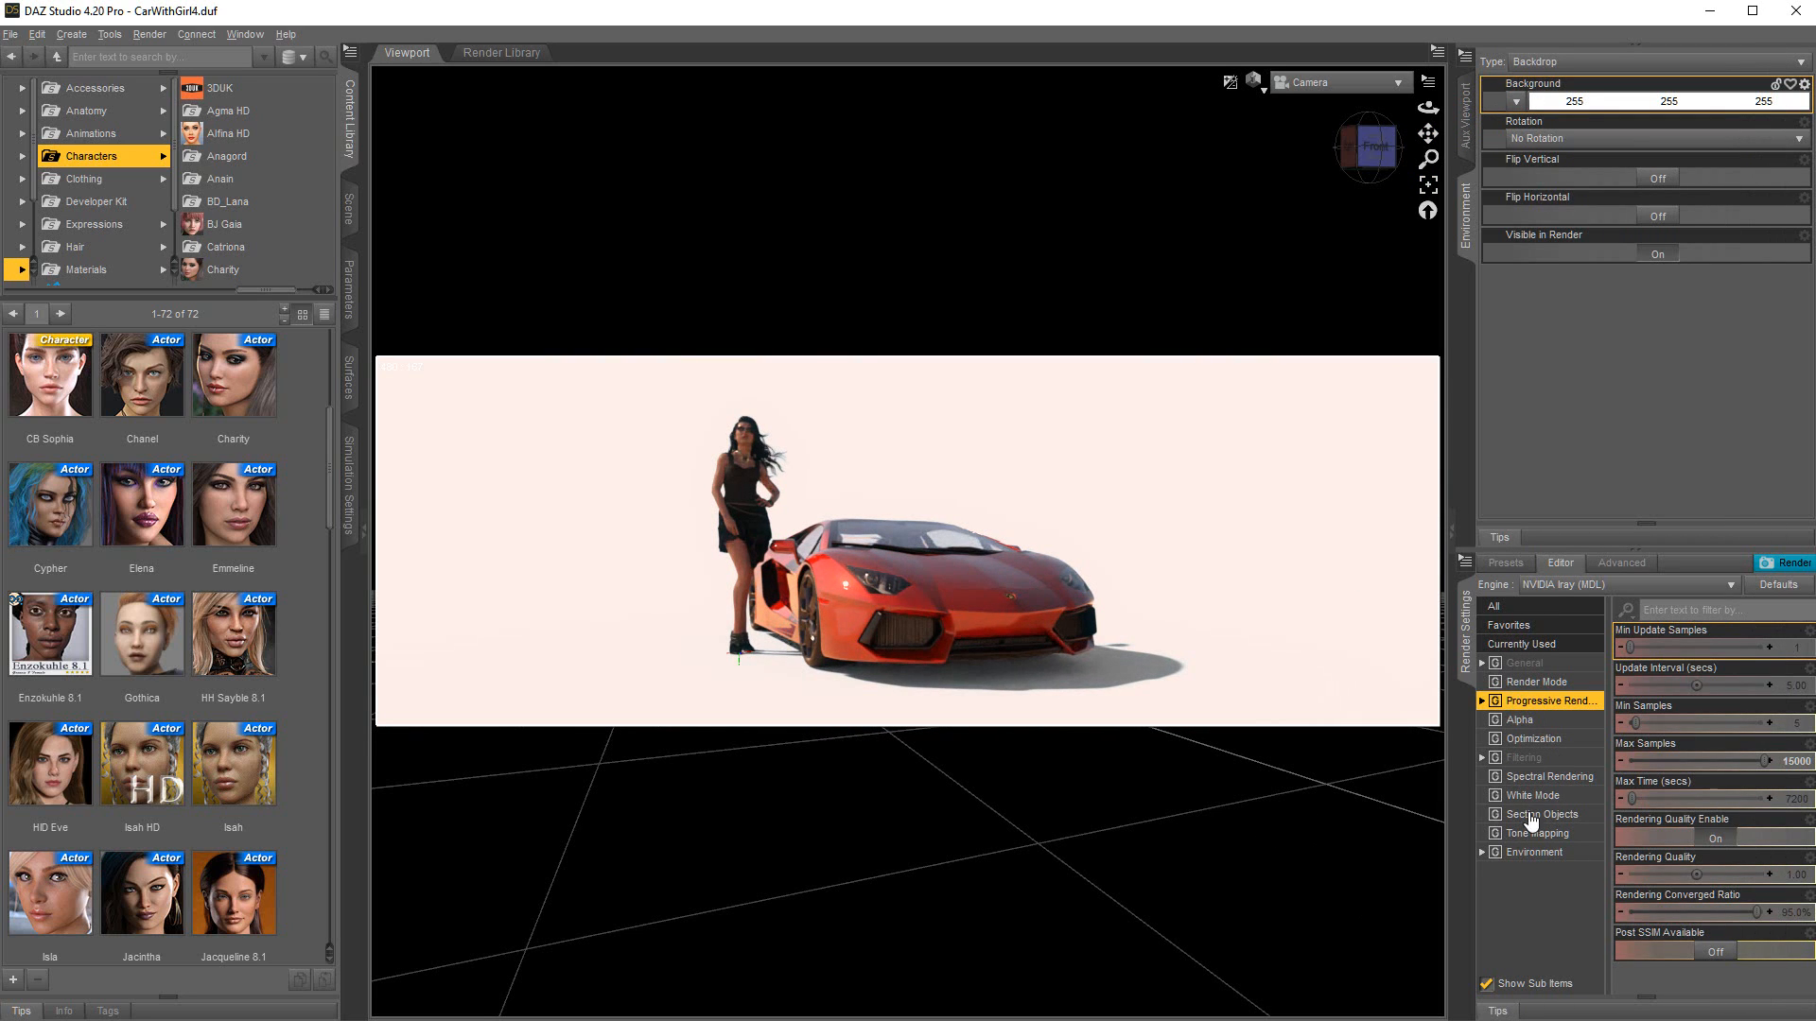
Step: Set the render Environment Mode to Scene Only, dropping the dome lighting
click(1534, 851)
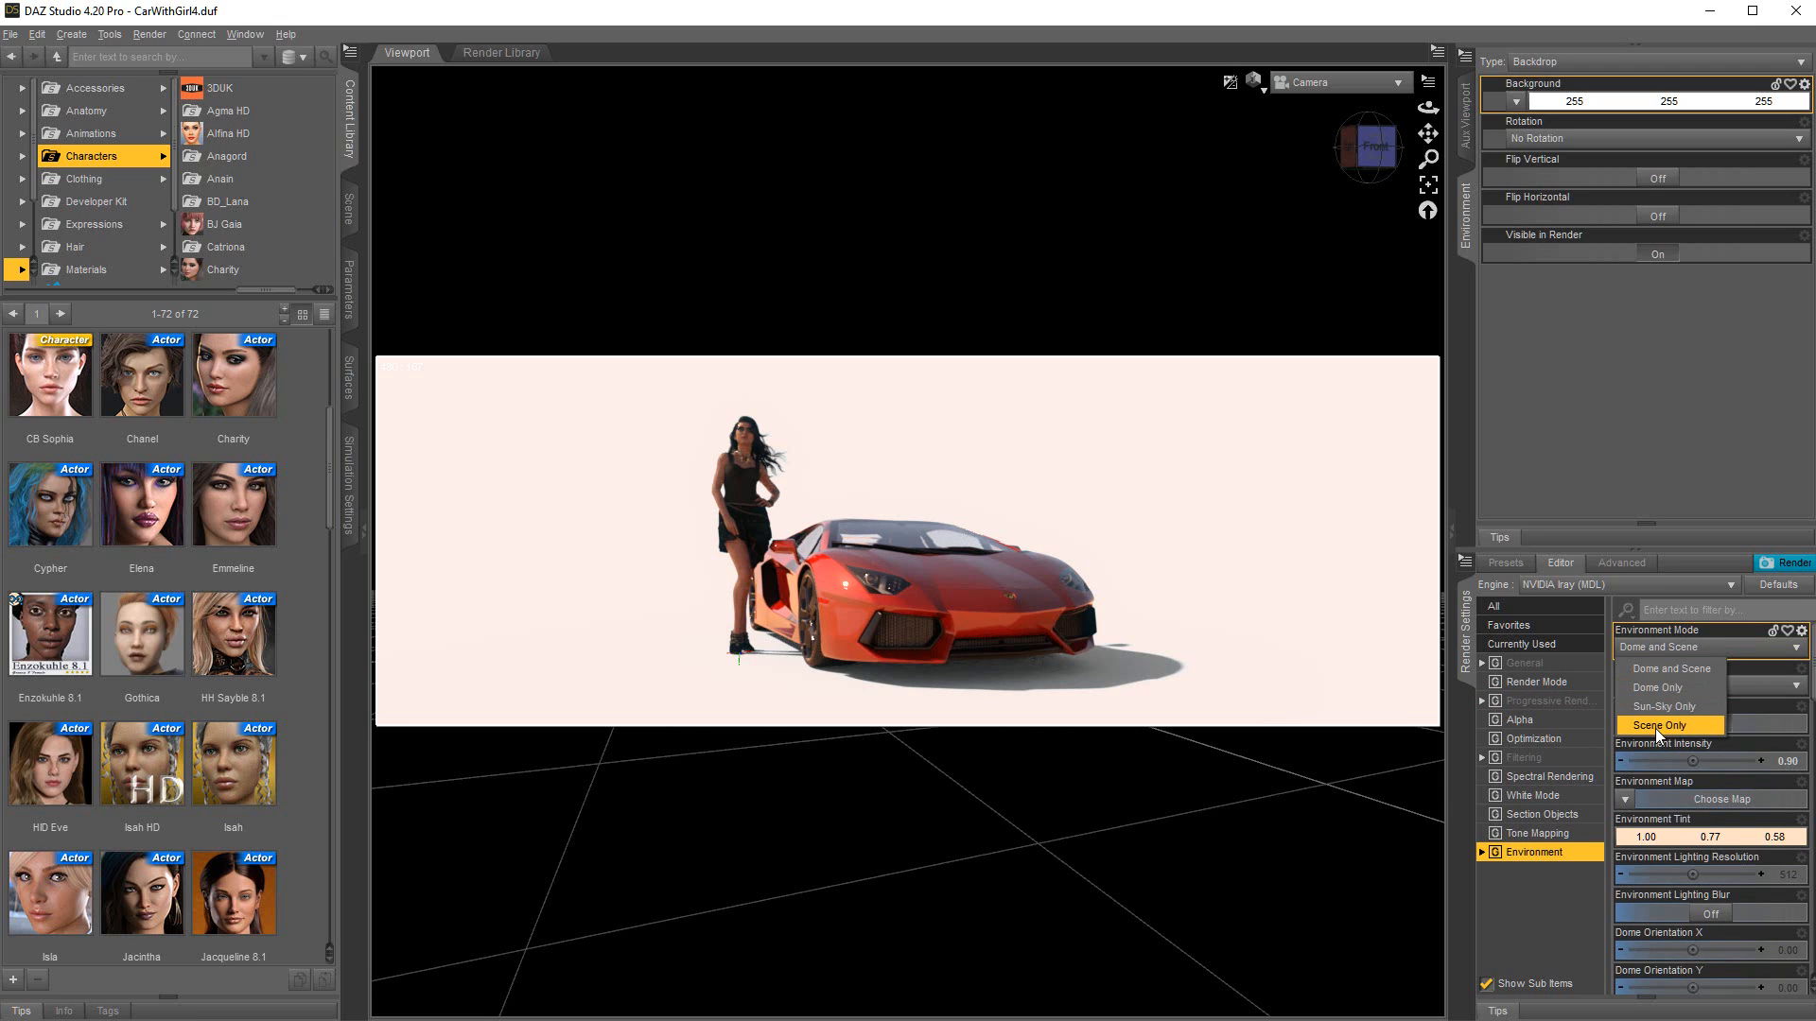
click(1664, 725)
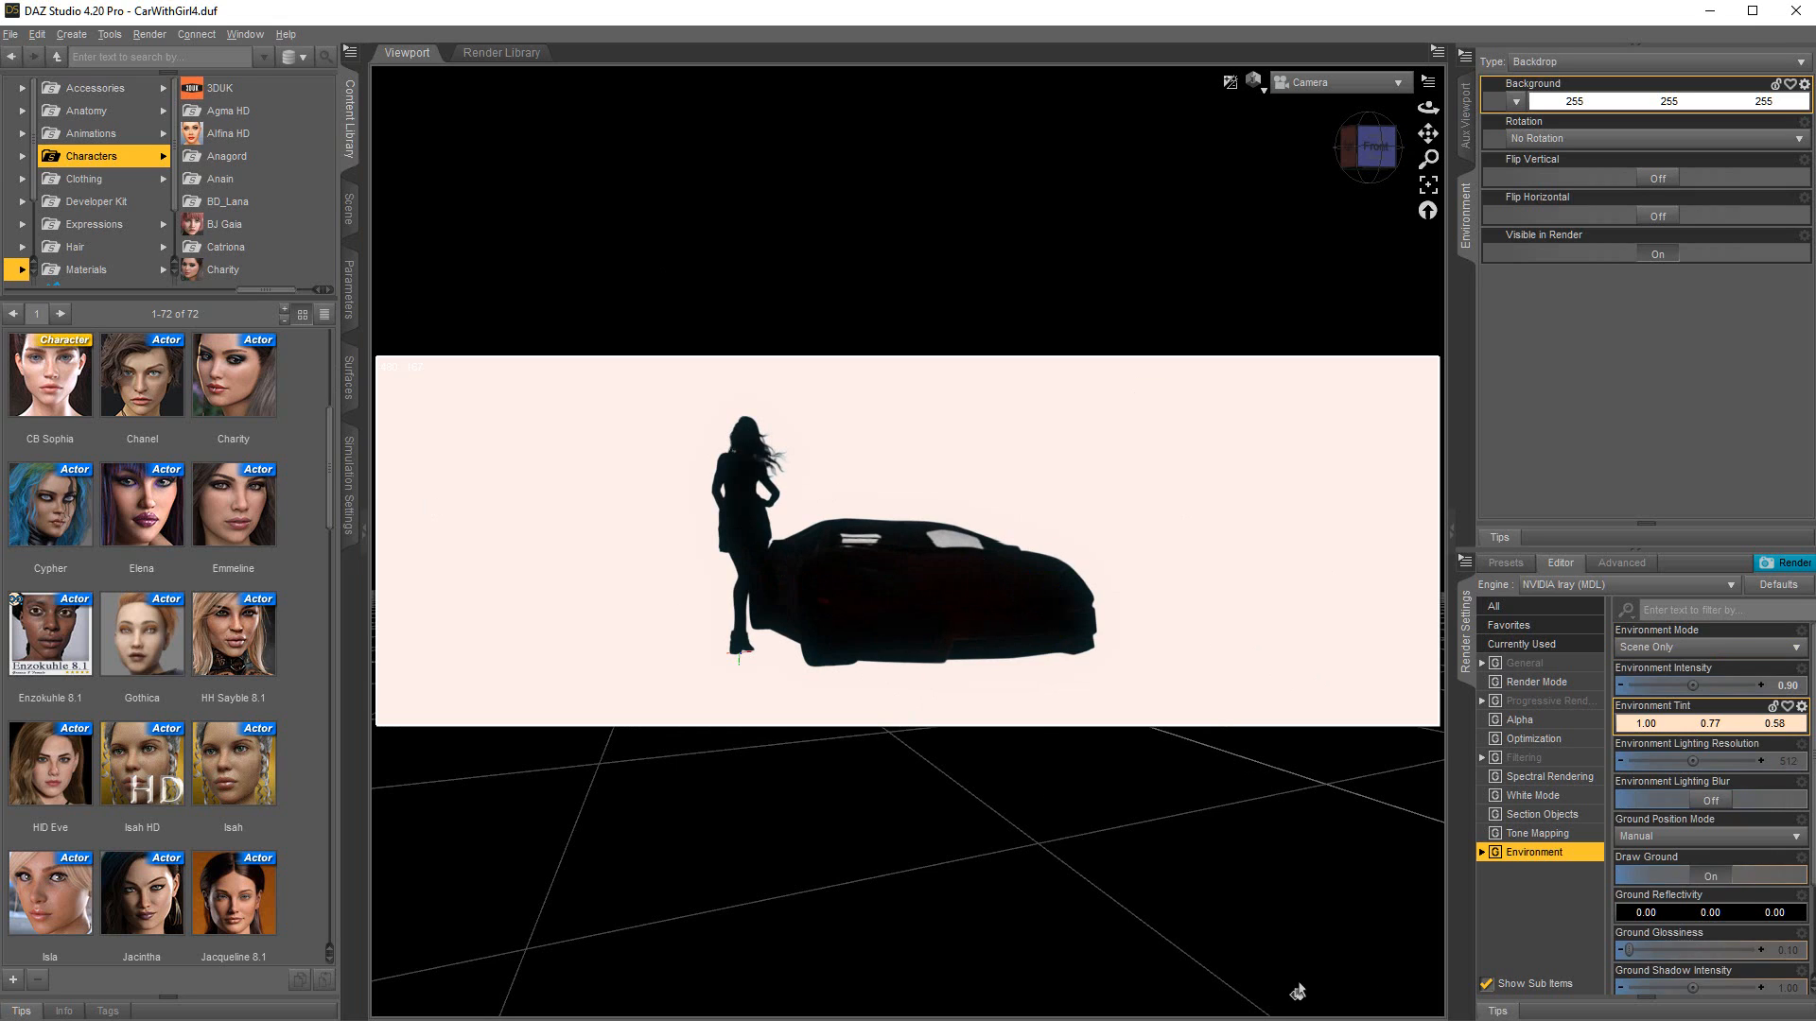
mouse_move(1332, 911)
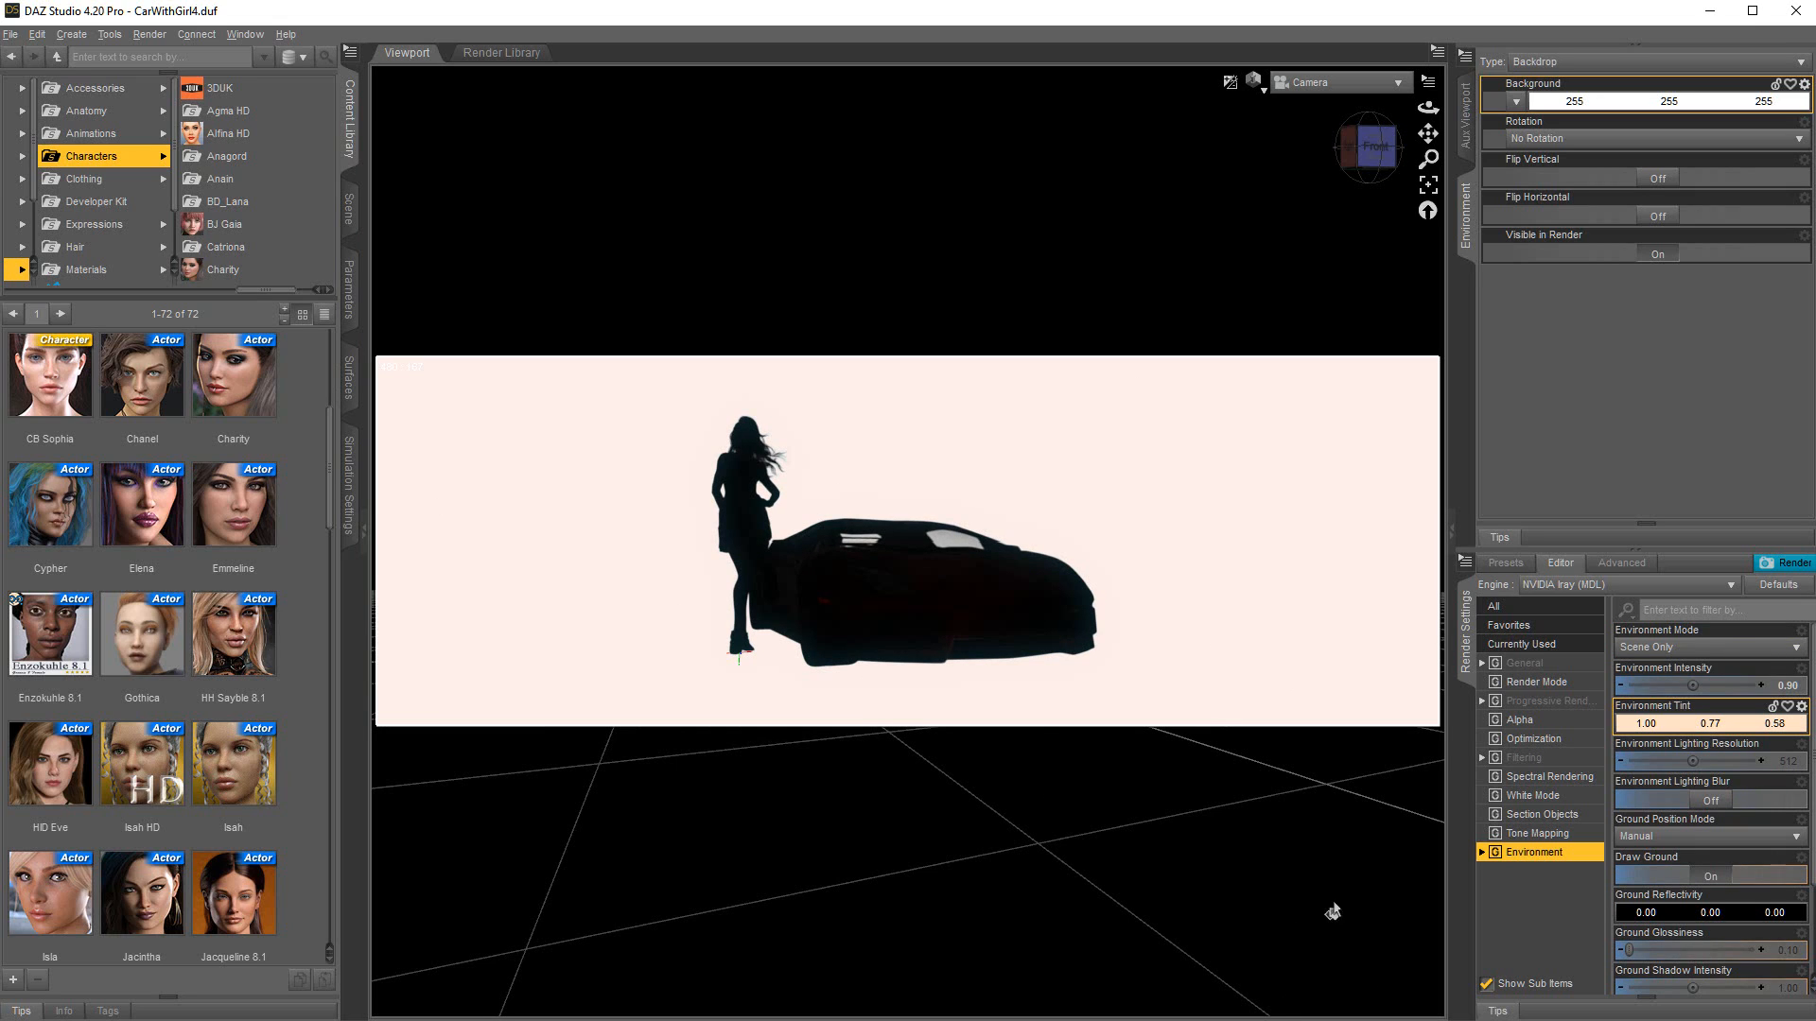
mouse_move(1534, 783)
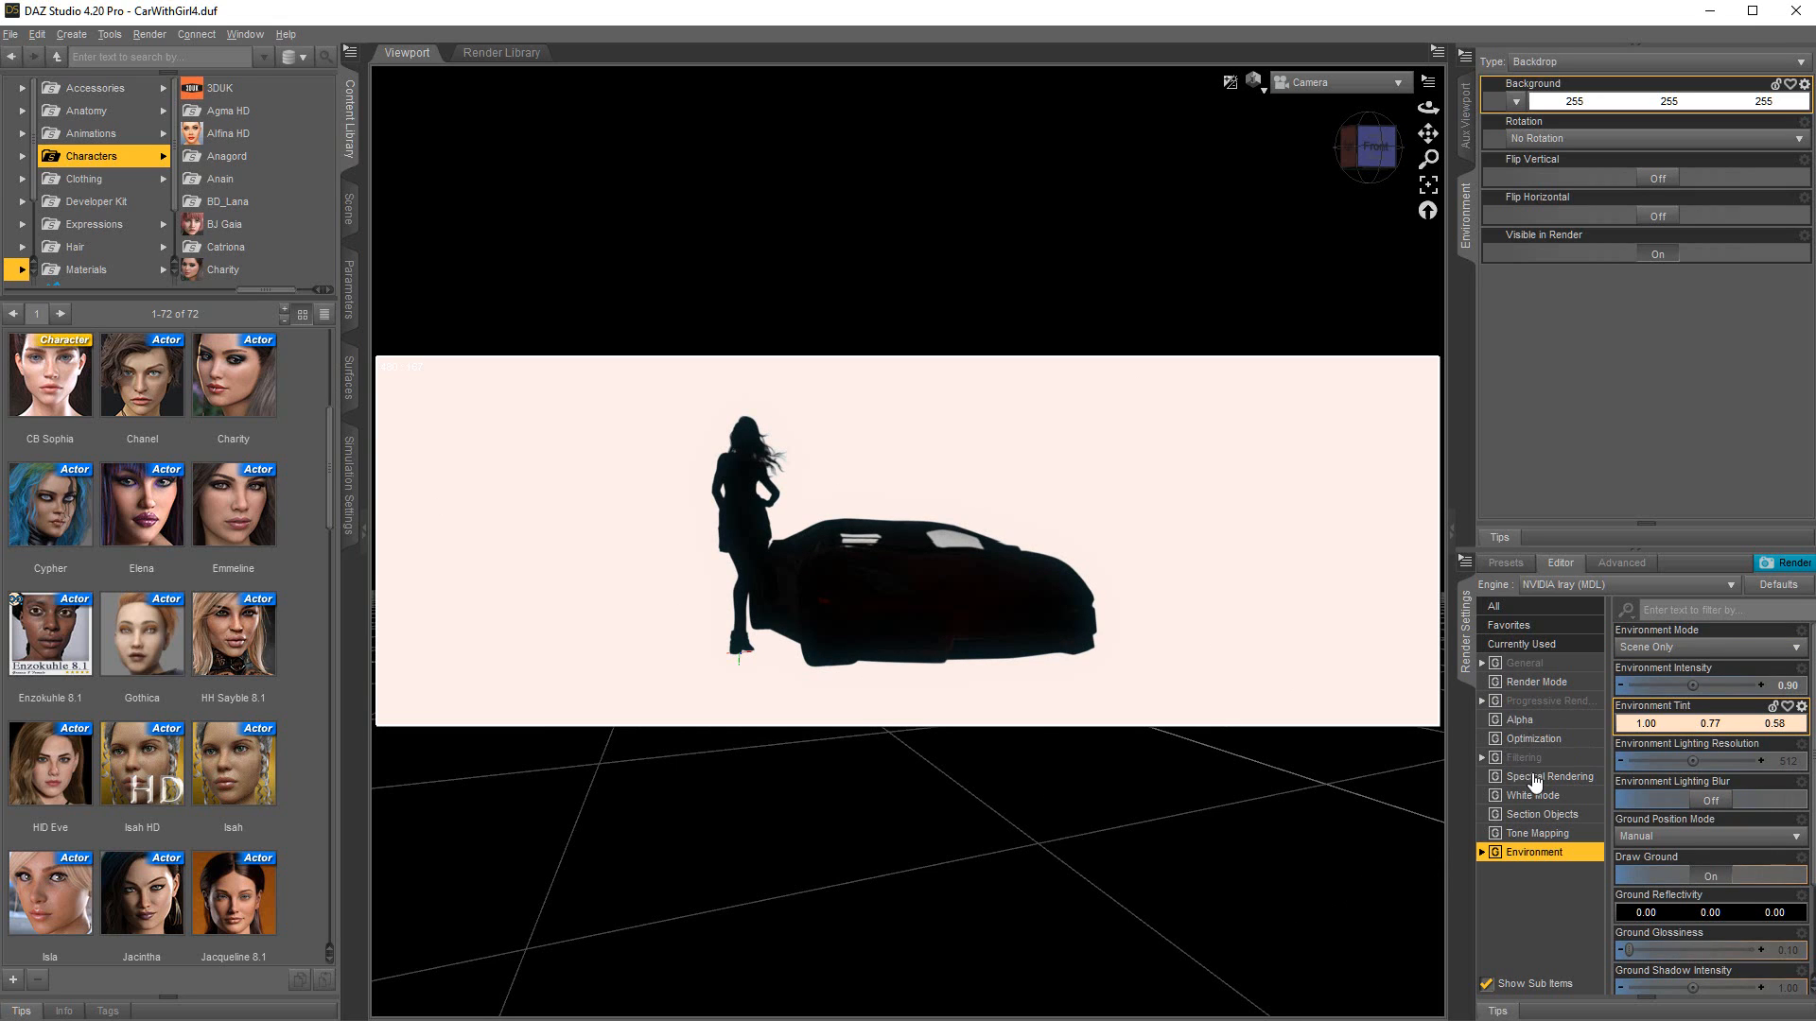
Step: Turn off Bloom Filter, Post Denoiser and Rendering Quality limit, then start the silhouette render
click(1526, 756)
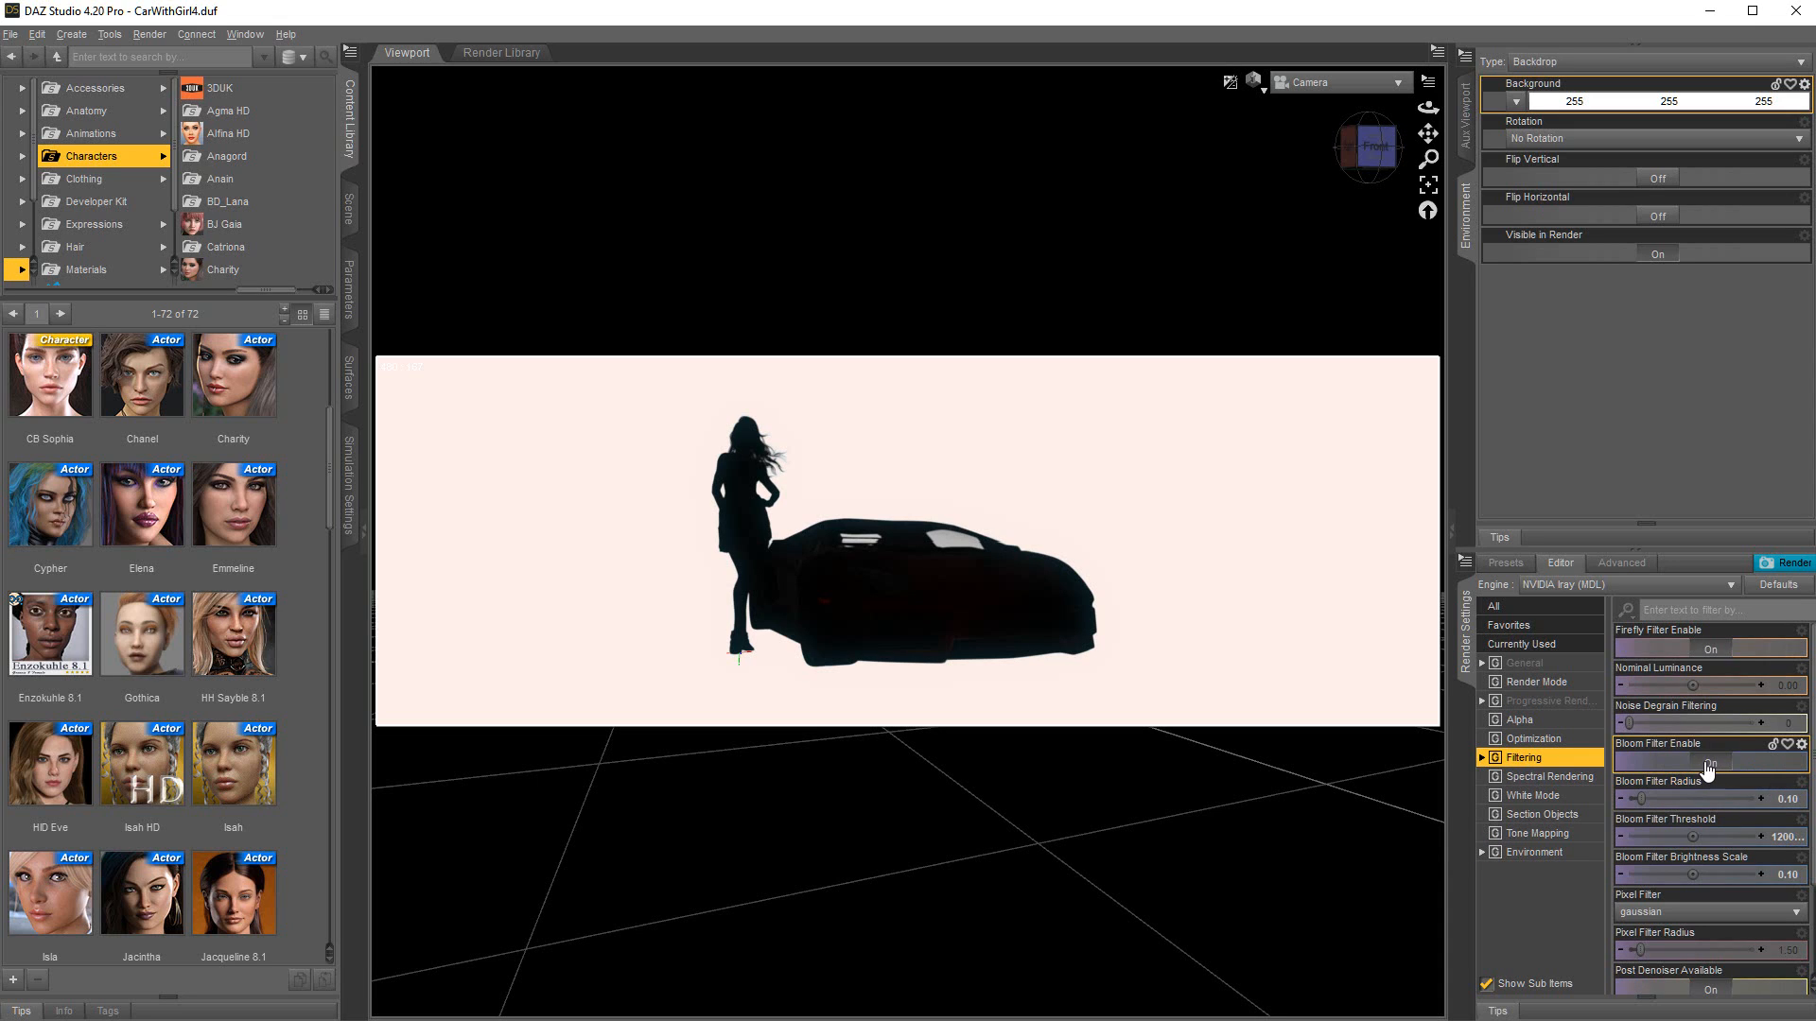
click(1710, 762)
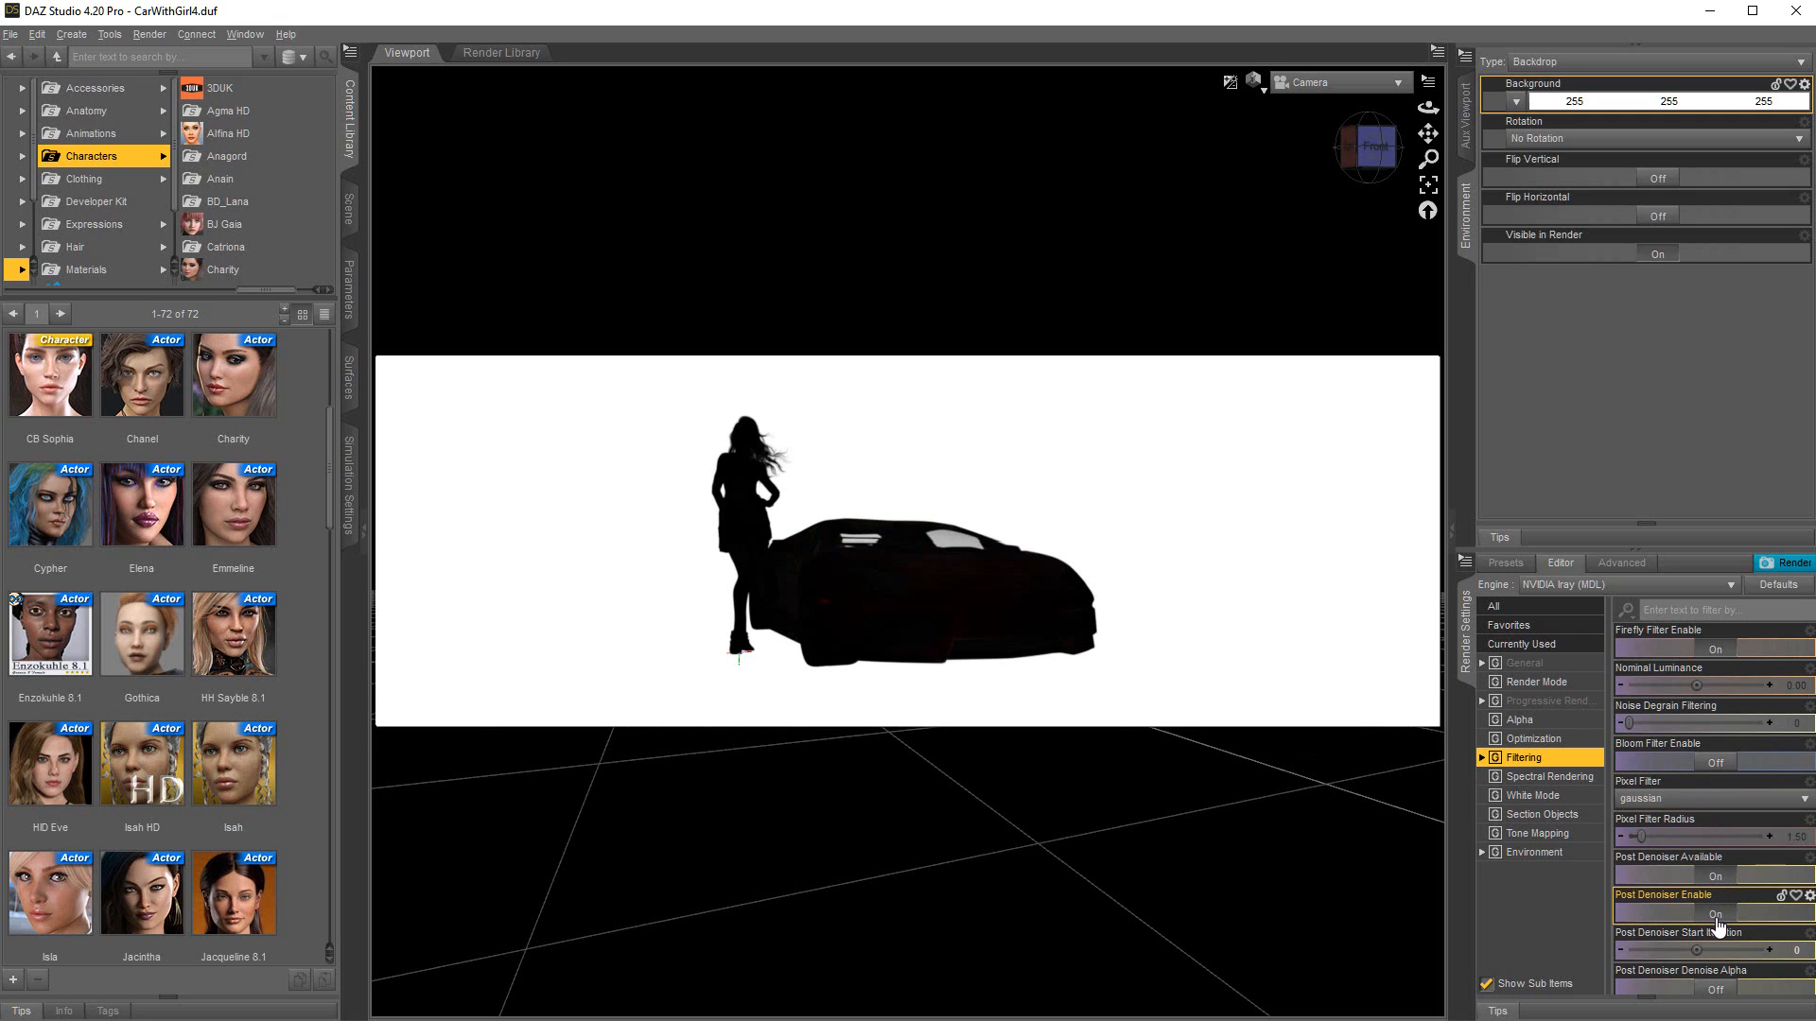
click(1714, 913)
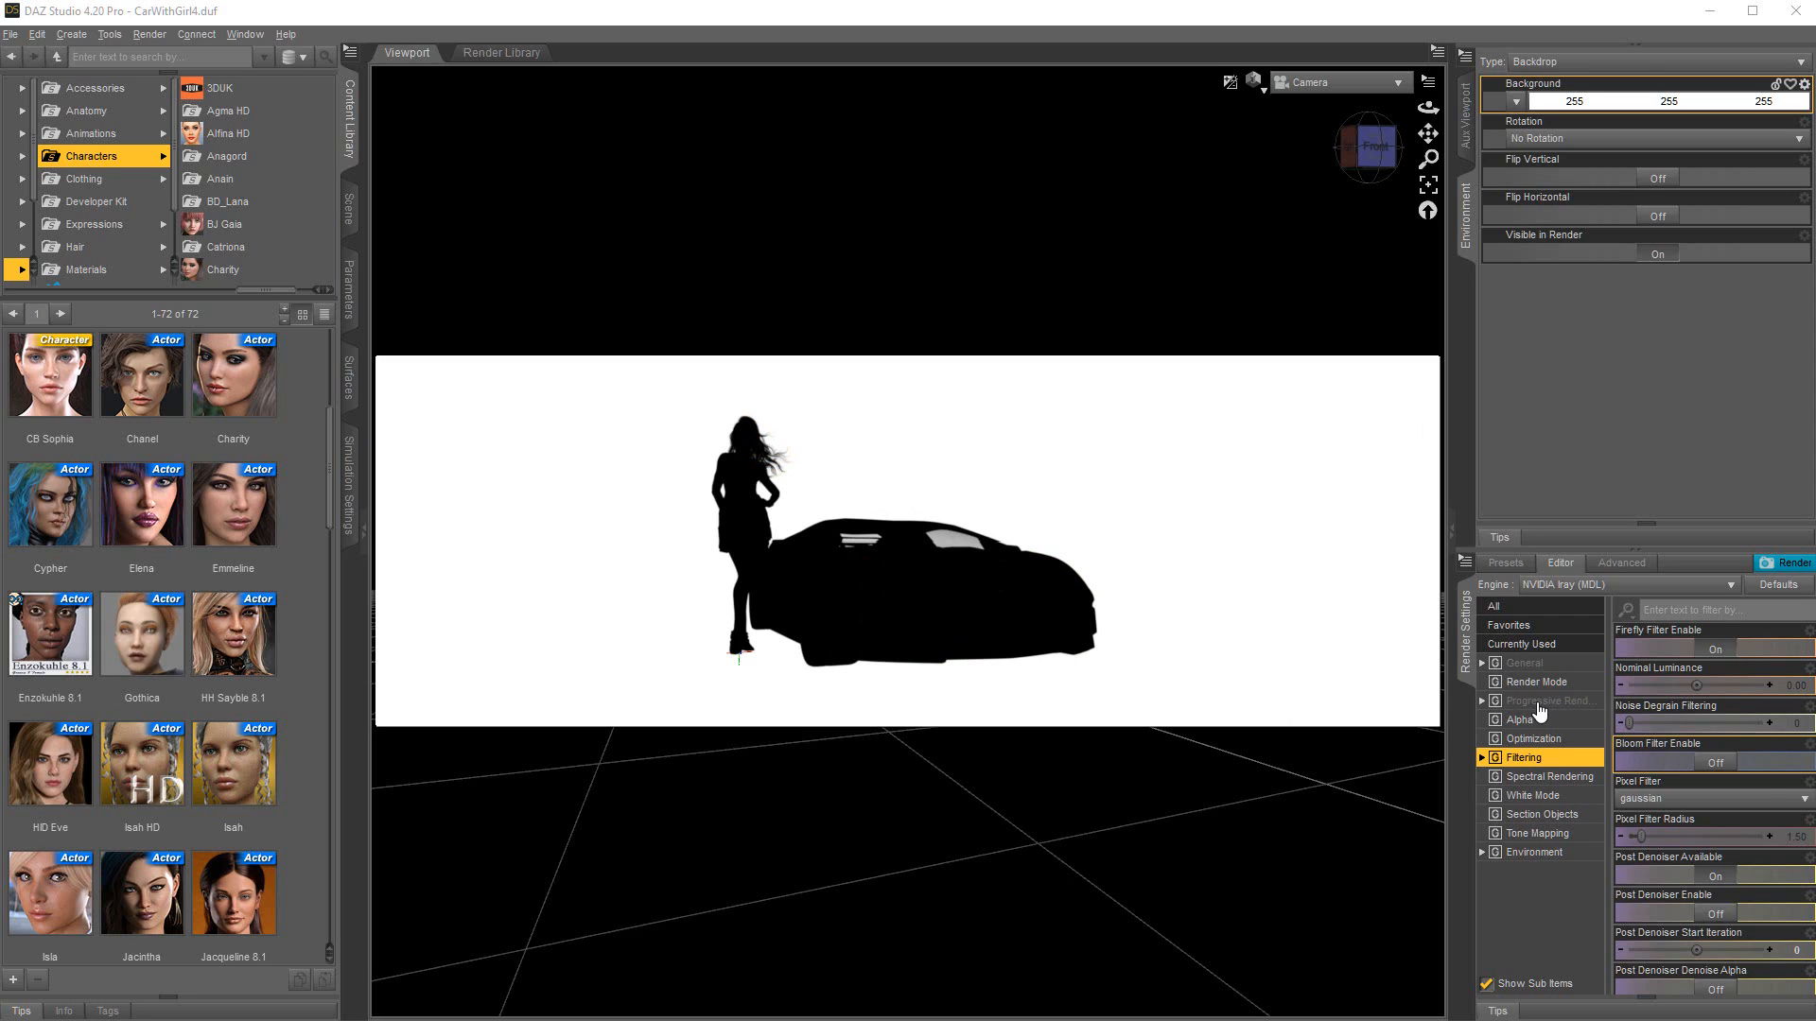
click(1551, 699)
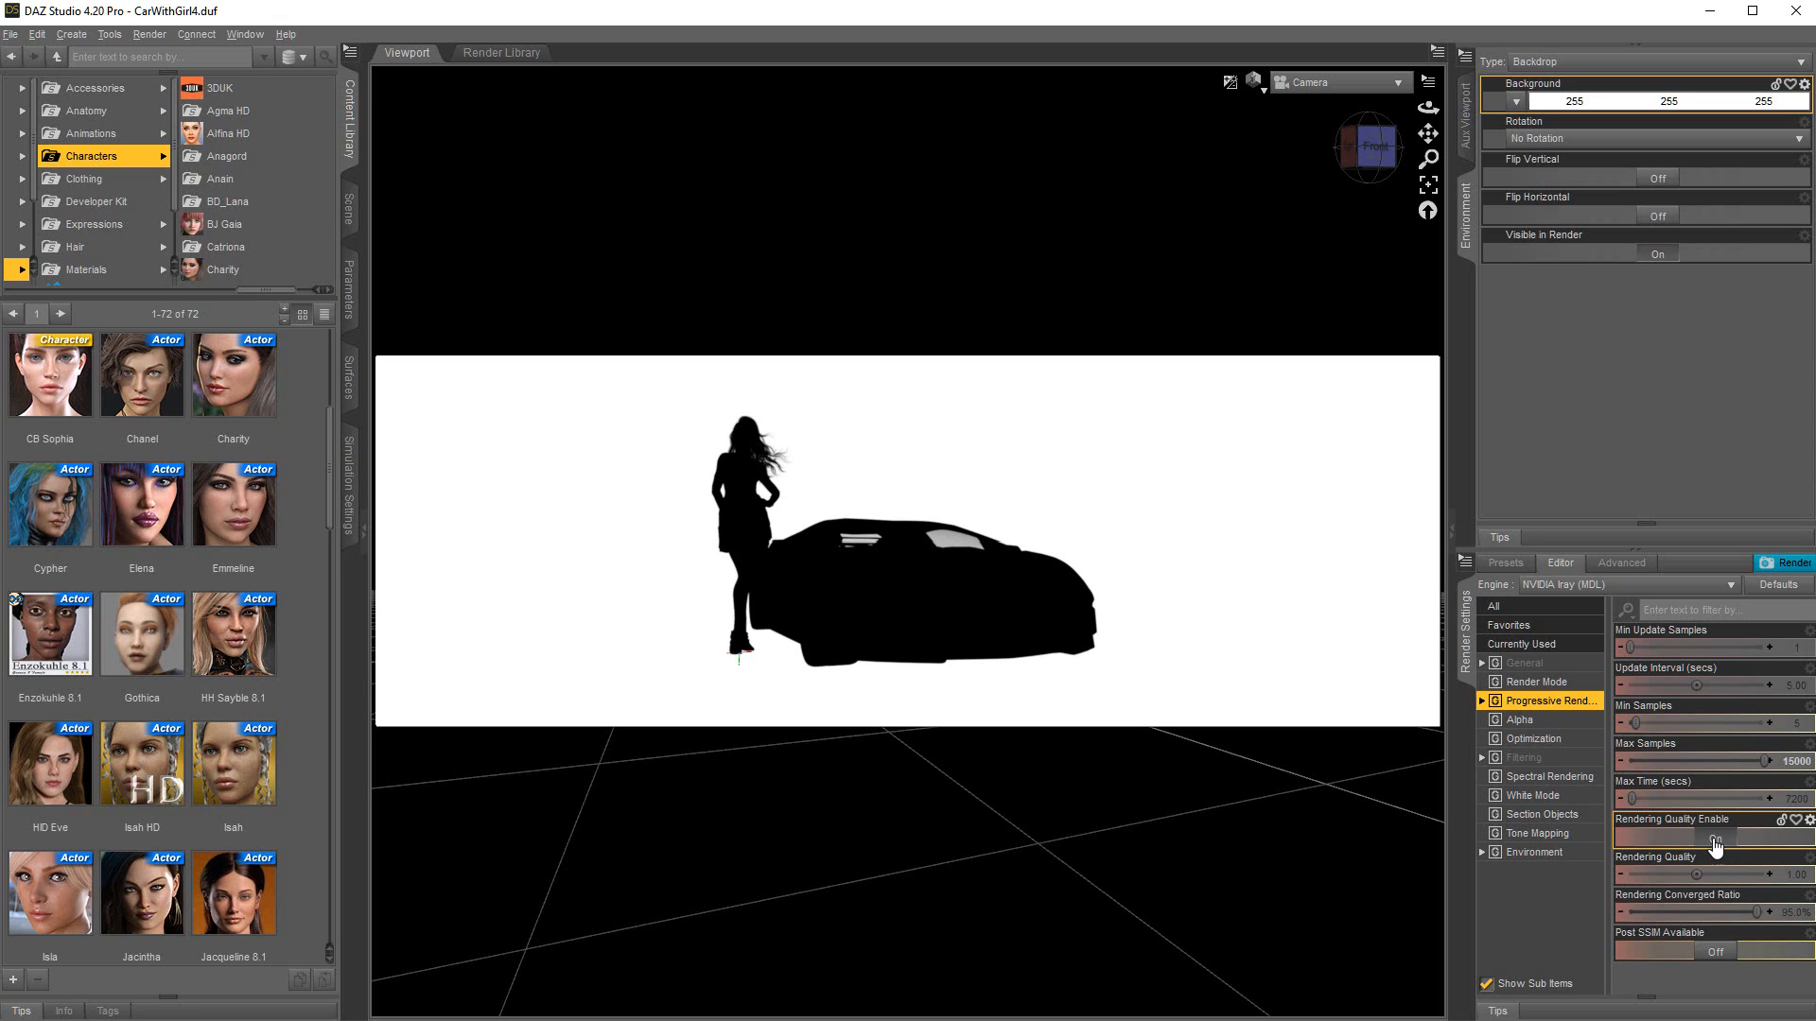
click(1713, 838)
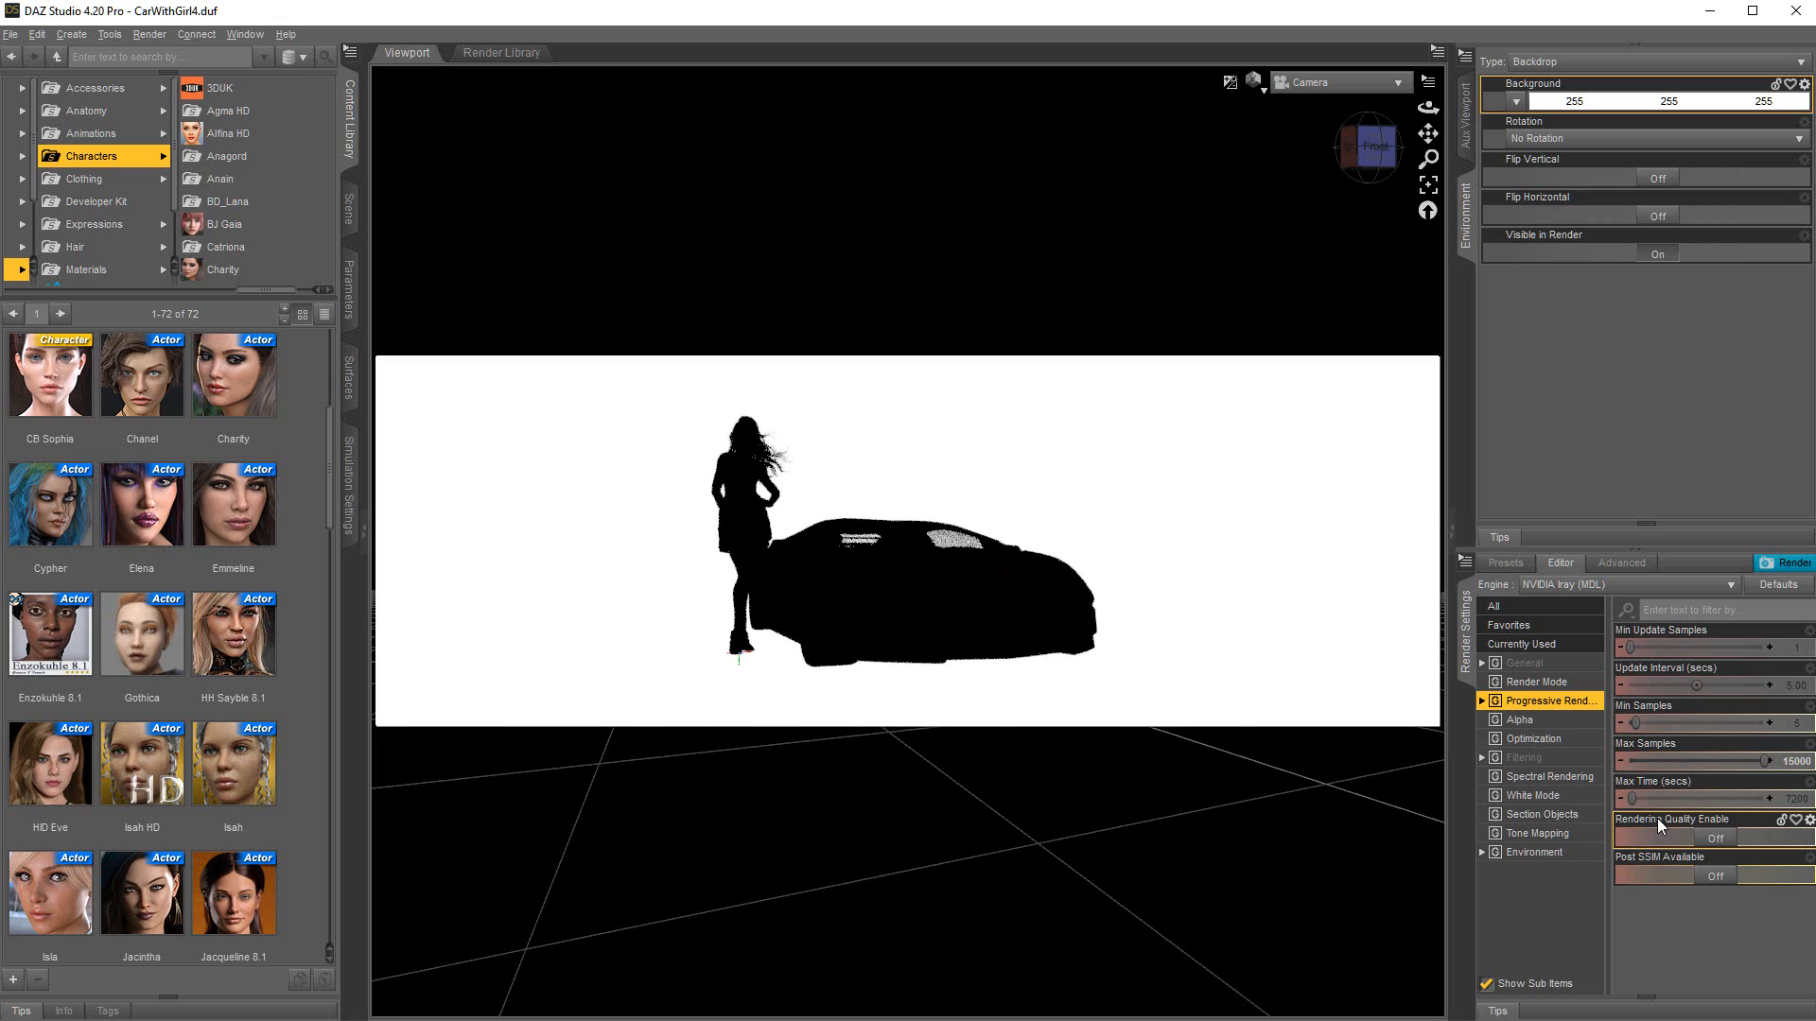
click(1791, 561)
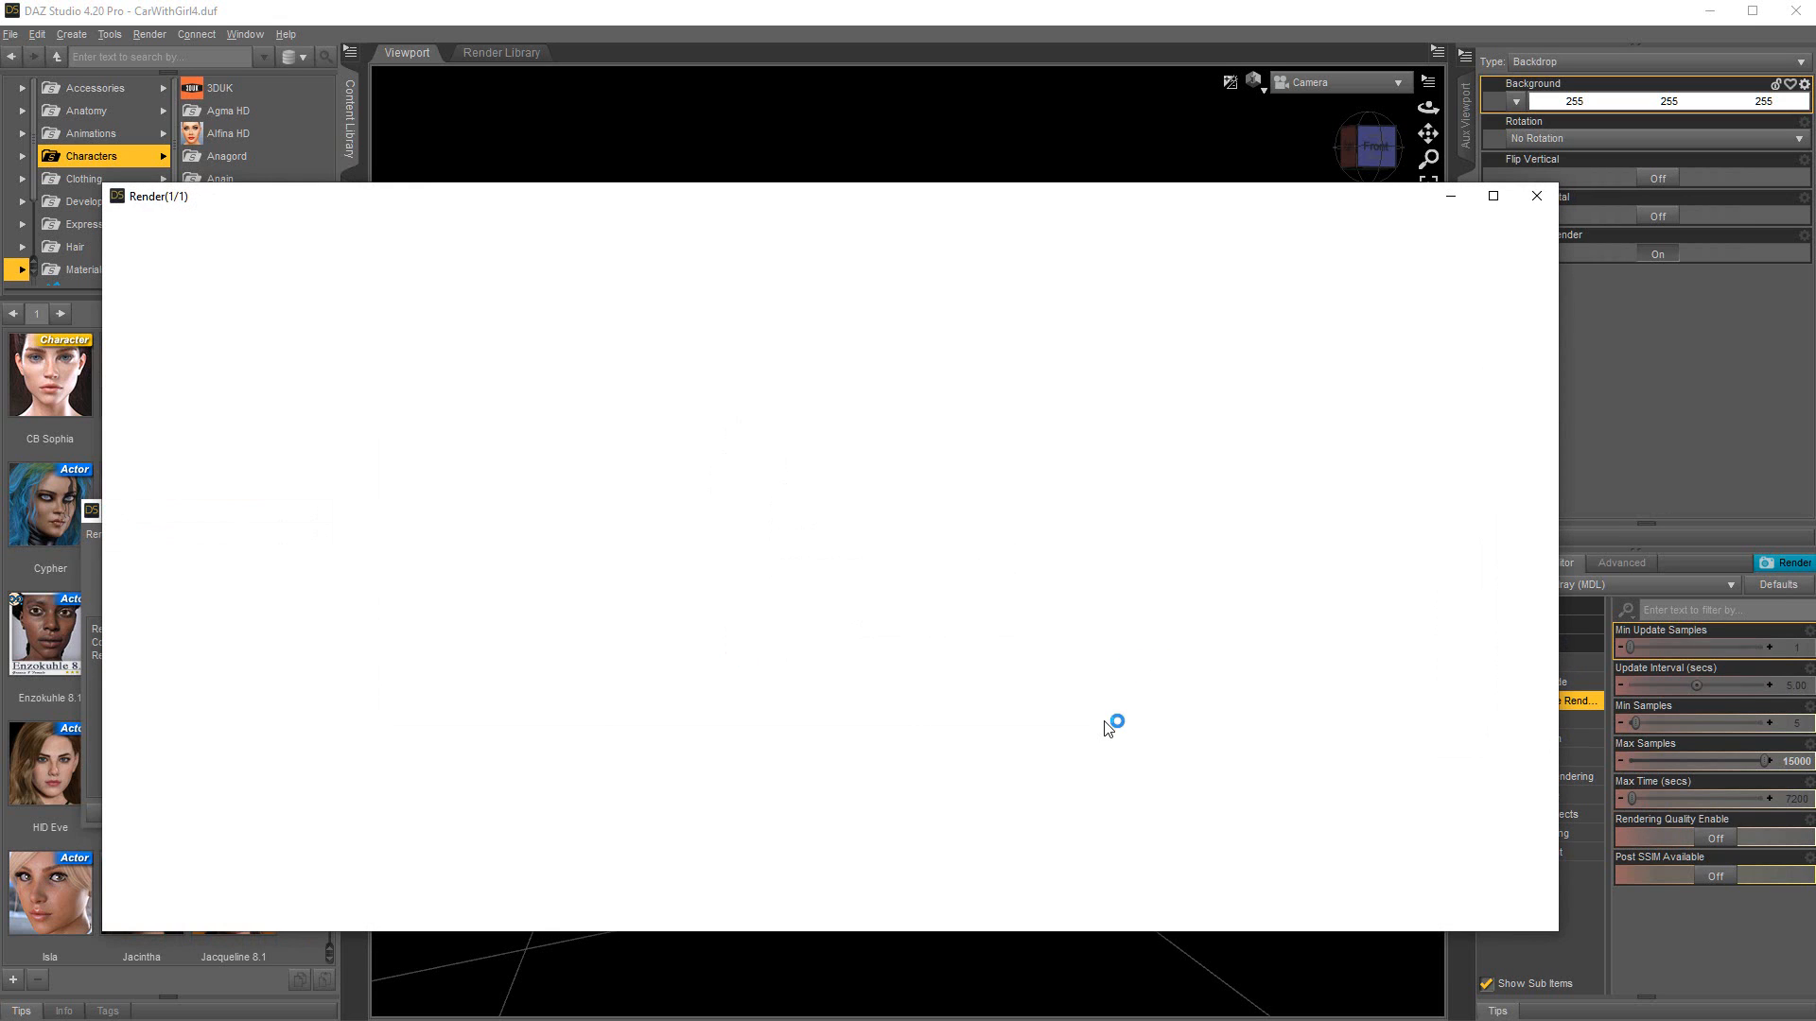
mouse_move(416, 198)
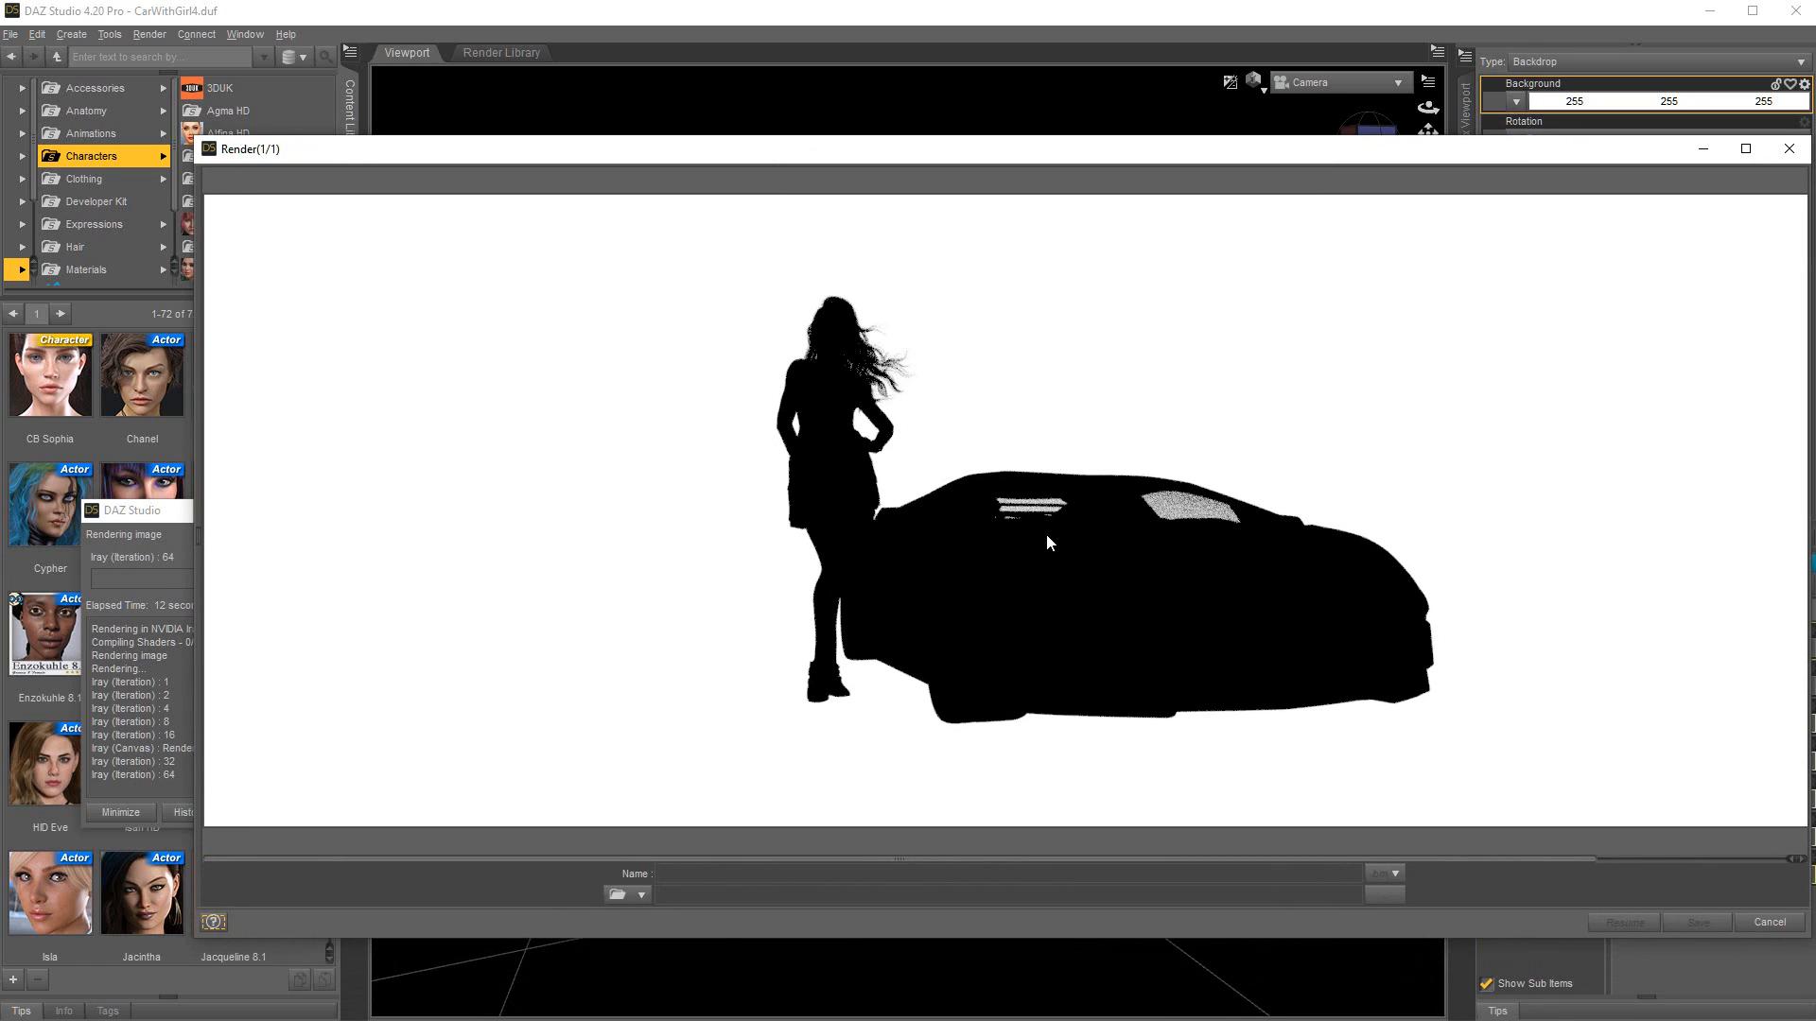
mouse_move(828, 556)
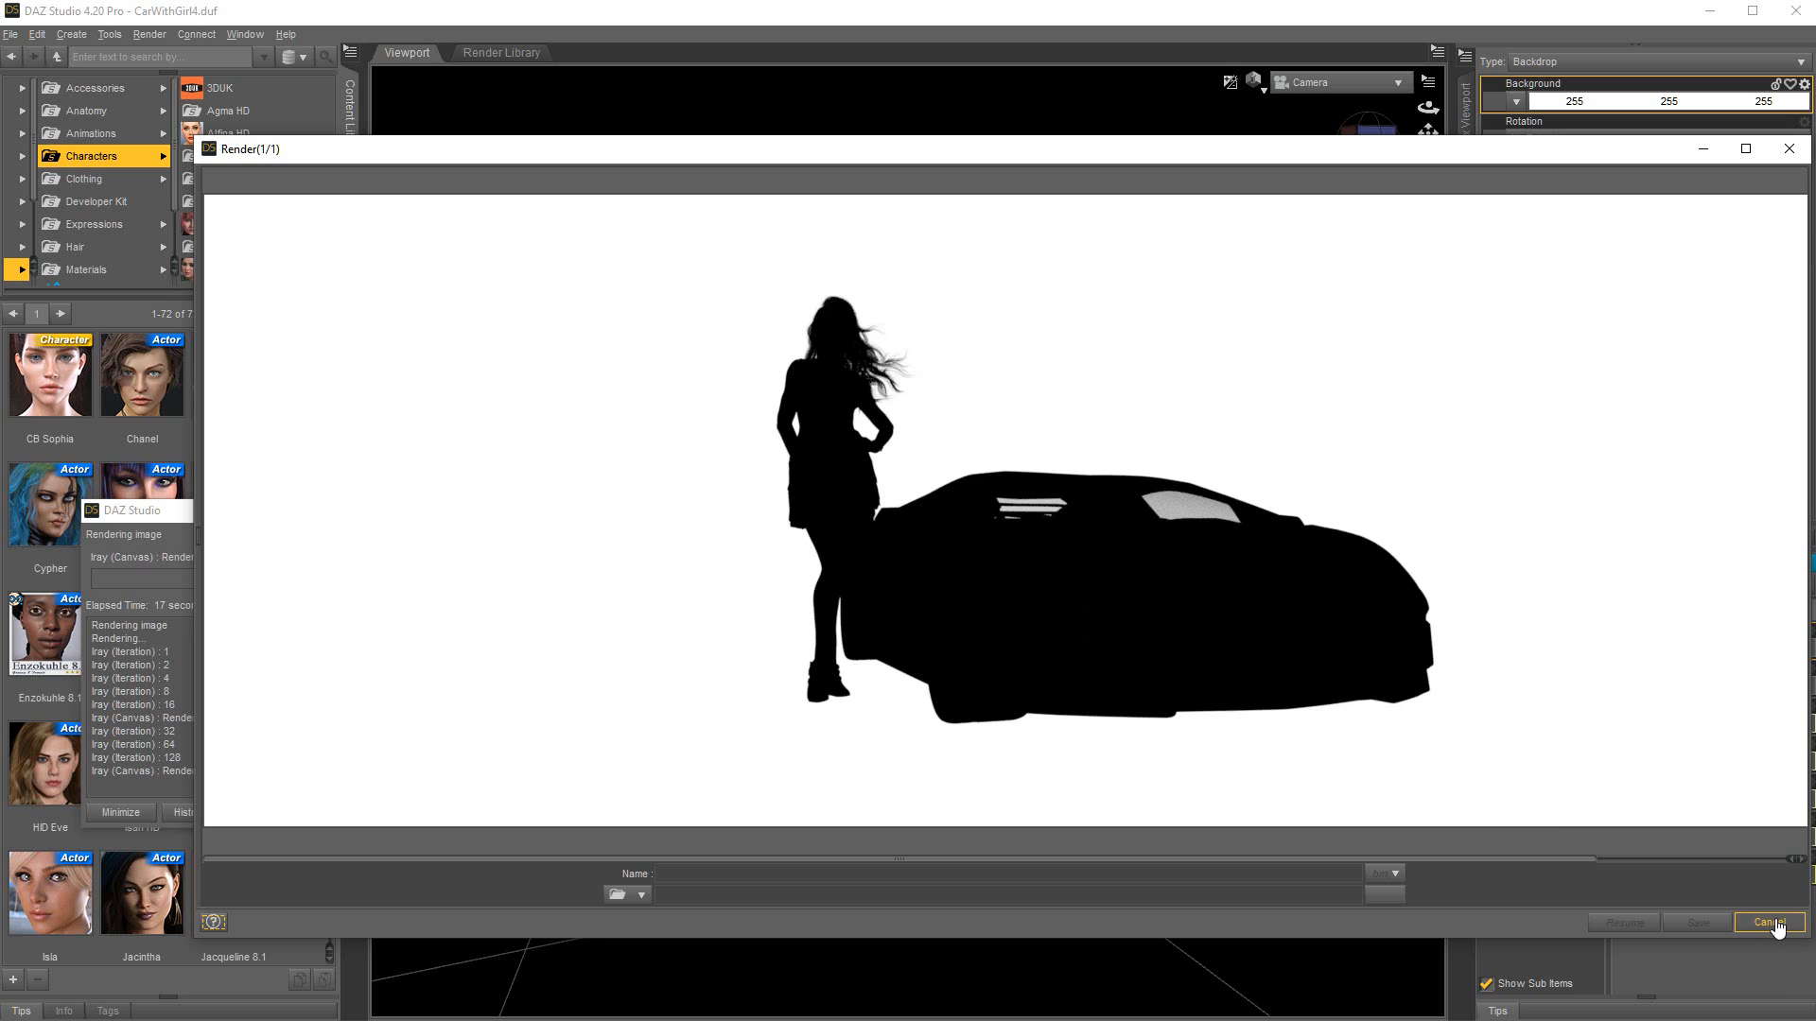
Step: Stop the render once the black silhouette of the woman and car shows on white
click(1767, 923)
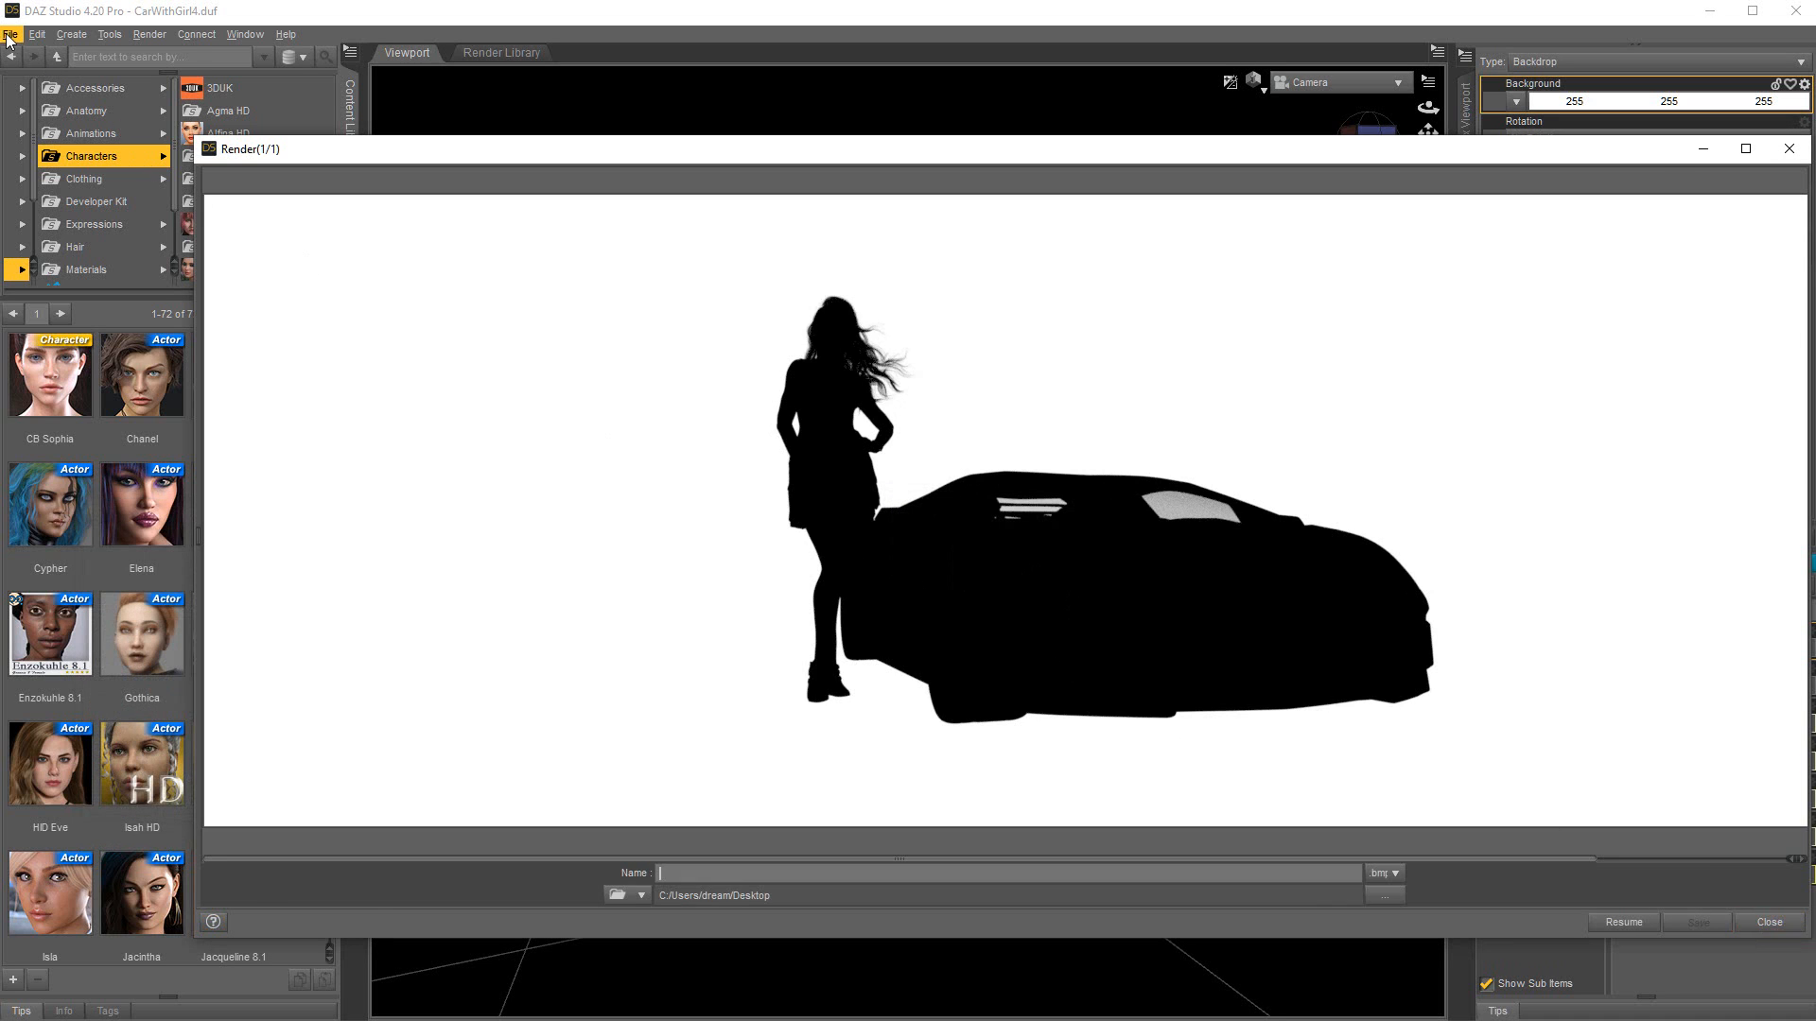
Step: Save the silhouette render as JustMask in the Renders folder
click(11, 34)
text(Just)
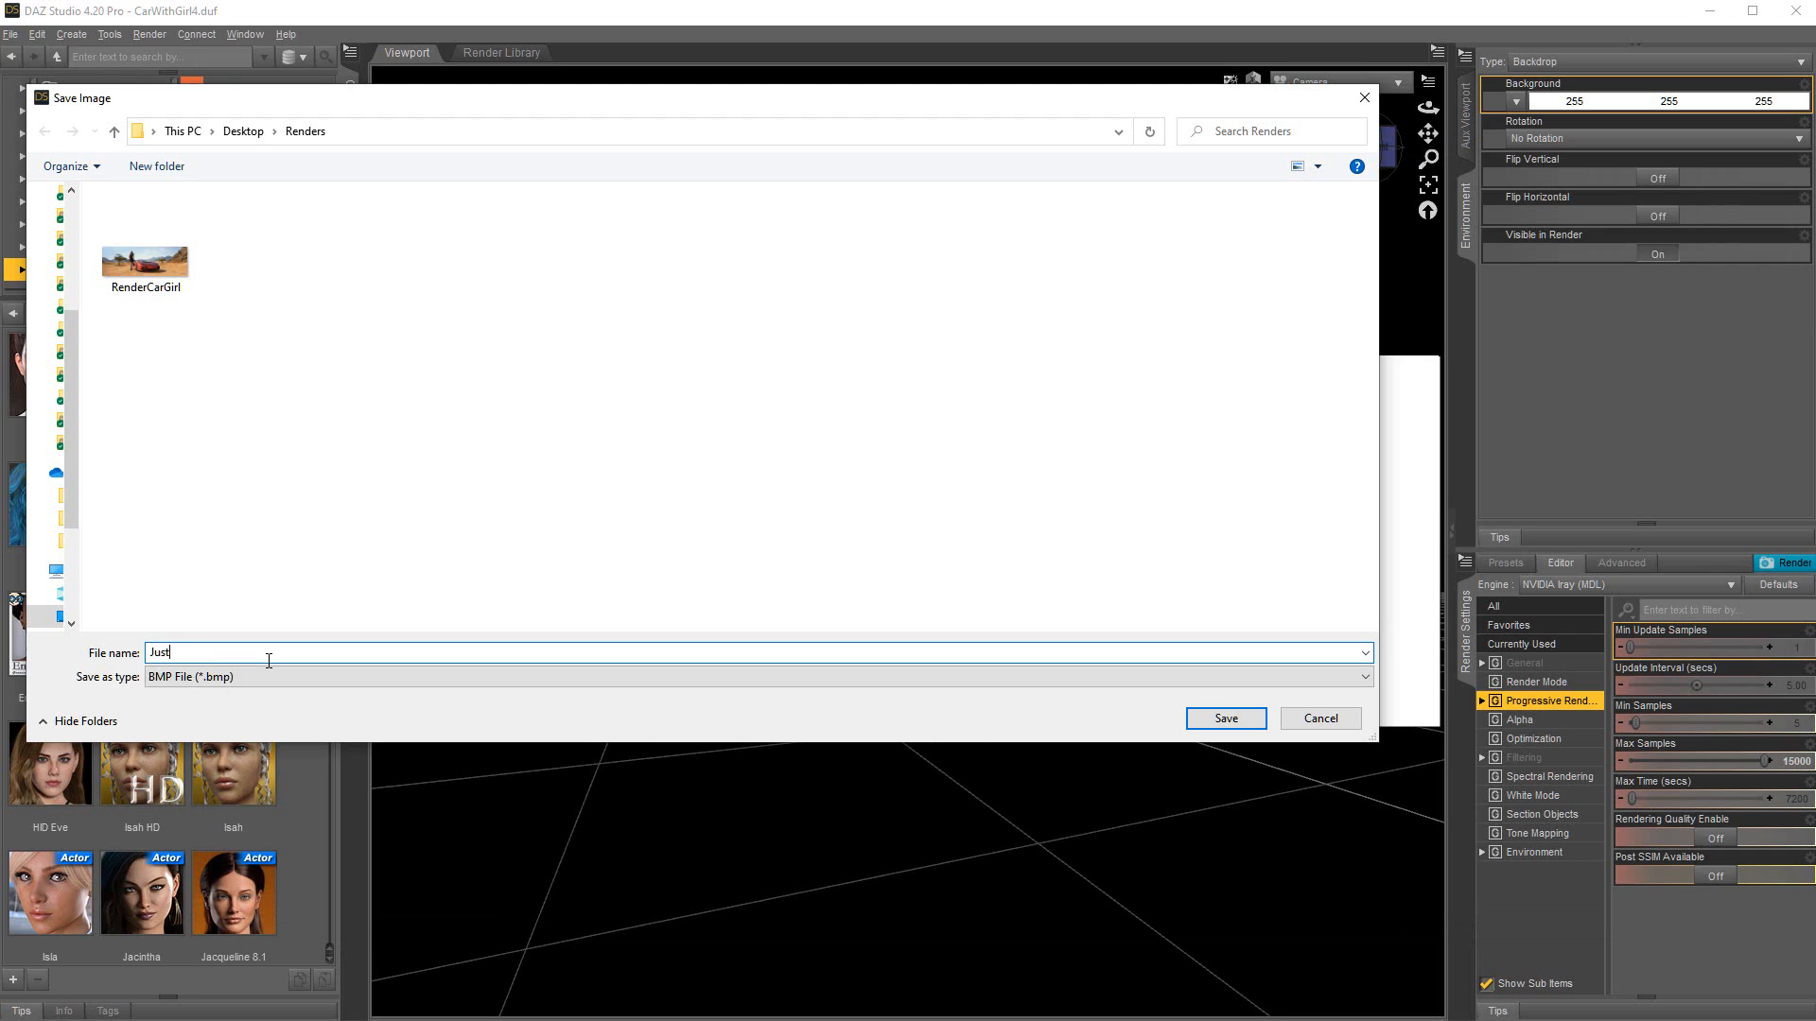
click(1224, 718)
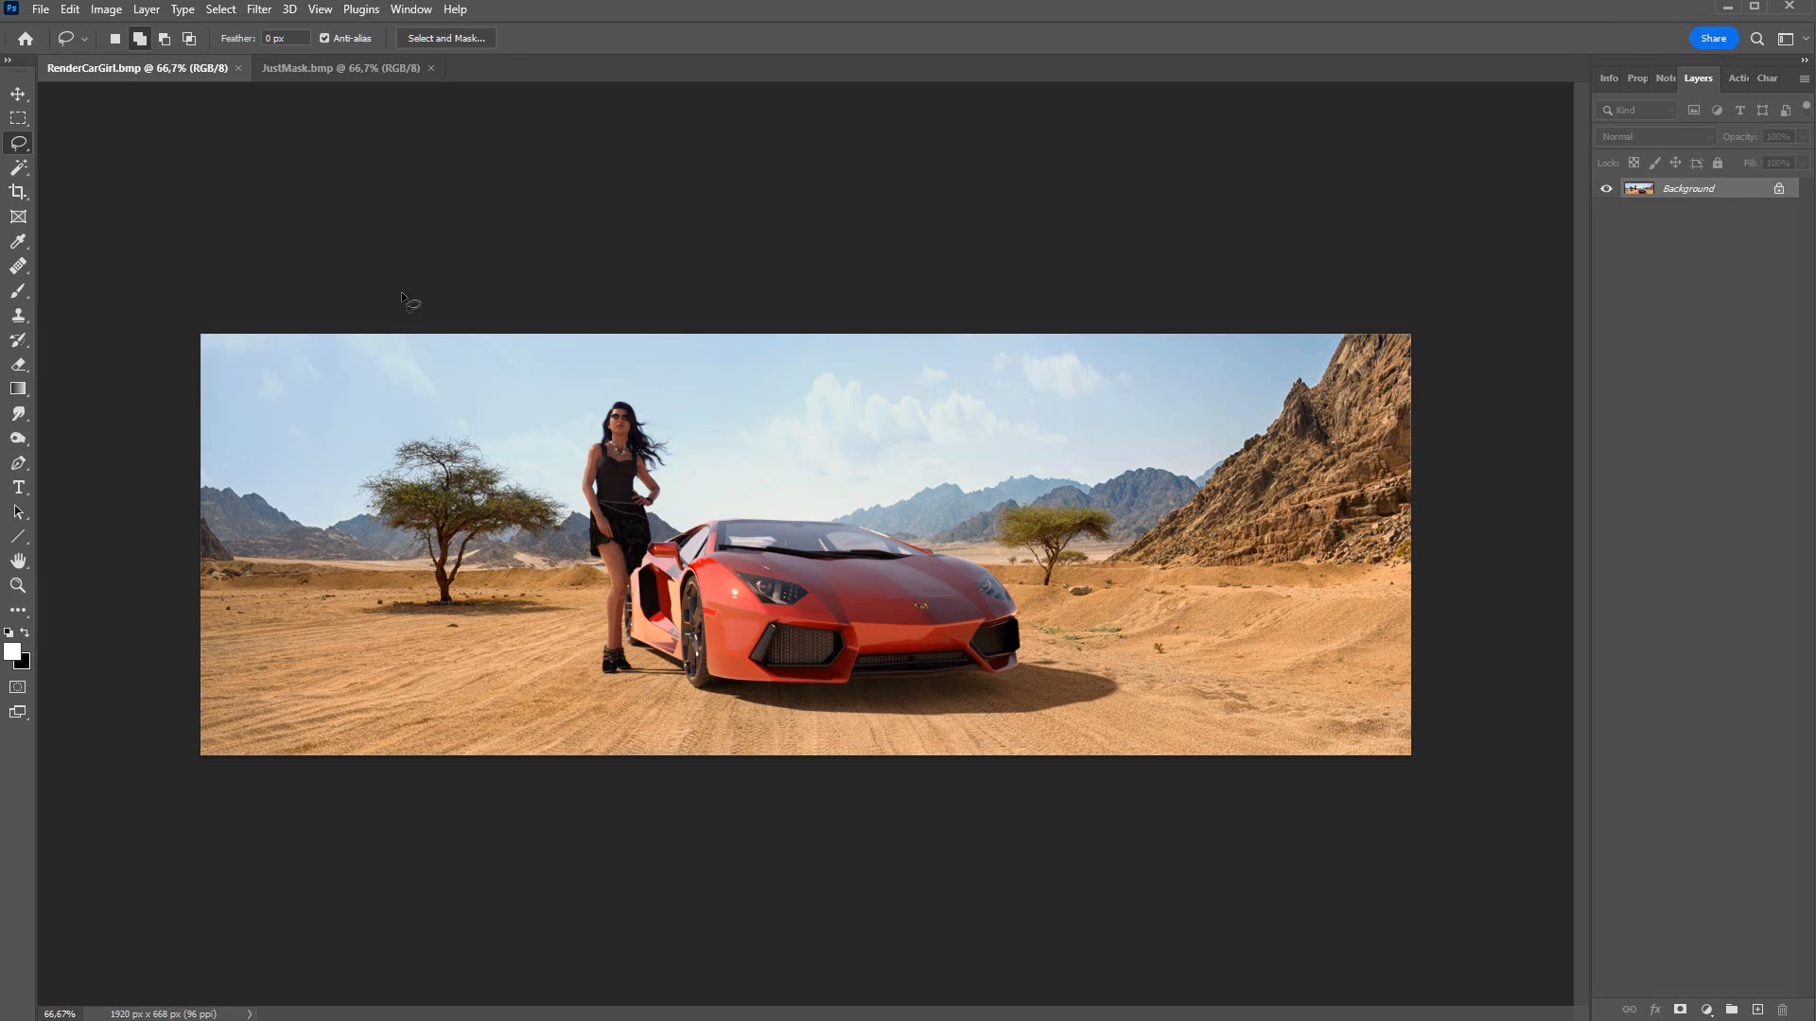
mouse_move(724, 370)
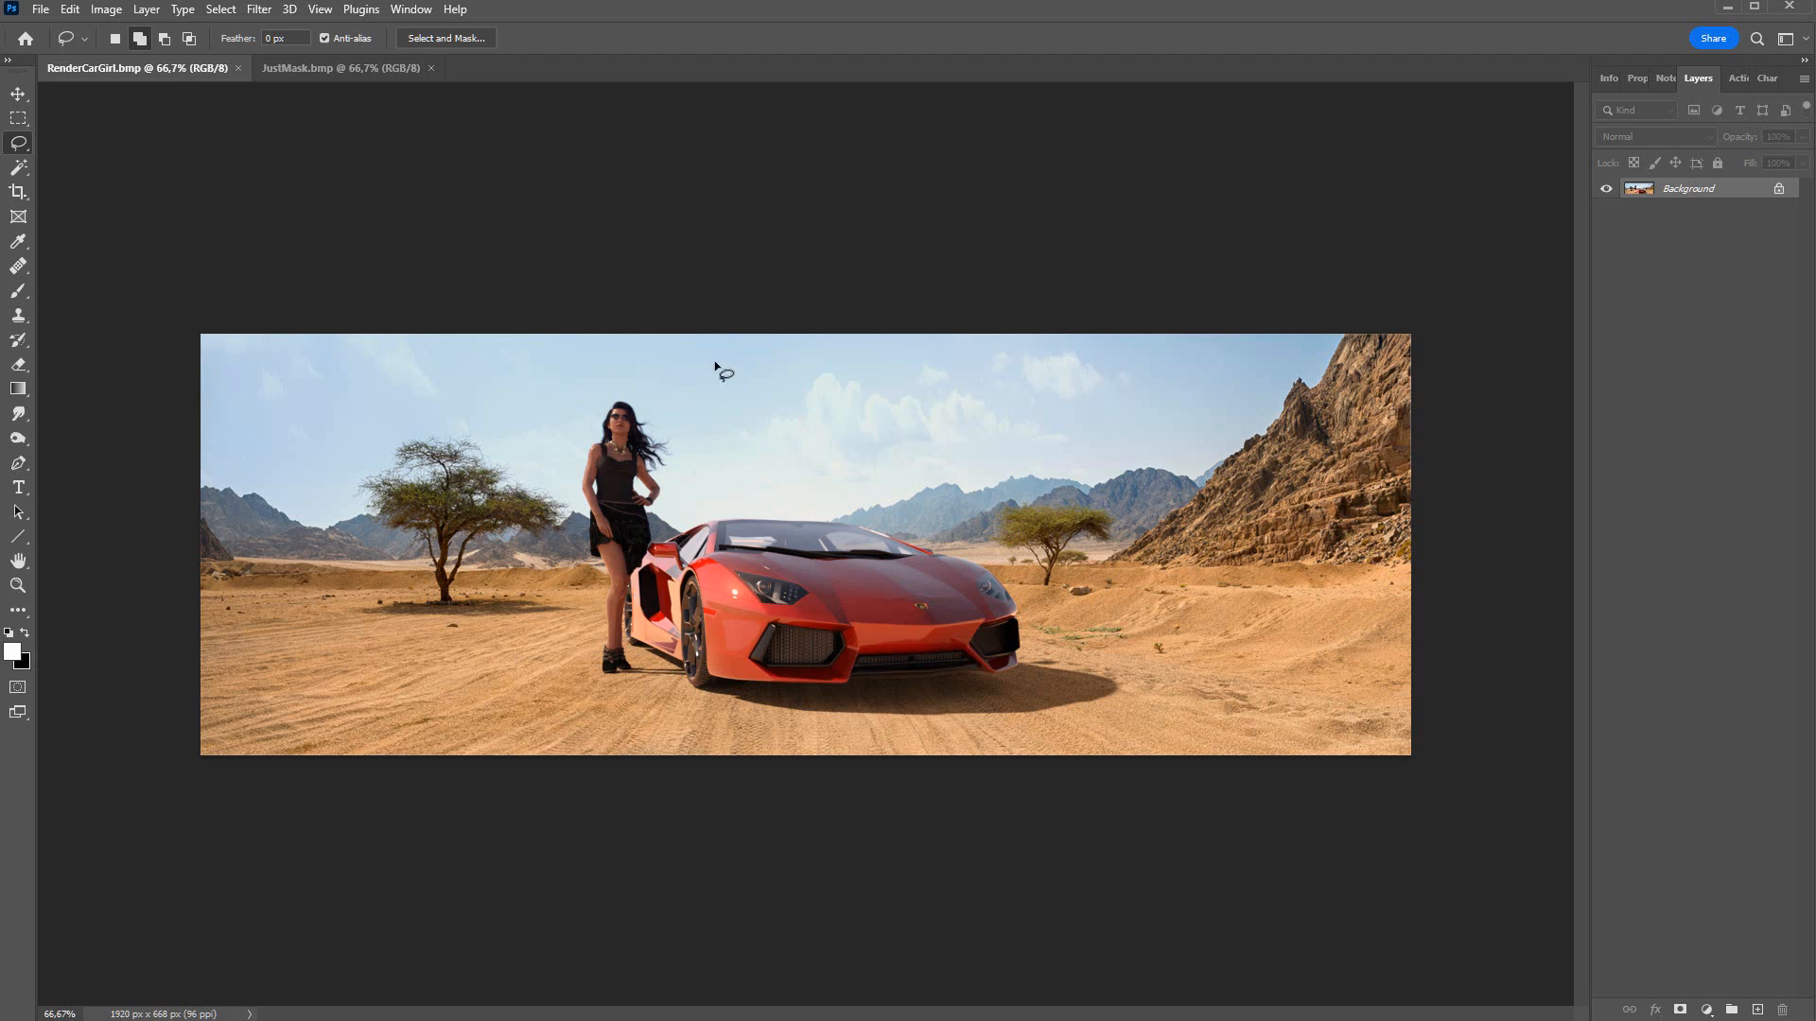
mouse_move(1041, 660)
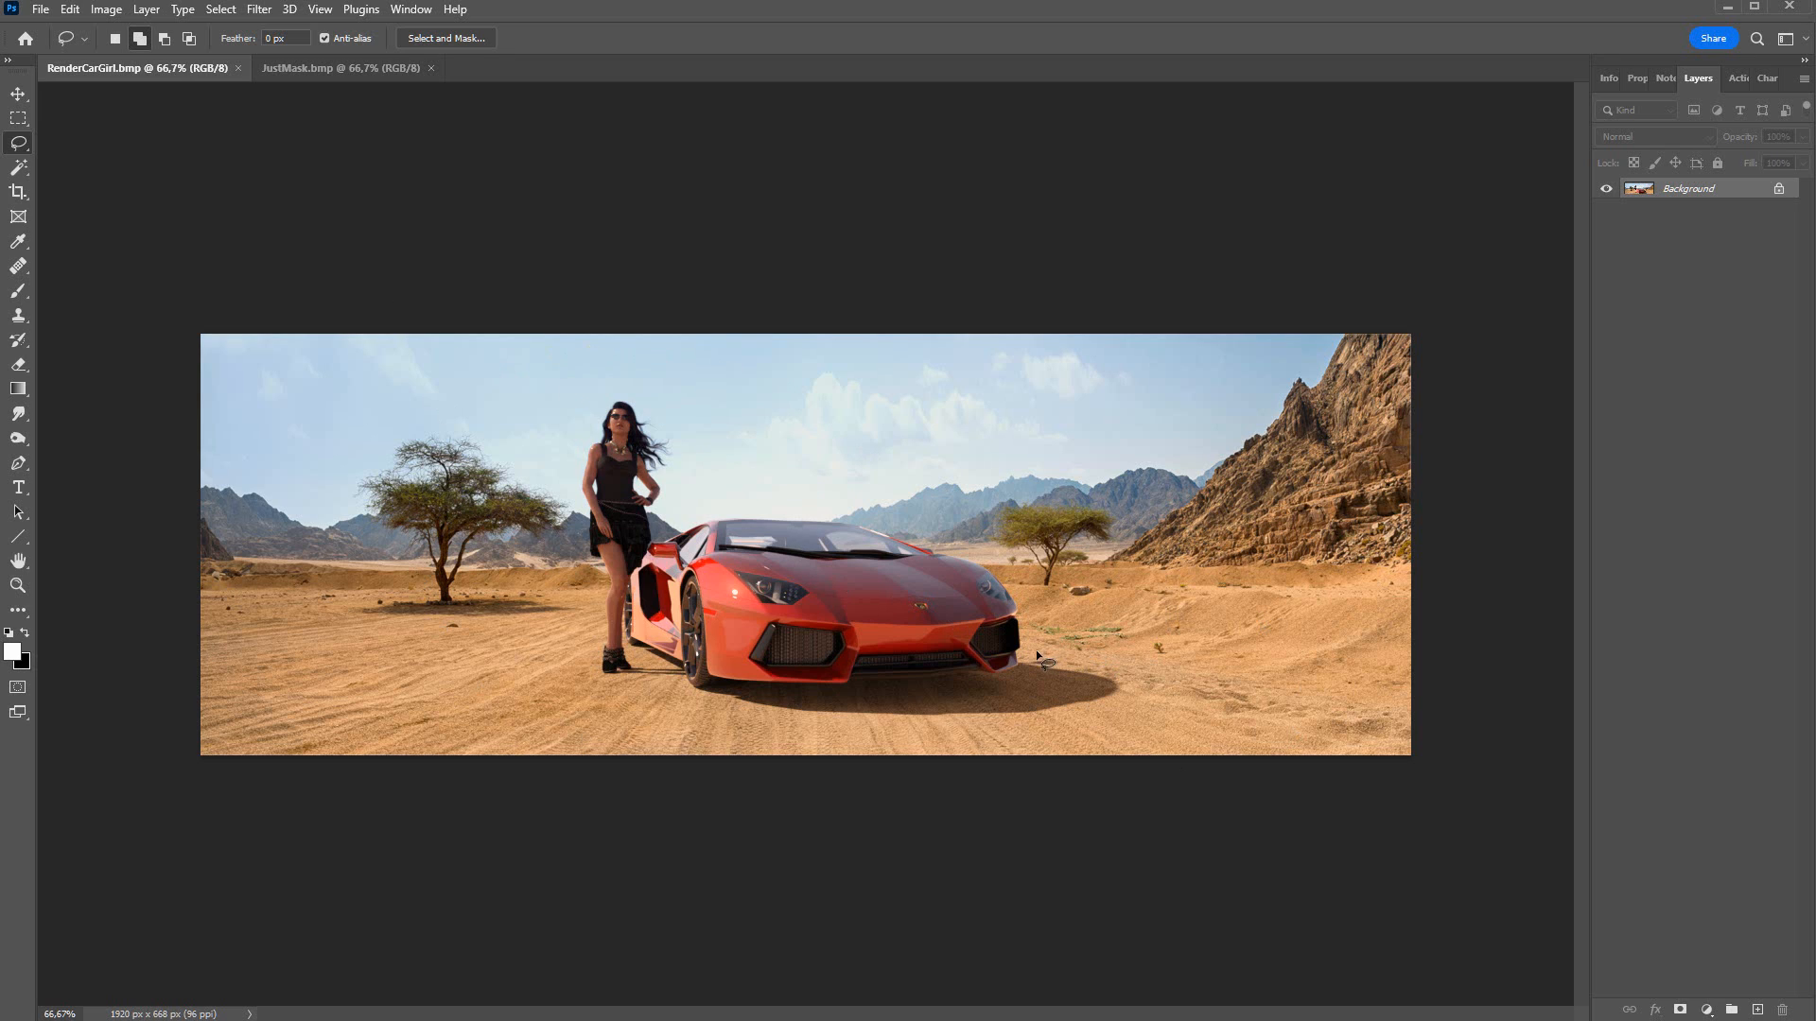
mouse_move(1142, 386)
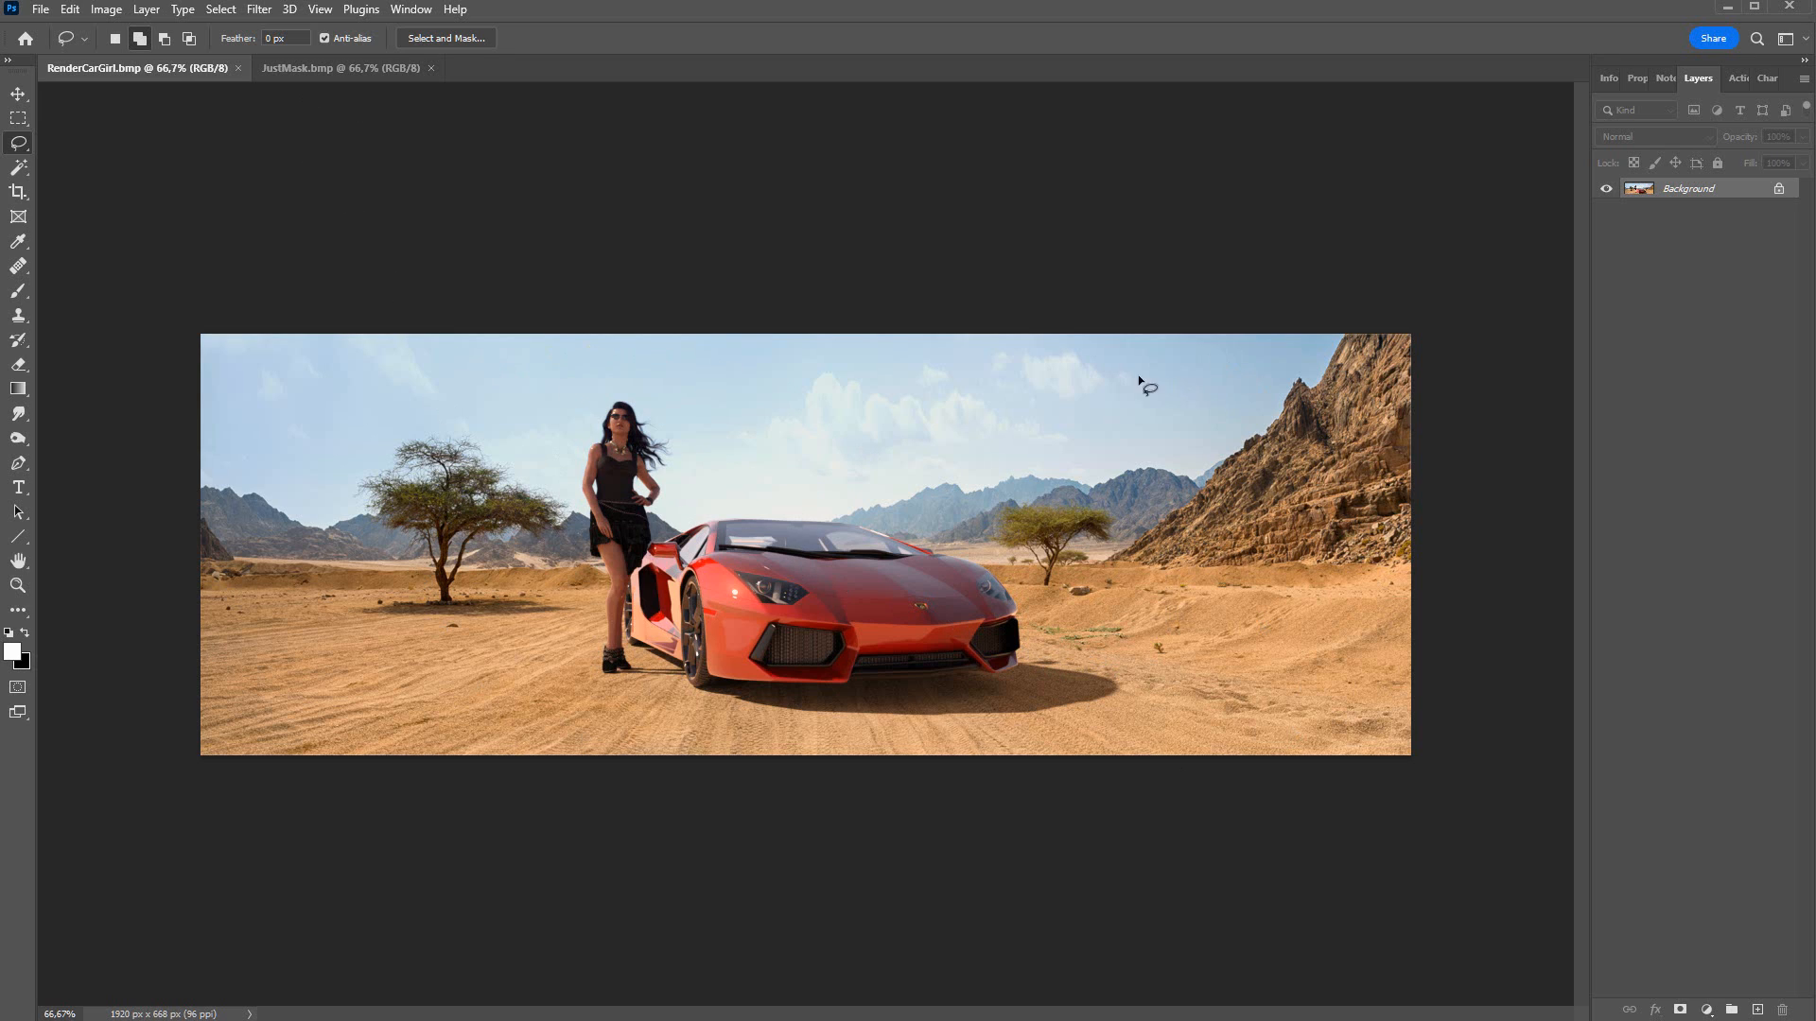
mouse_move(1199, 567)
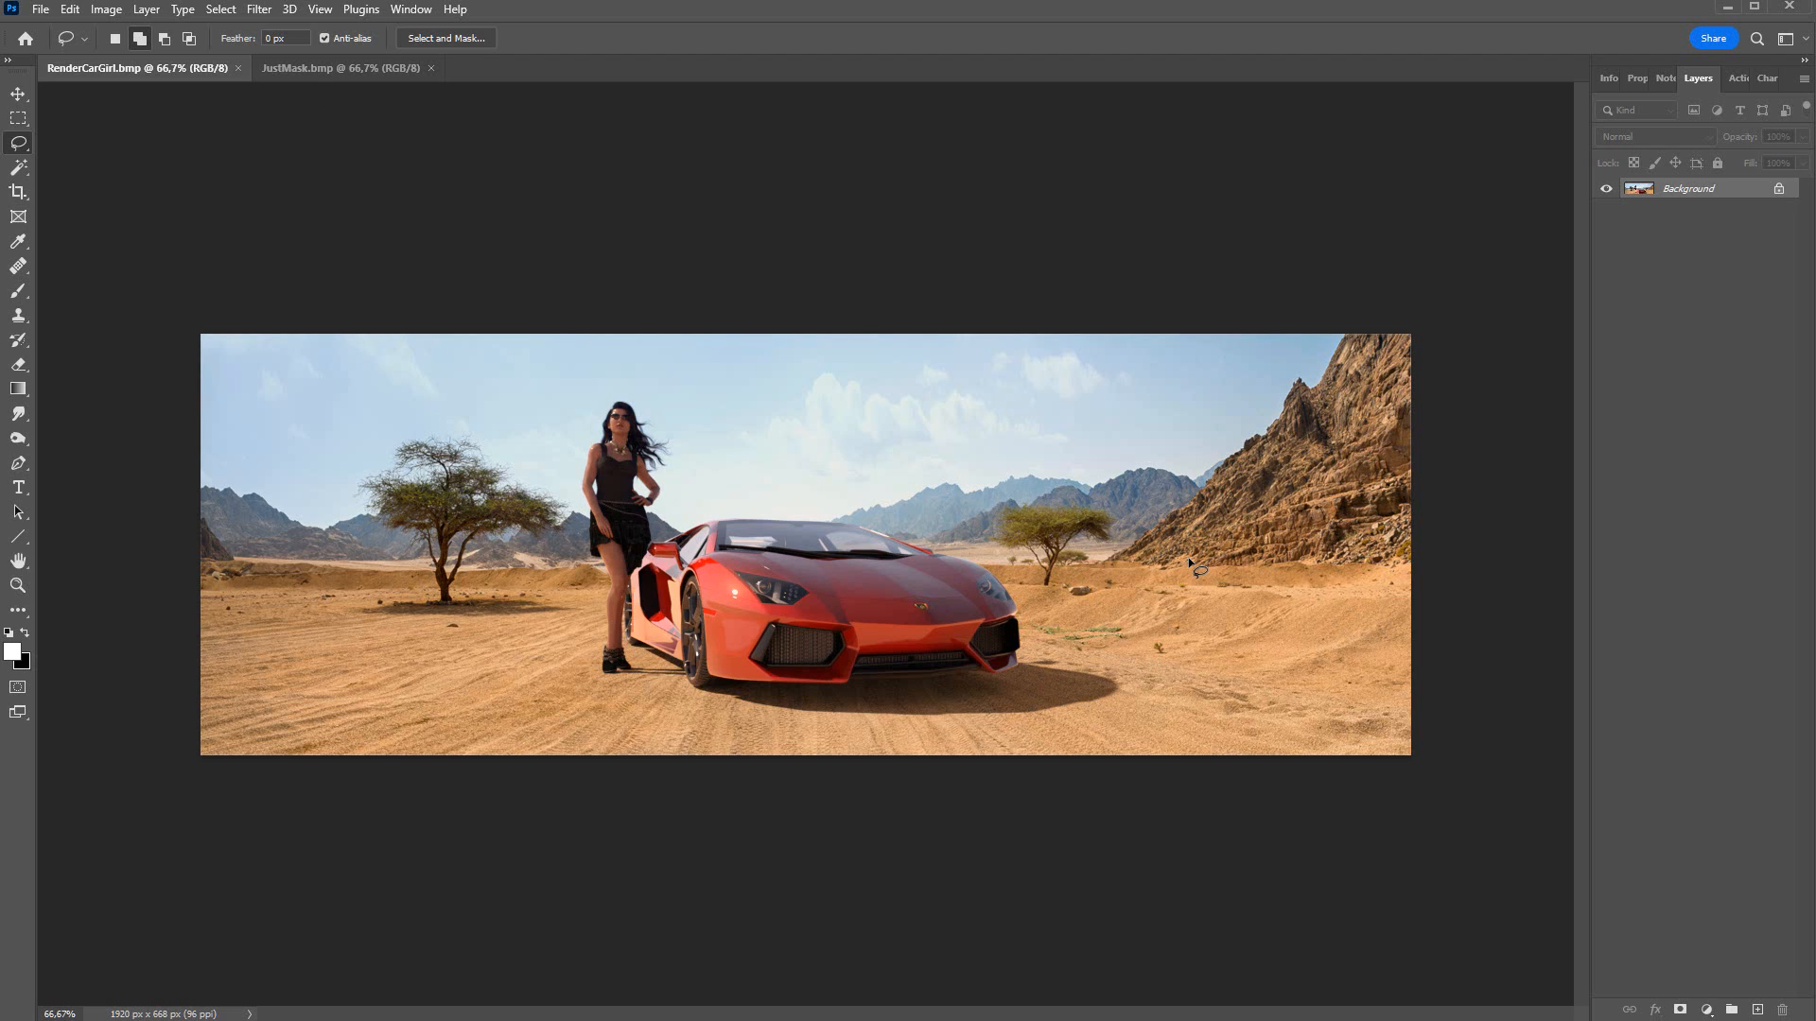
mouse_move(1183, 580)
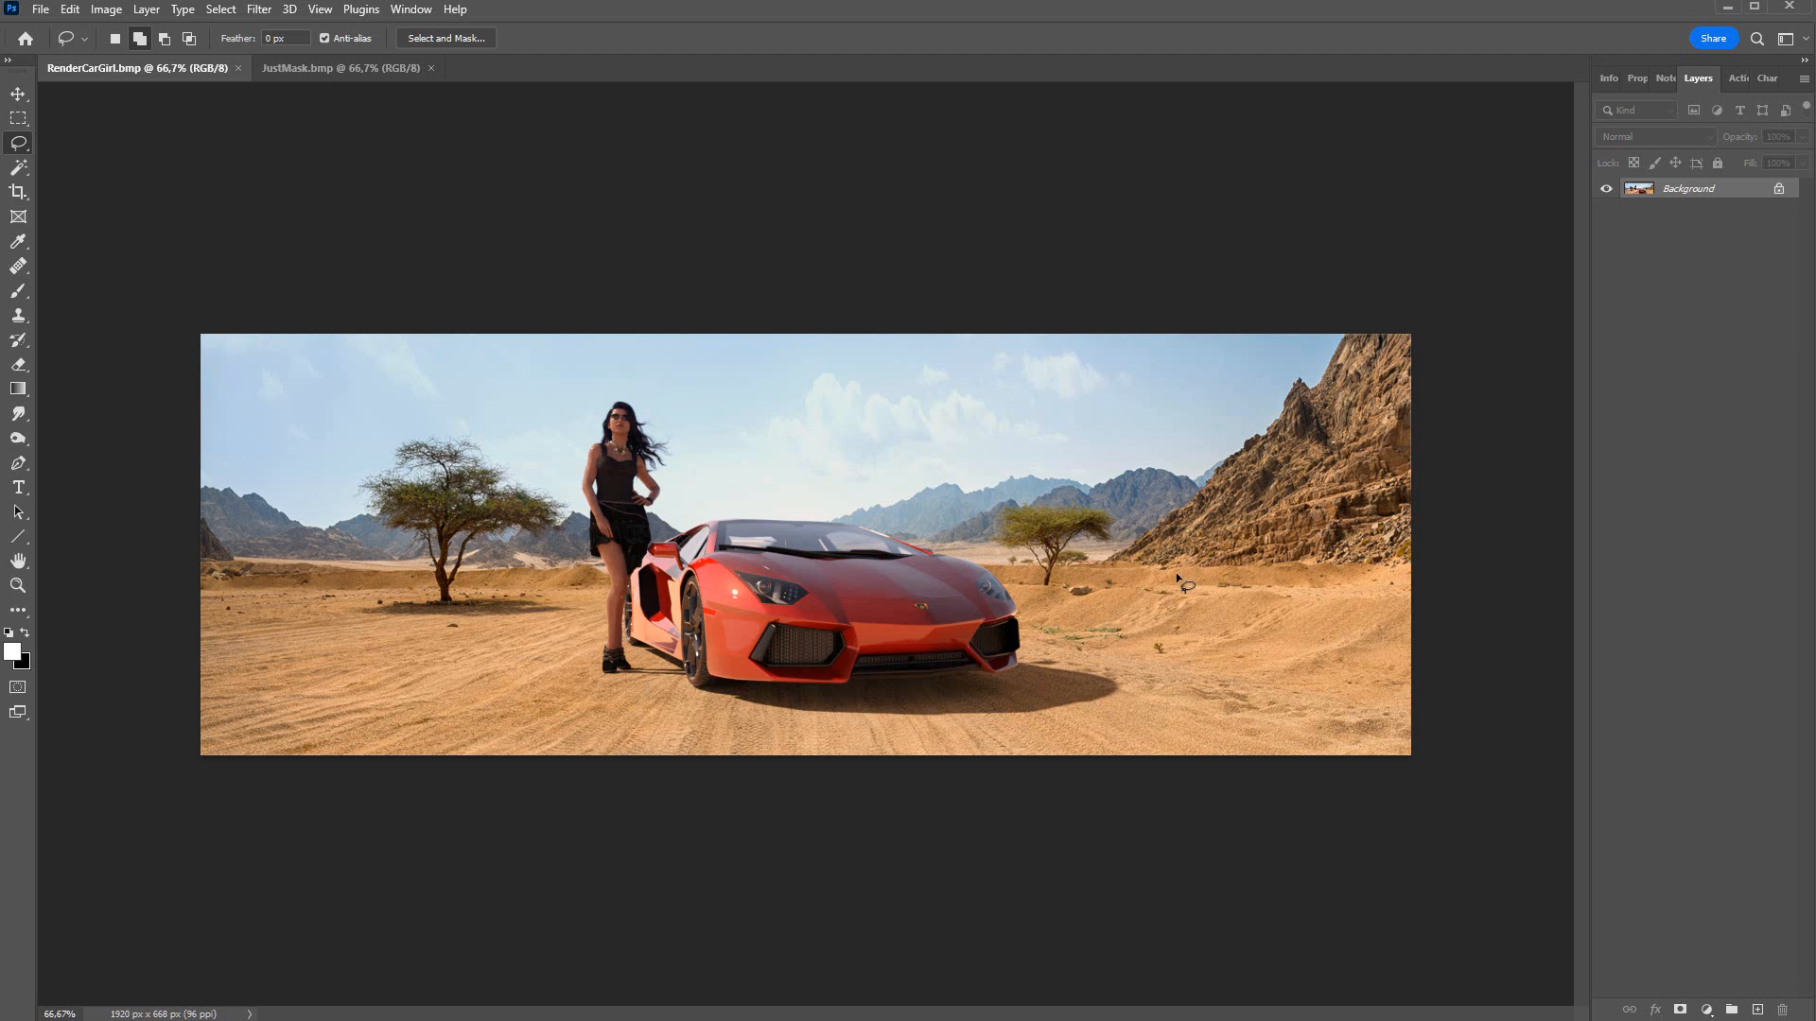
mouse_move(689, 450)
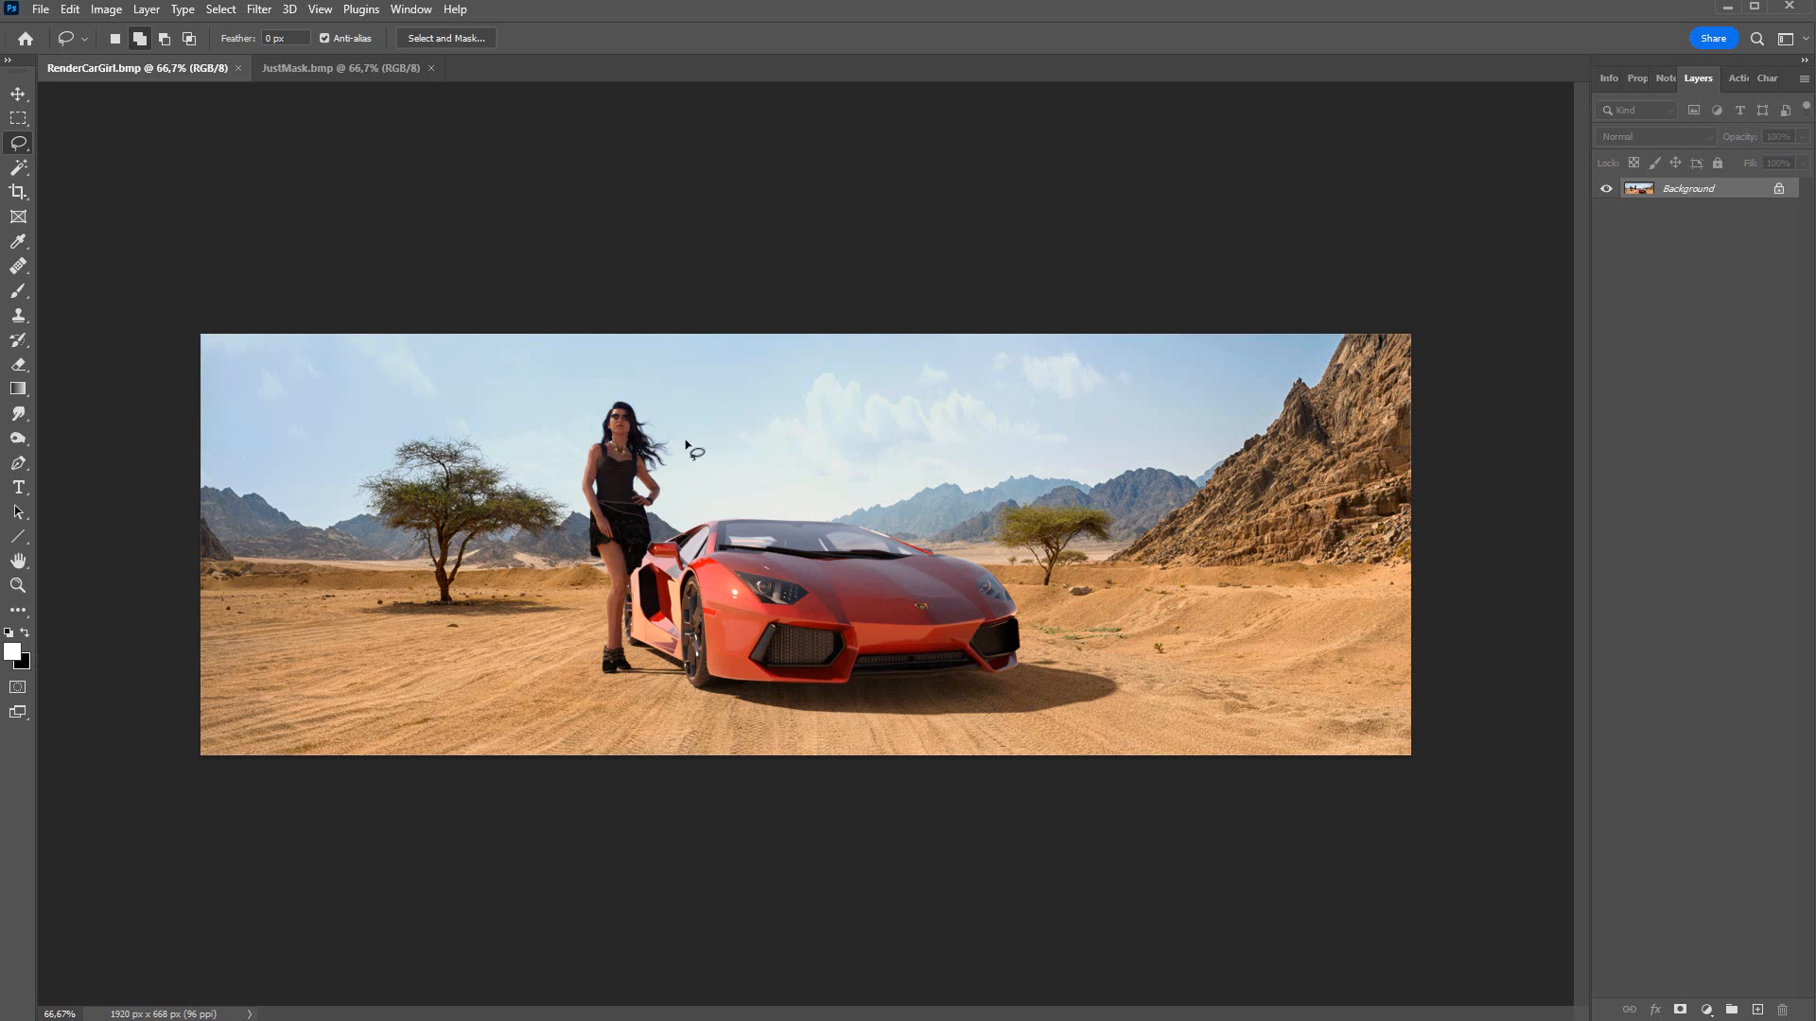
mouse_move(1567, 212)
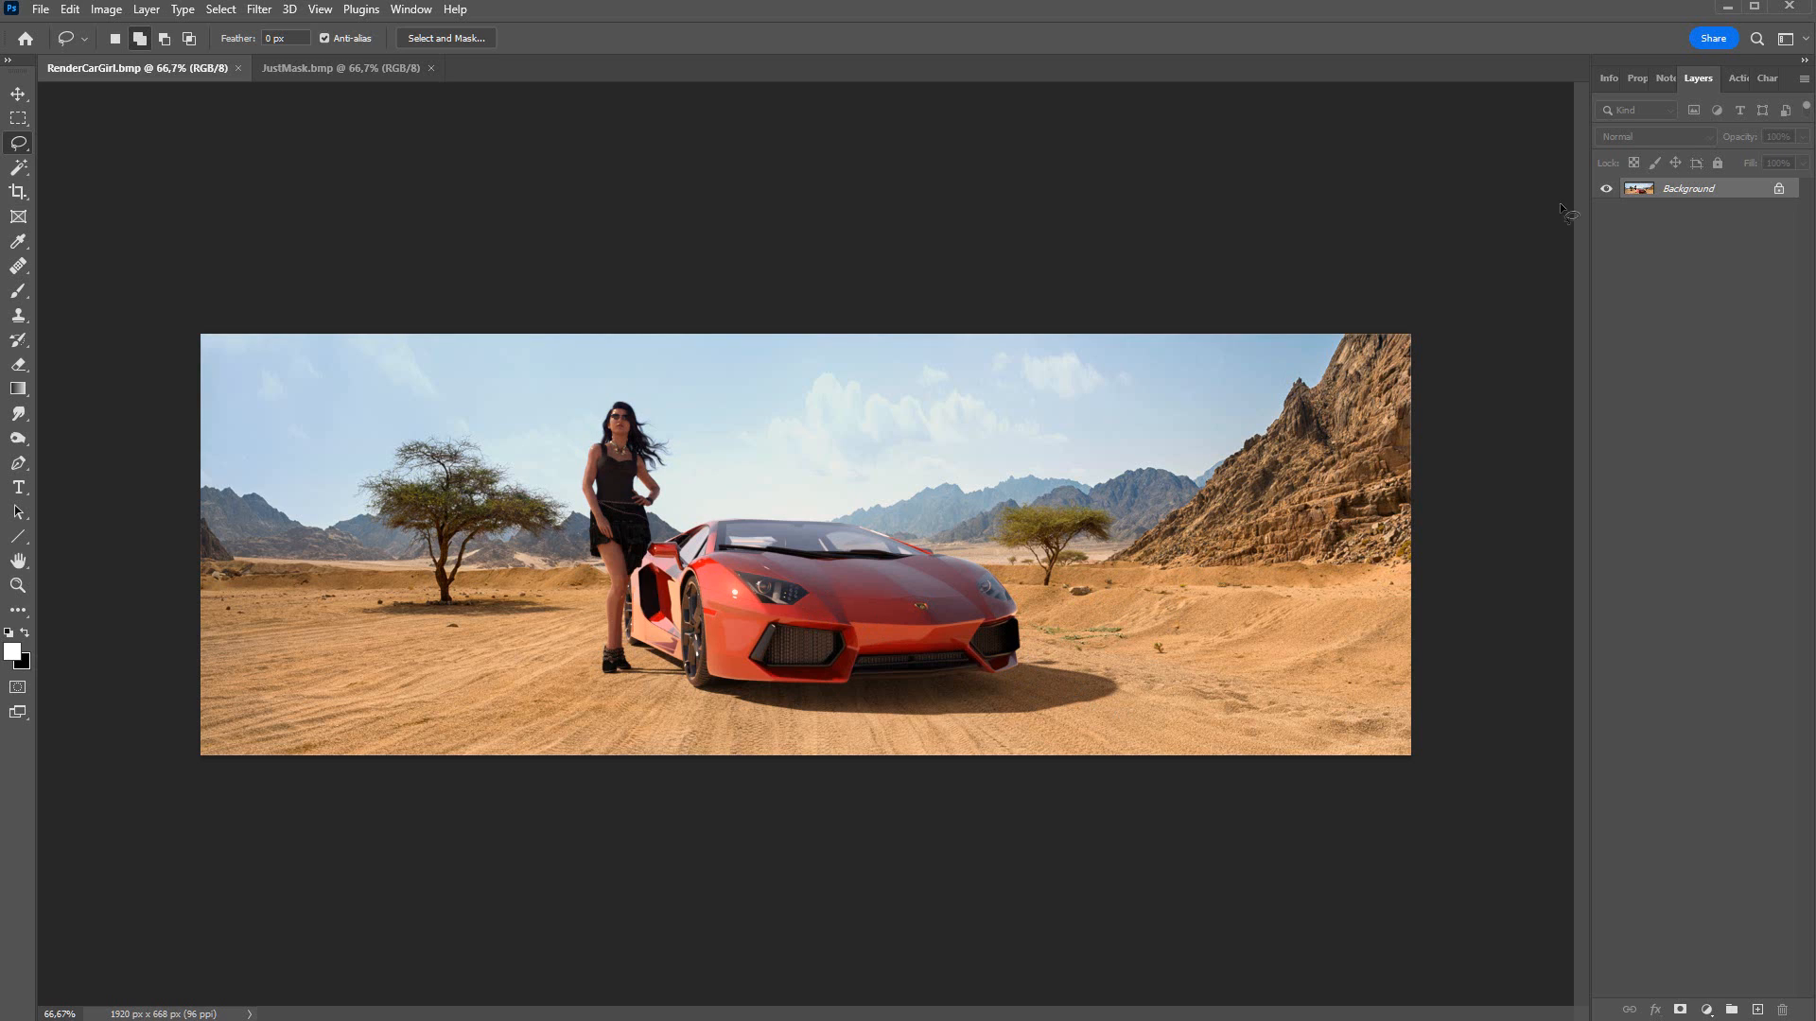
mouse_move(1802, 85)
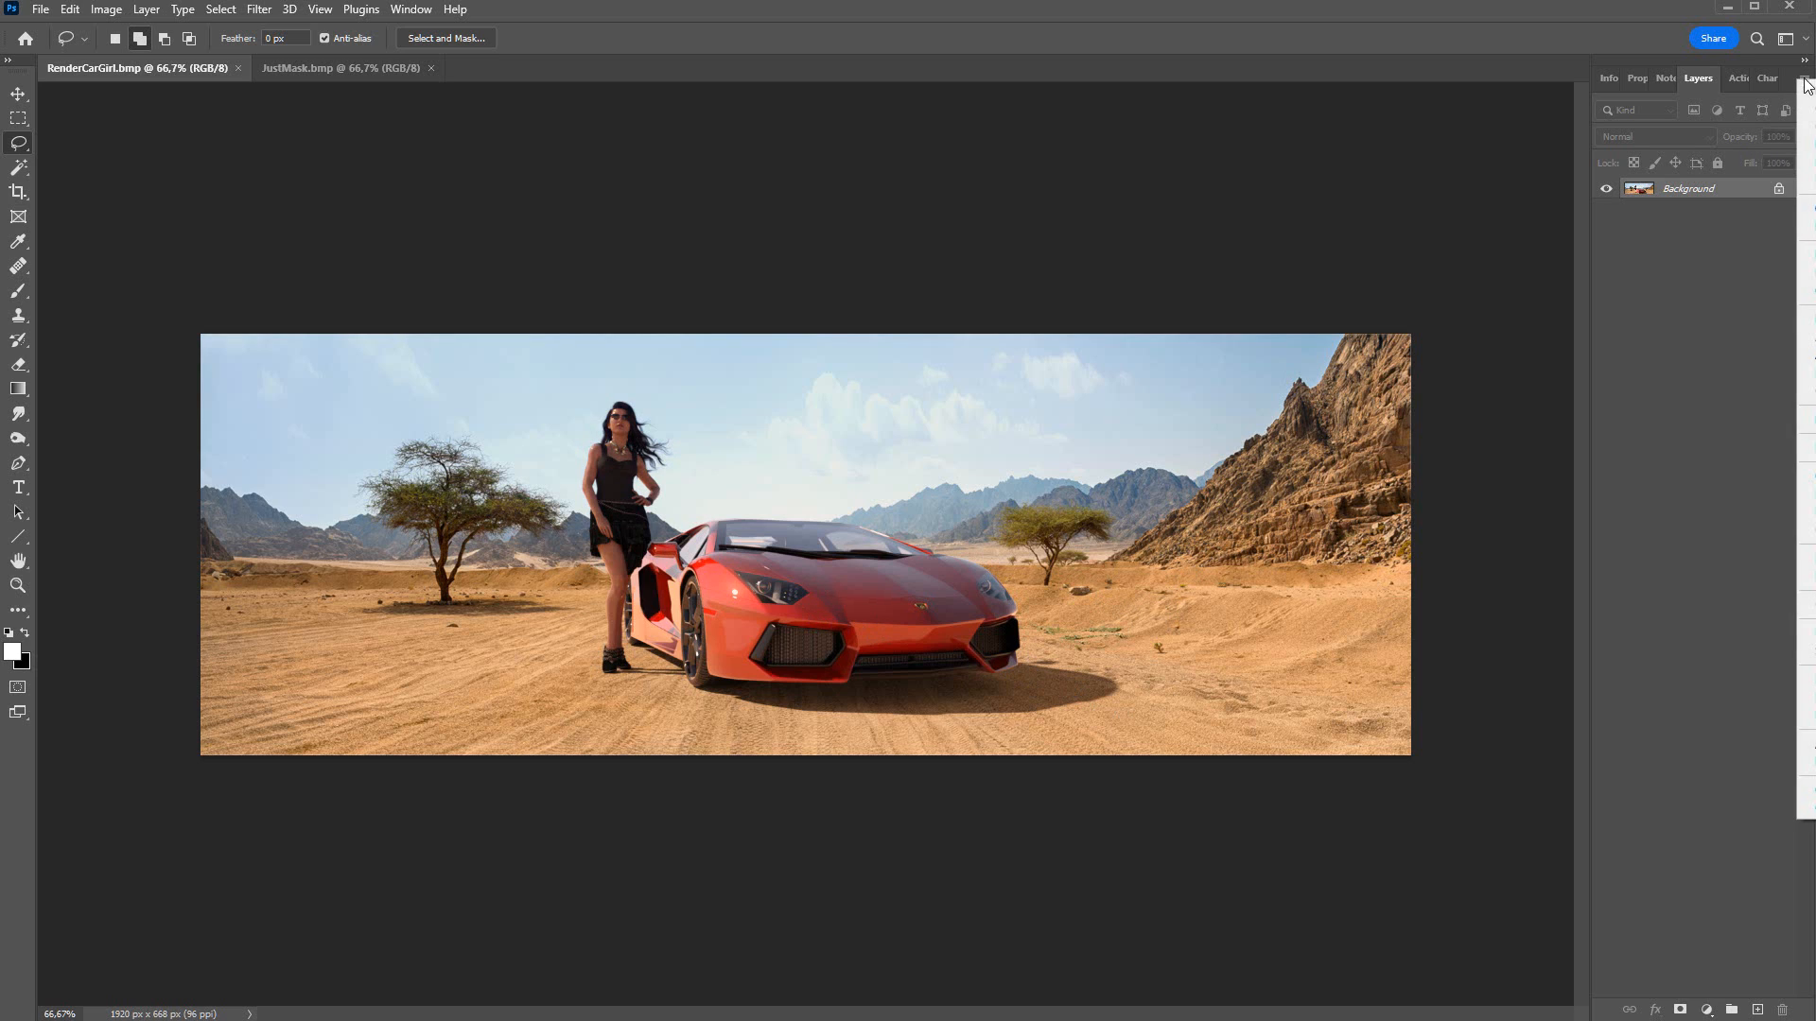
Step: Duplicate Background into Background copy and add a layer mask to it
click(146, 10)
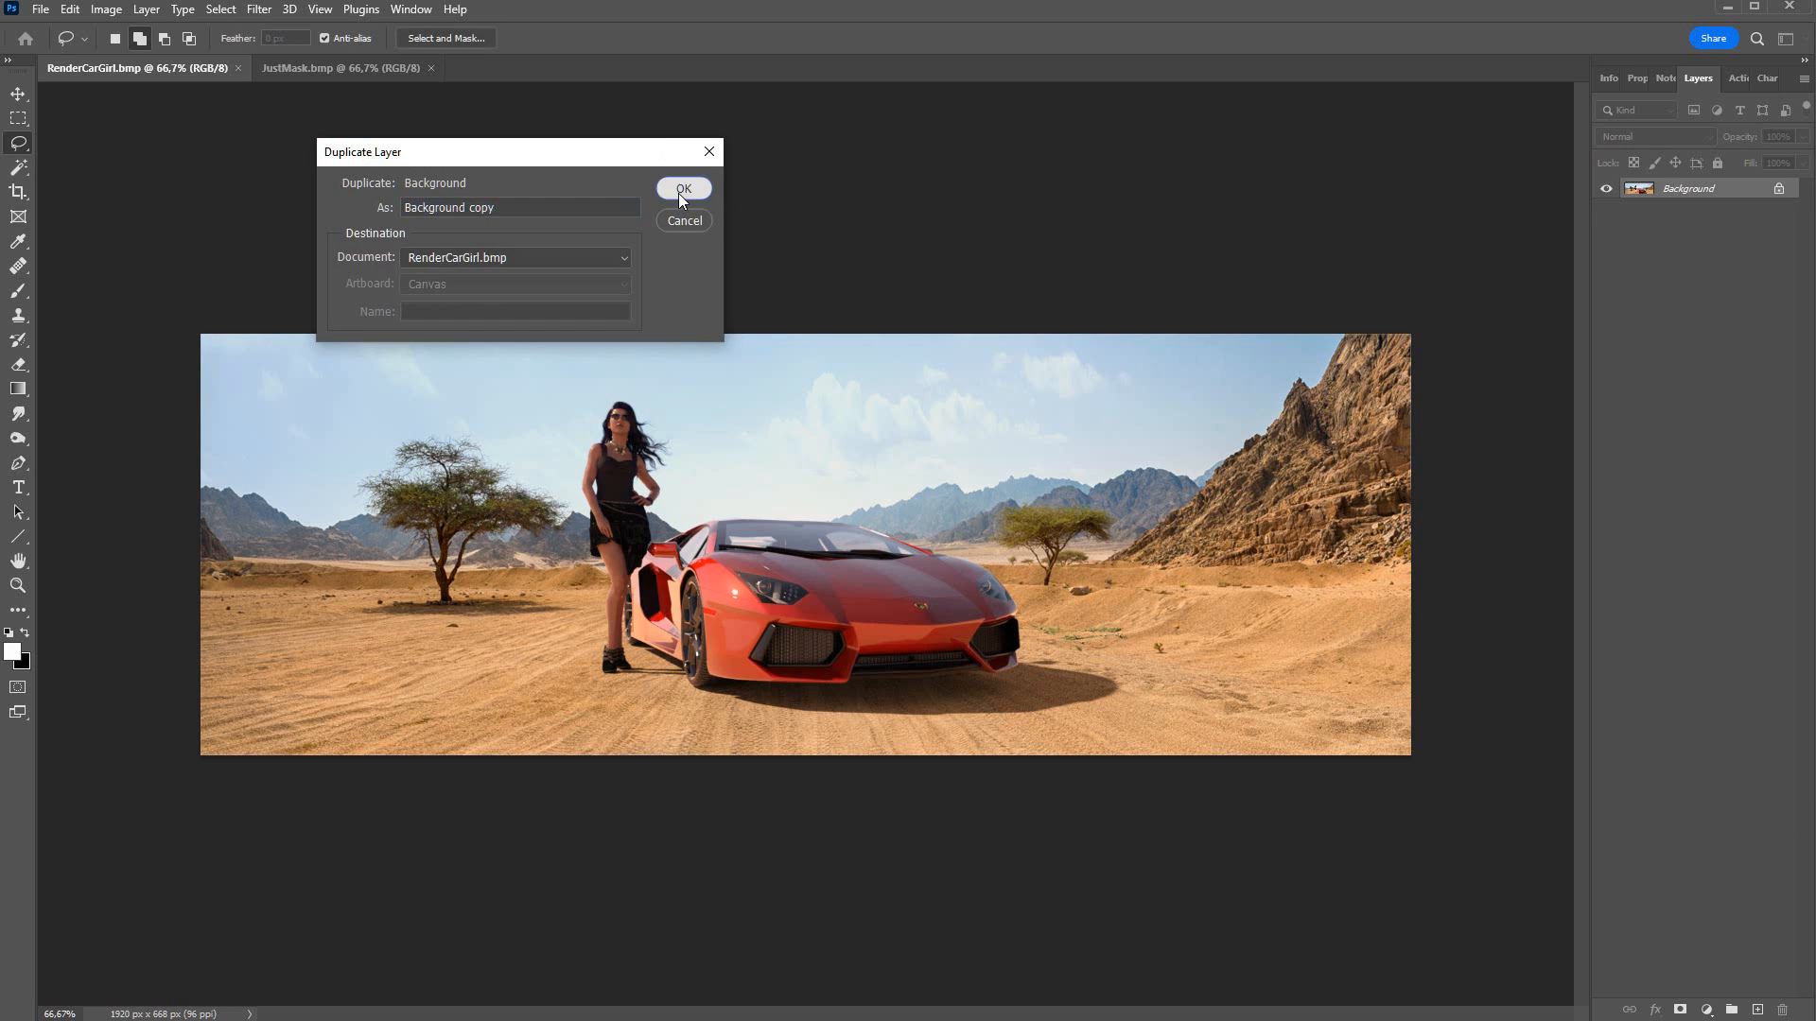
click(683, 187)
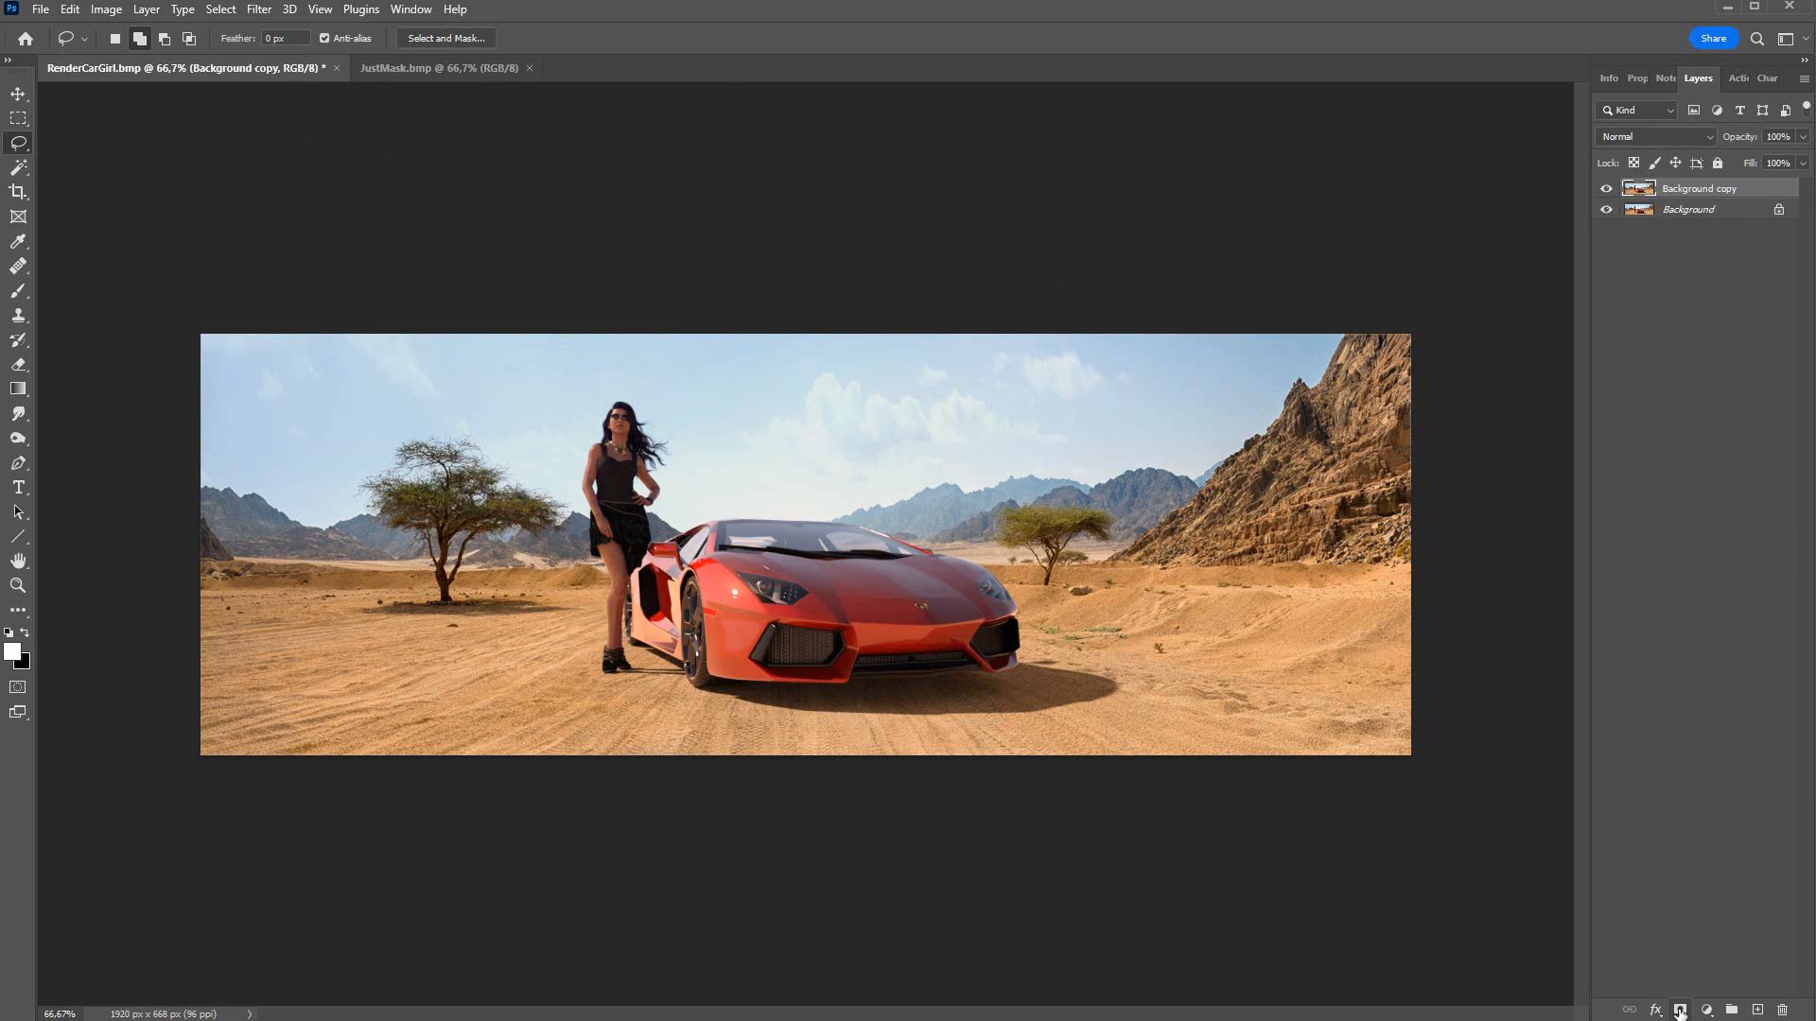
click(440, 68)
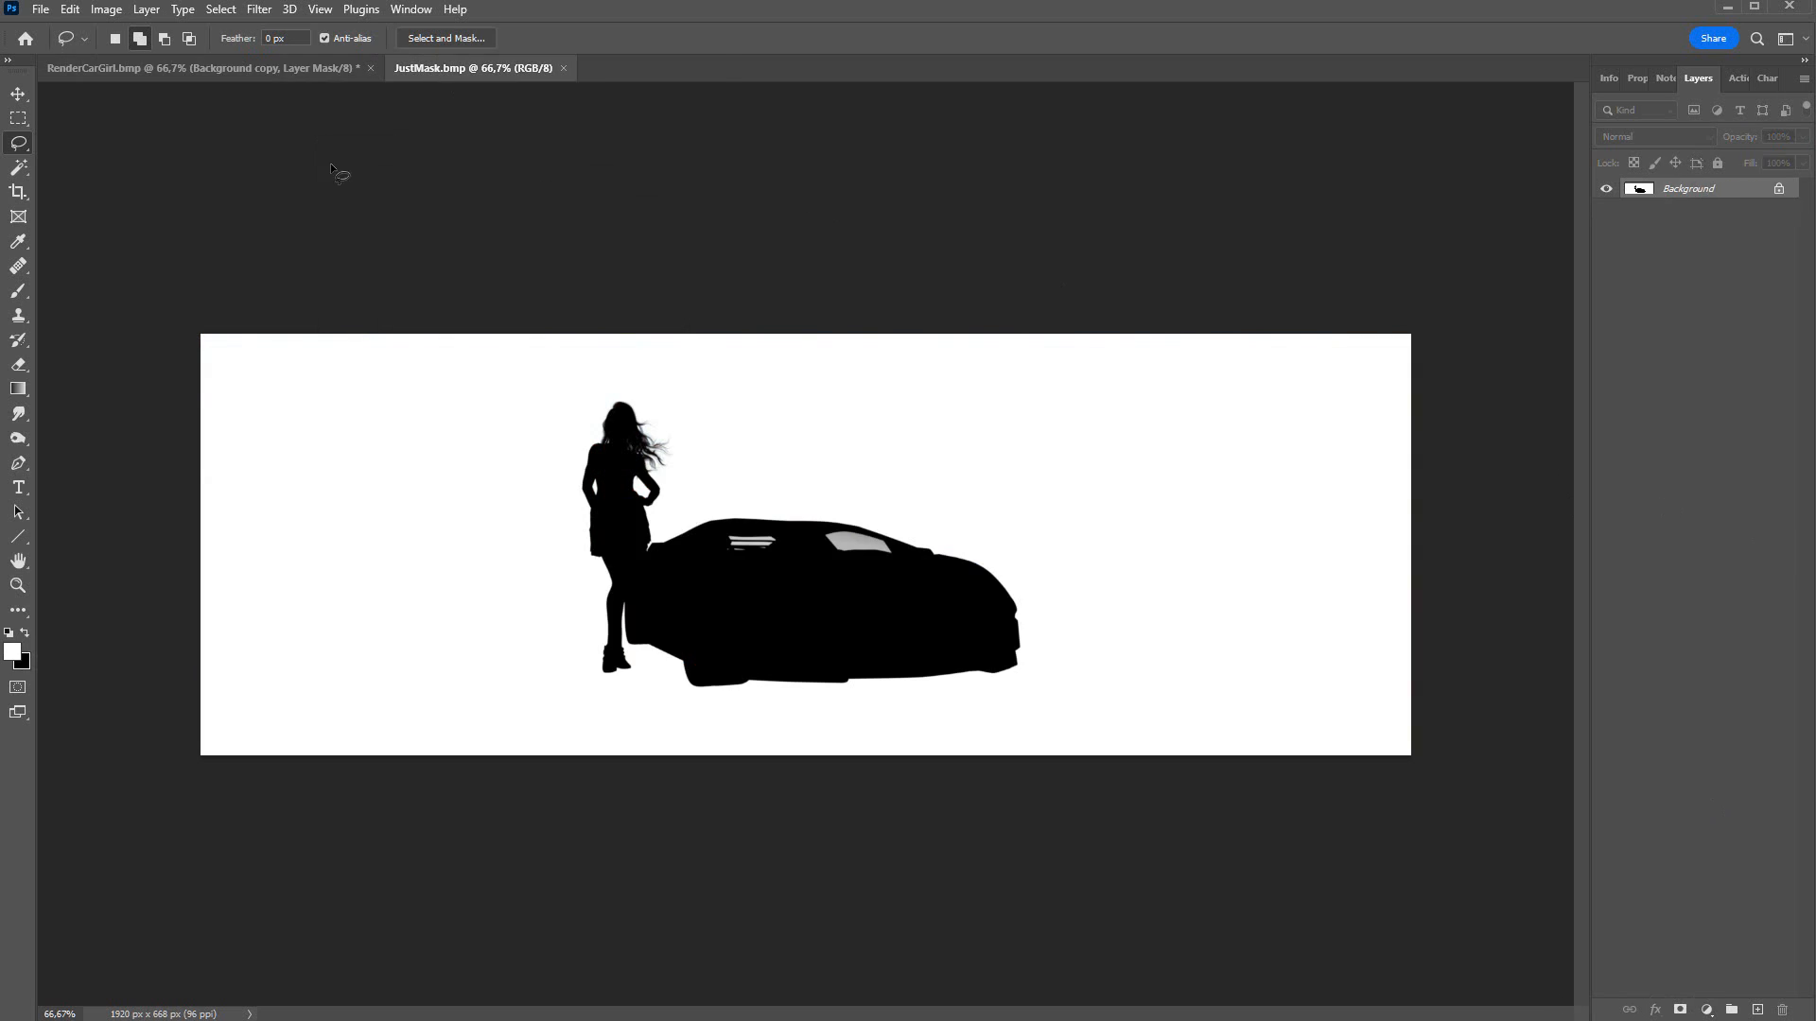
mouse_move(283, 176)
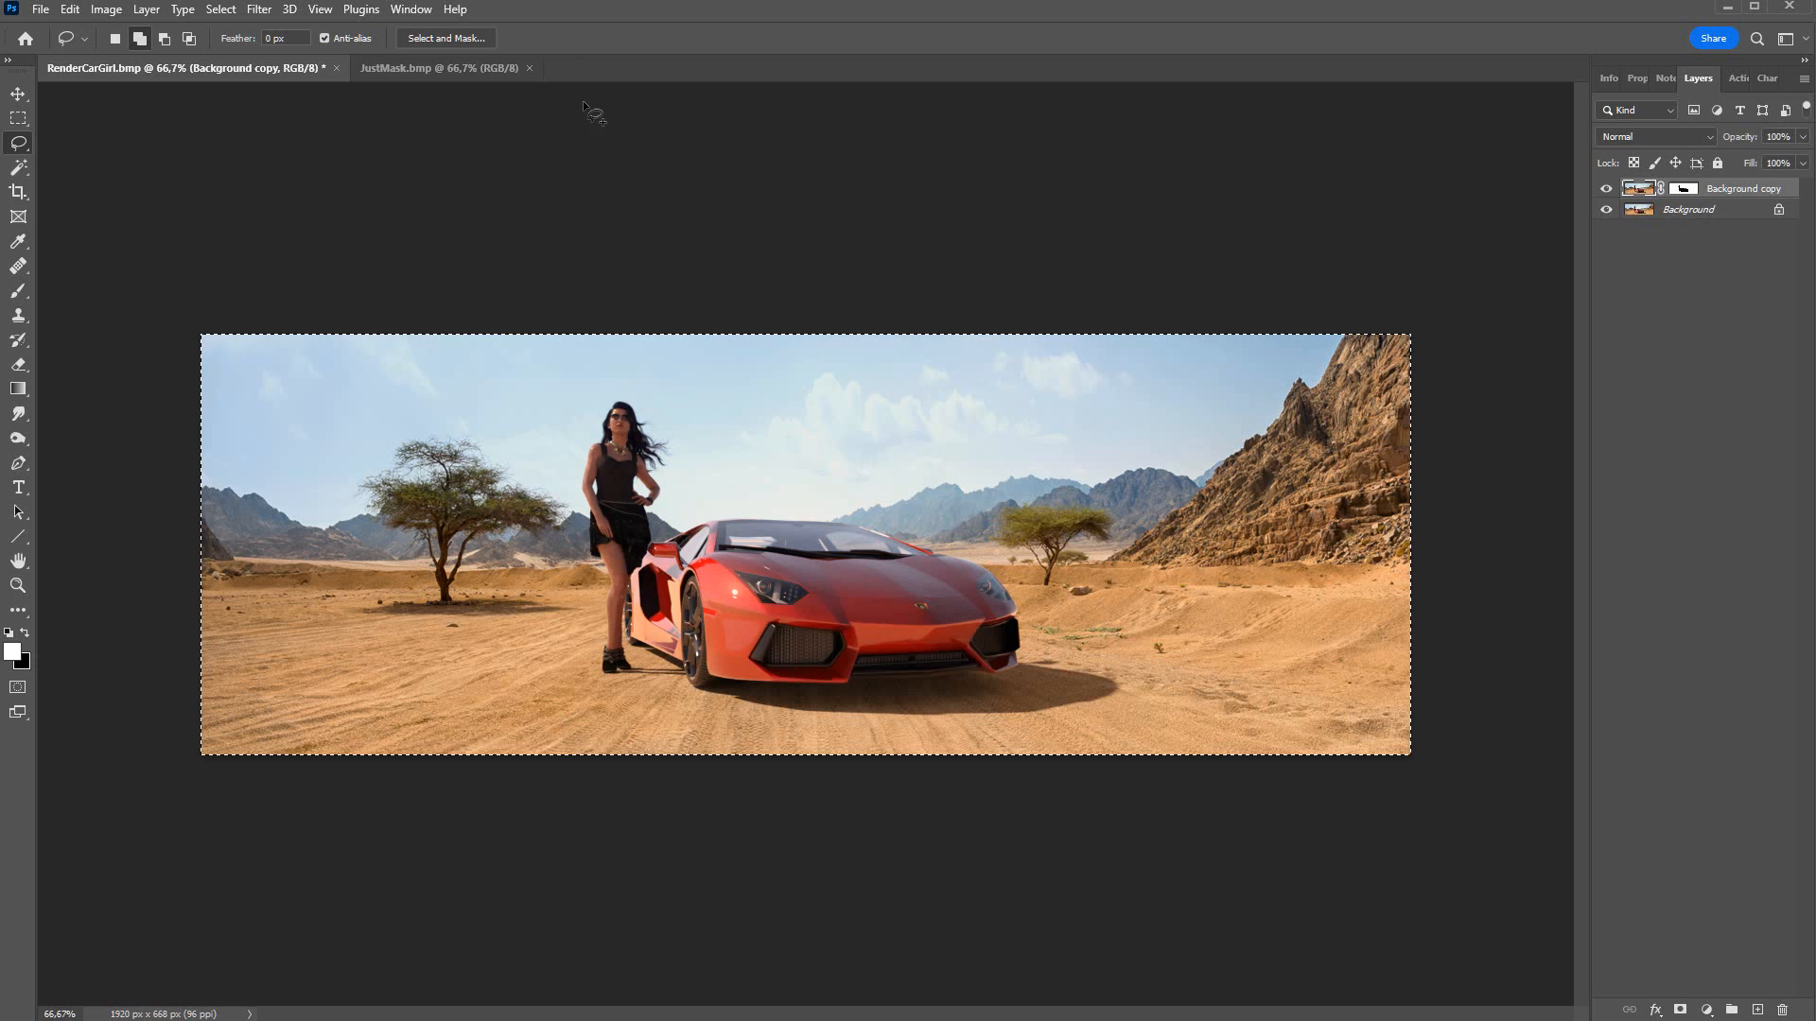
Step: Apply a Brightness/Contrast adjustment of Brightness 2 and Contrast 7 to the masked layer
click(106, 9)
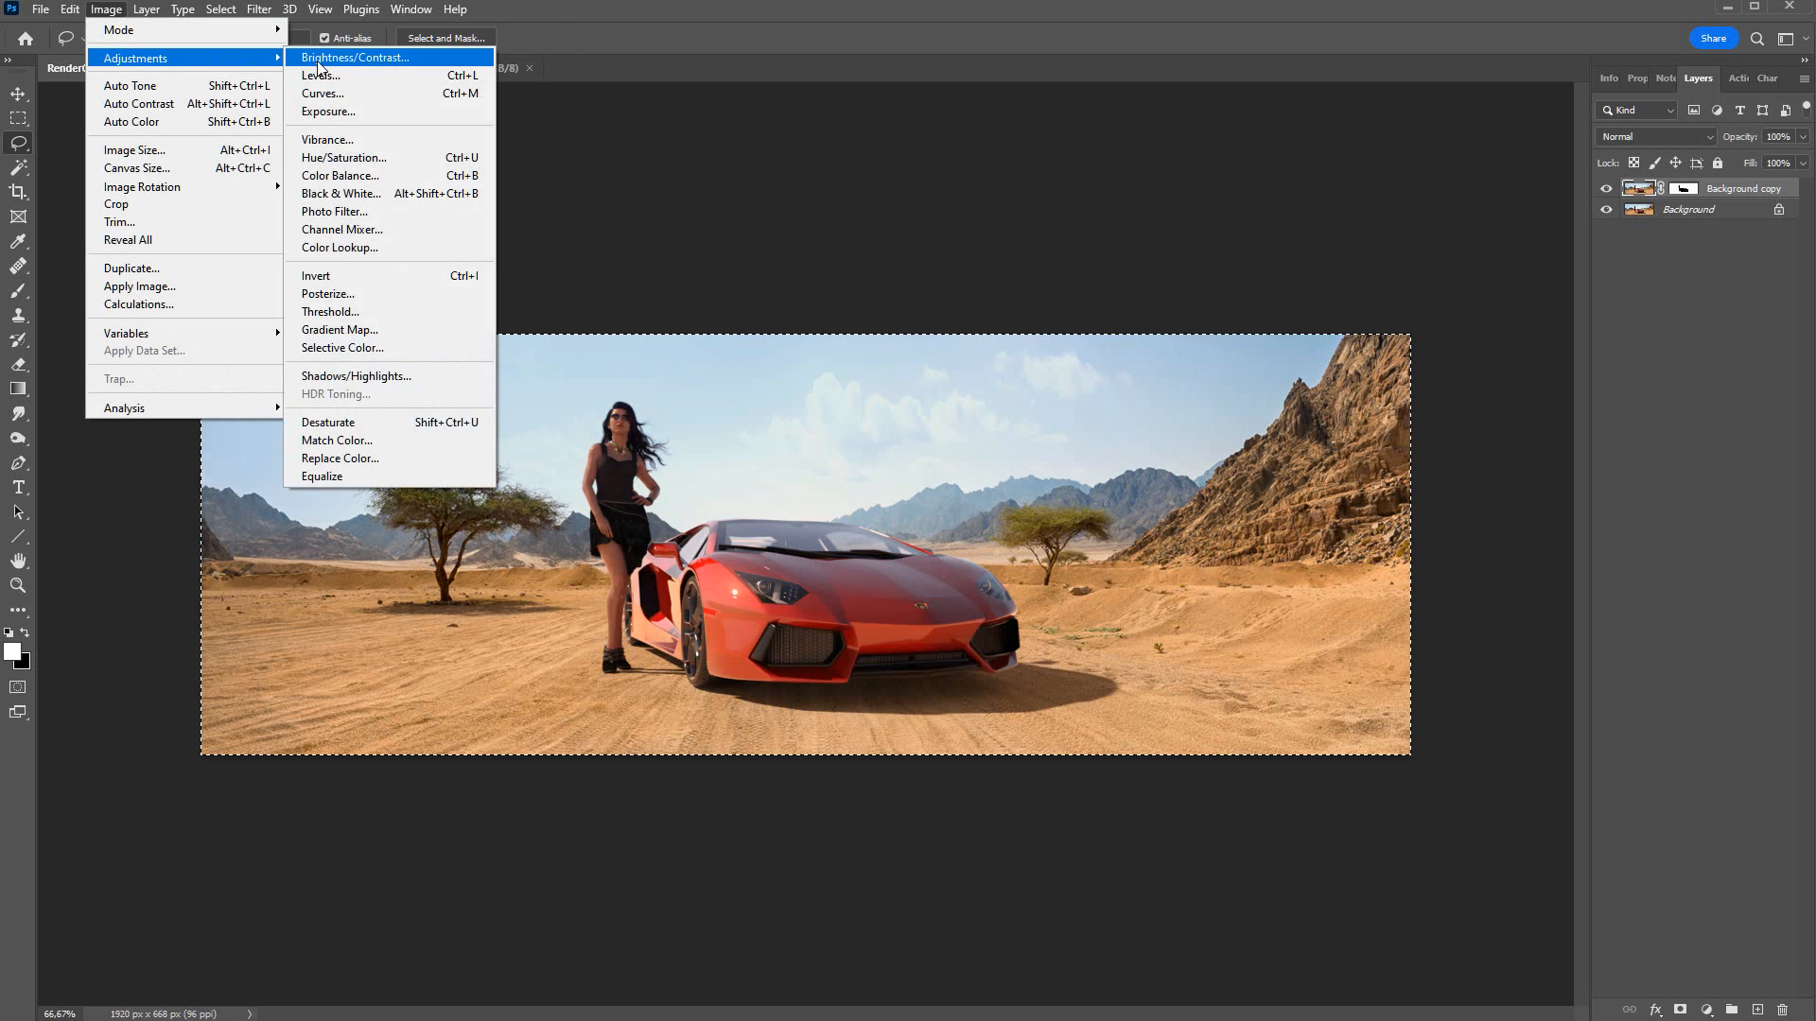
click(355, 59)
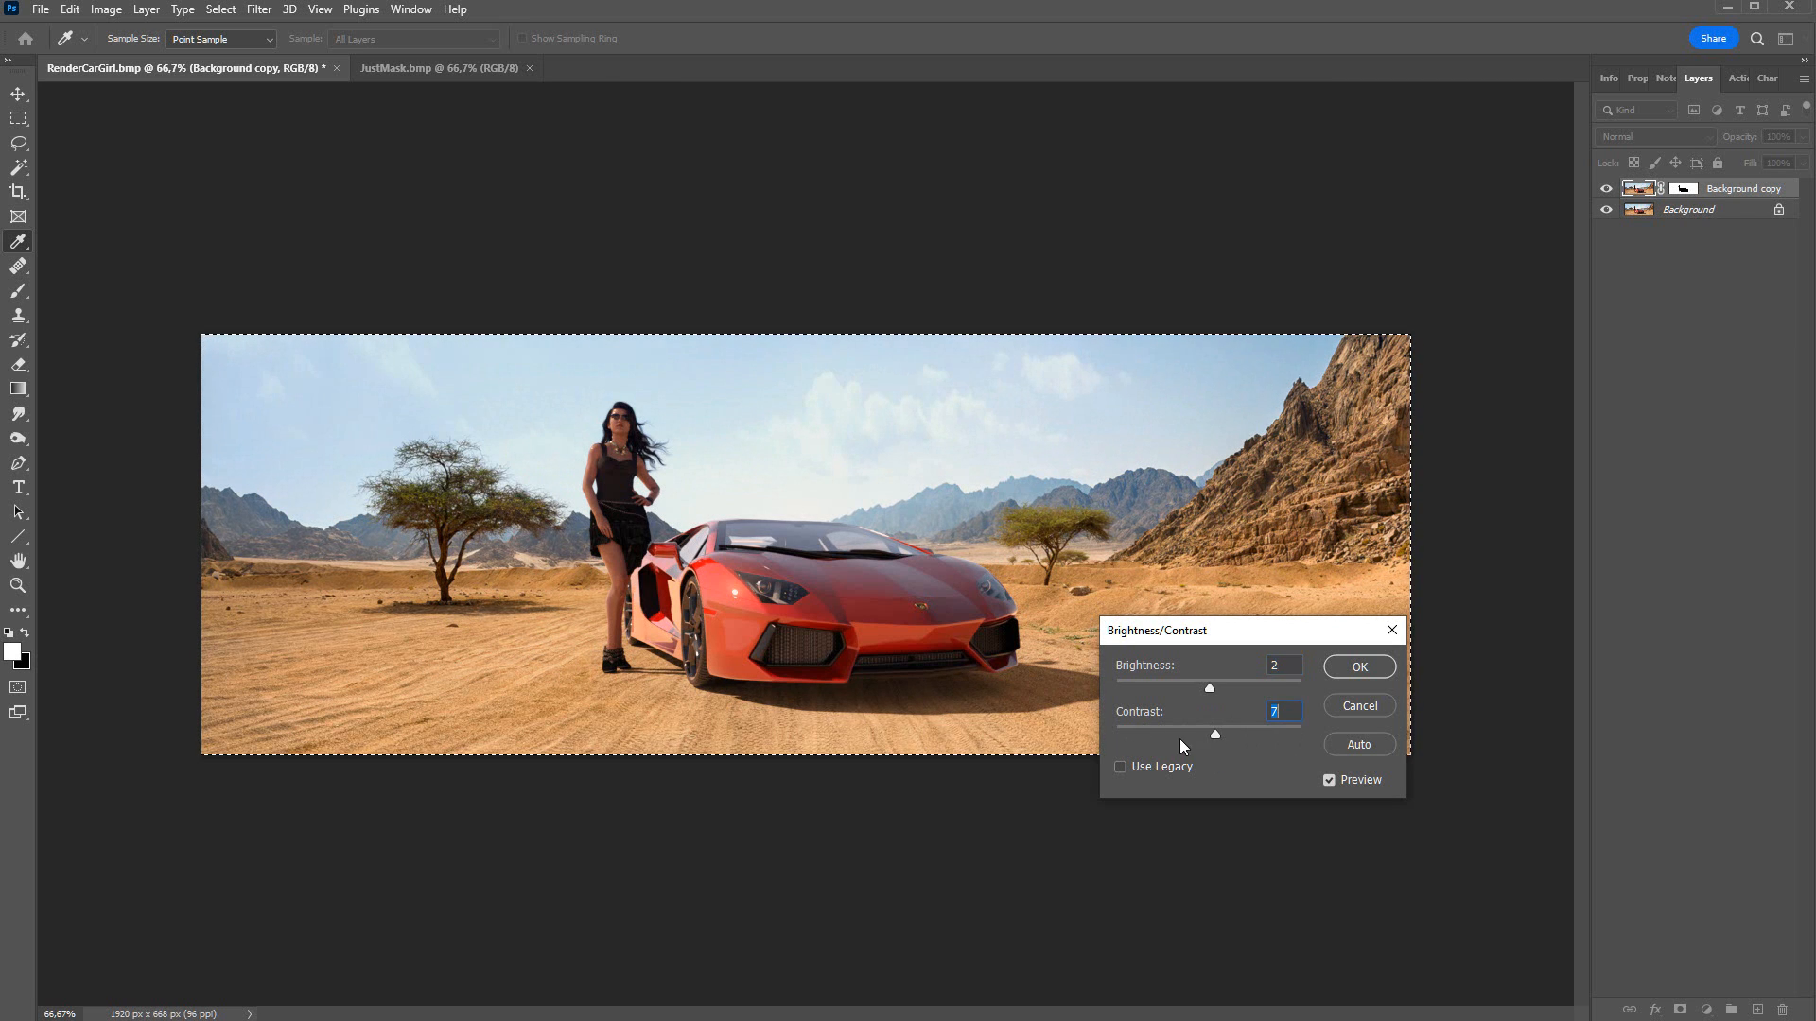
click(1358, 665)
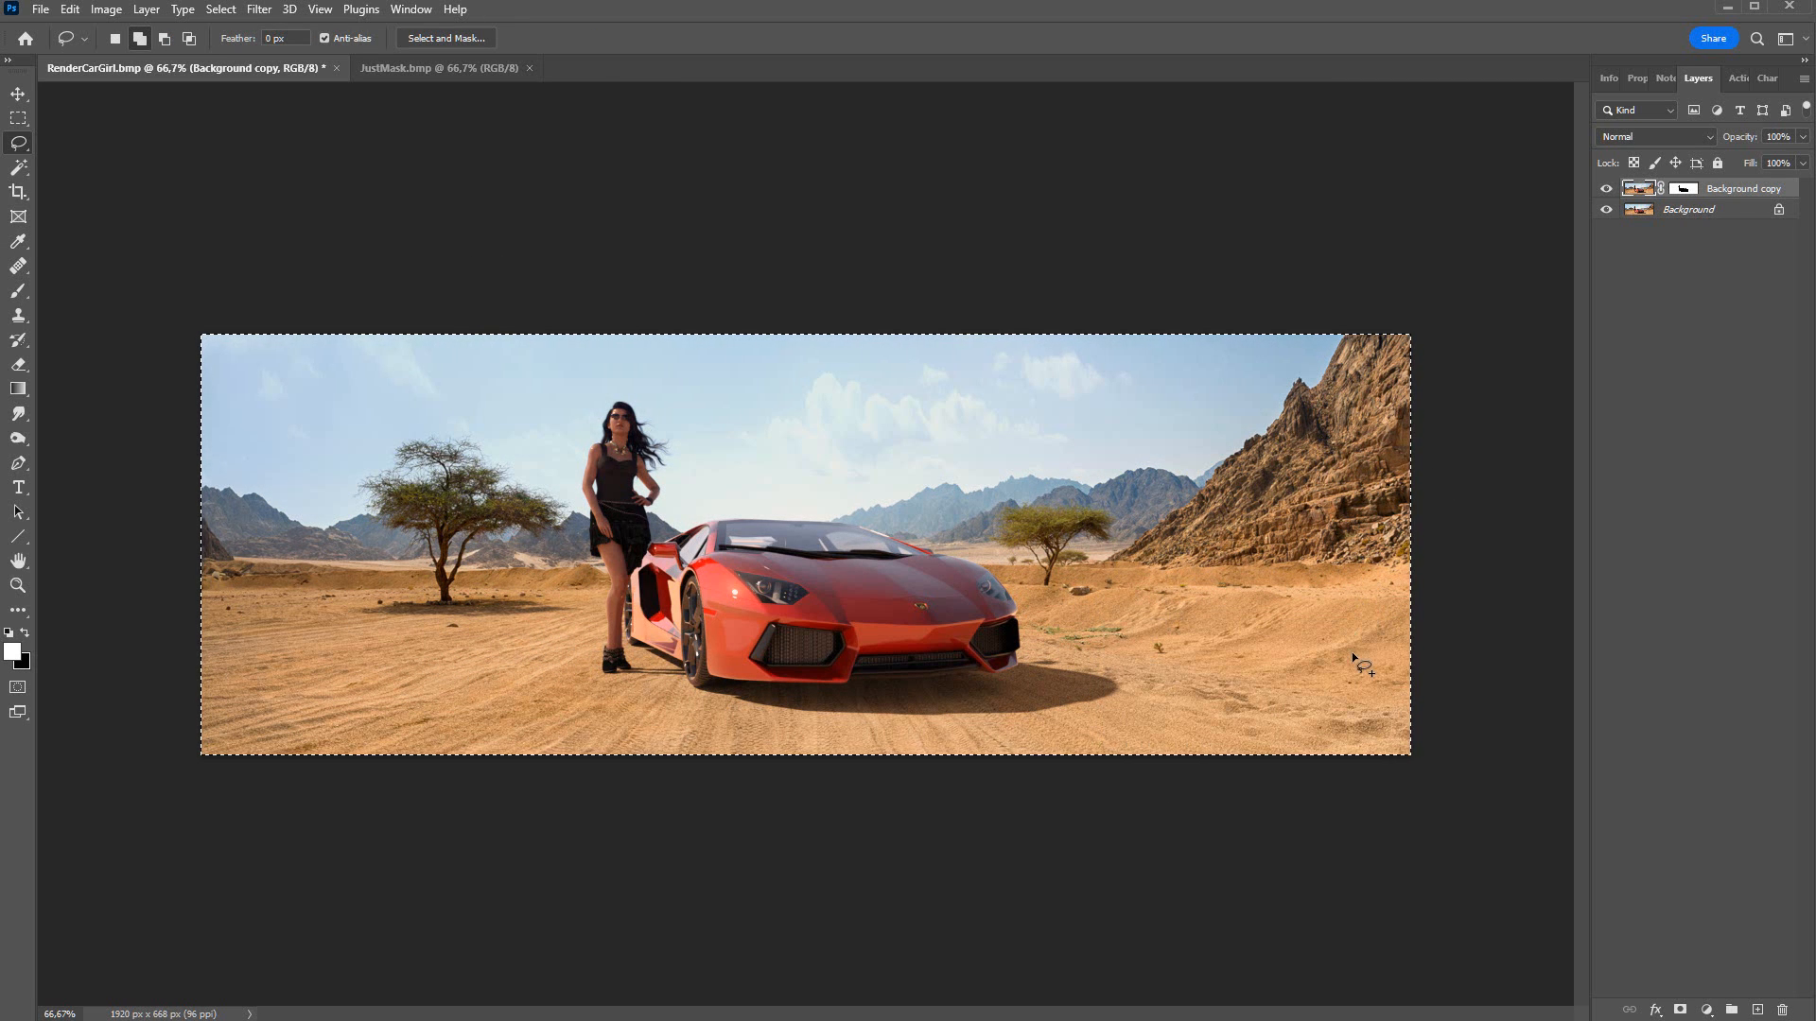
mouse_move(492, 506)
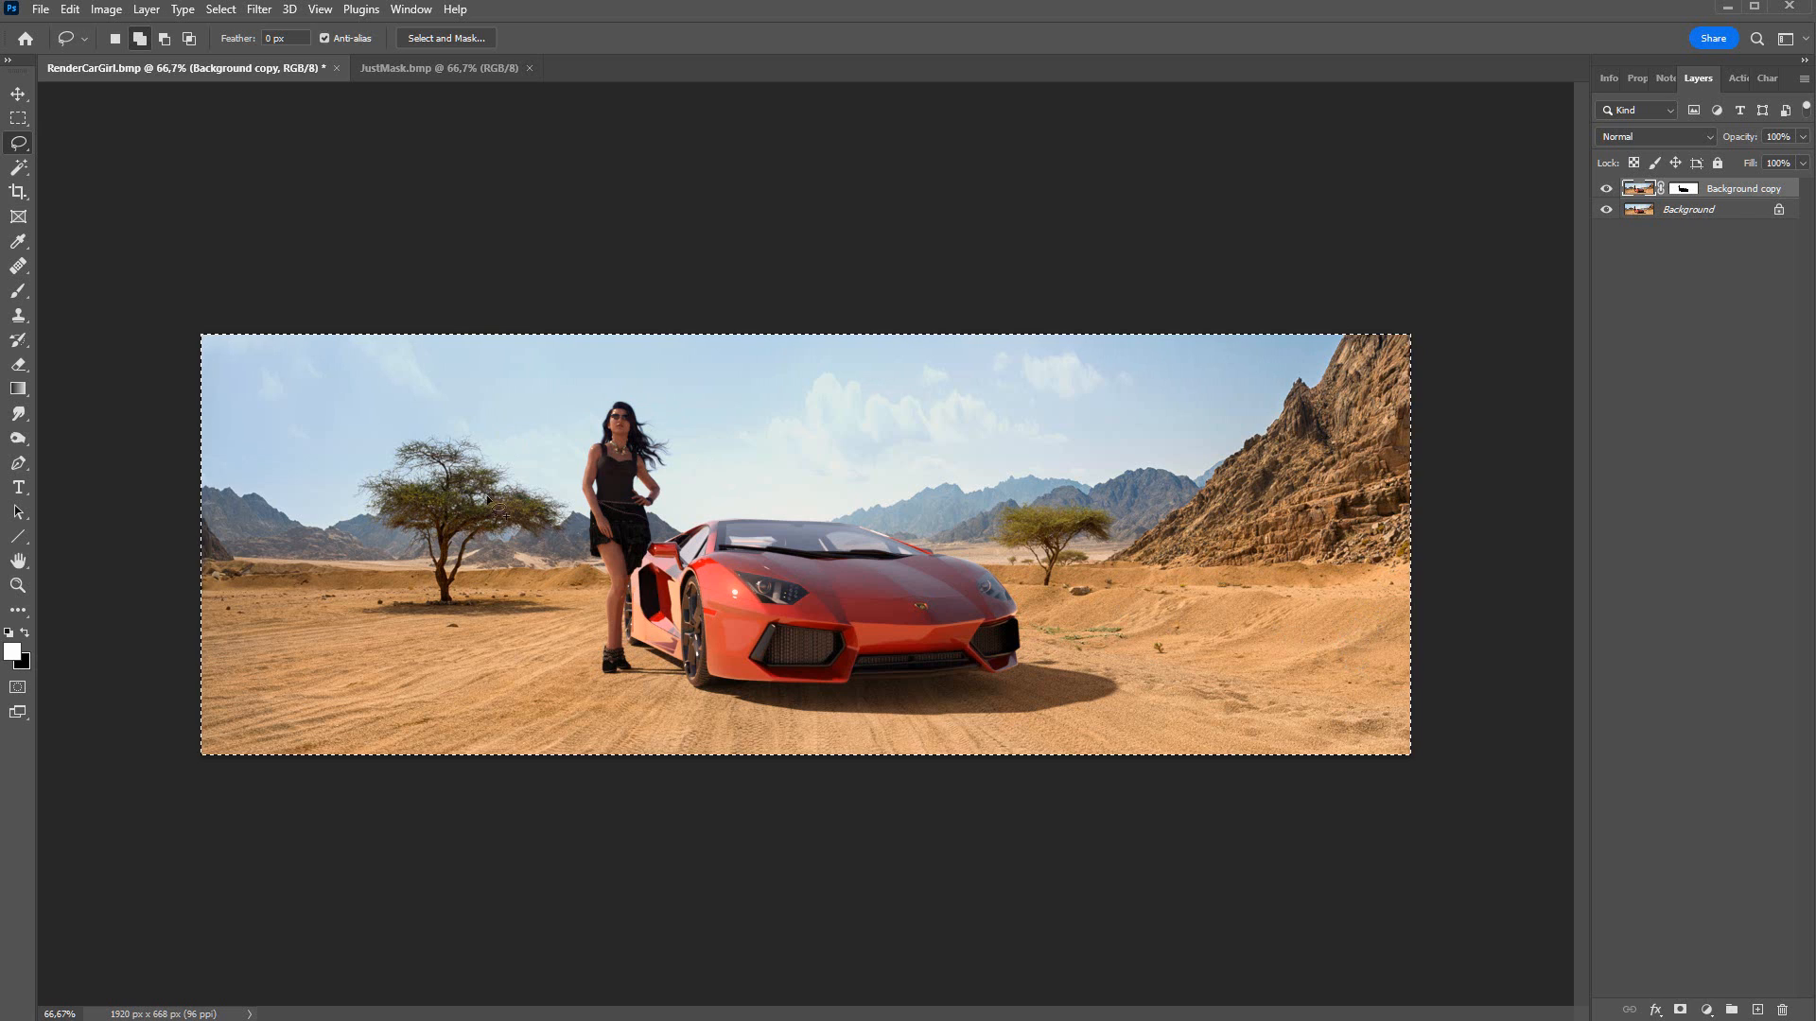
mouse_move(1647, 261)
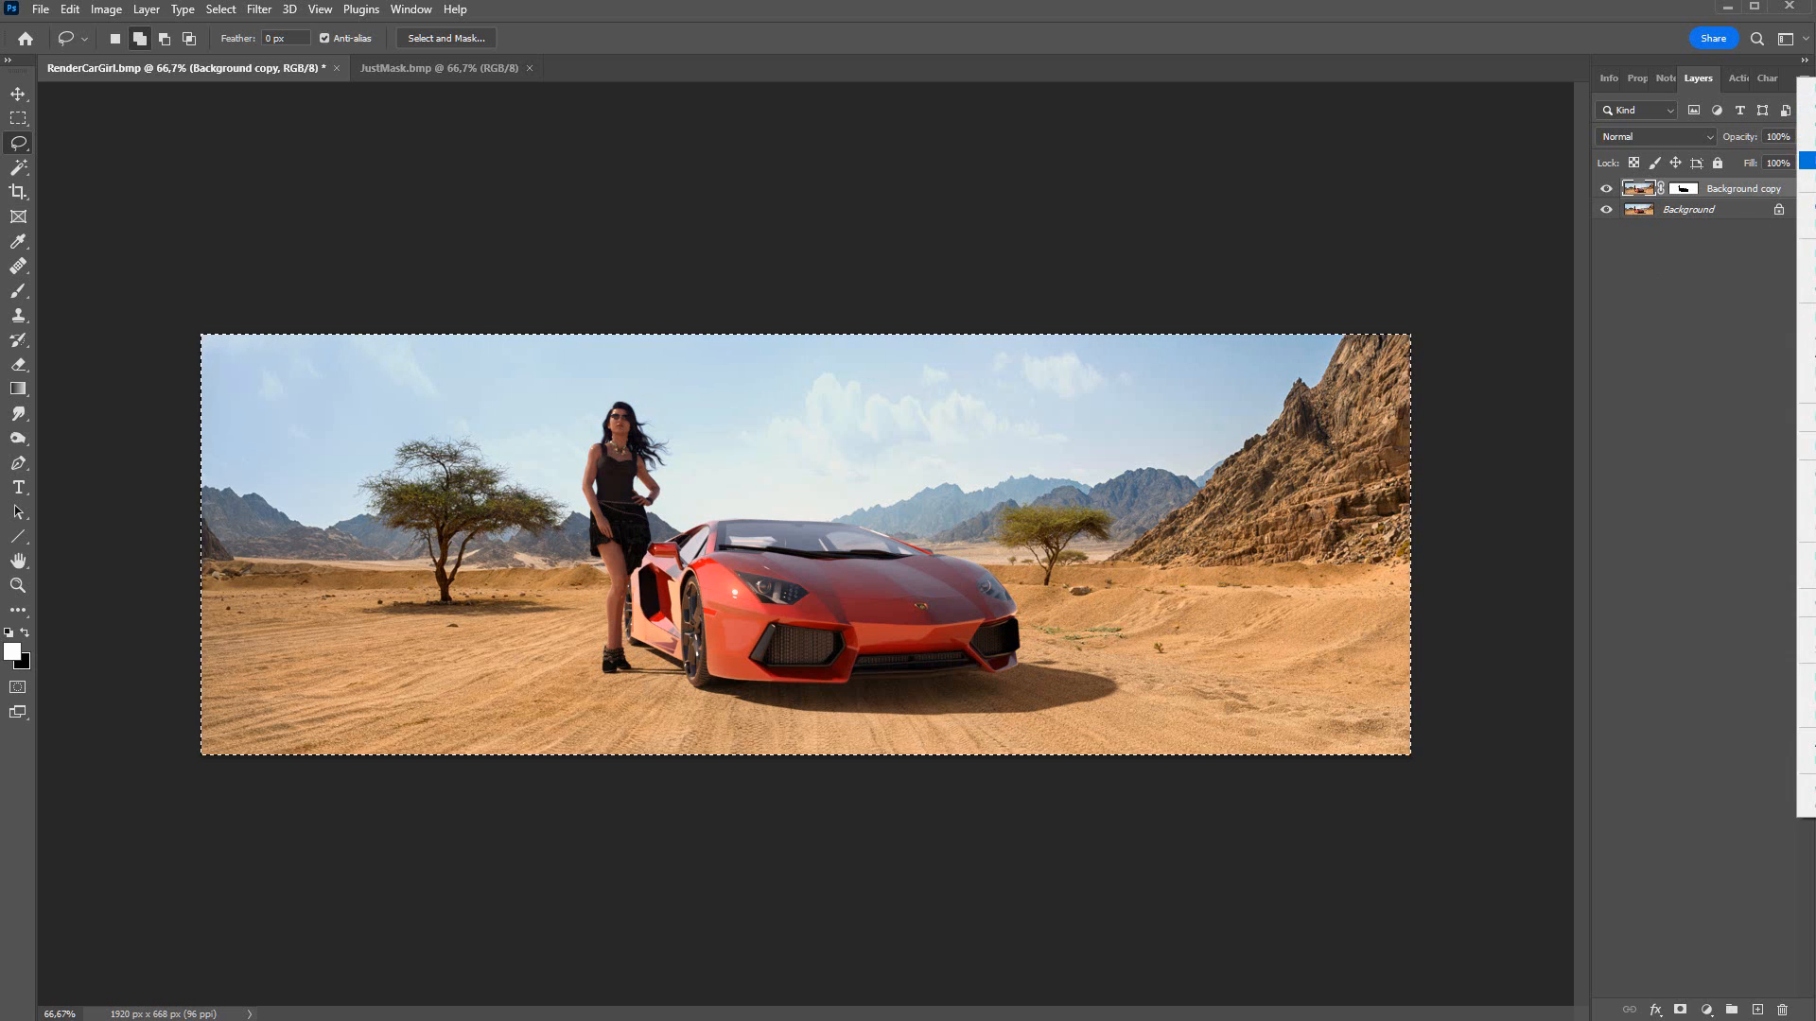
Step: Duplicate the masked layer, check its mask, and brighten the woman and car with Brightness/Contrast
key(ctrl+j)
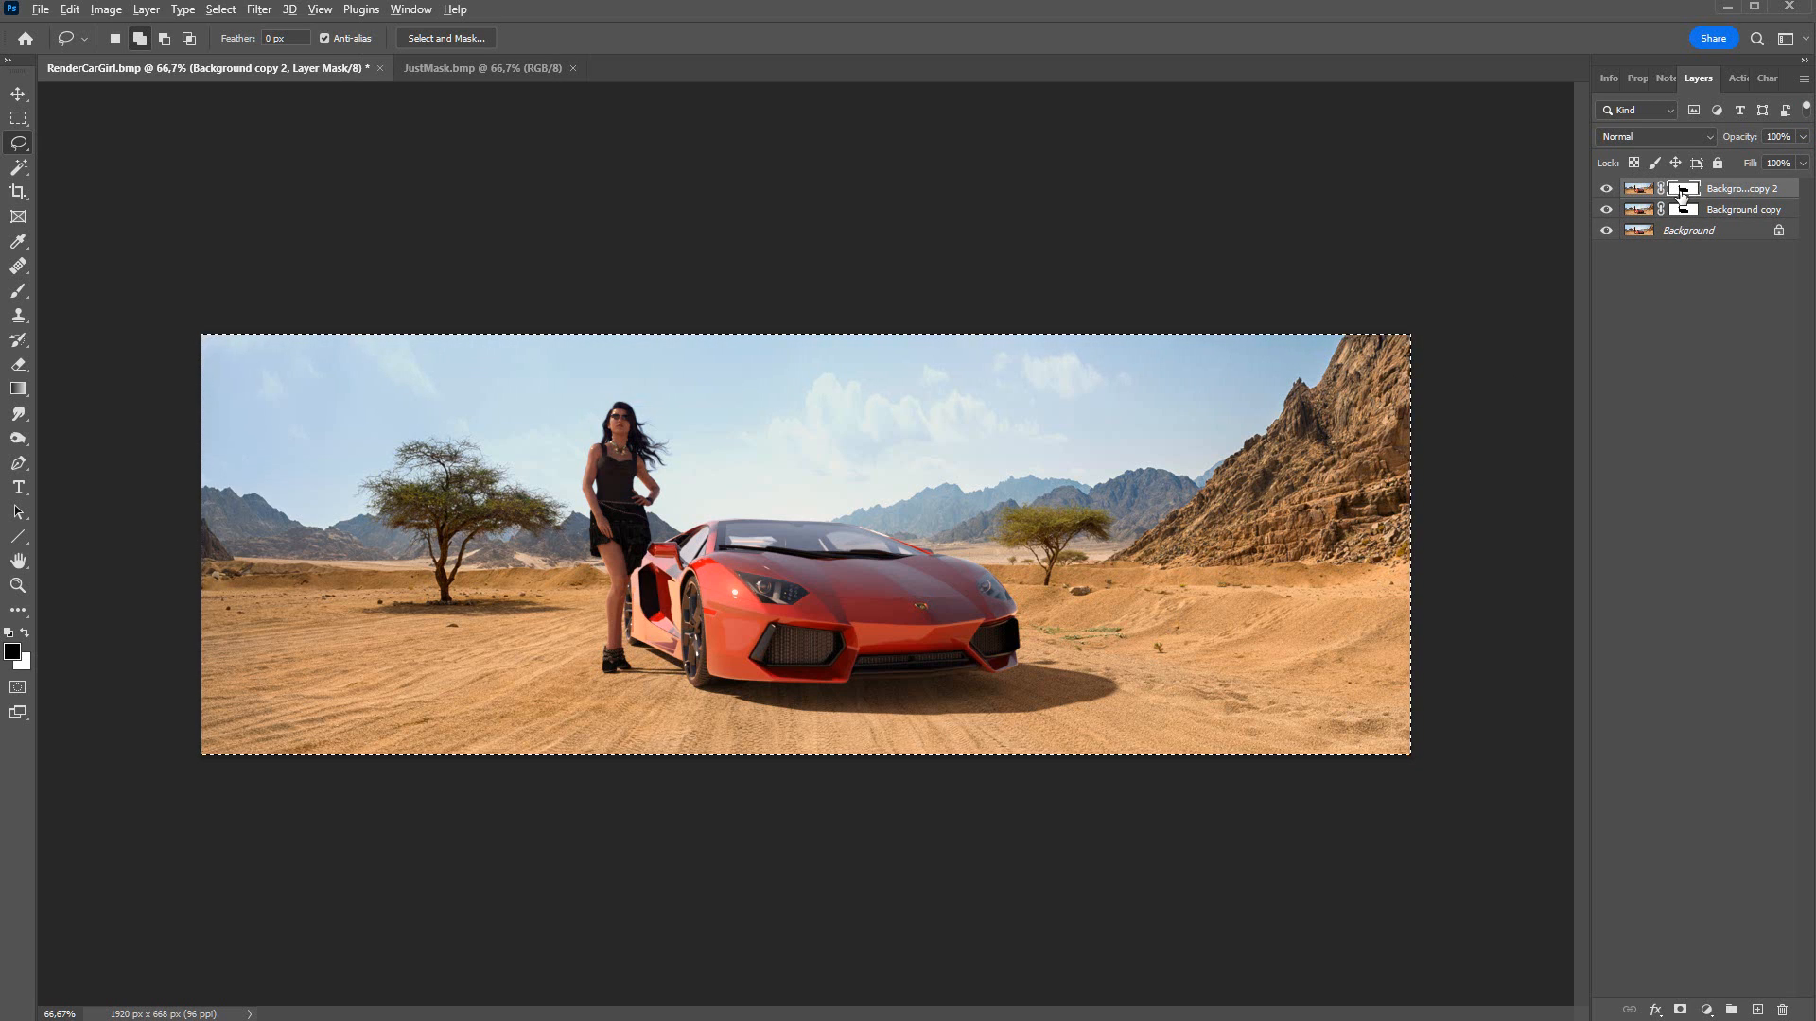
click(106, 10)
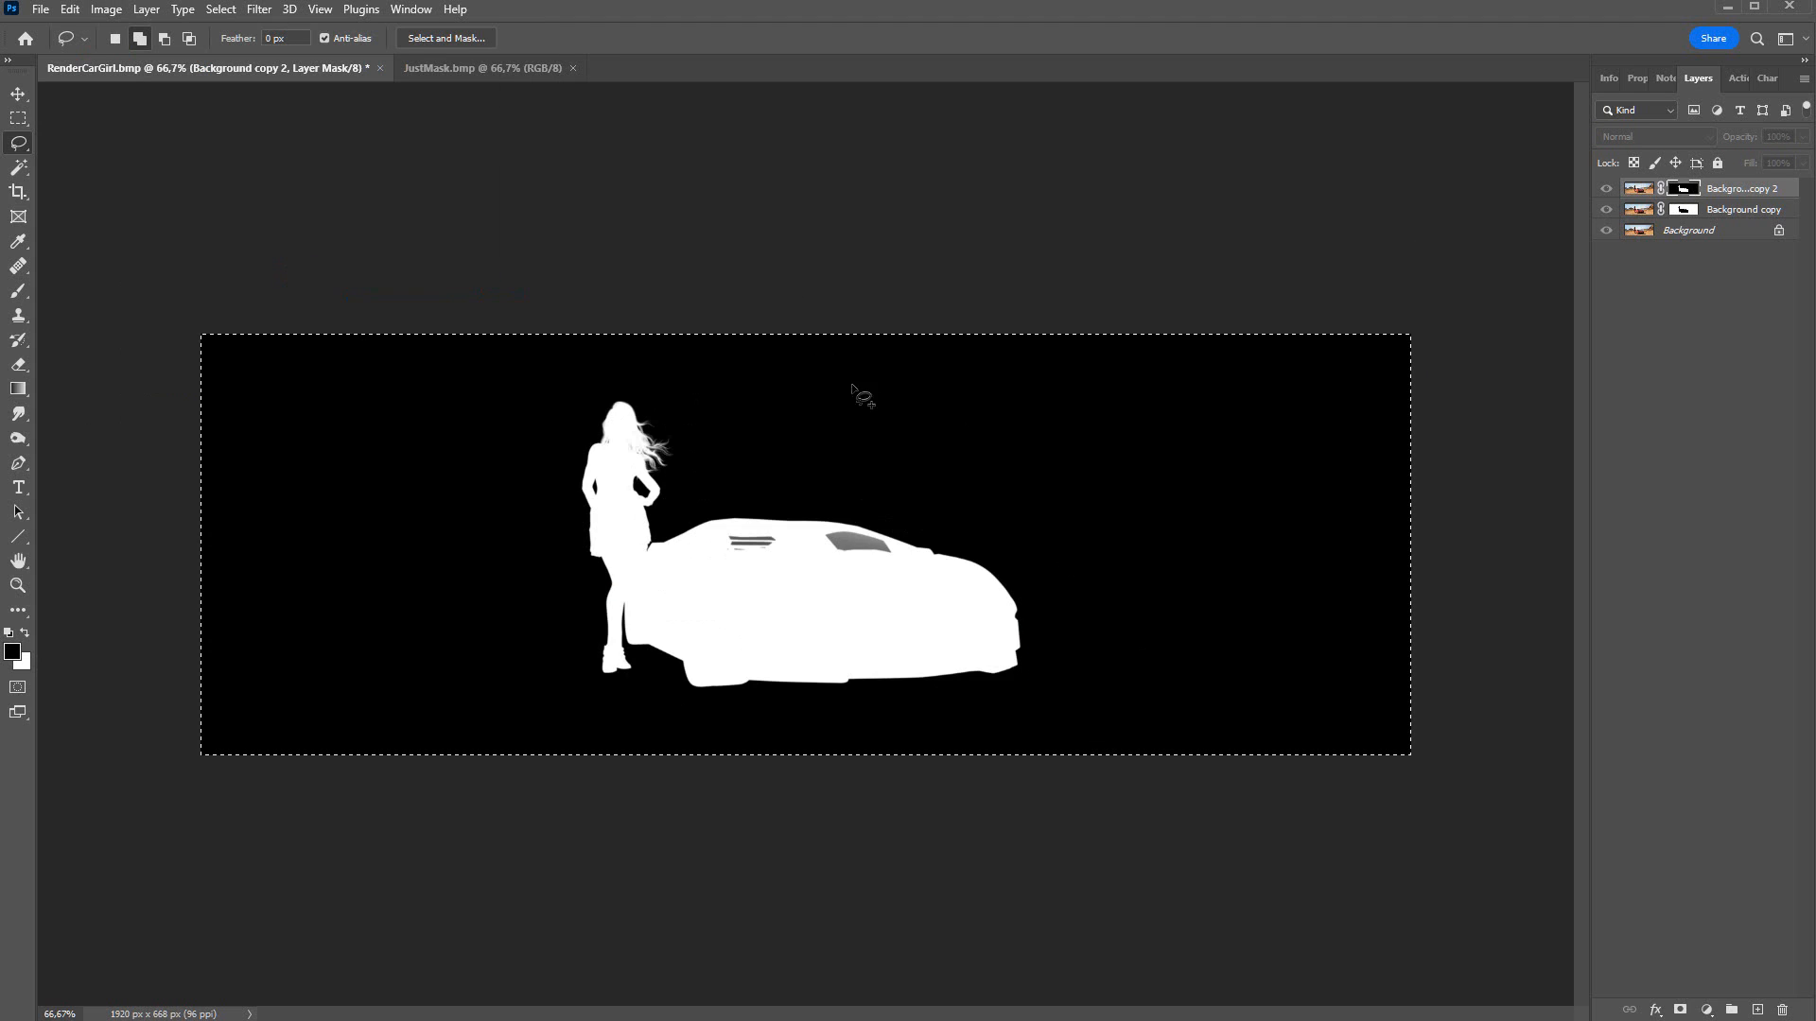
click(1638, 187)
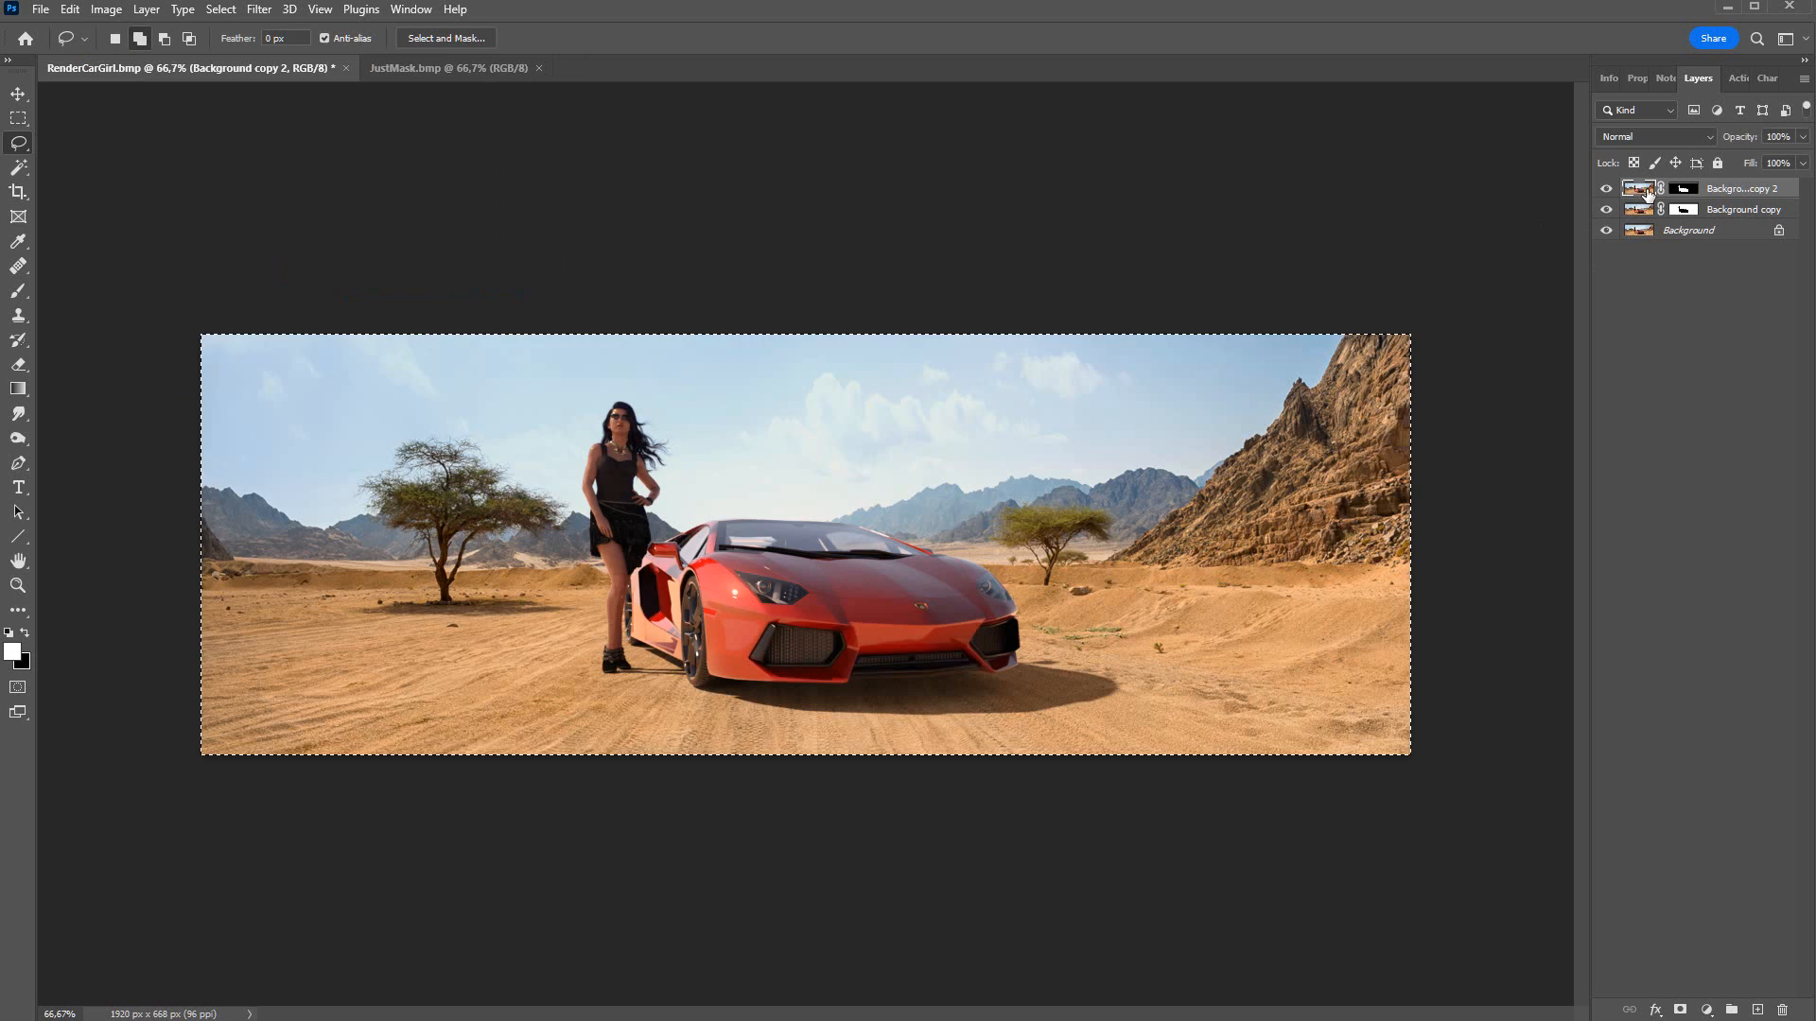
click(106, 10)
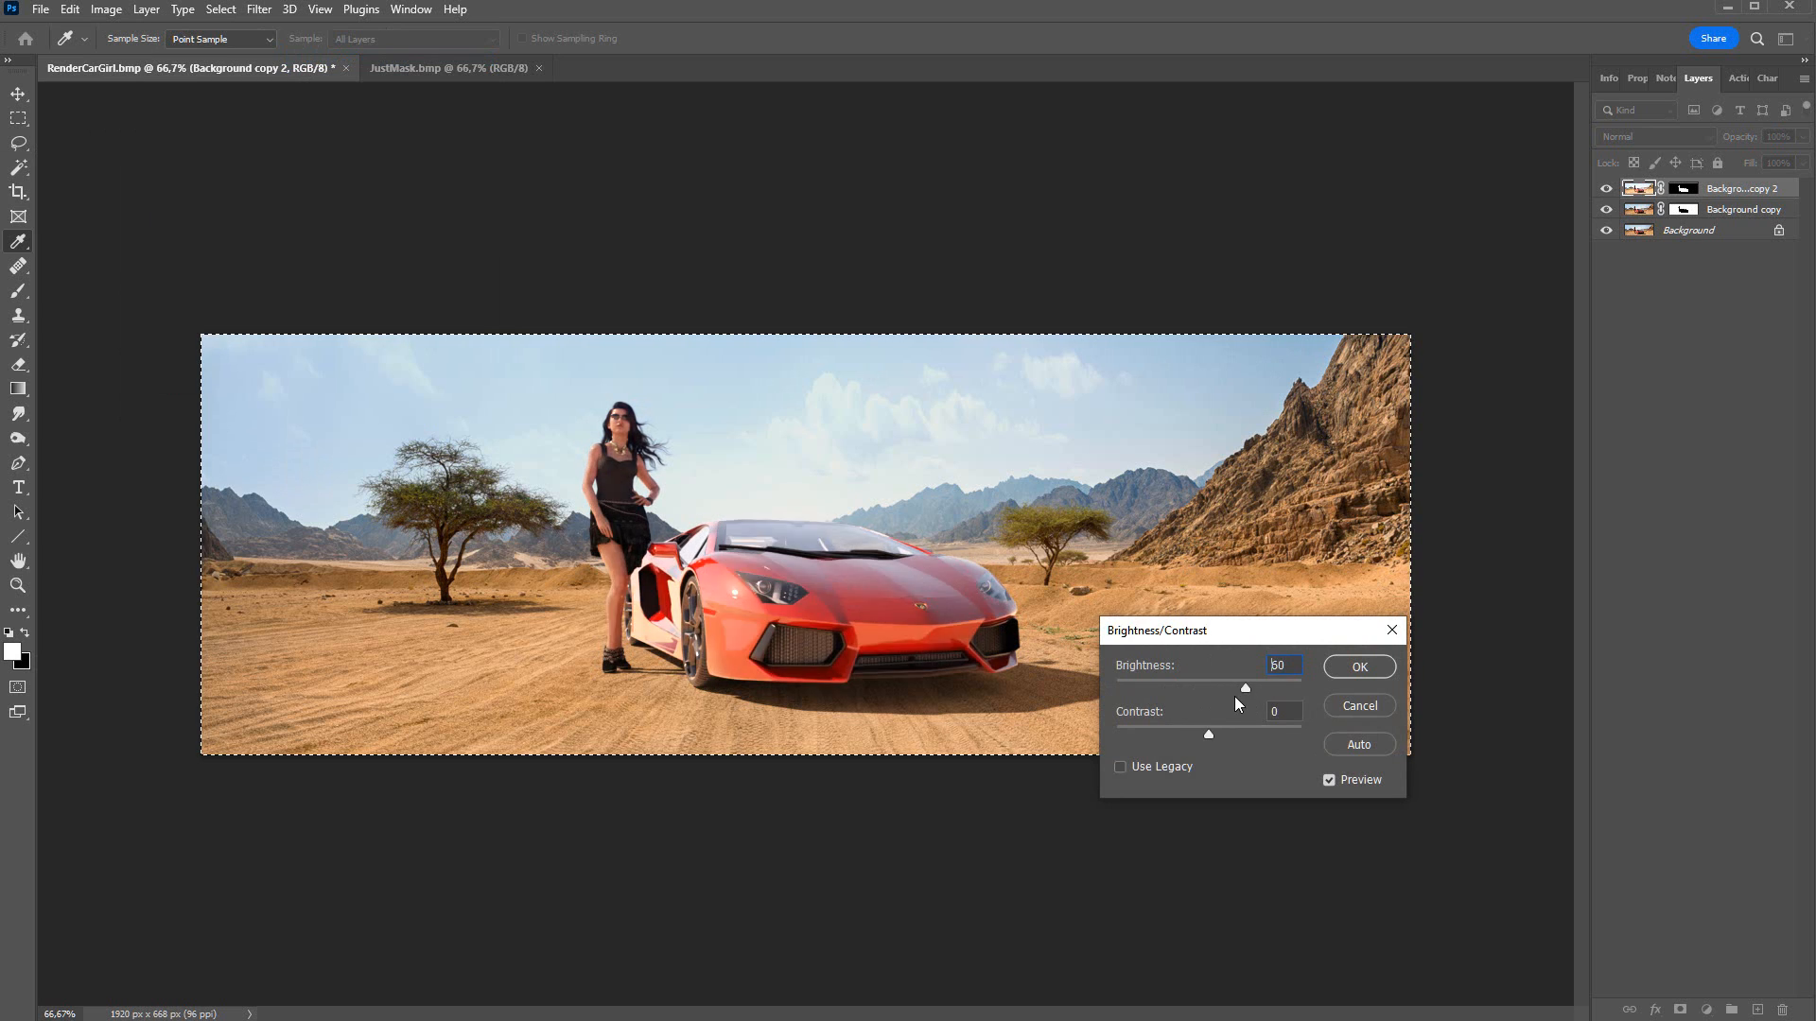
click(1358, 666)
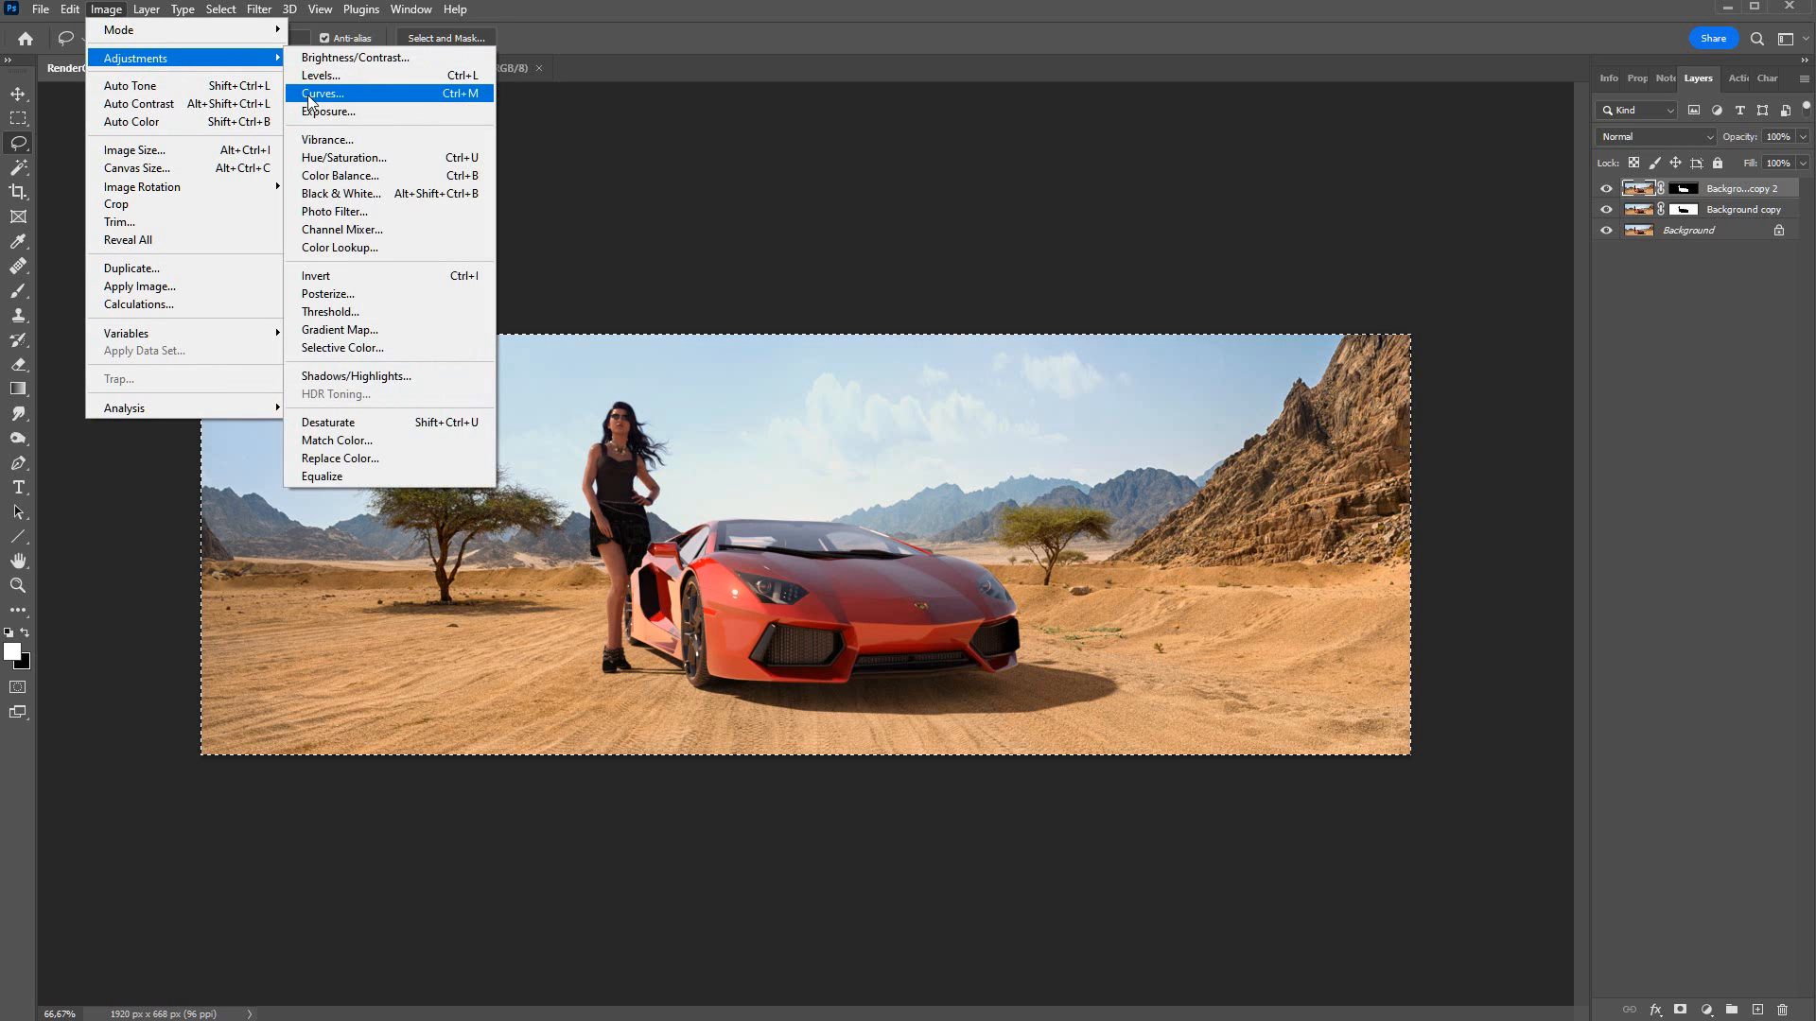
Step: Apply a Curves adjustment pulling the Blue channel highlights down to warm the woman and car
click(324, 93)
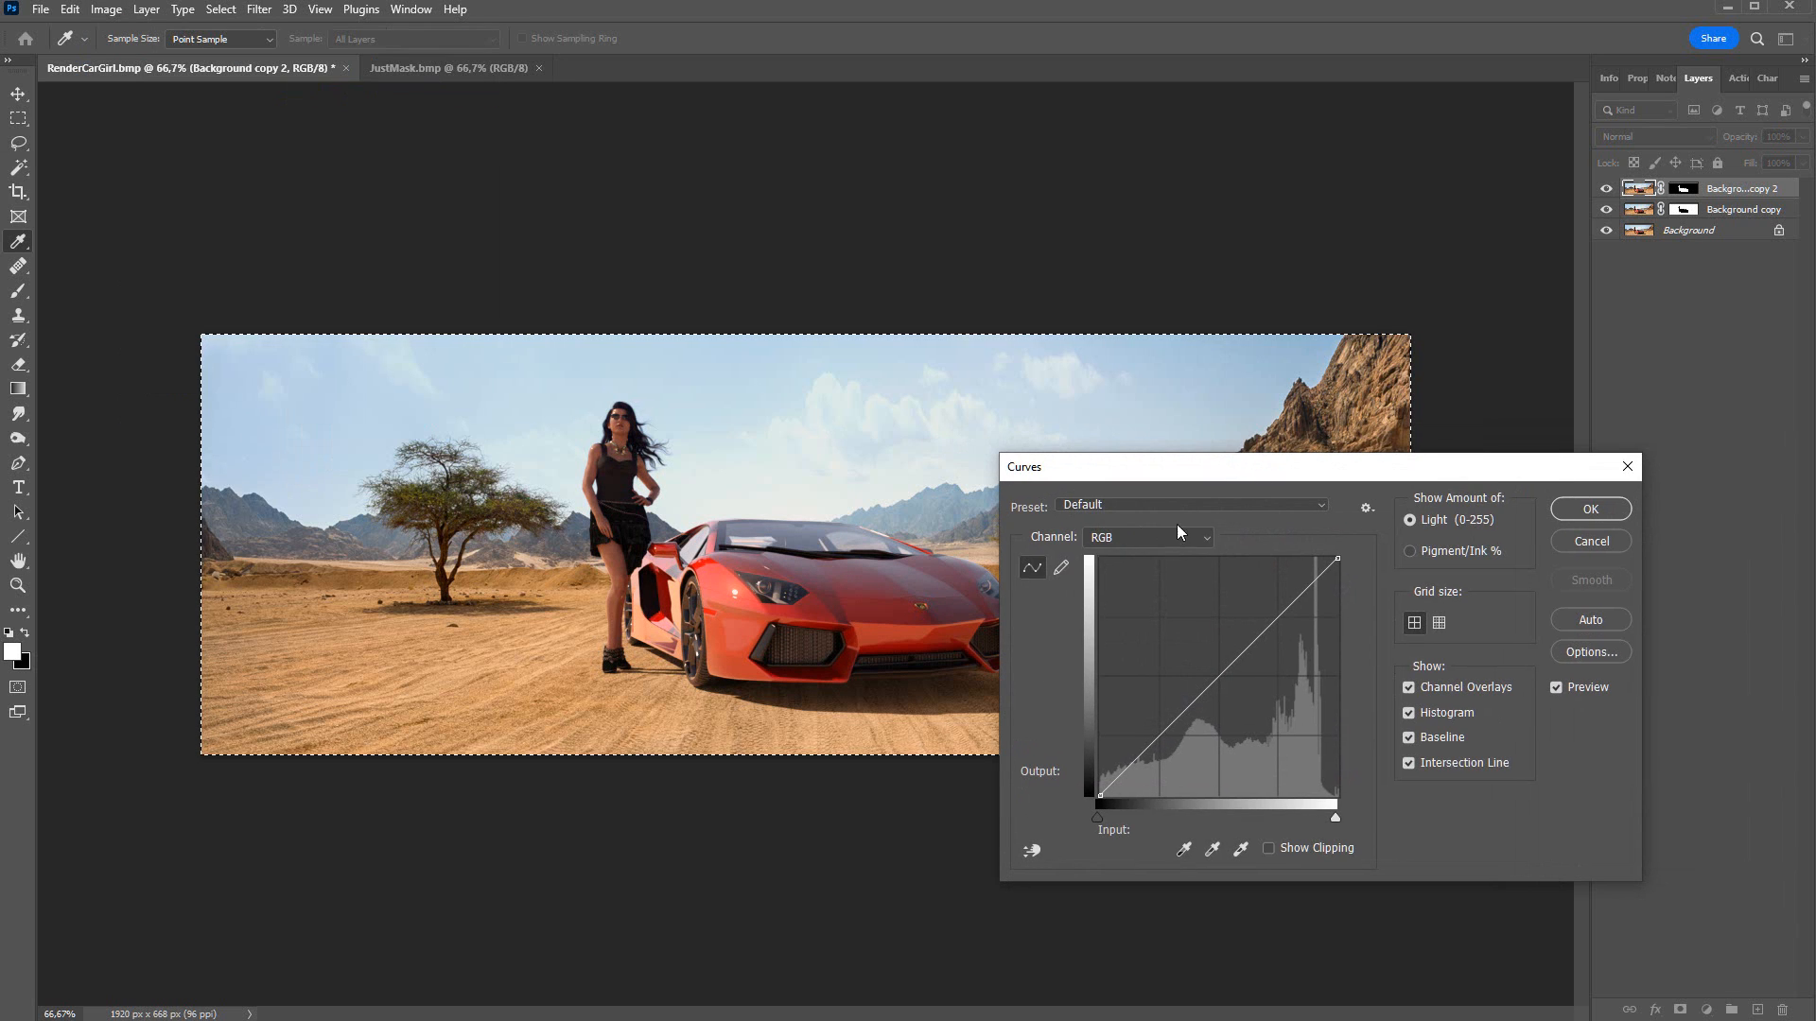
click(1147, 535)
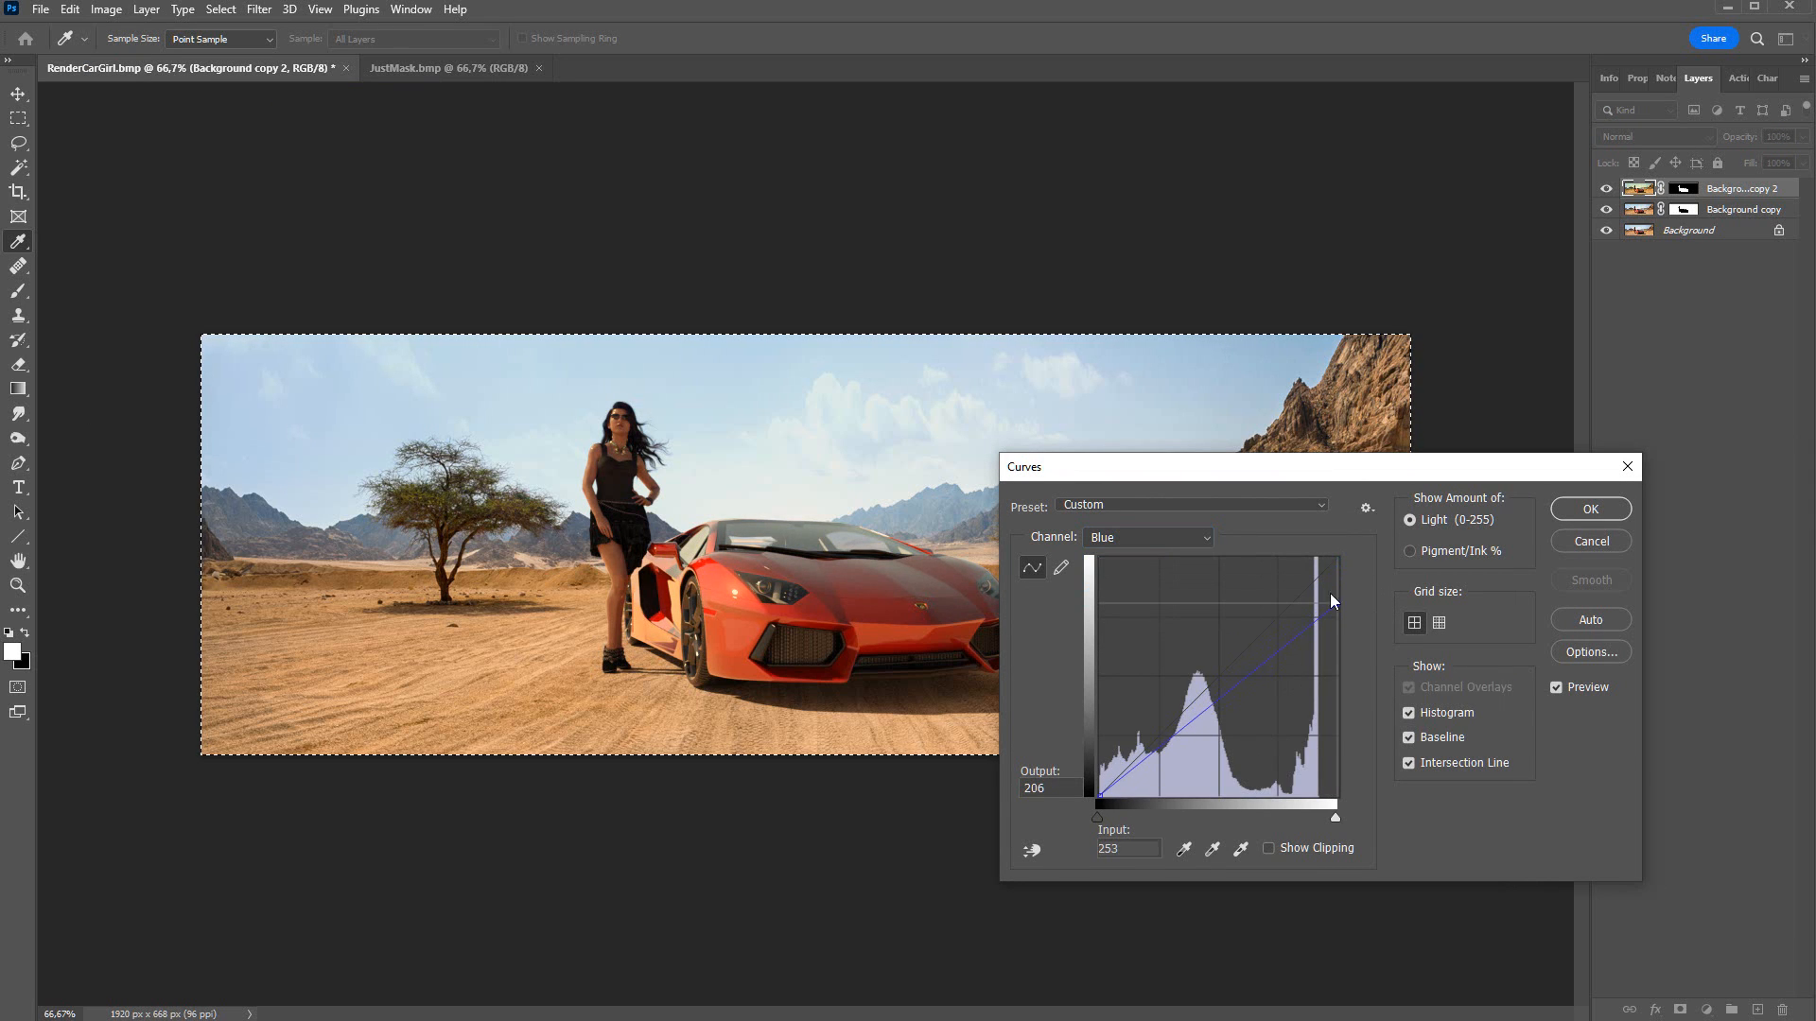
click(1148, 536)
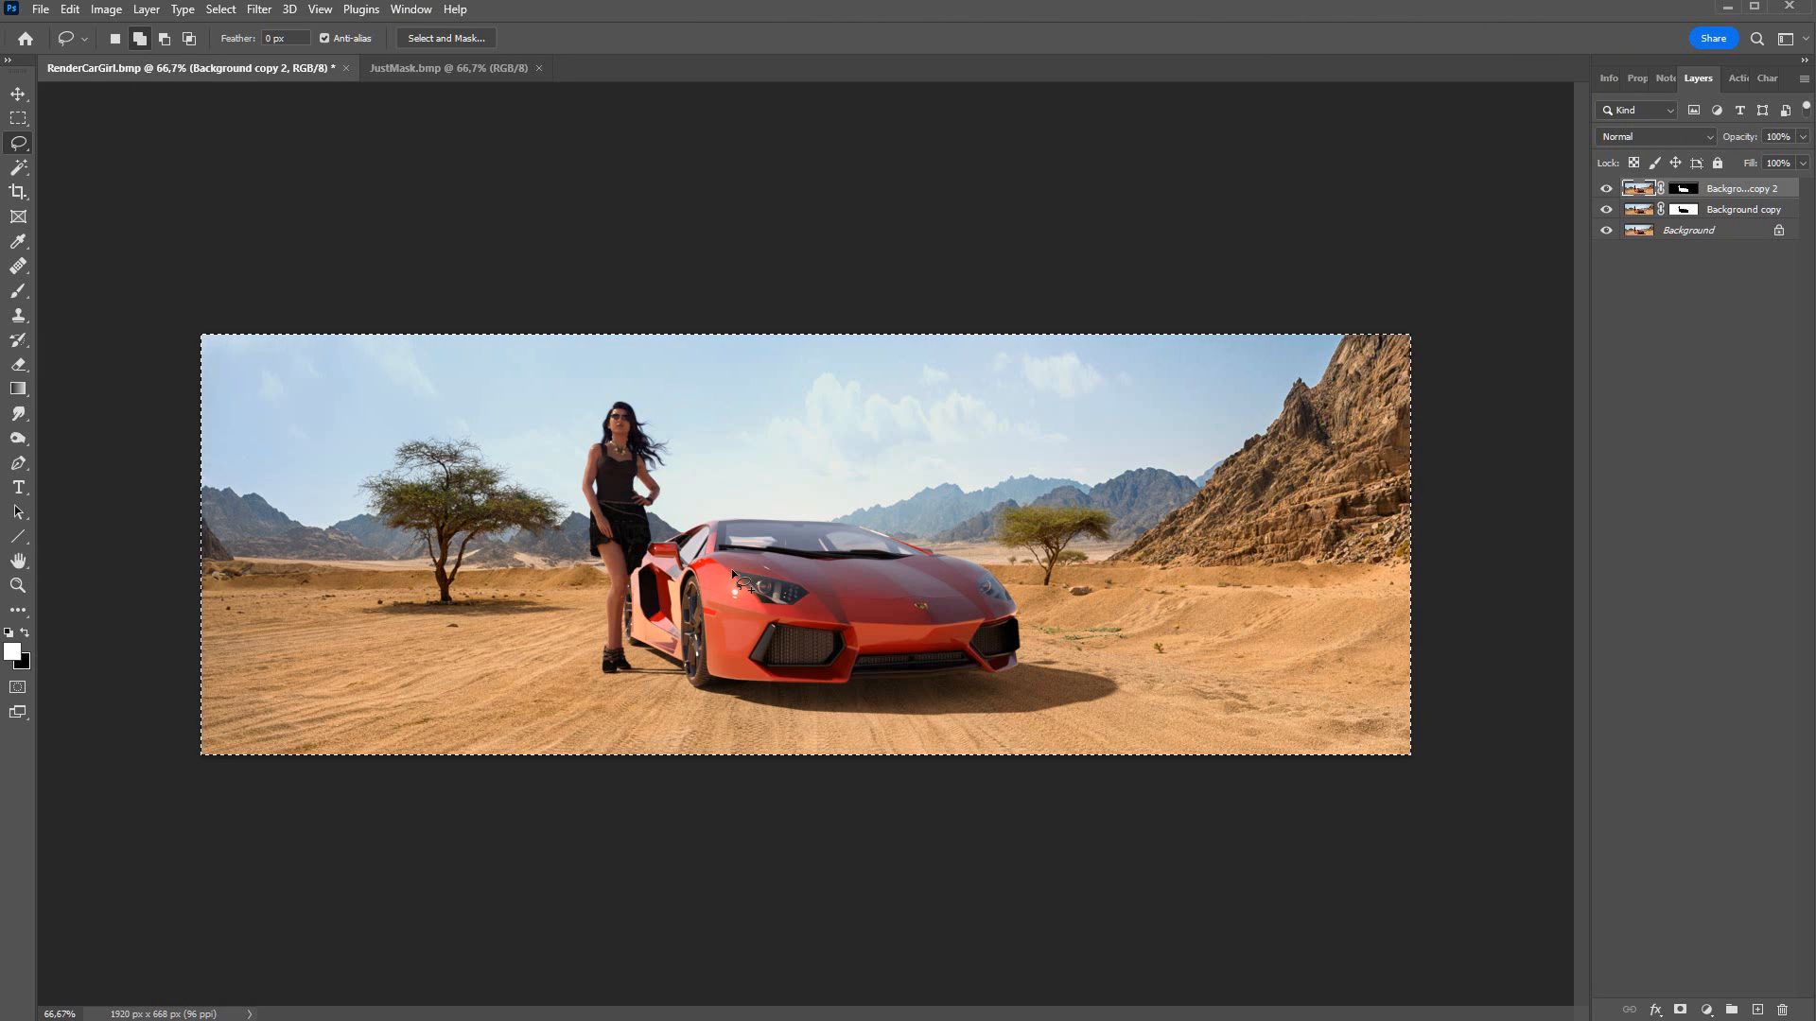
Step: Deselect and apply a faint 0,2 pixel Gaussian Blur to the image
click(17, 117)
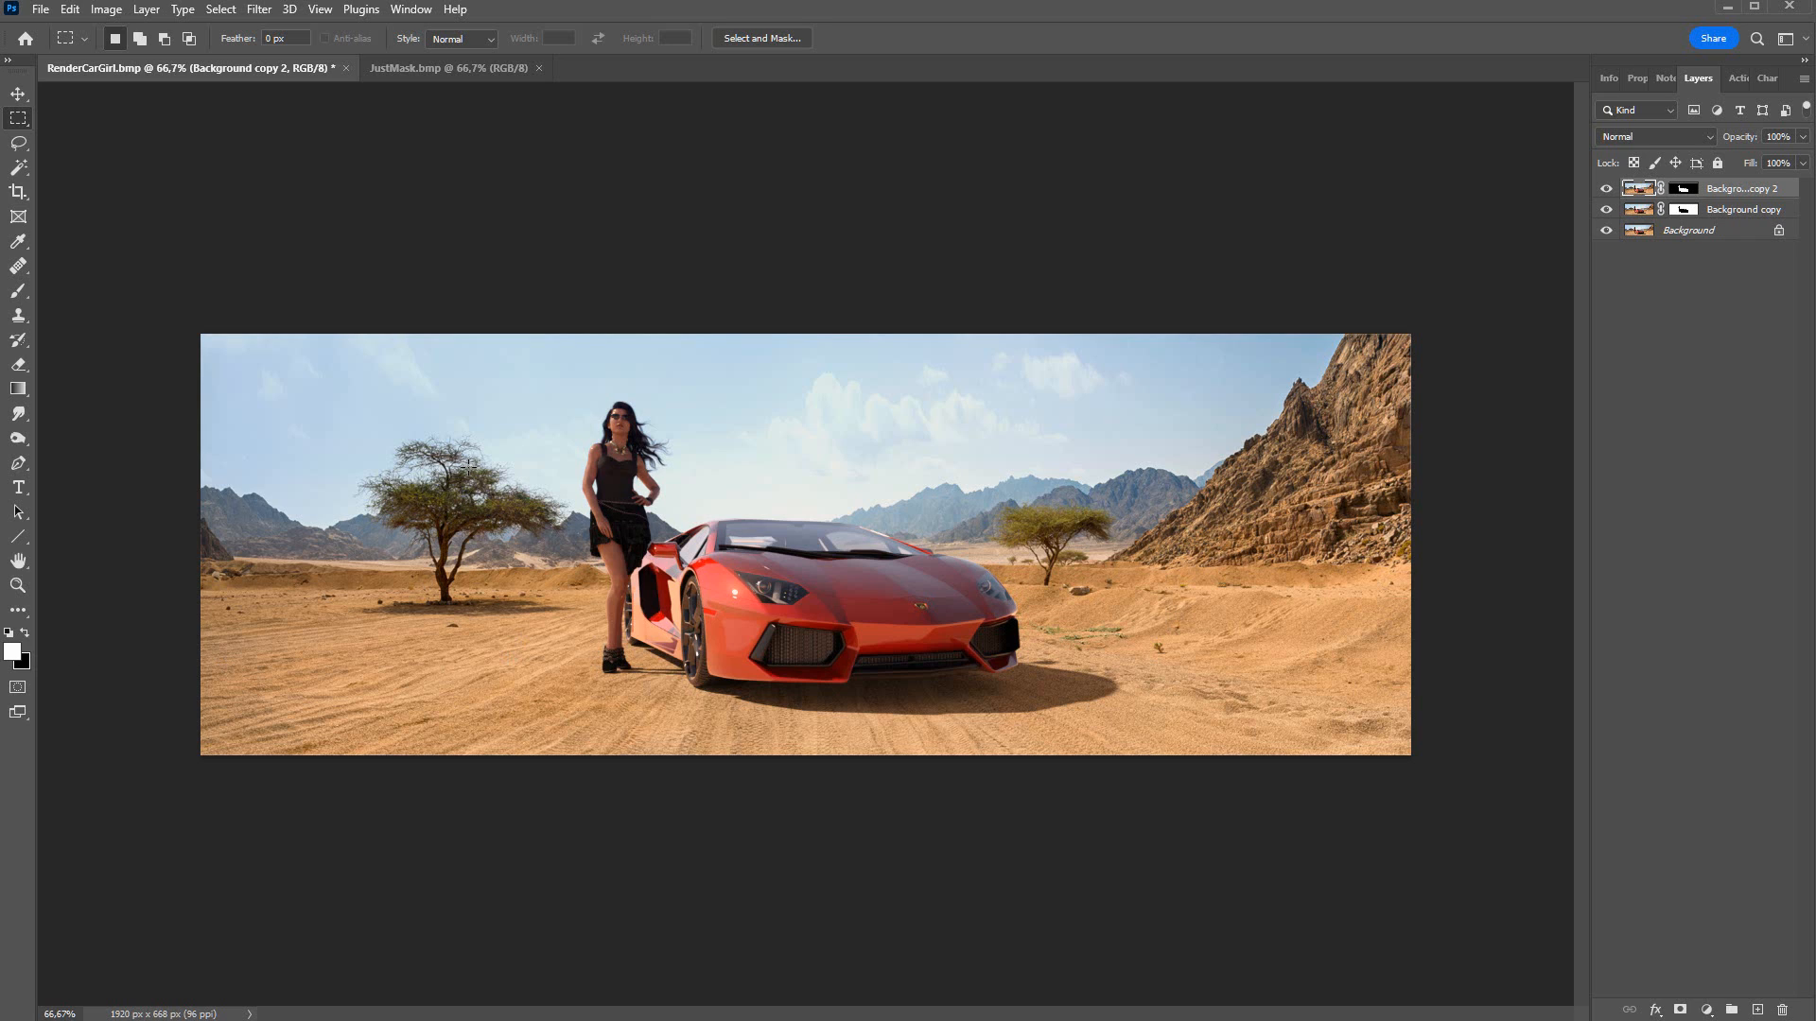
mouse_move(1013, 664)
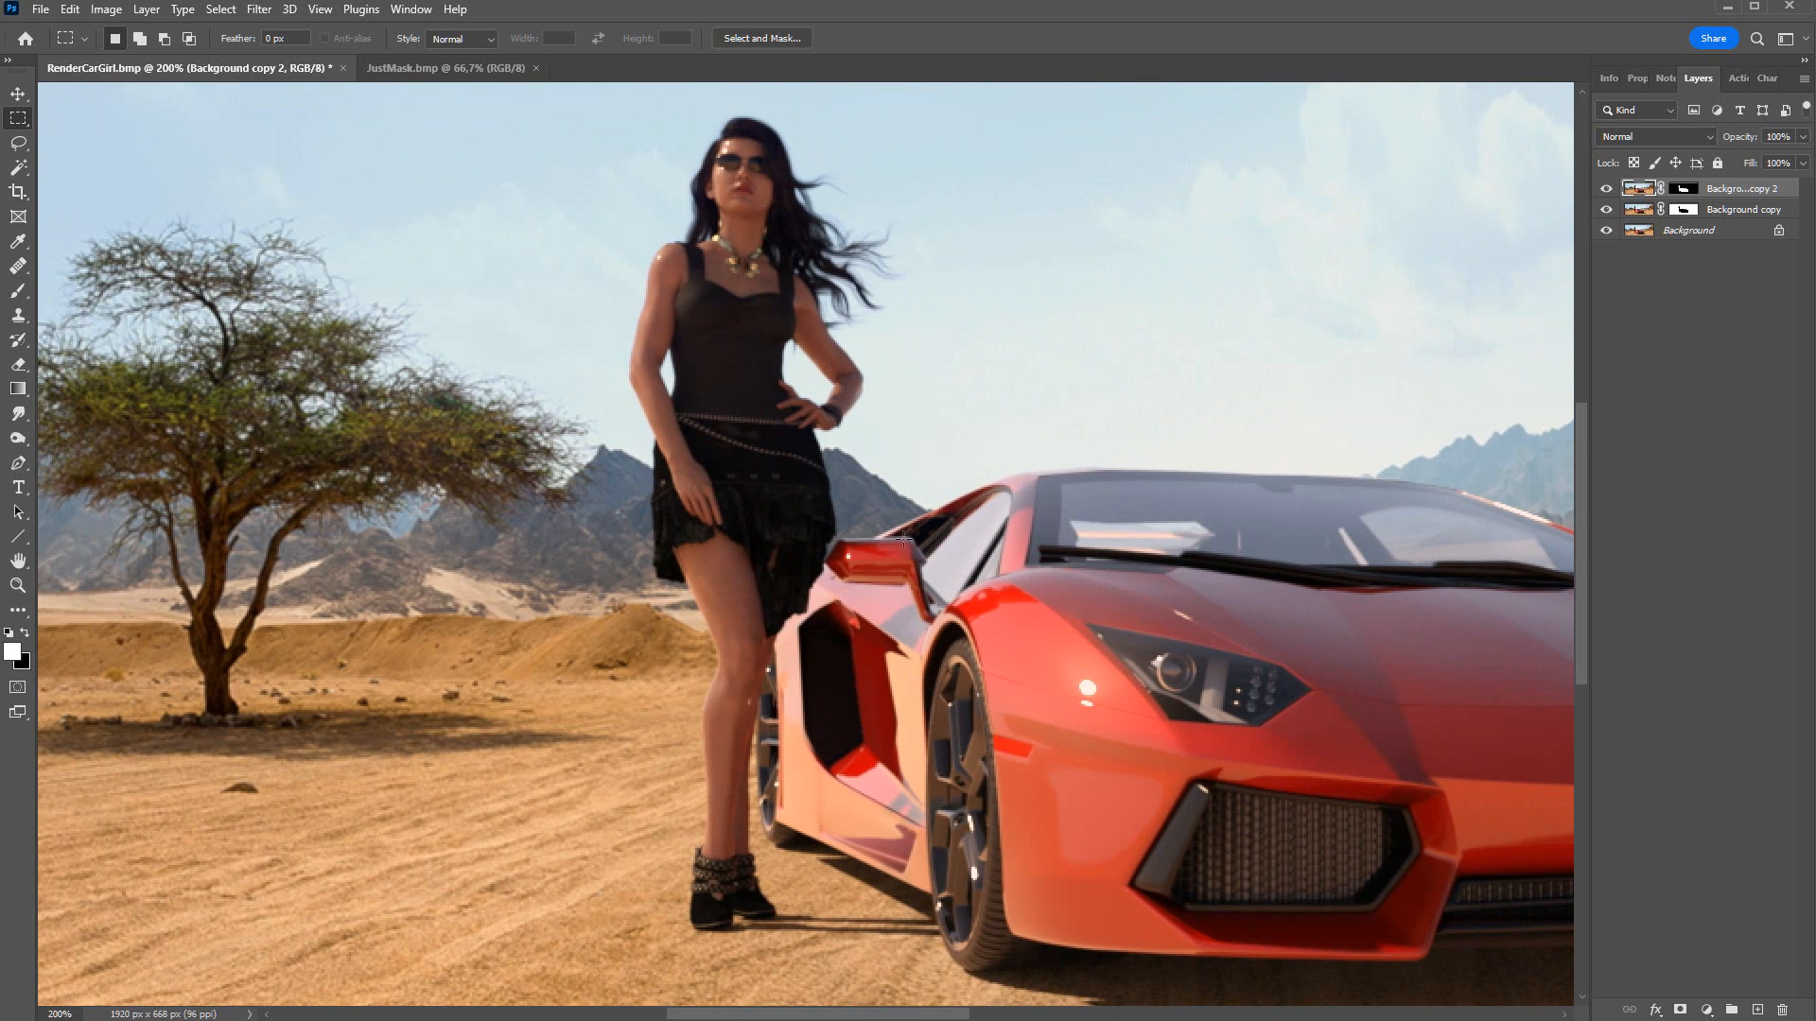
mouse_move(819, 682)
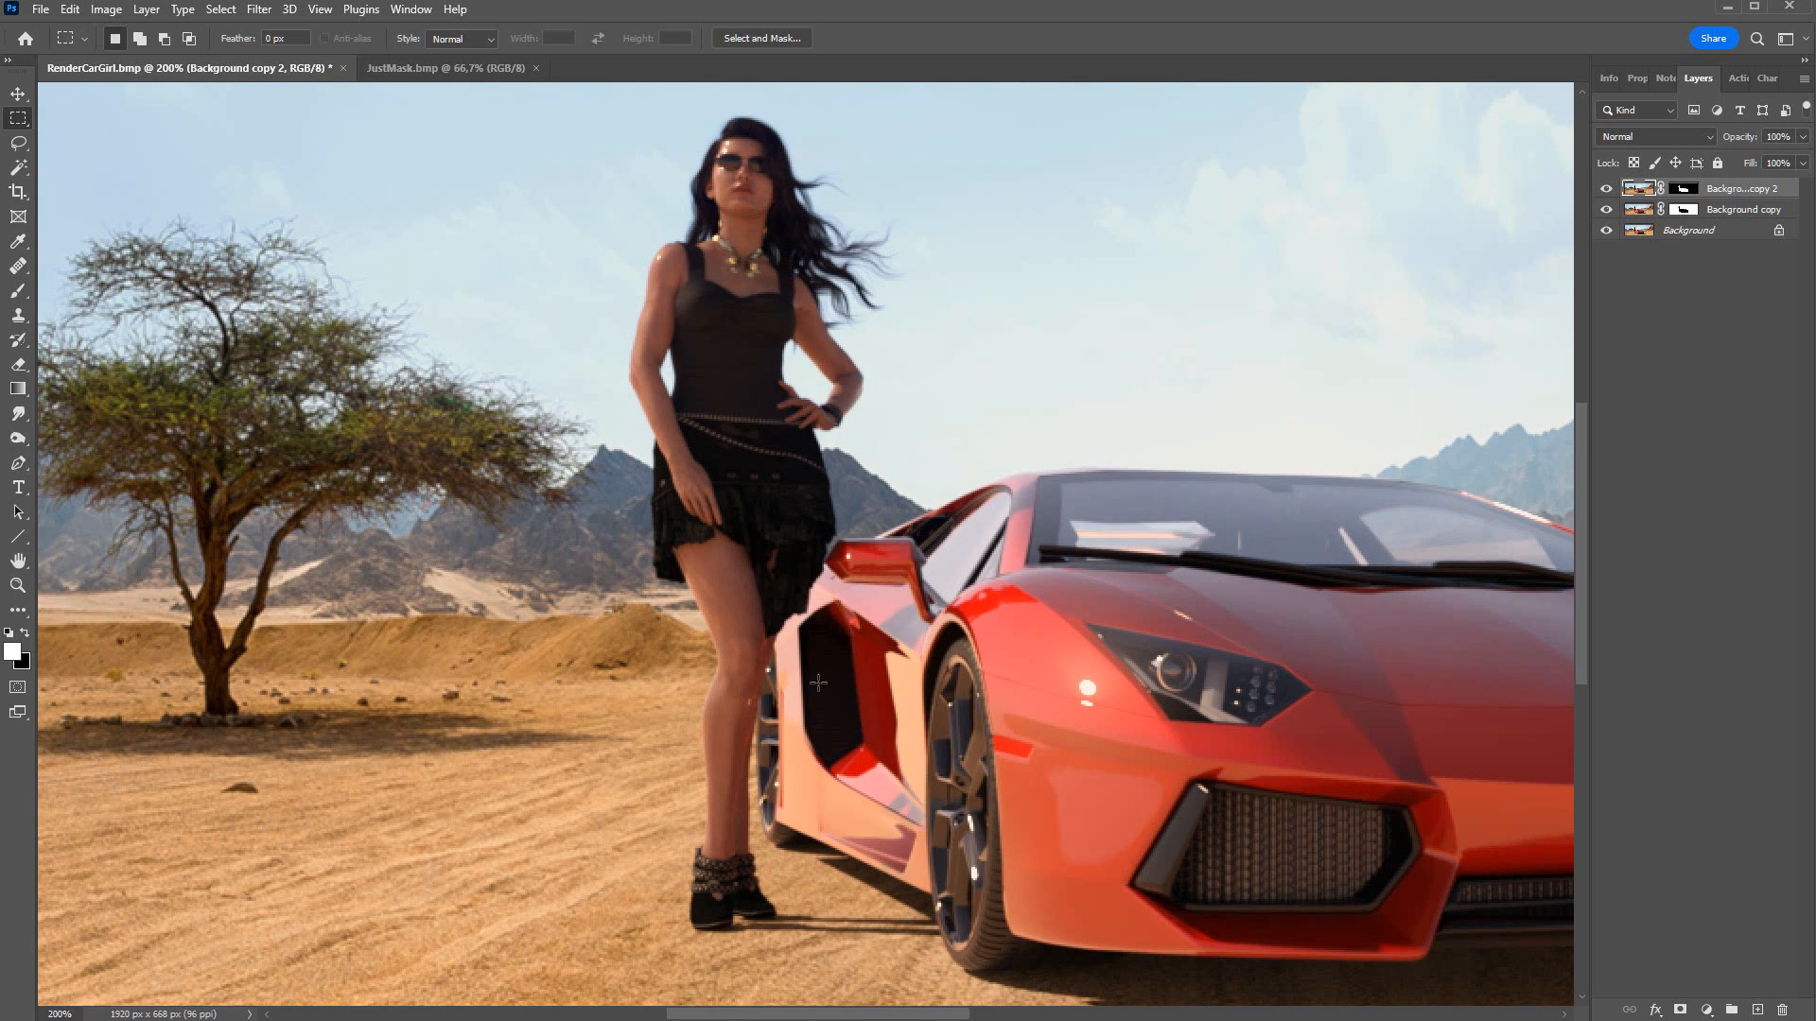
mouse_move(274, 641)
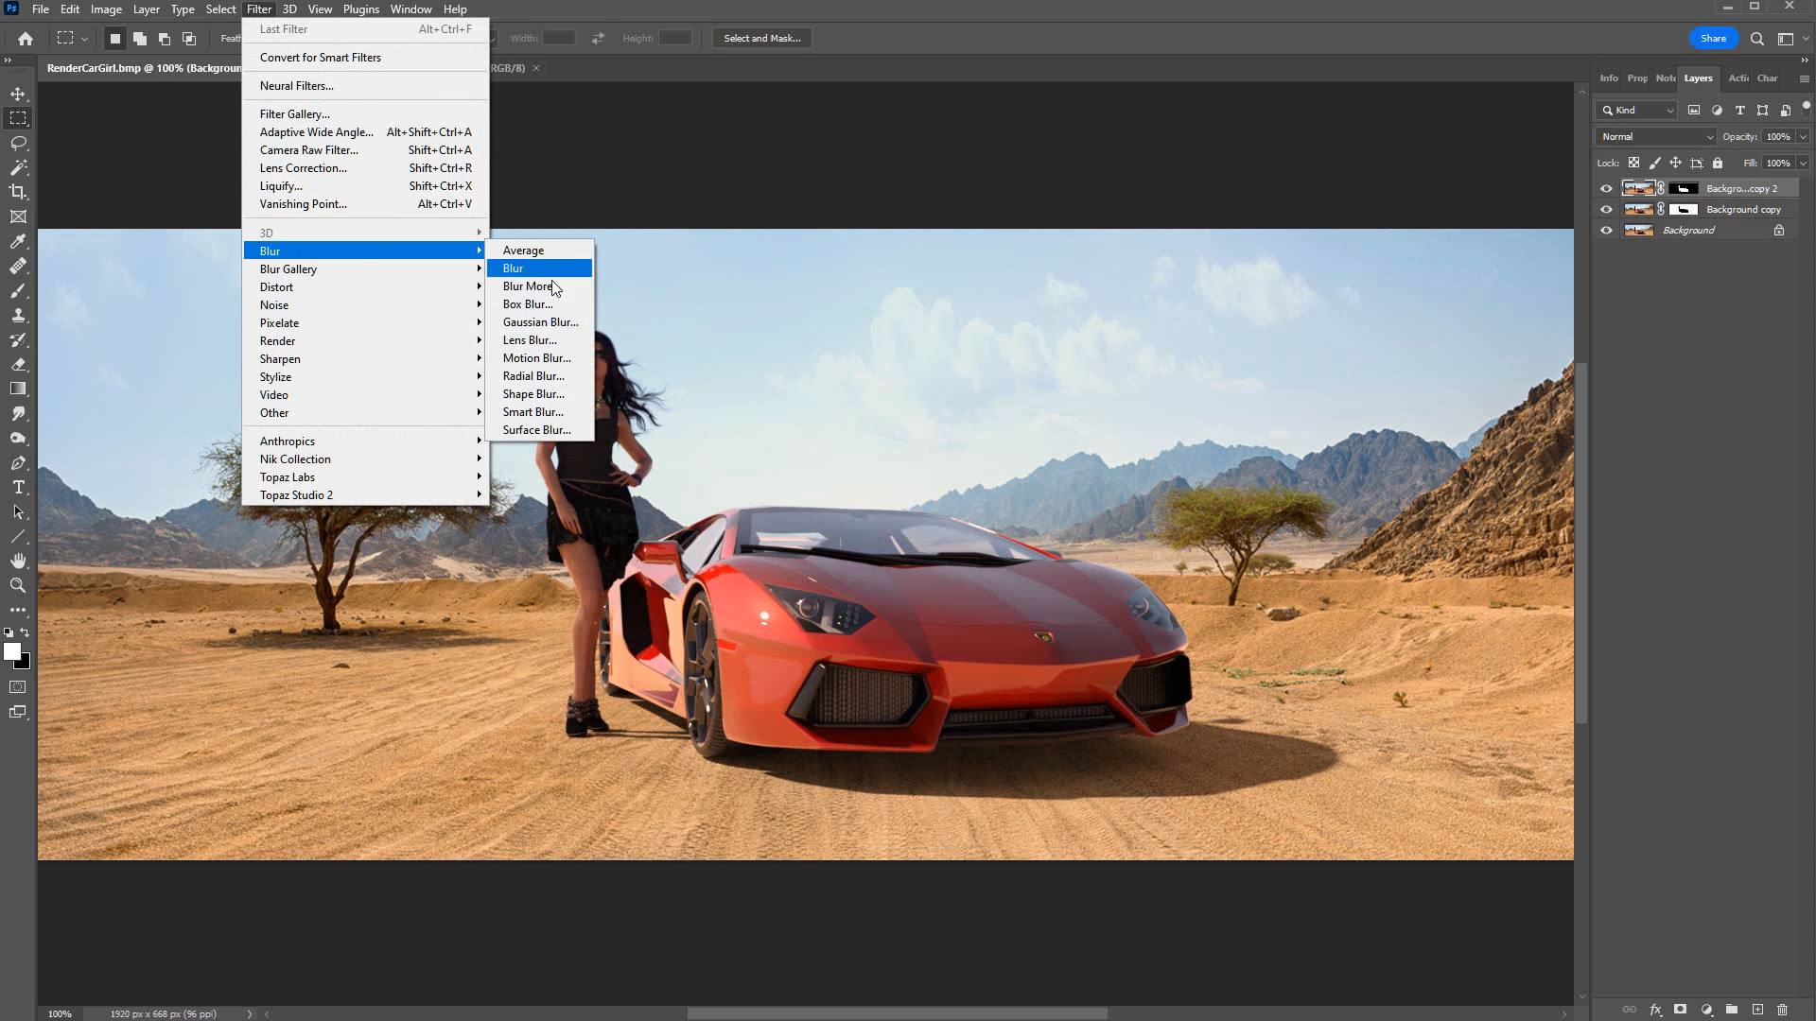
click(539, 321)
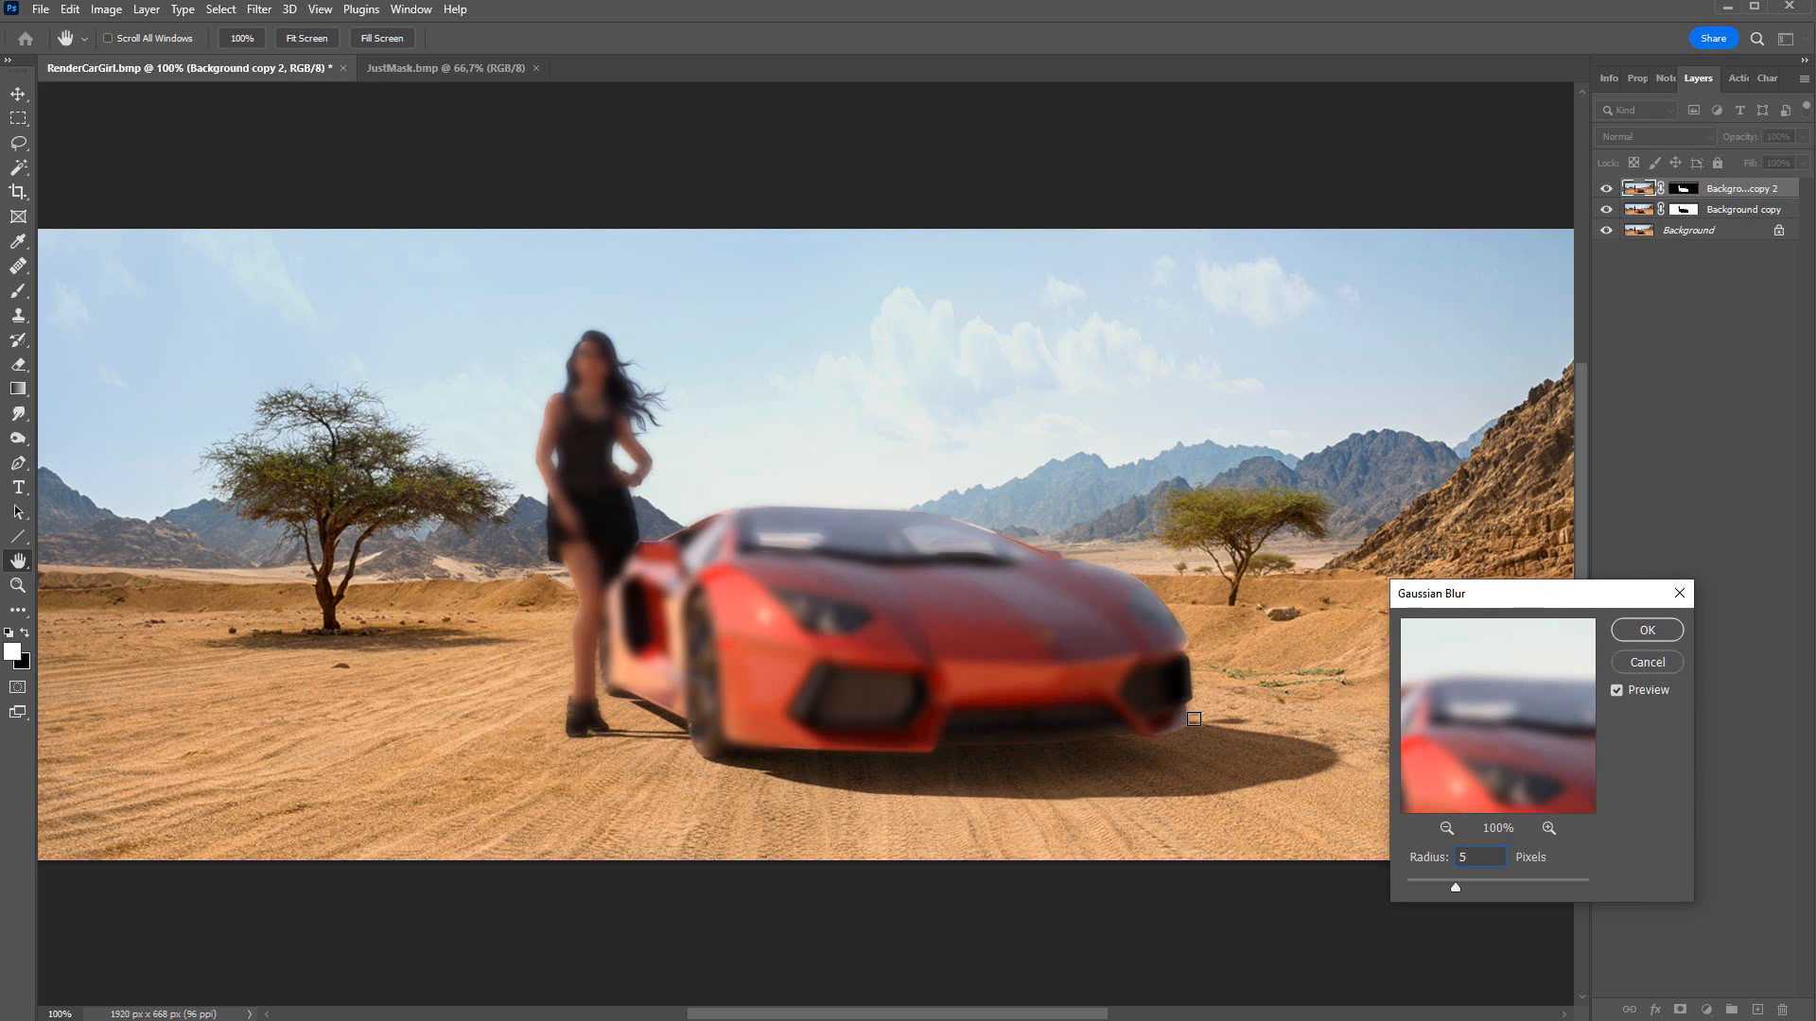
triple_click(1479, 857)
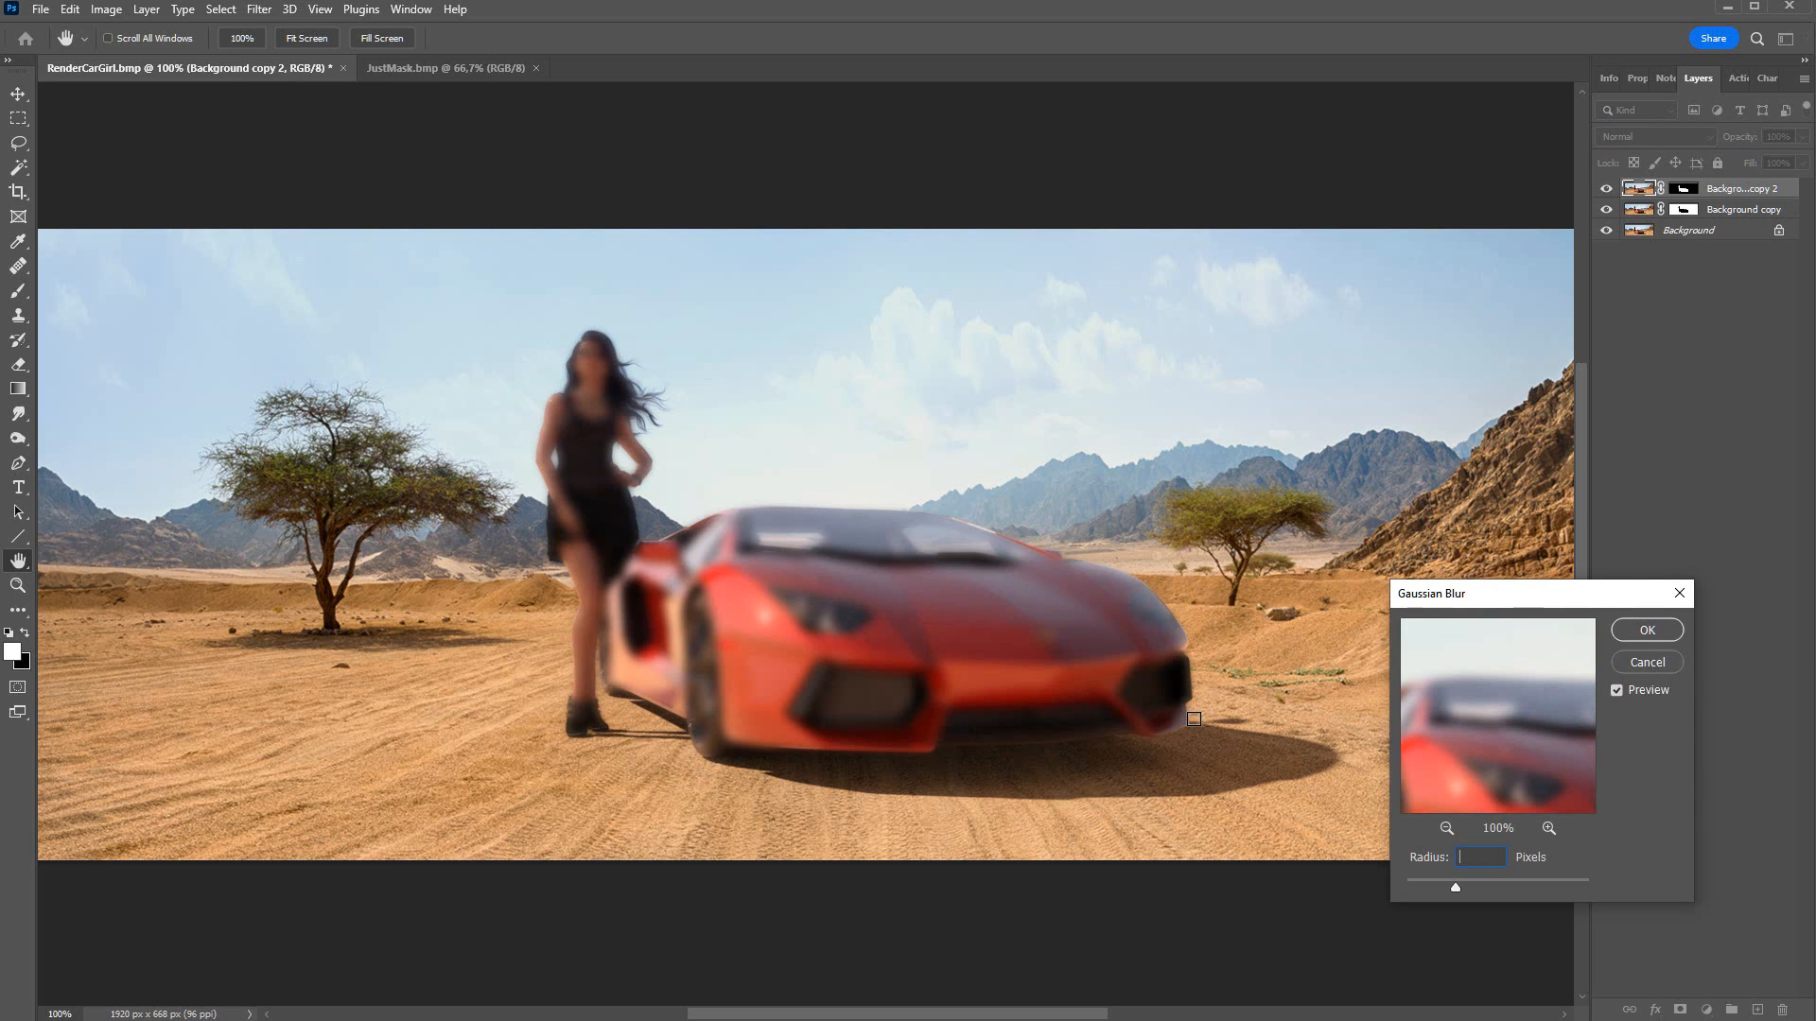
text(0,1)
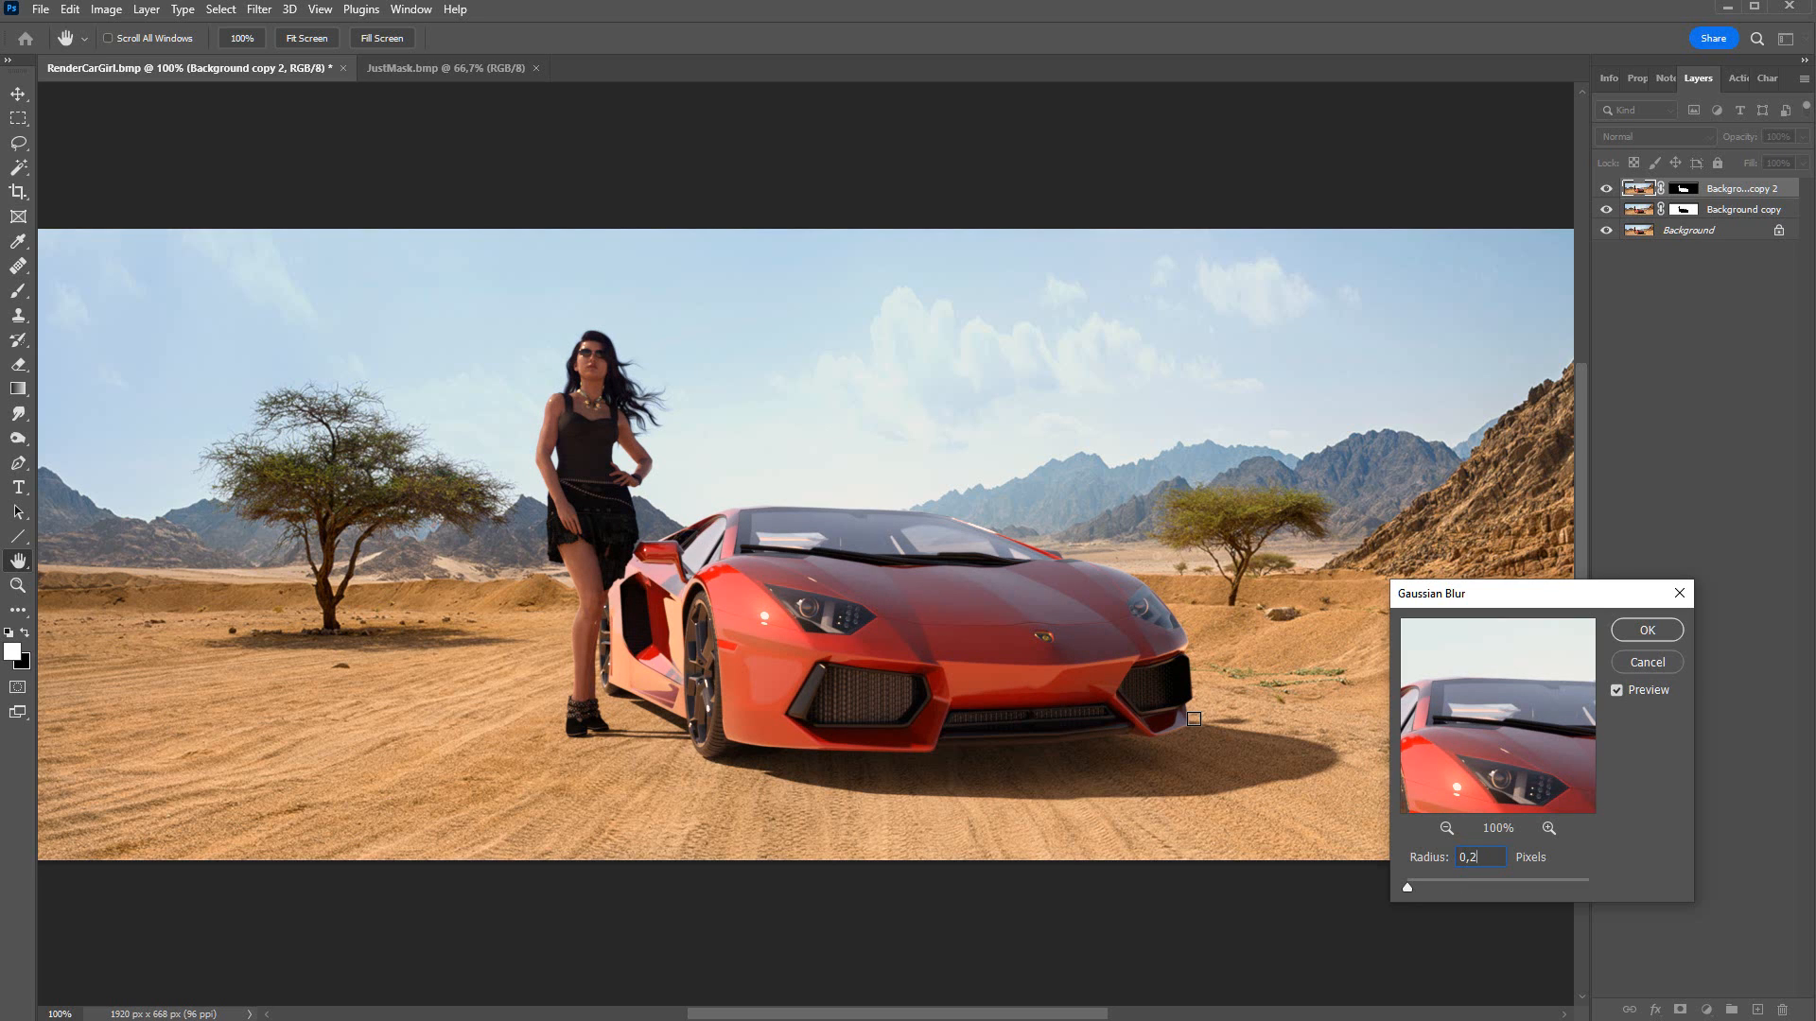
mouse_move(1686, 711)
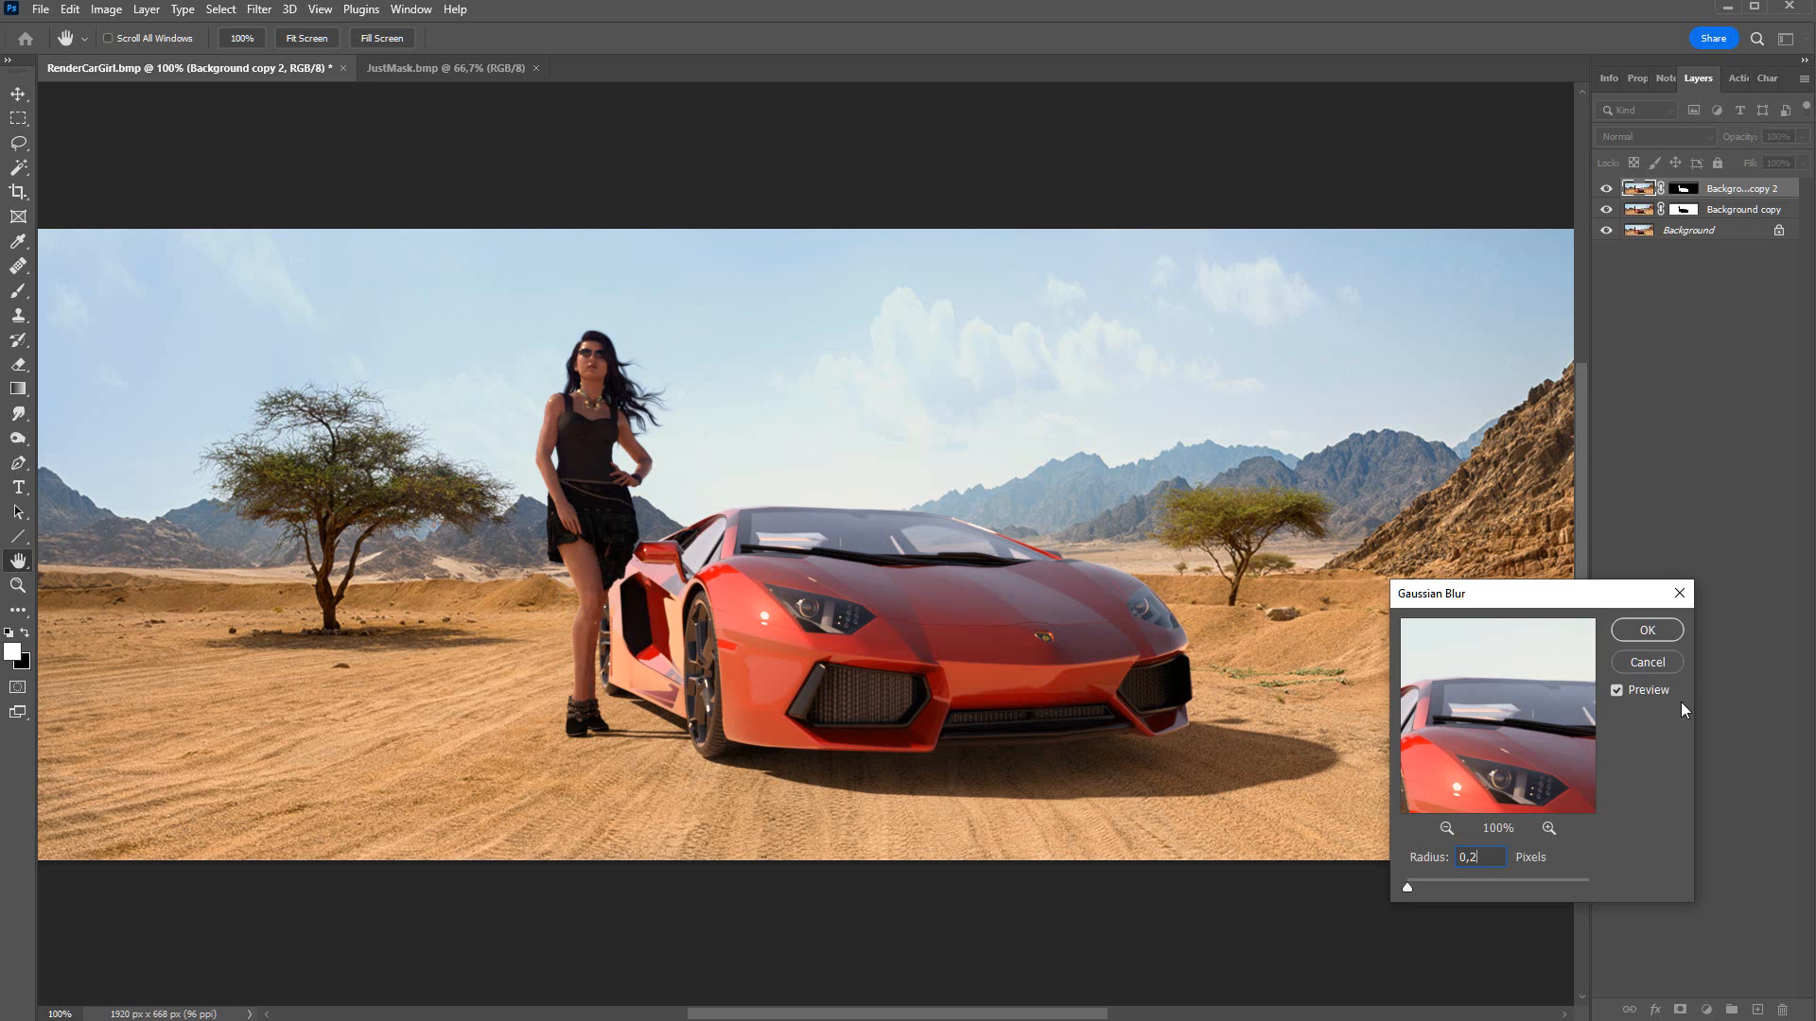
click(1644, 630)
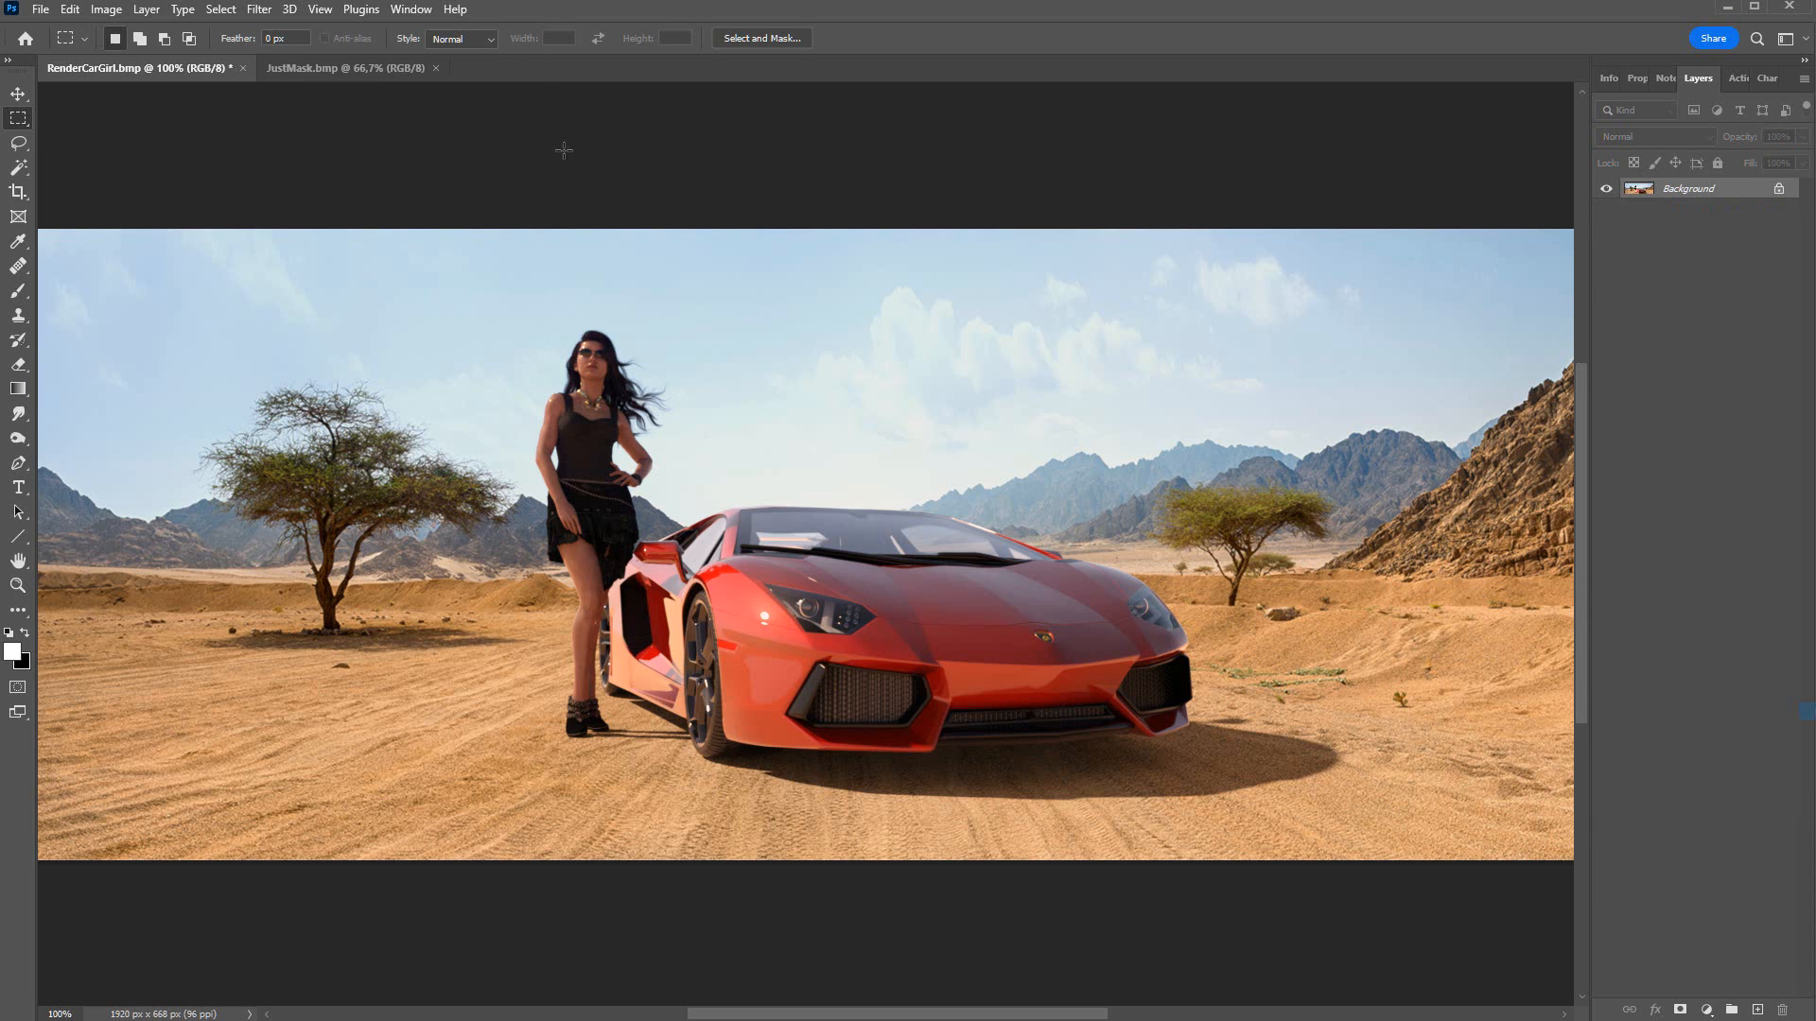
Step: Grade the flattened composite with the Pastel filter using a different colour Method swatch and return it to Photoshop
click(257, 9)
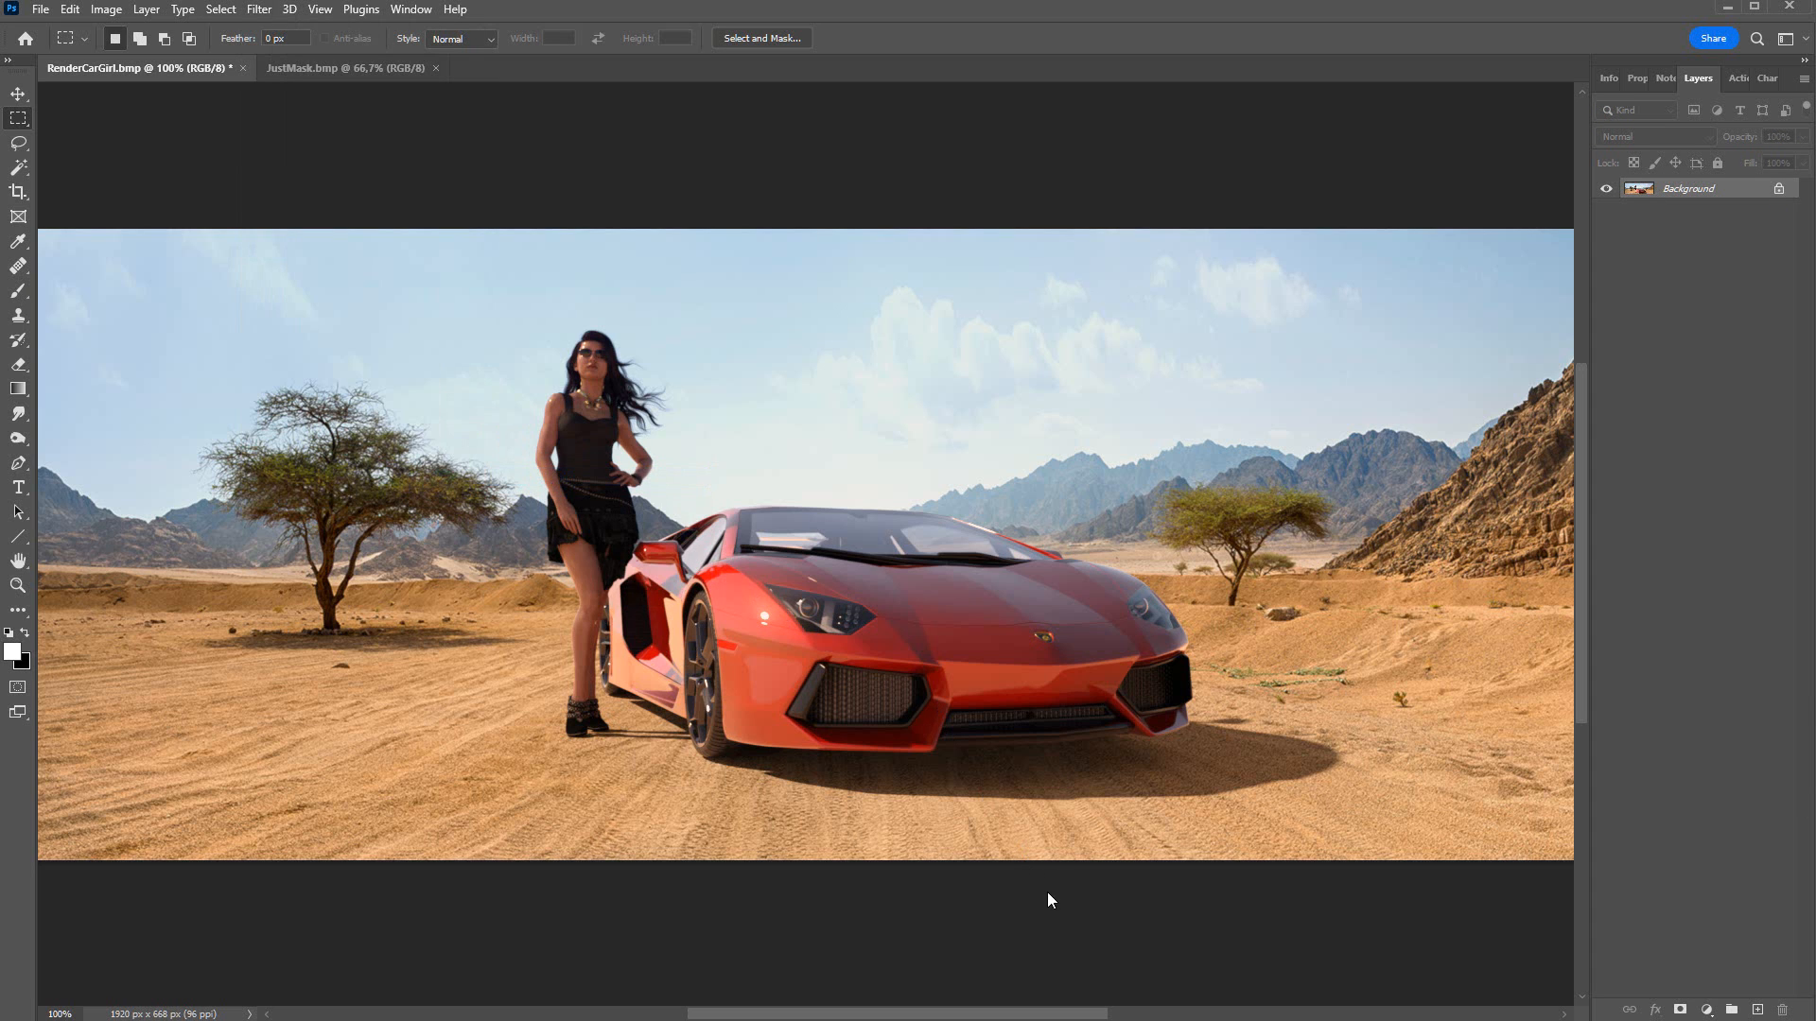
click(257, 10)
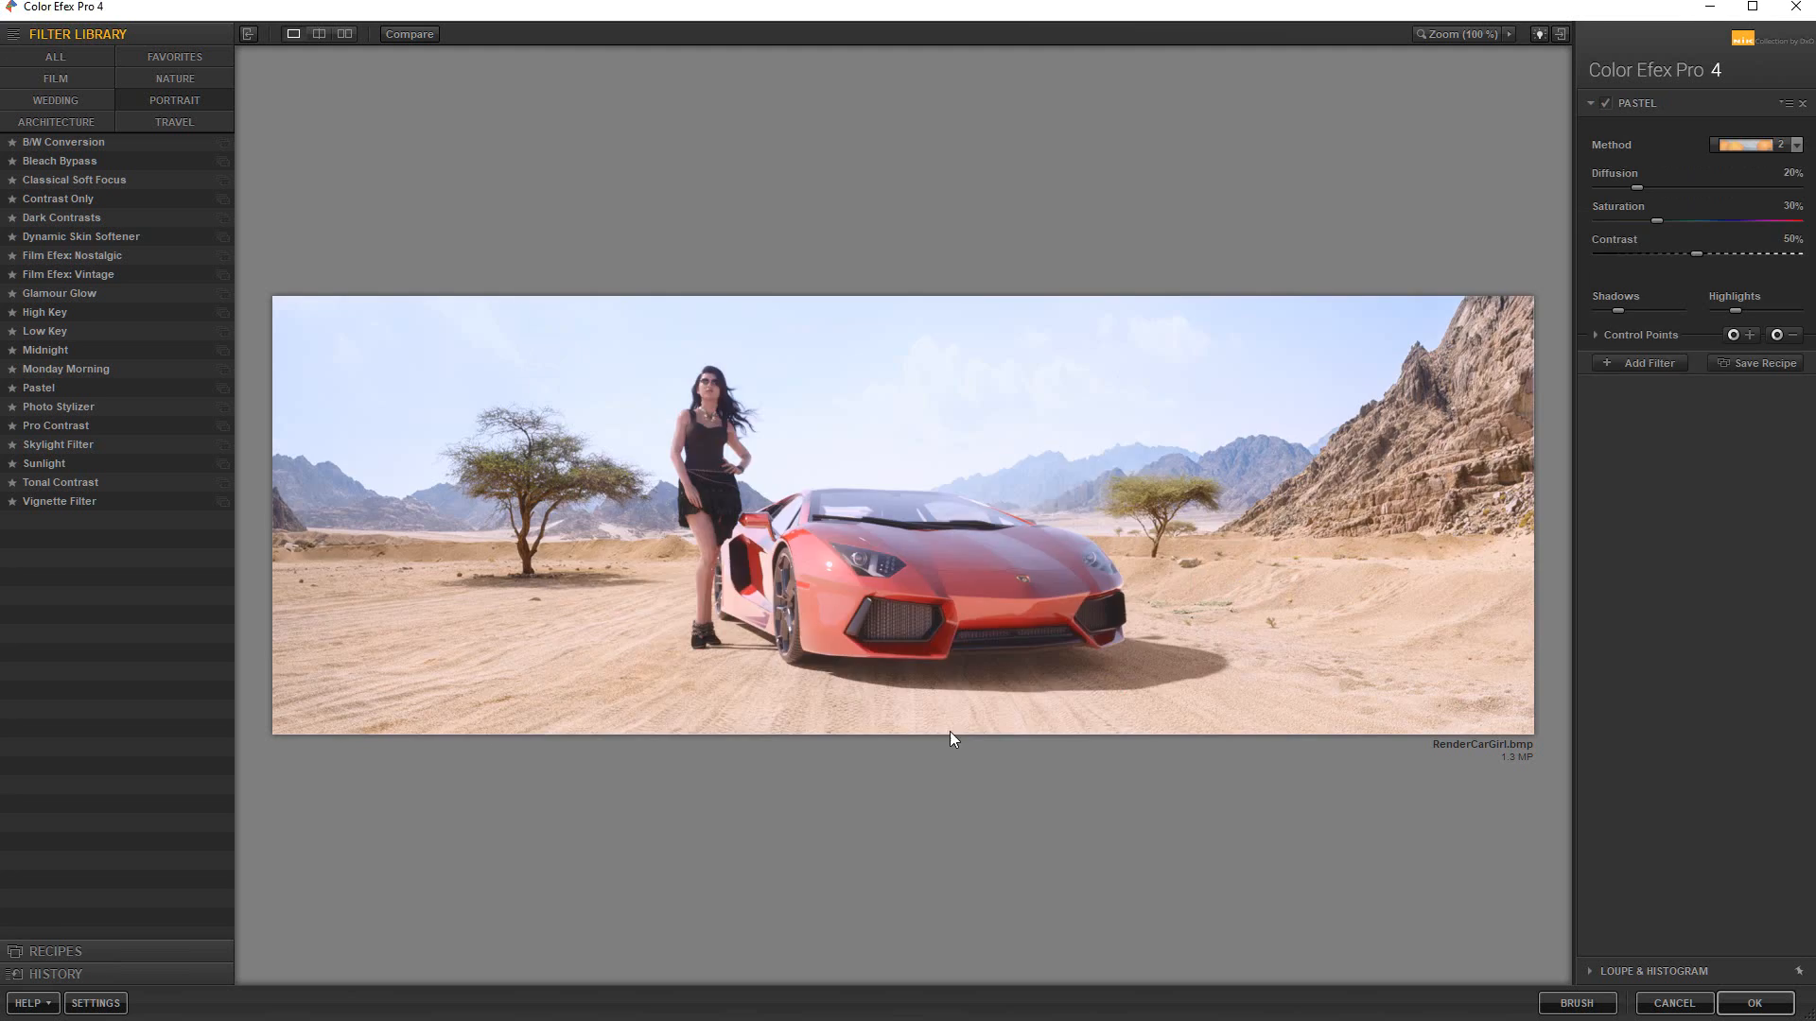
mouse_move(38, 388)
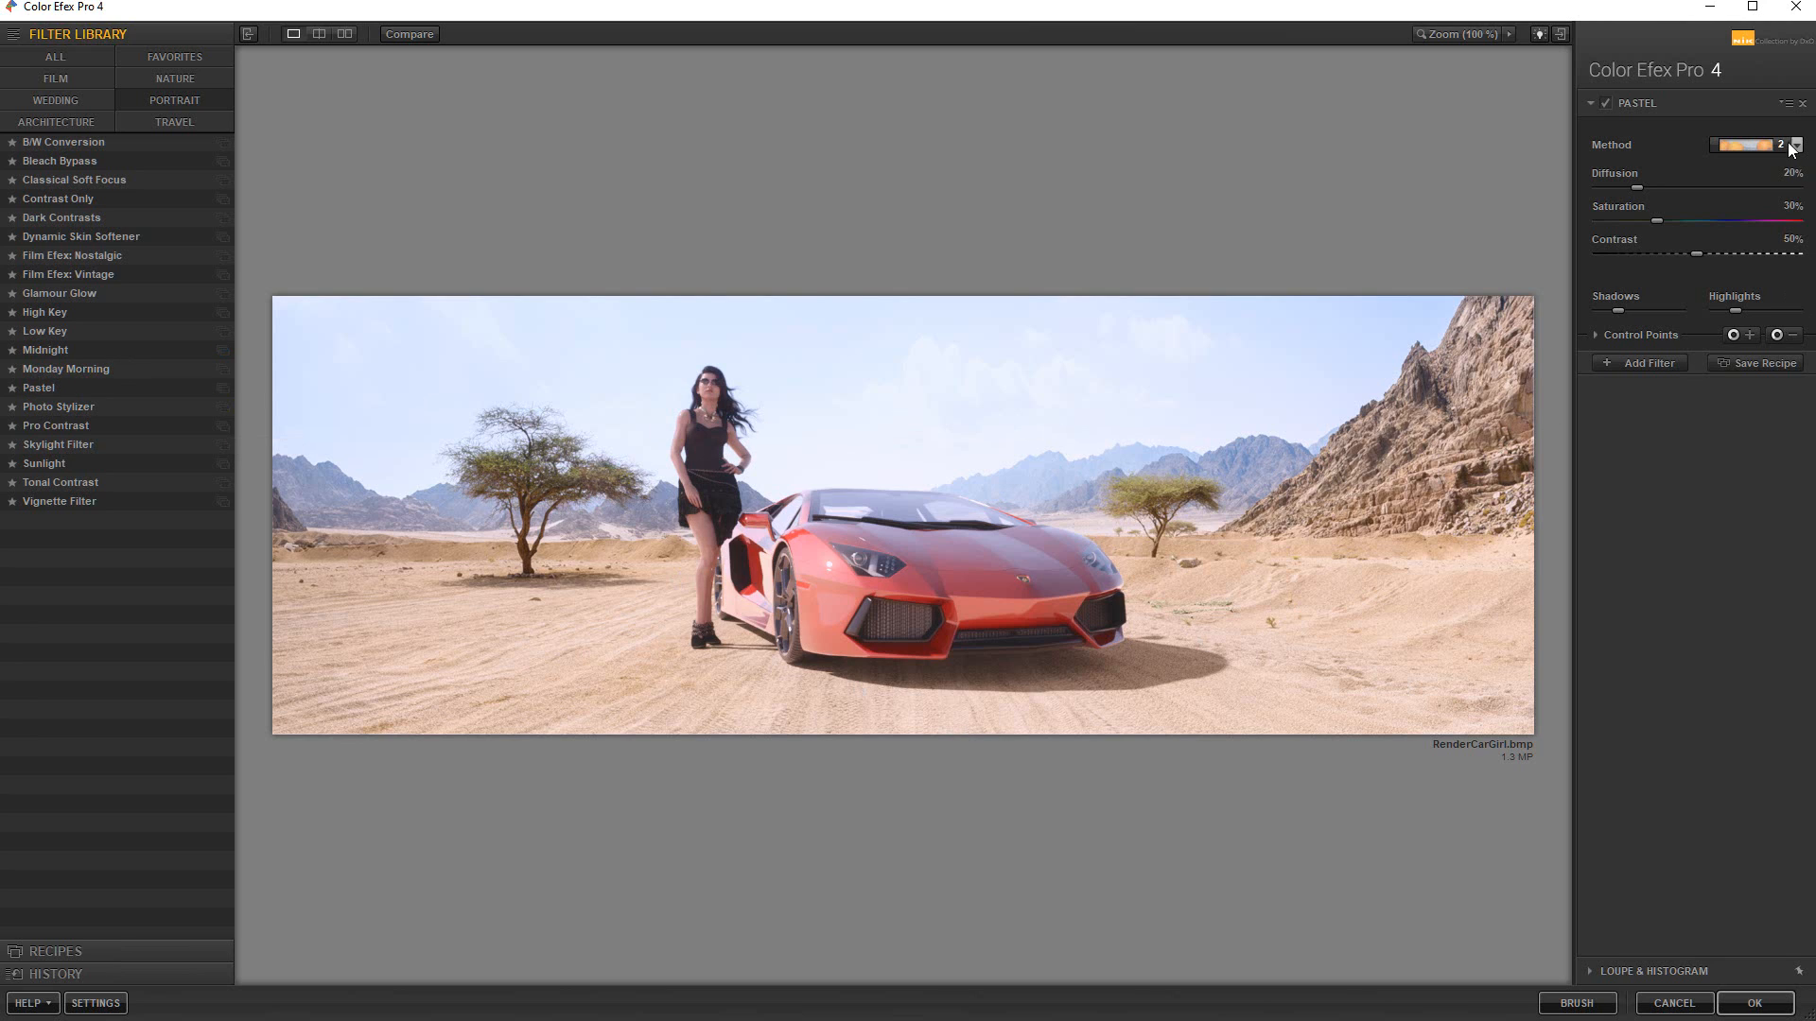
click(1786, 144)
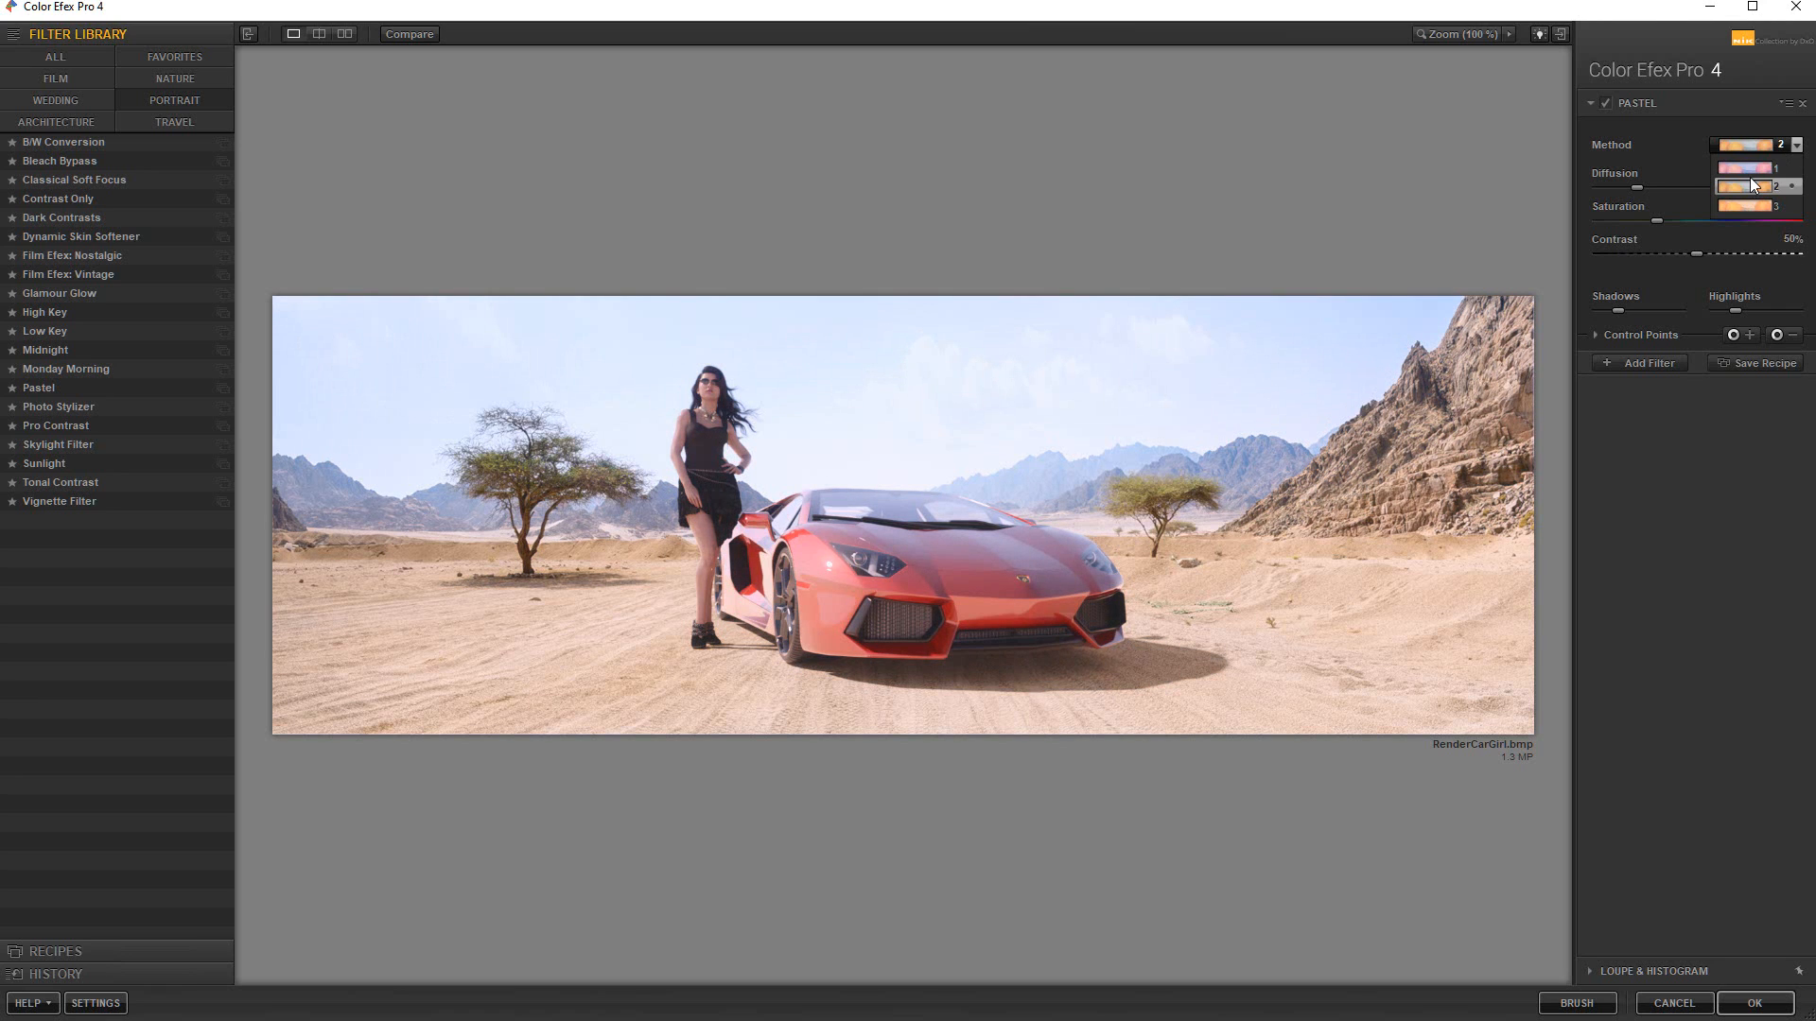
click(1751, 146)
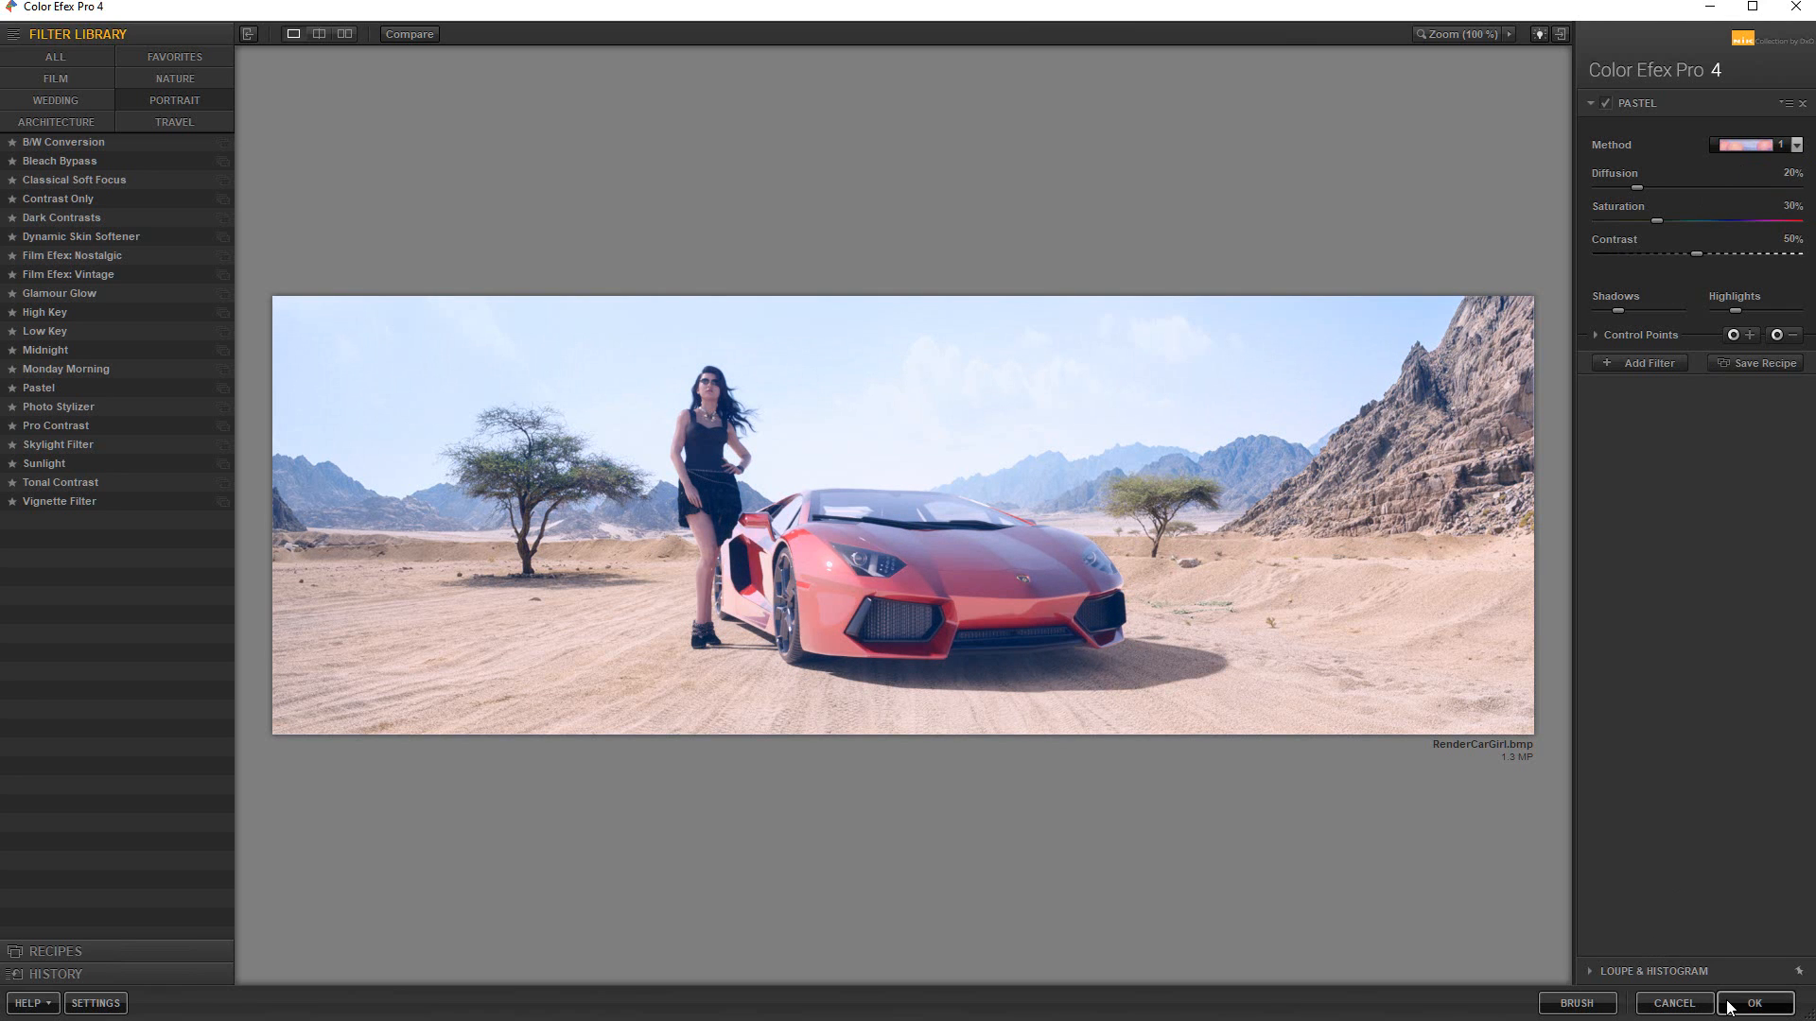
click(1752, 1002)
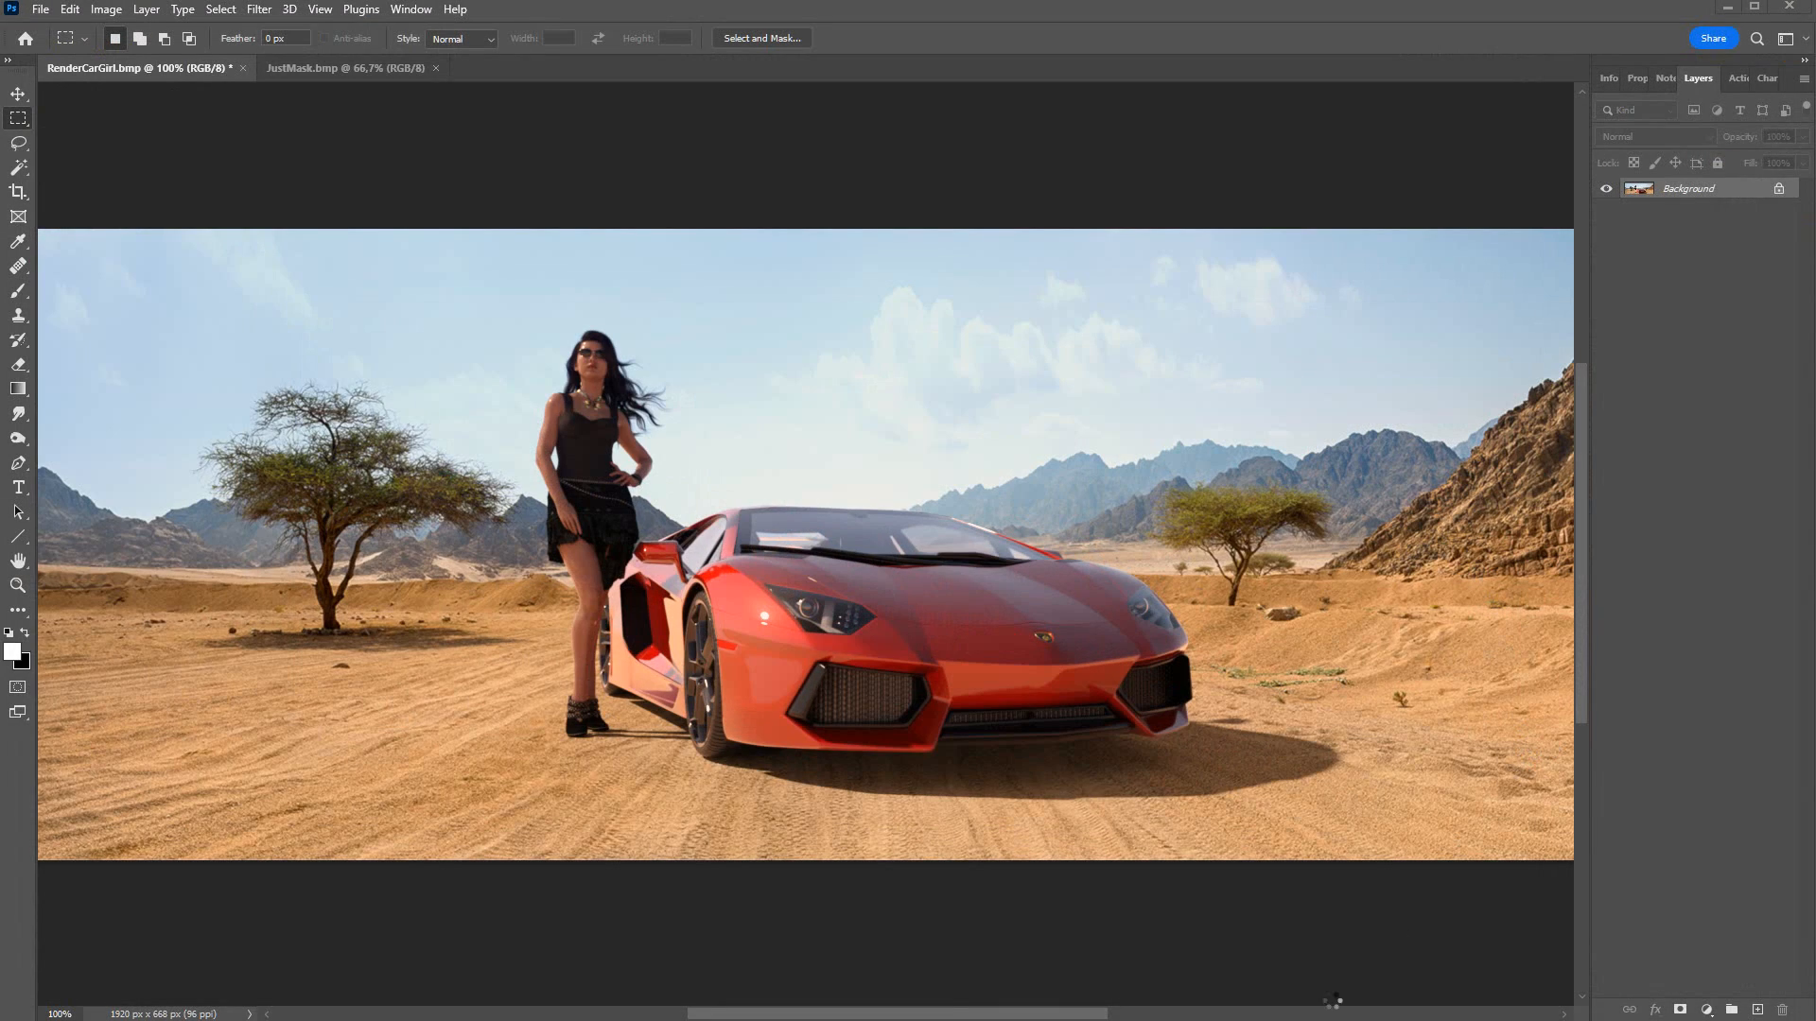